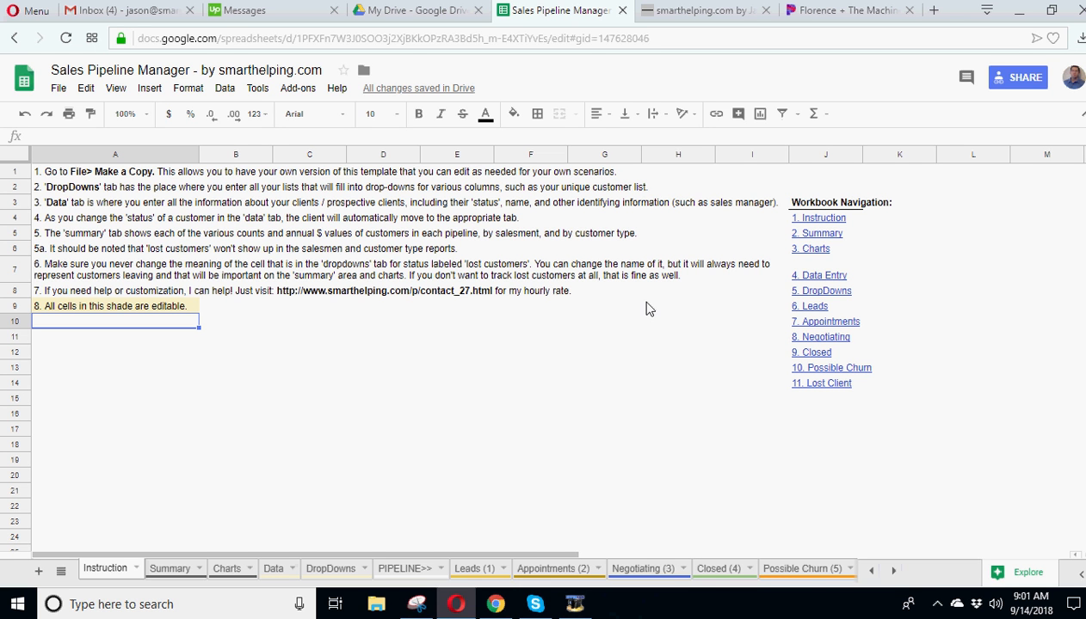
mouse_move(839, 176)
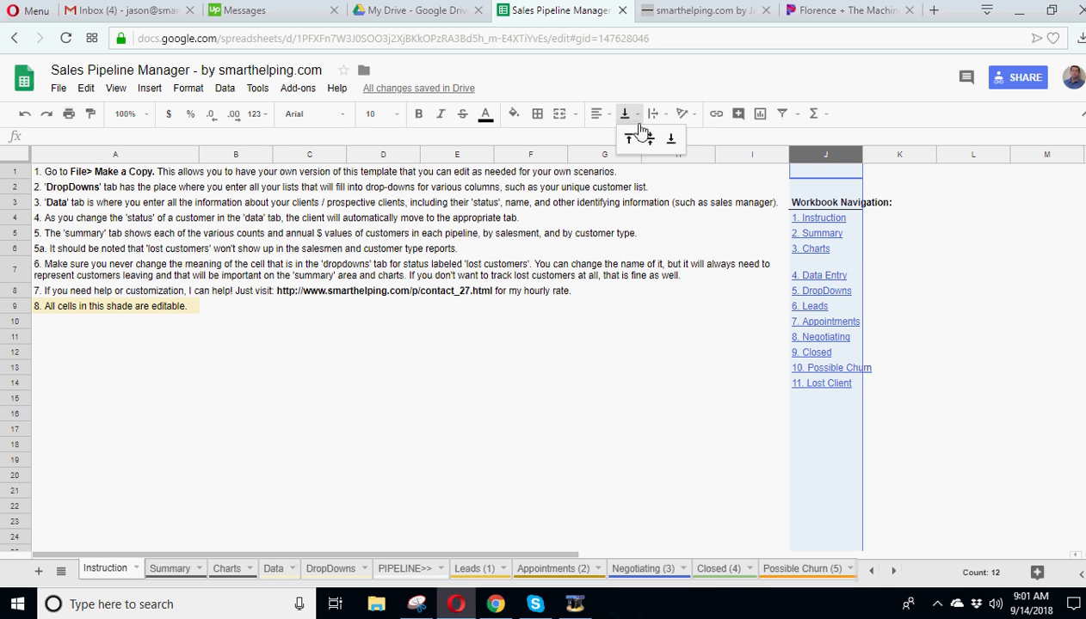
Step: Set column J's workbook navigation links to Middle vertical alignment
click(115, 397)
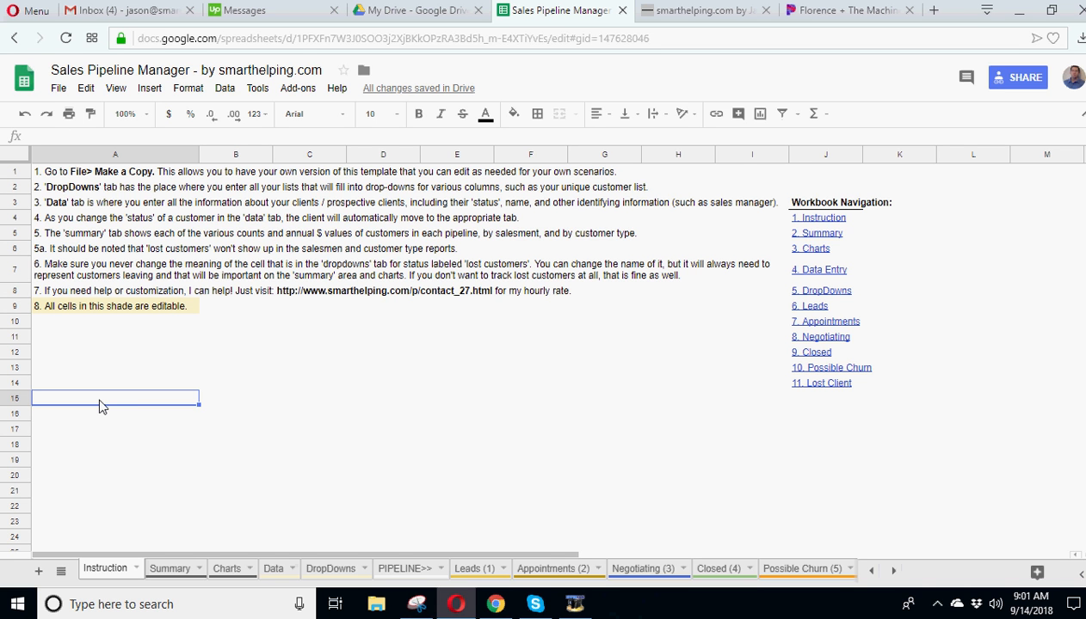
mouse_move(347, 327)
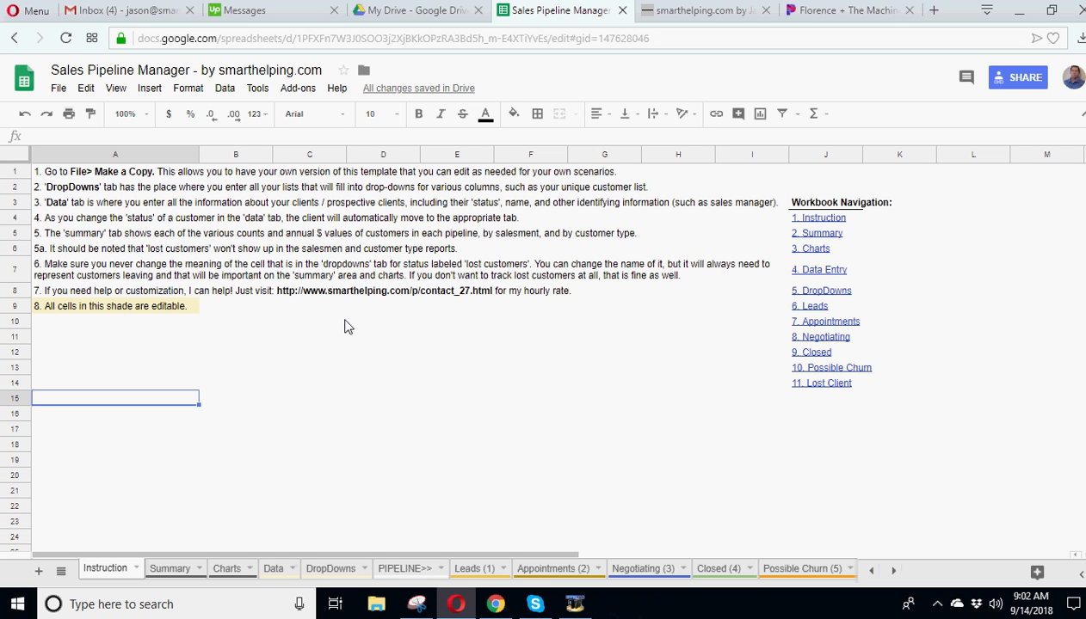
mouse_move(335, 324)
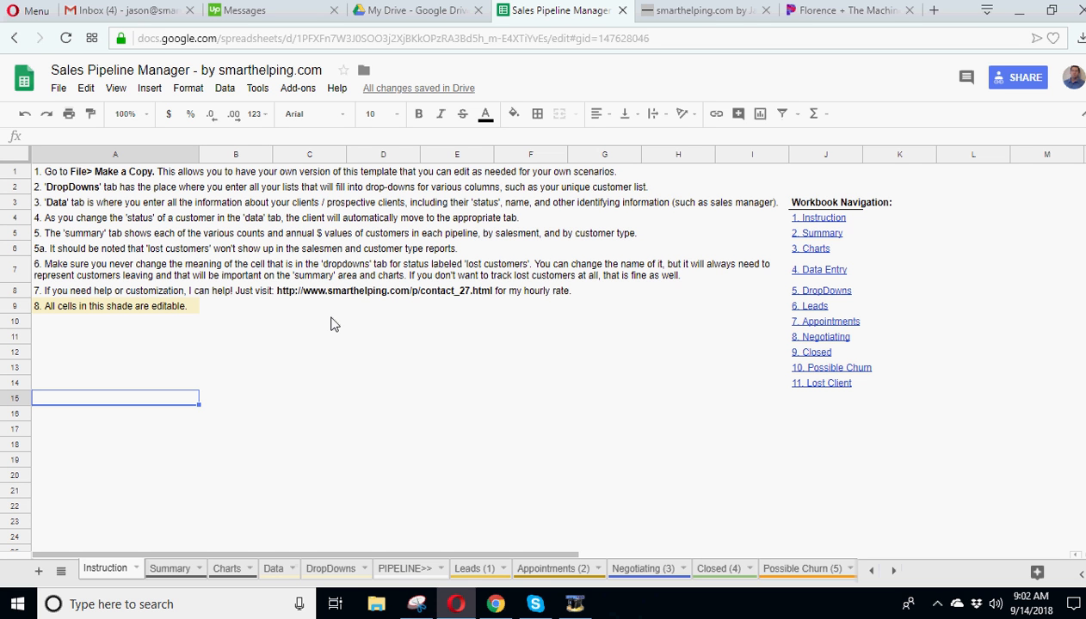
mouse_move(330, 324)
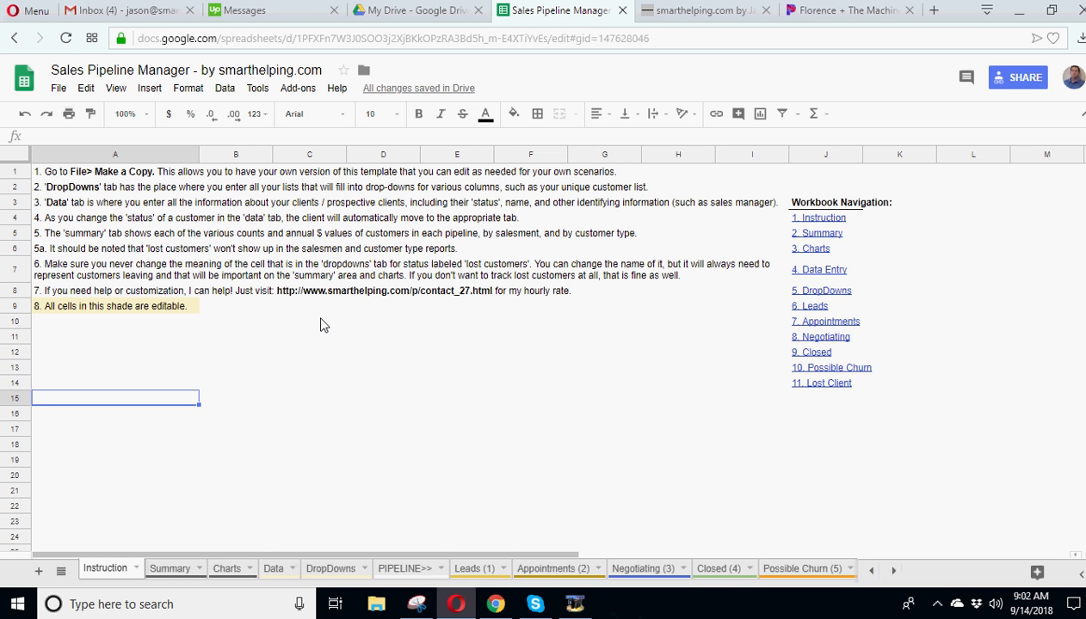
mouse_move(320, 323)
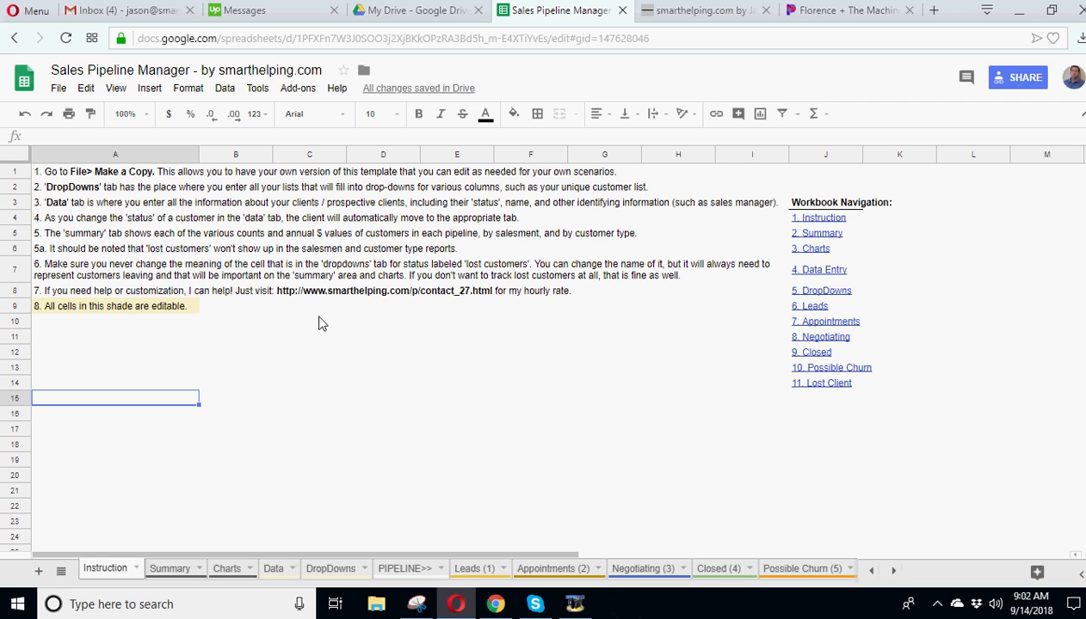
mouse_move(57, 329)
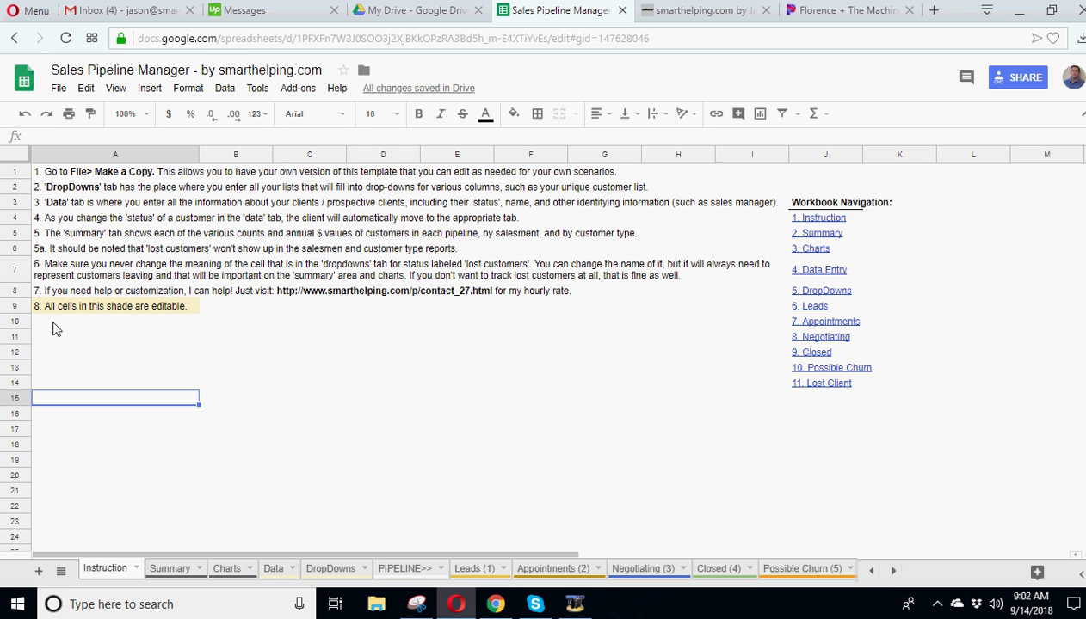
mouse_move(517, 353)
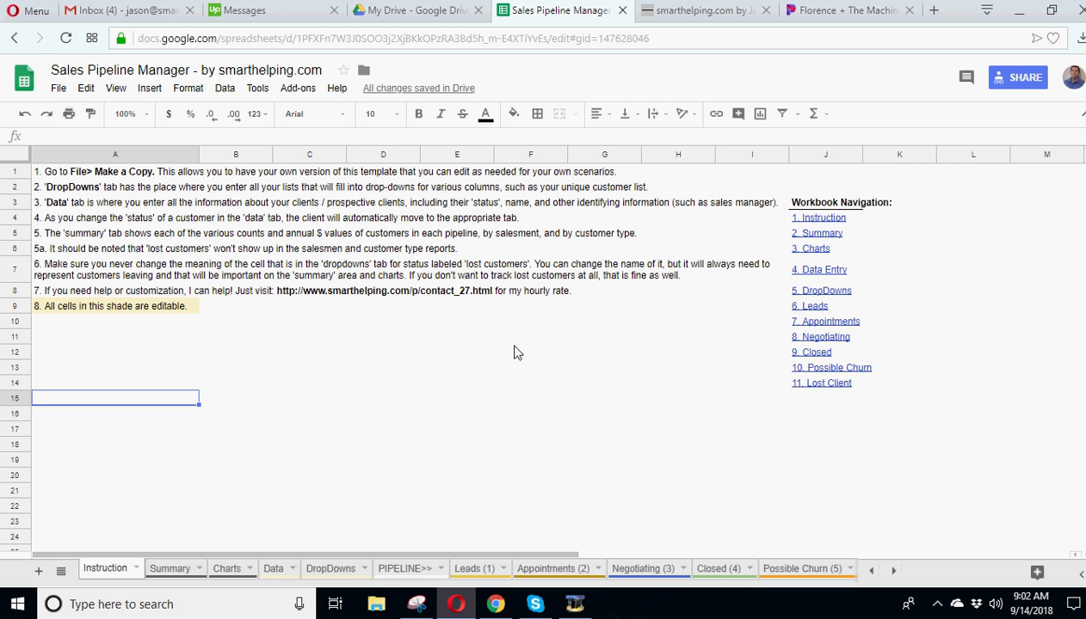
mouse_move(455, 342)
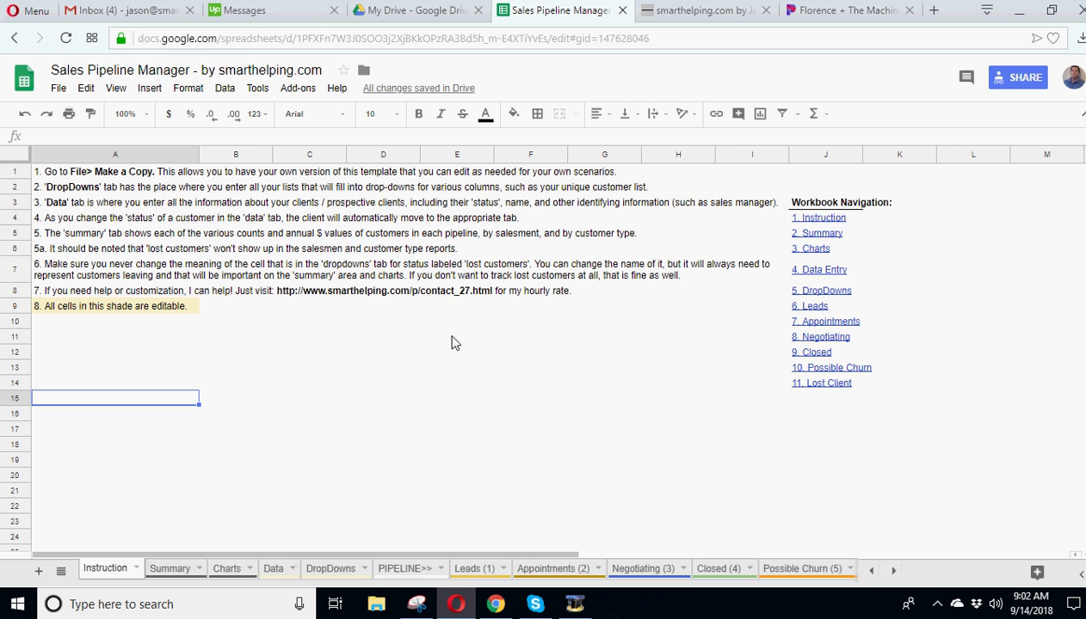
mouse_move(841, 202)
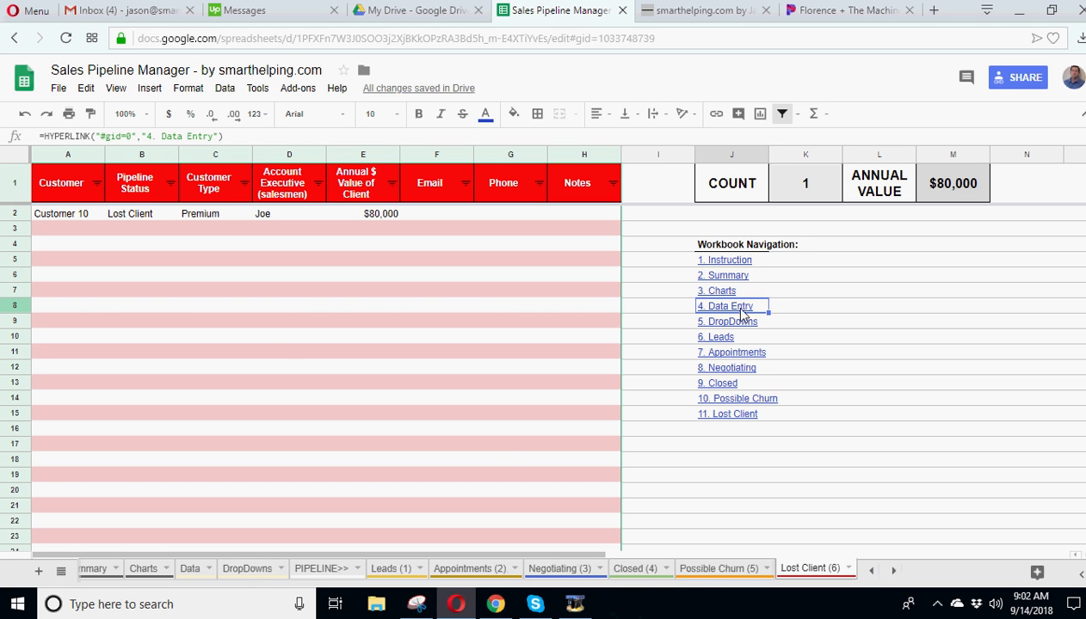
Step: Jump to Data Entry via its link, view the Summary tab, then return to Instruction
click(727, 307)
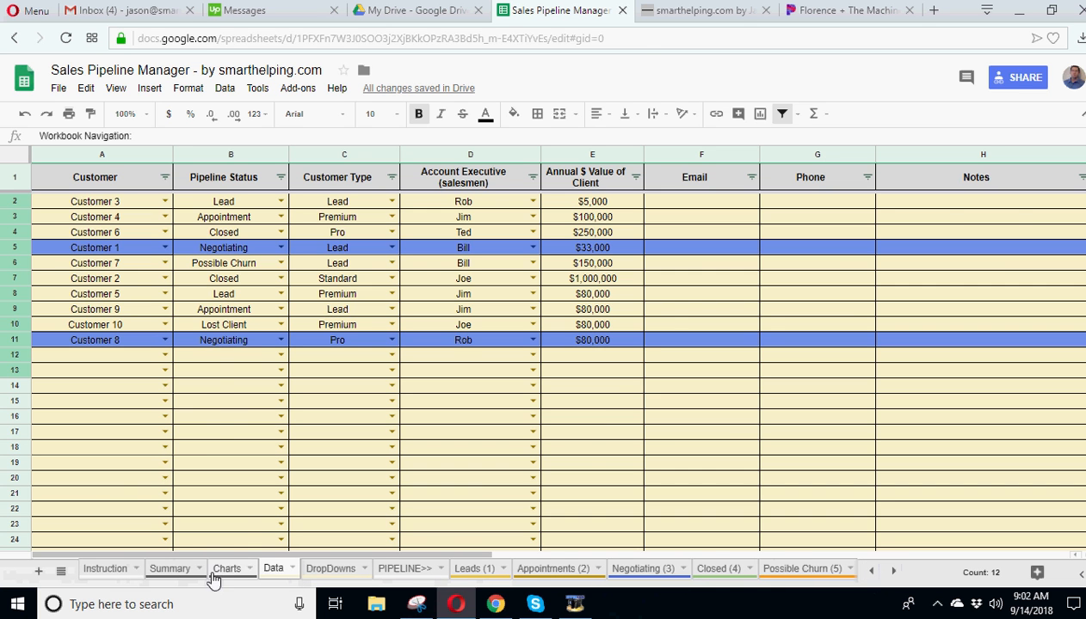
click(170, 569)
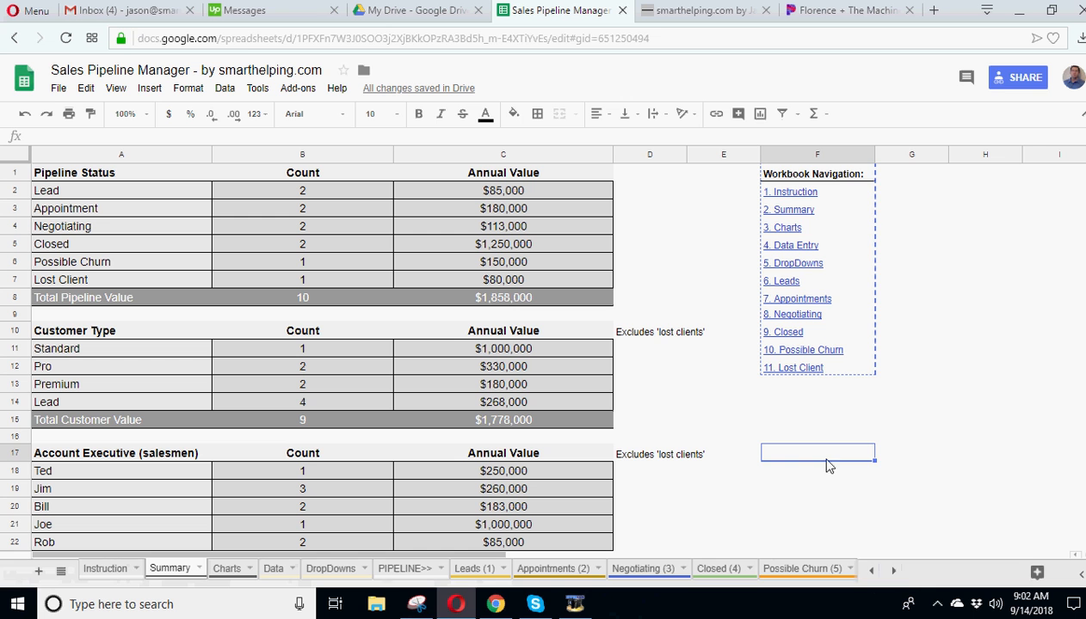
right_click(816, 453)
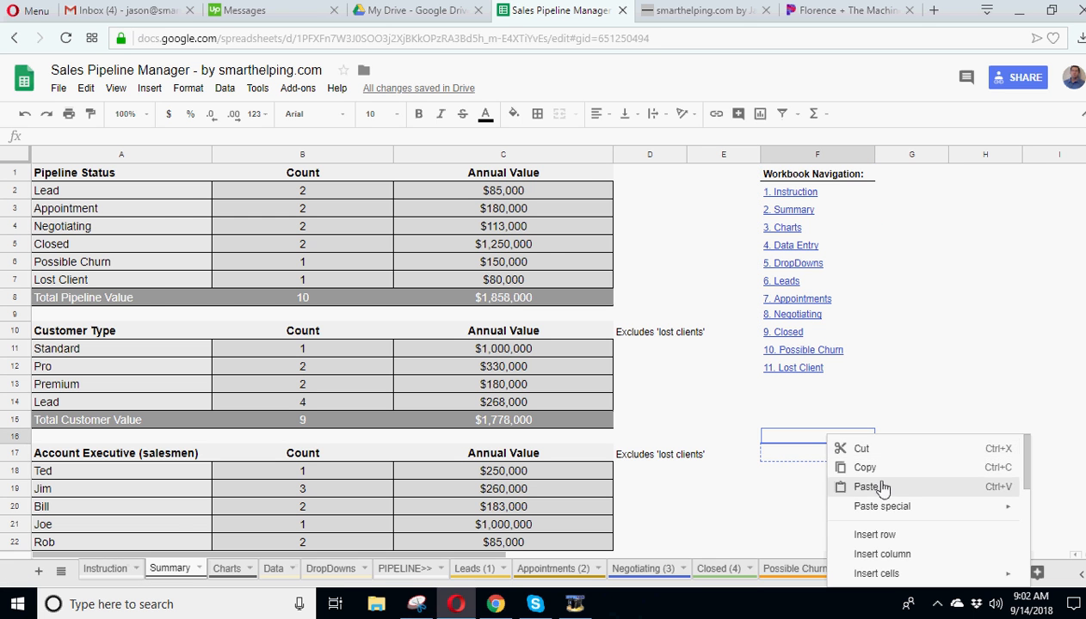
click(104, 568)
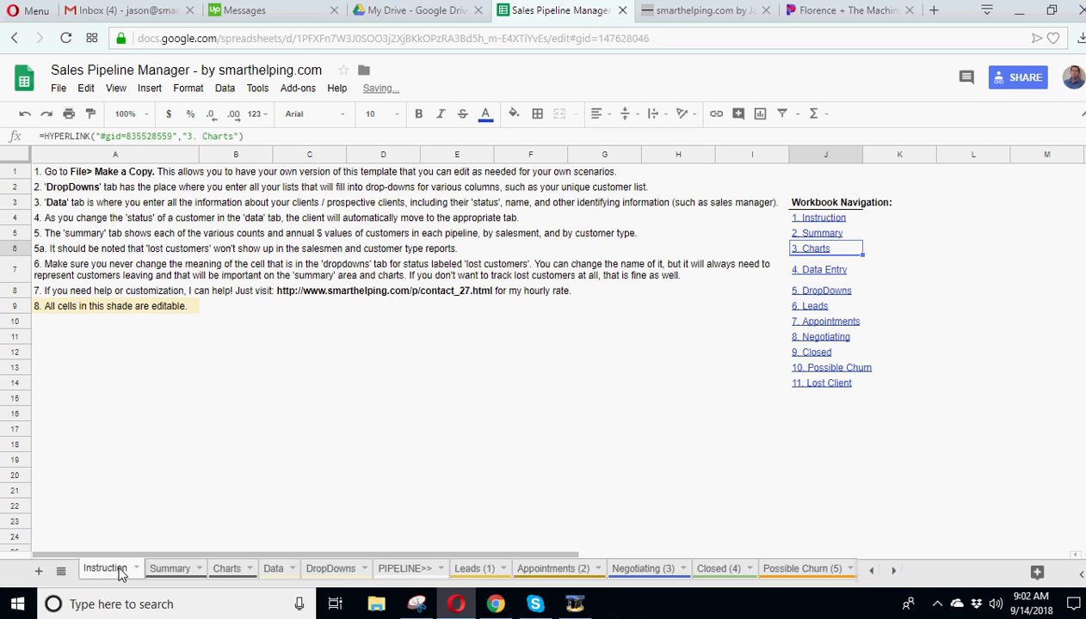
mouse_move(356, 477)
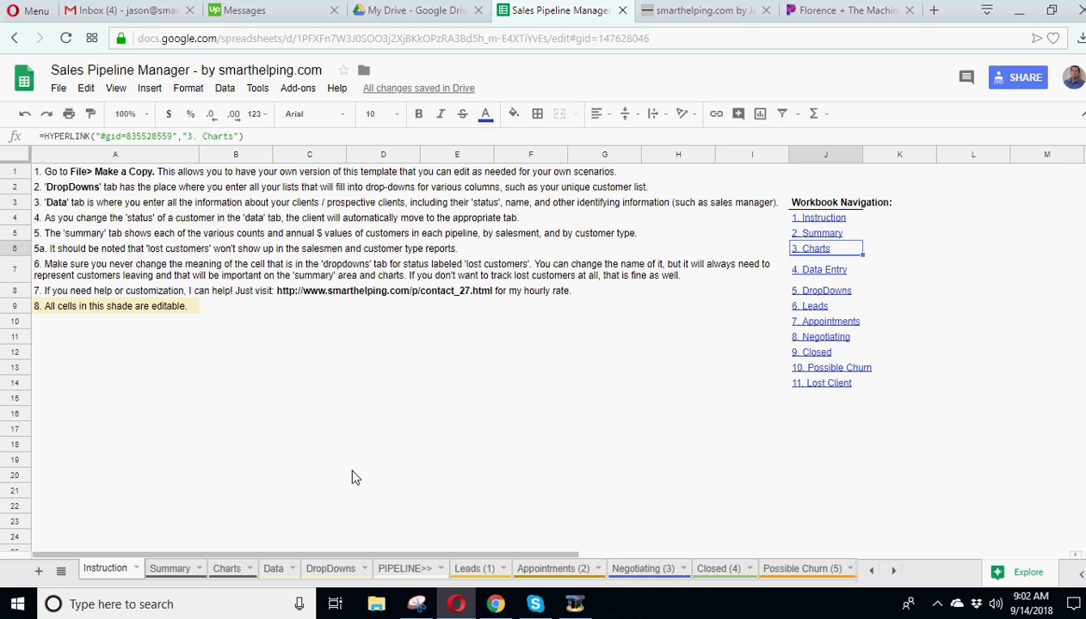
mouse_move(65, 179)
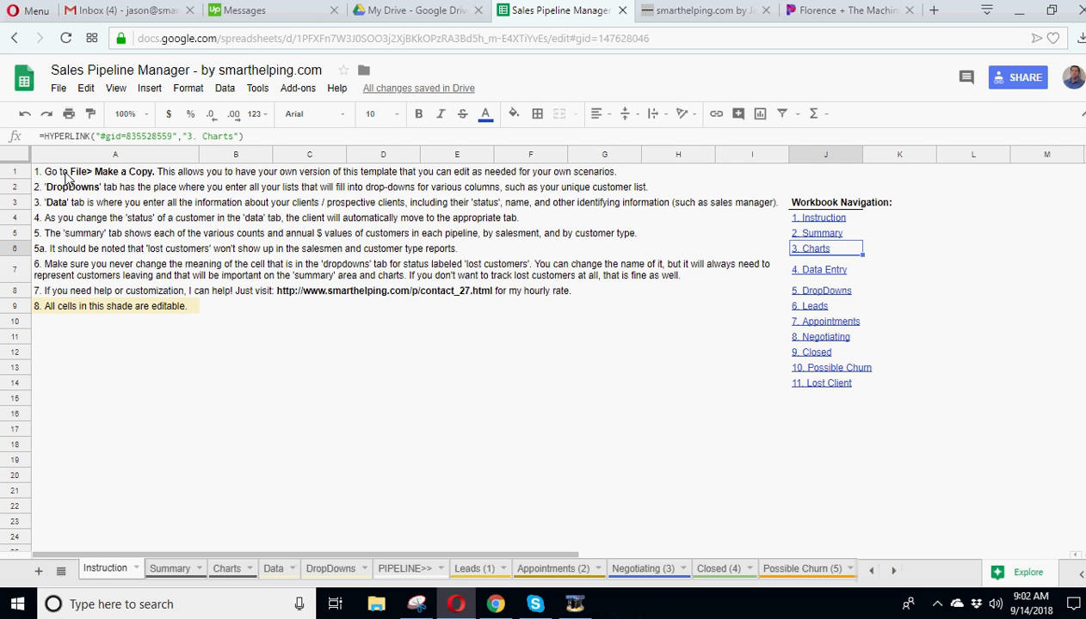
mouse_move(194, 183)
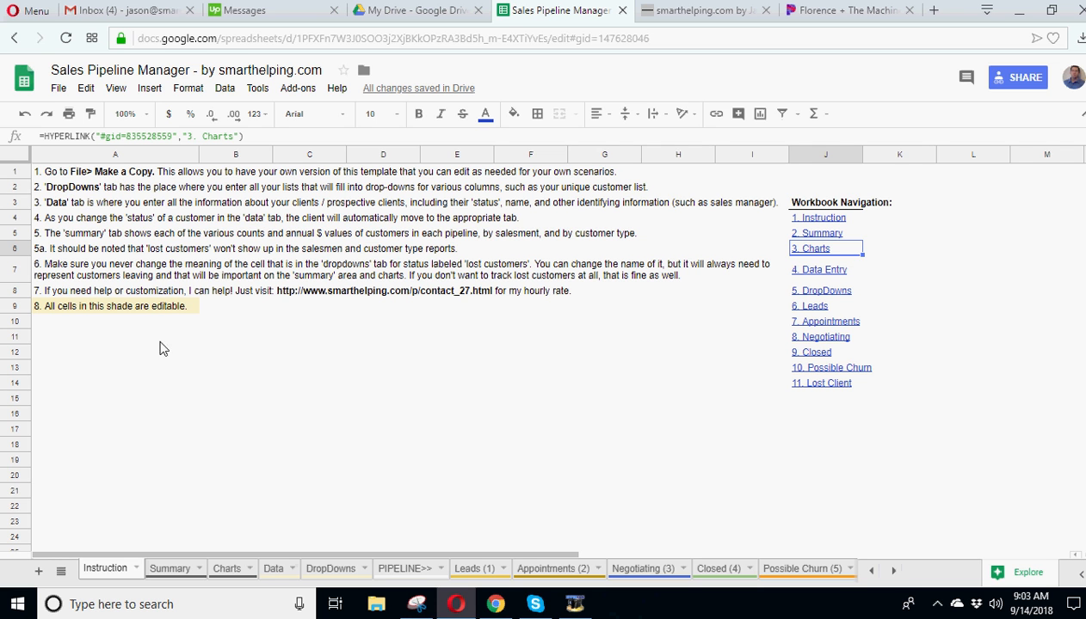
click(236, 476)
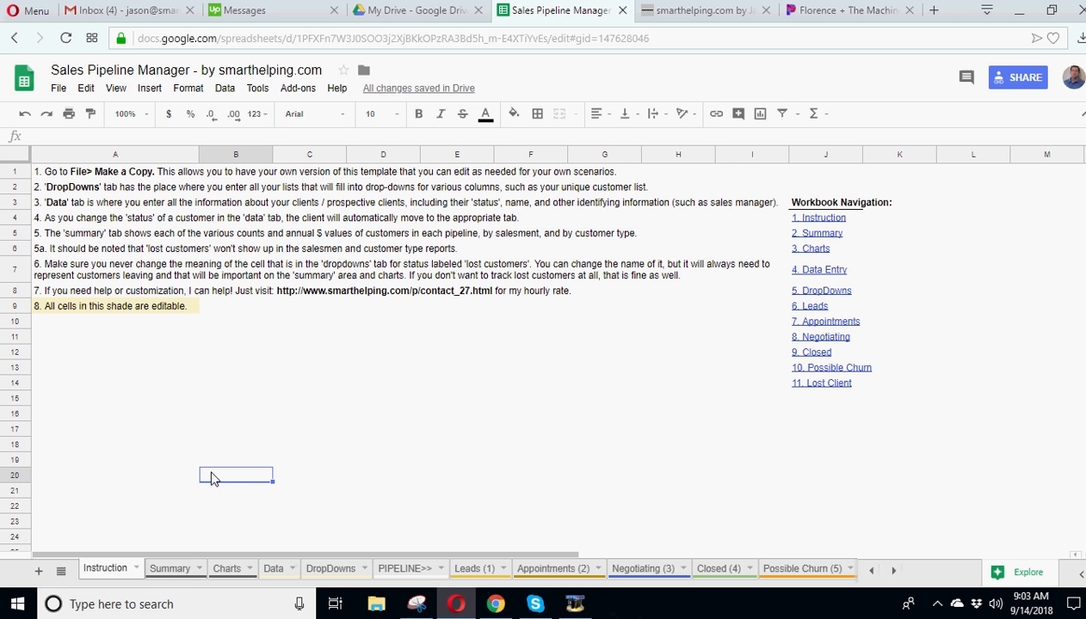
mouse_move(231, 479)
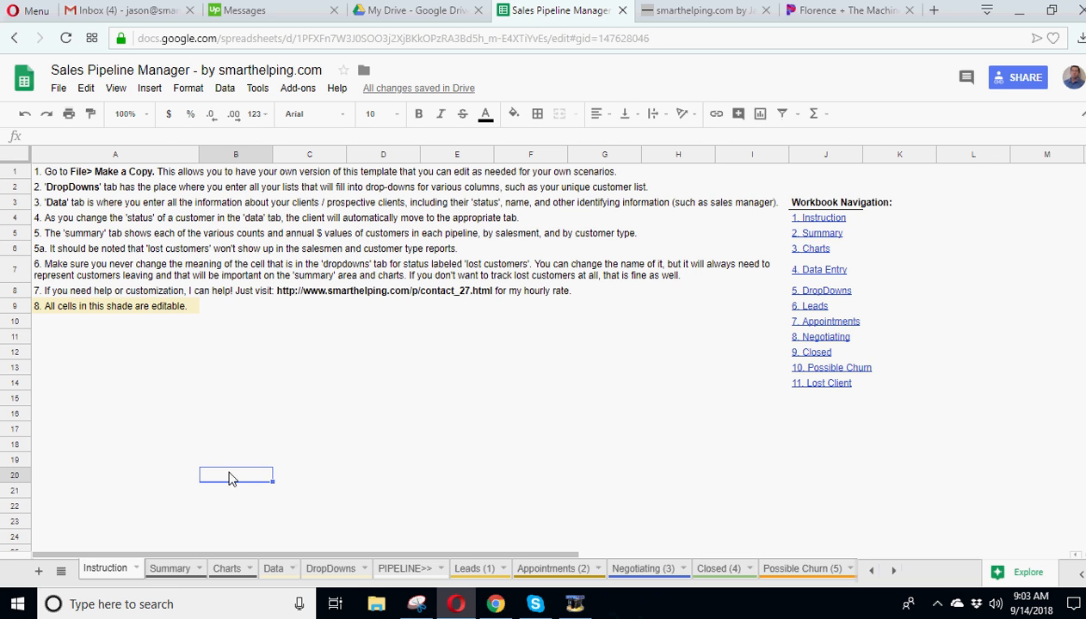
Step: Switch to the DropDowns tab and select Customer 1 in the List of Customers
click(330, 569)
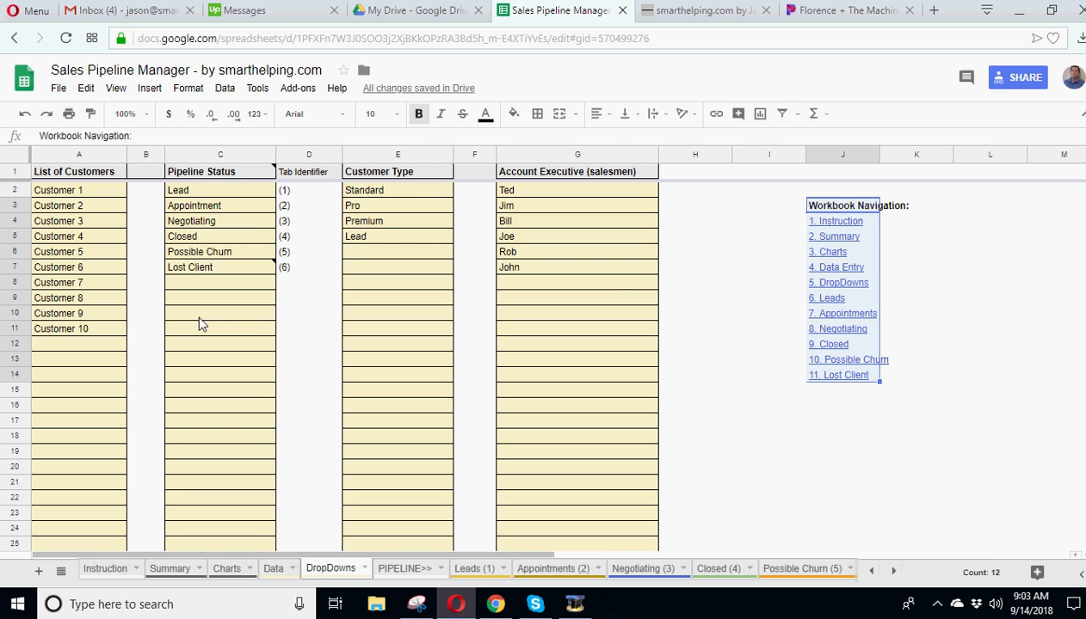
click(219, 312)
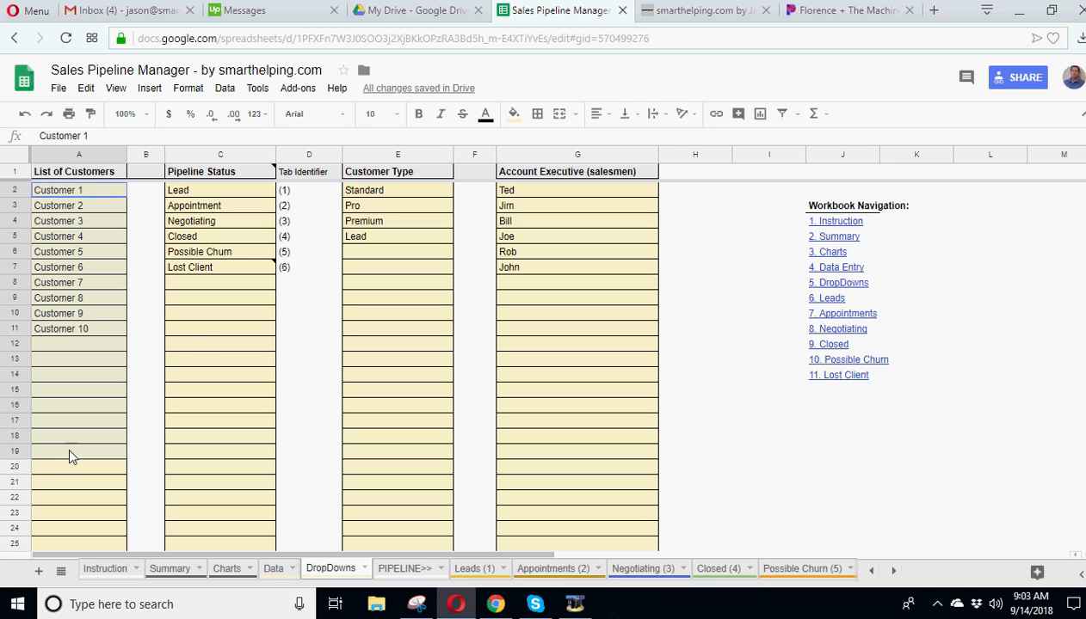
click(78, 190)
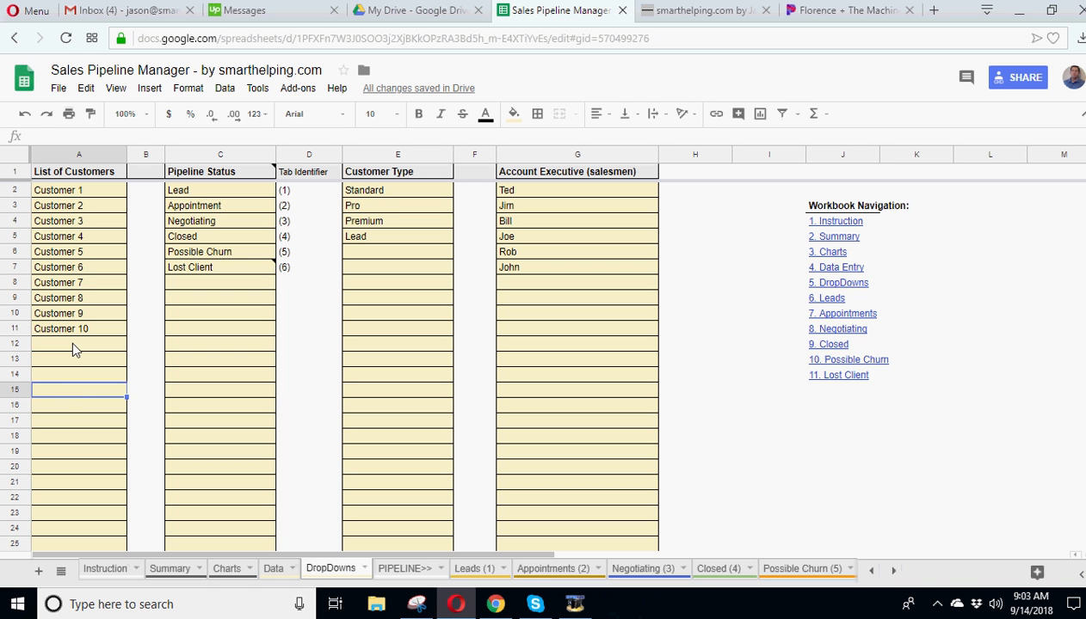
click(79, 190)
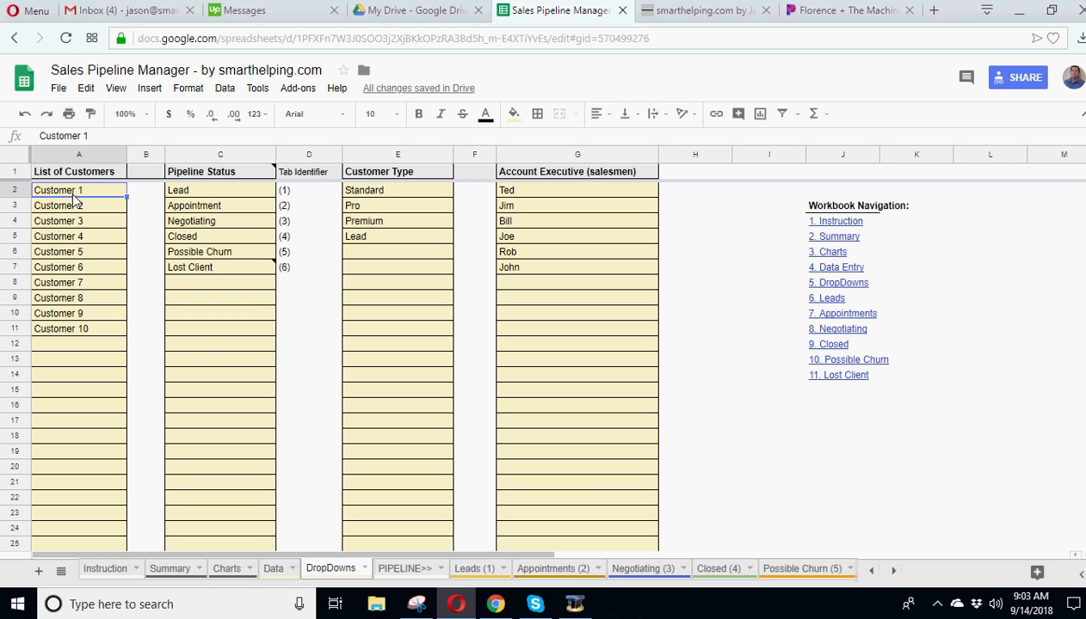
mouse_move(198, 236)
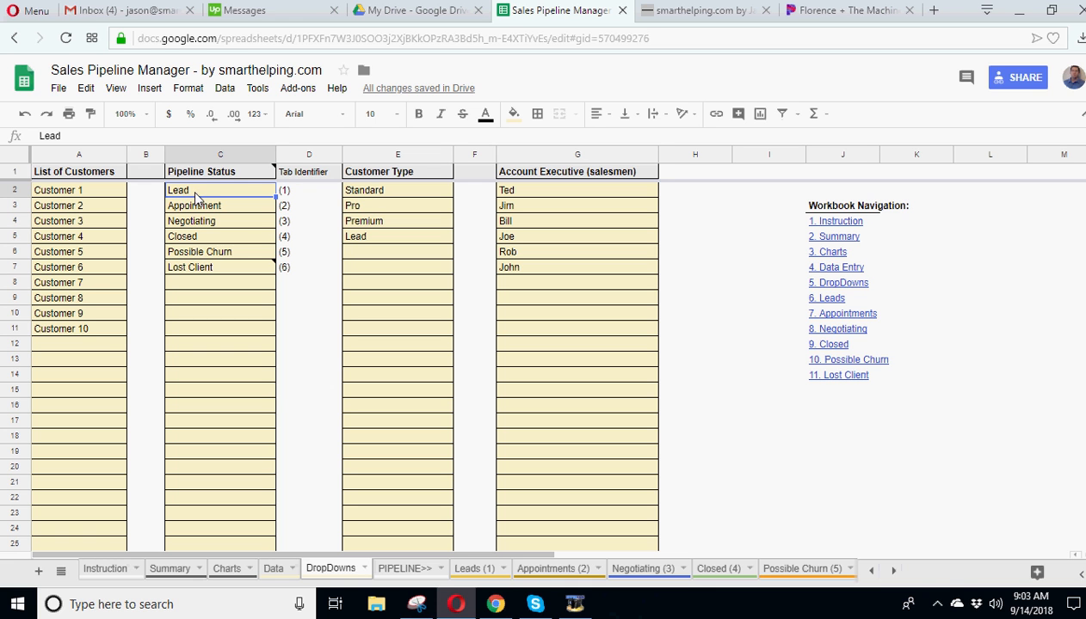
click(219, 205)
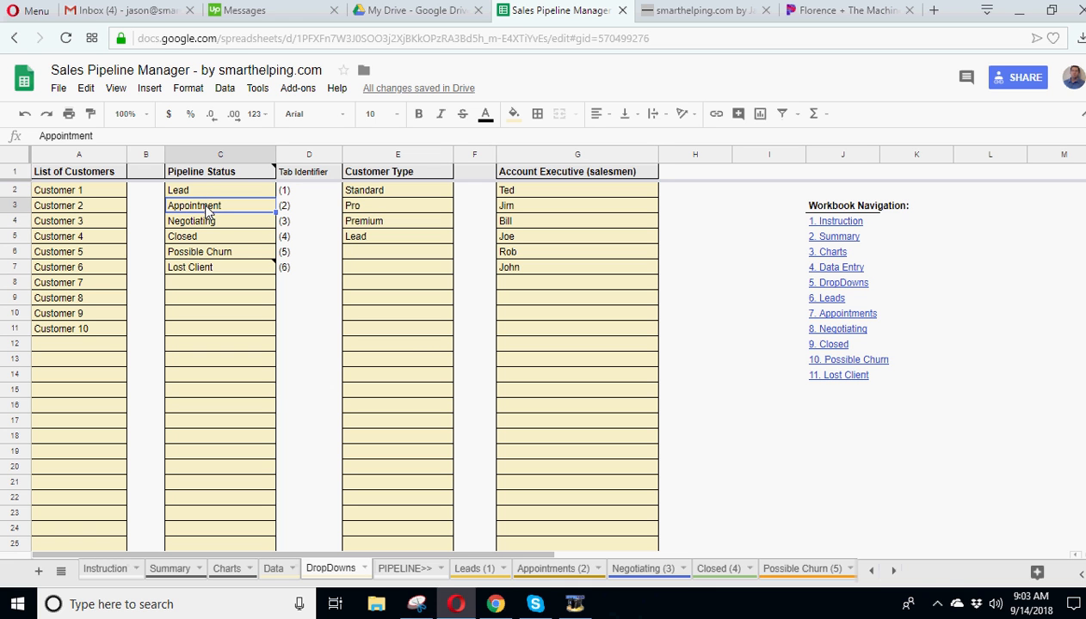
click(219, 221)
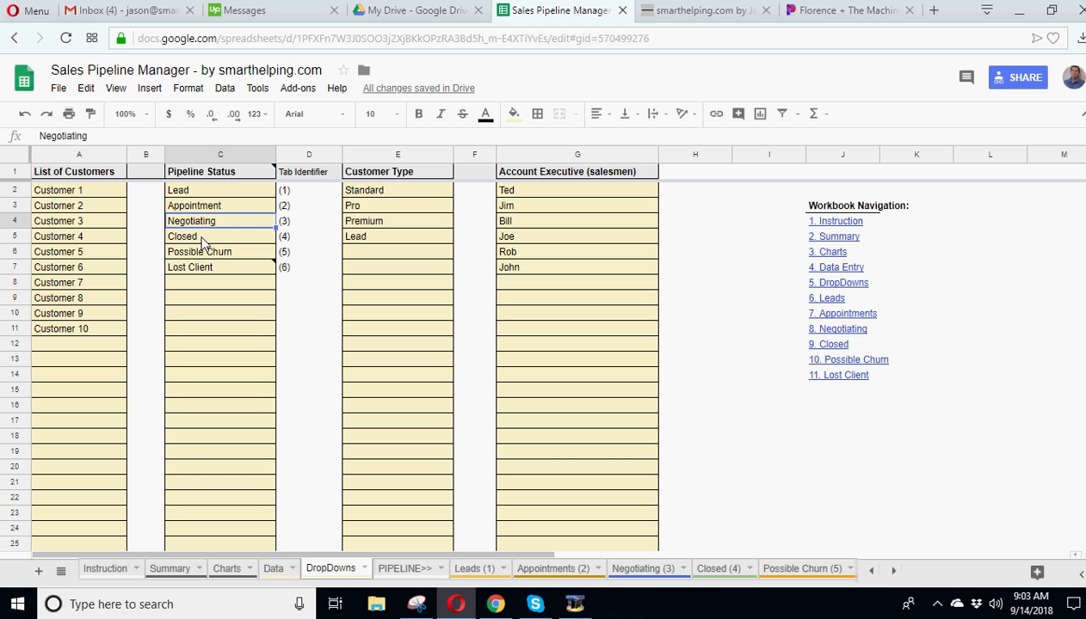
click(197, 237)
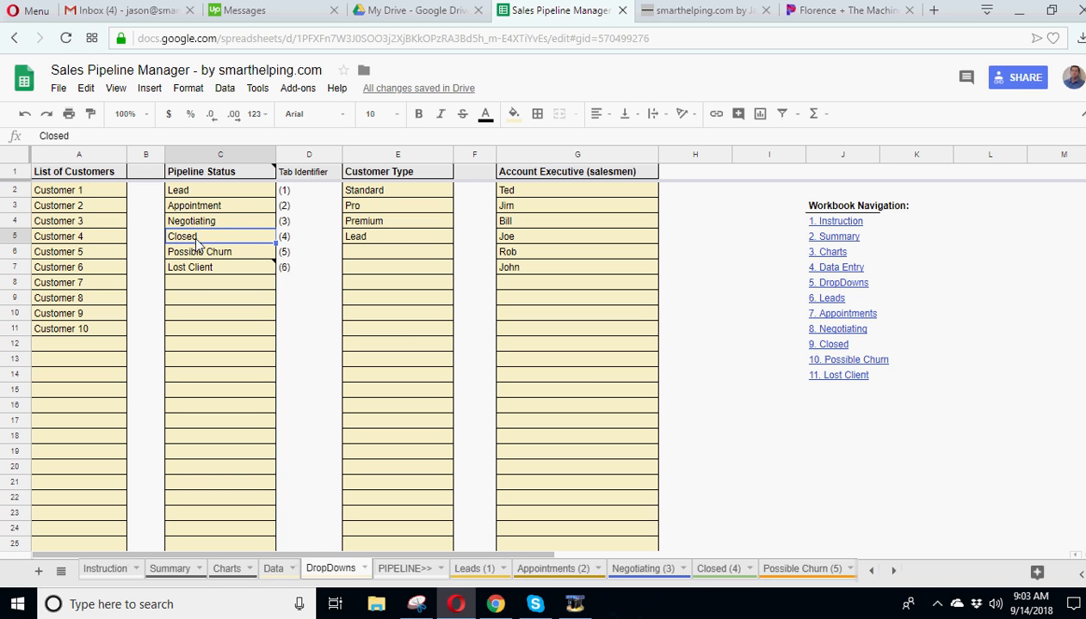
click(219, 267)
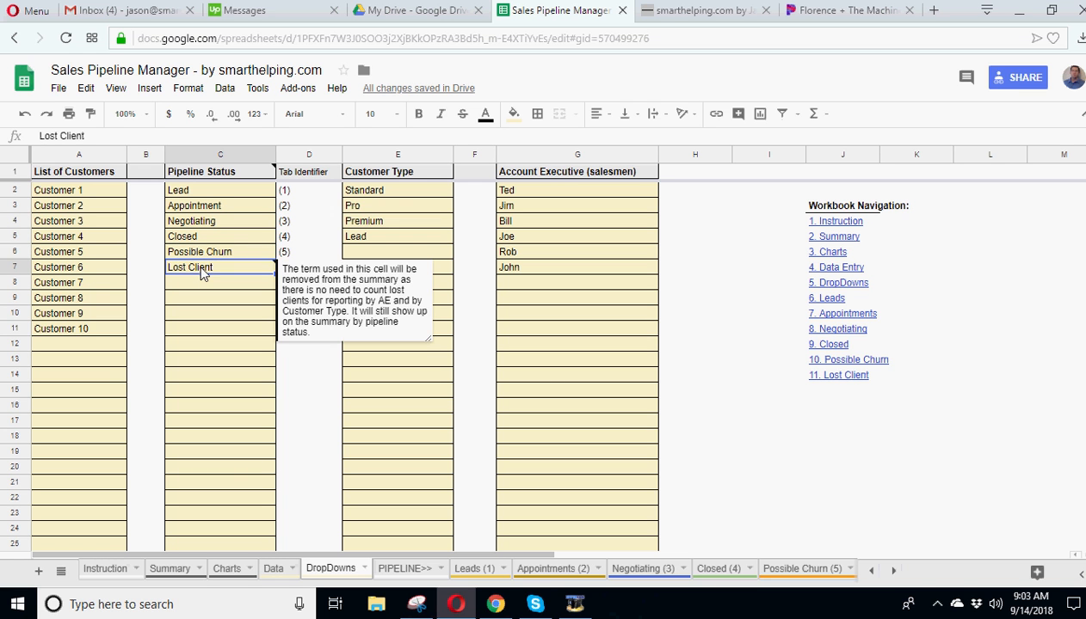
click(220, 190)
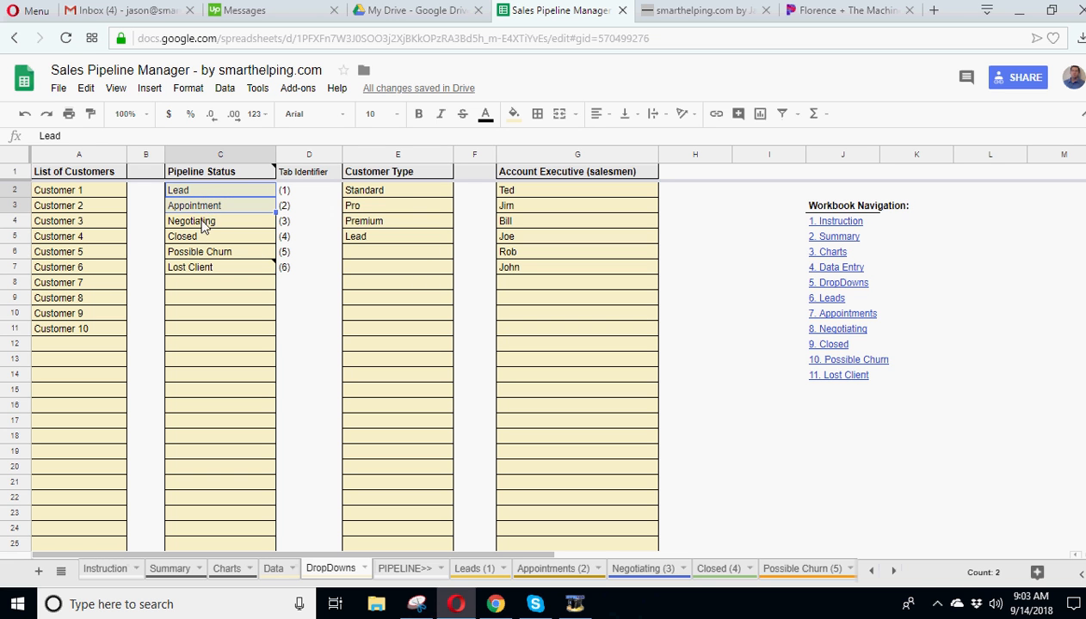
click(219, 221)
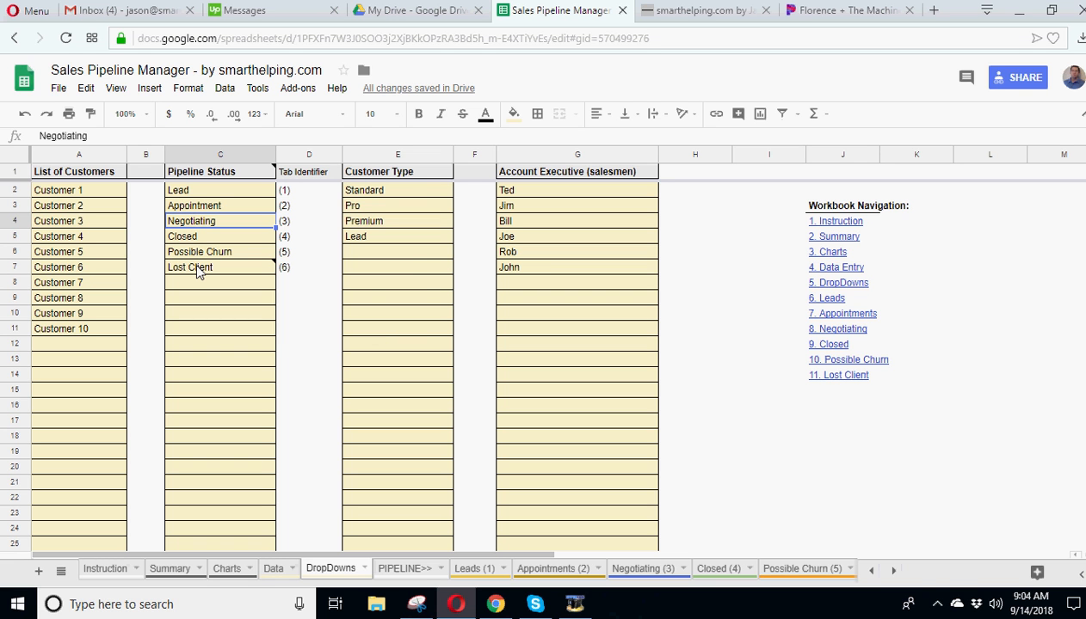
click(219, 190)
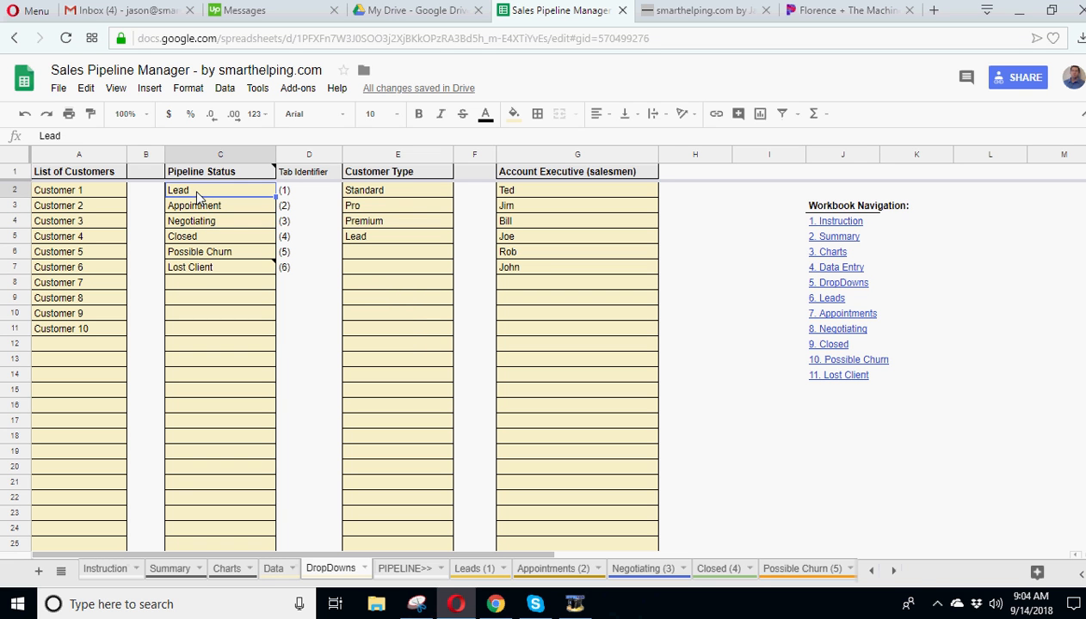
mouse_move(287, 212)
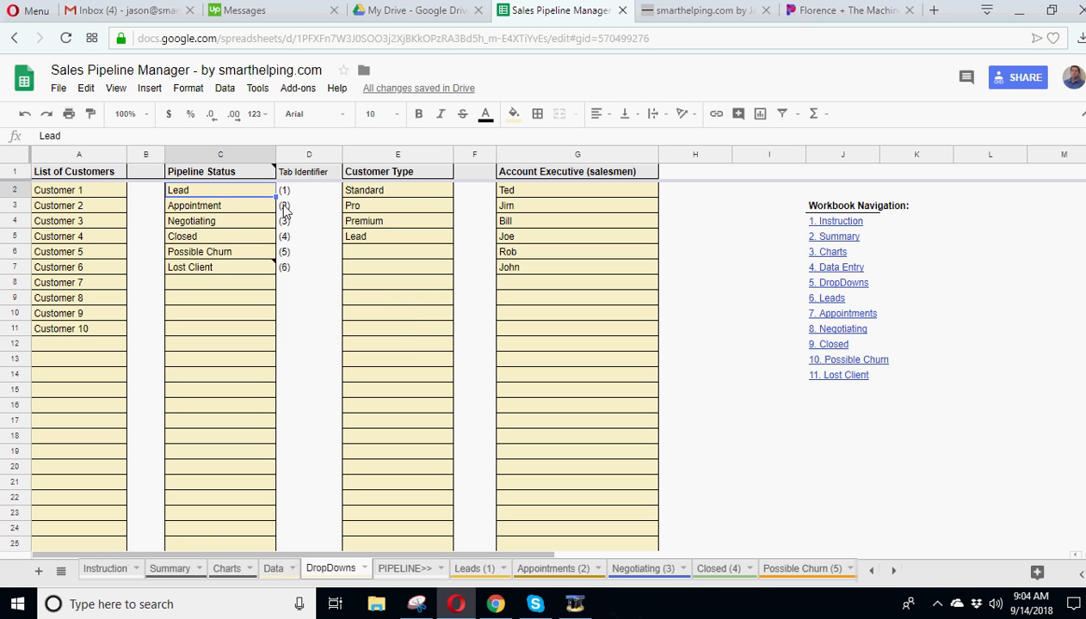
mouse_move(267, 267)
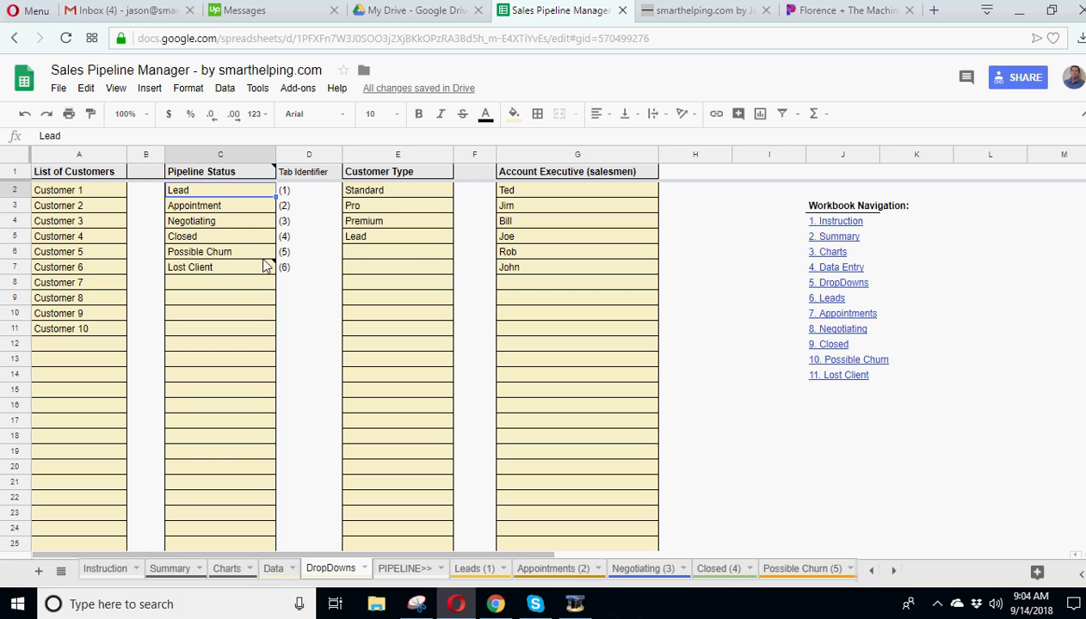
mouse_move(210, 201)
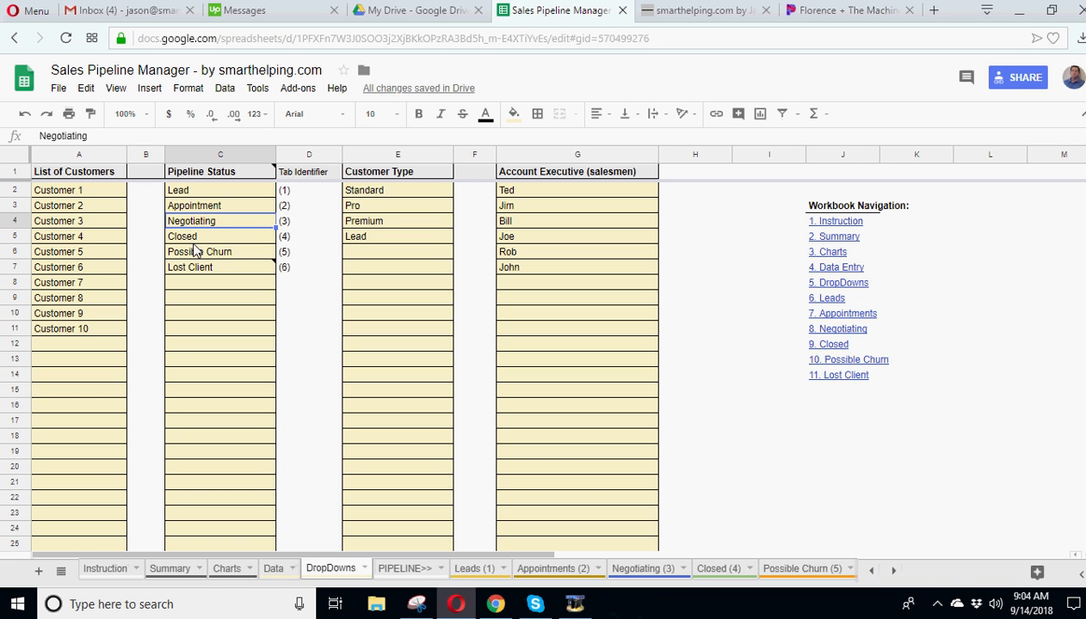
click(220, 251)
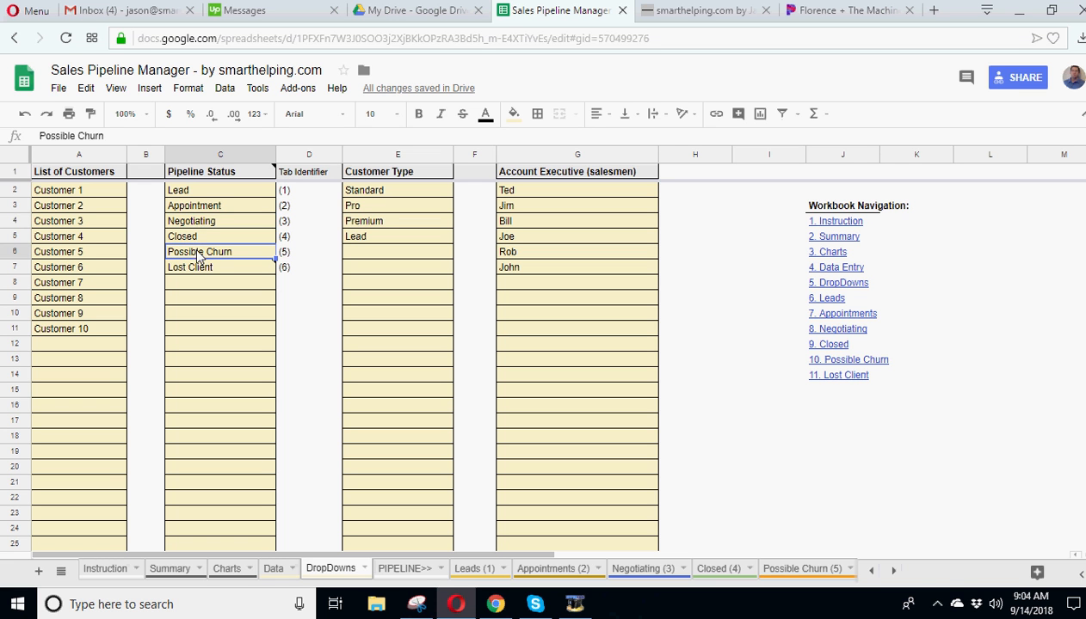
click(221, 221)
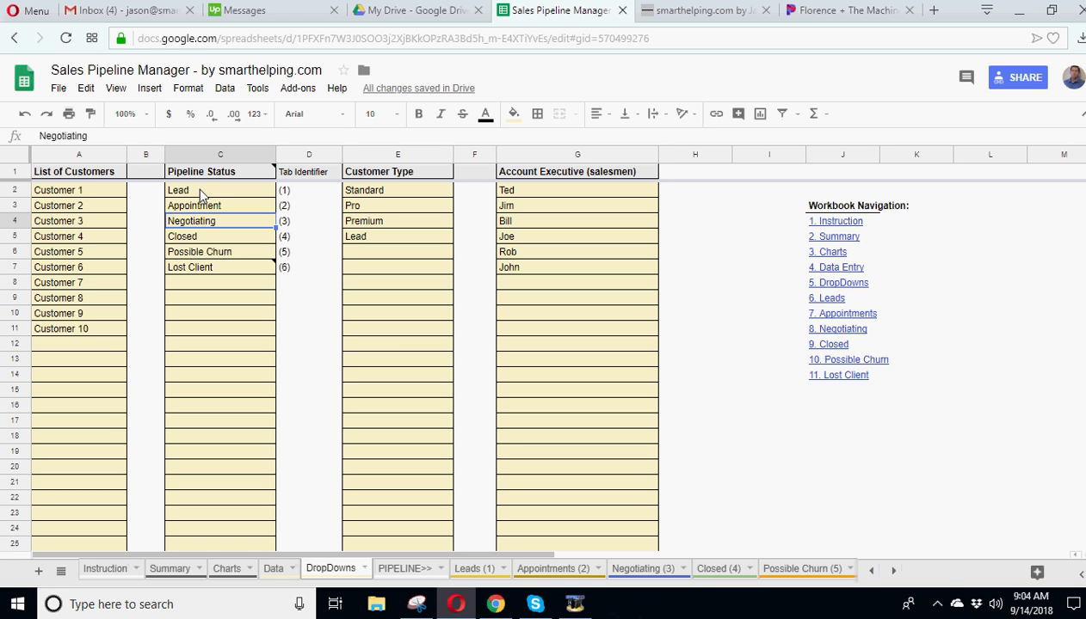
click(220, 189)
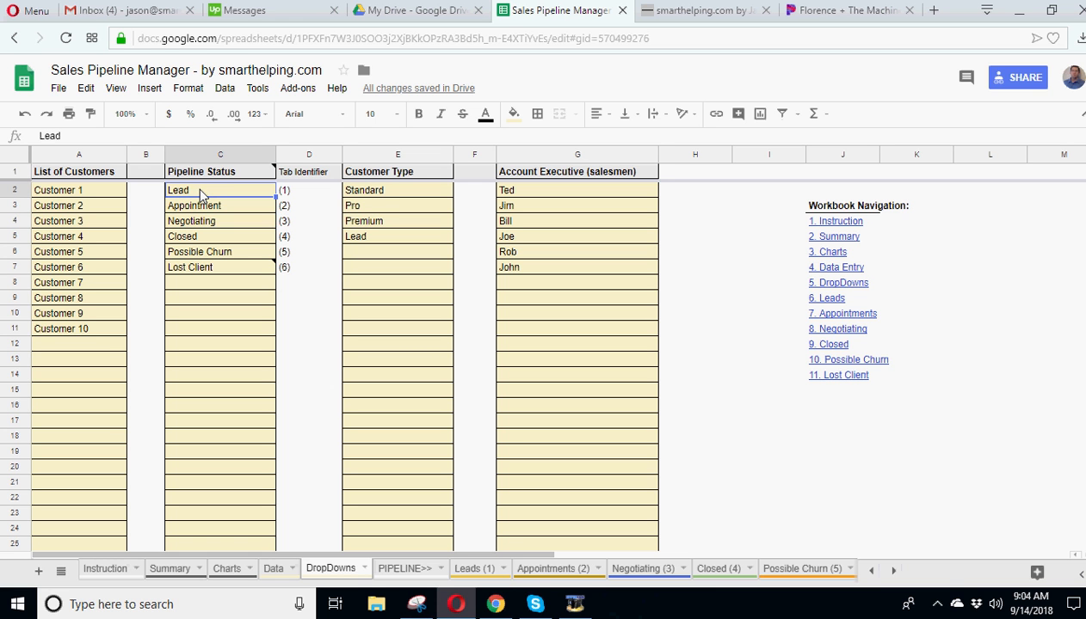
click(308, 206)
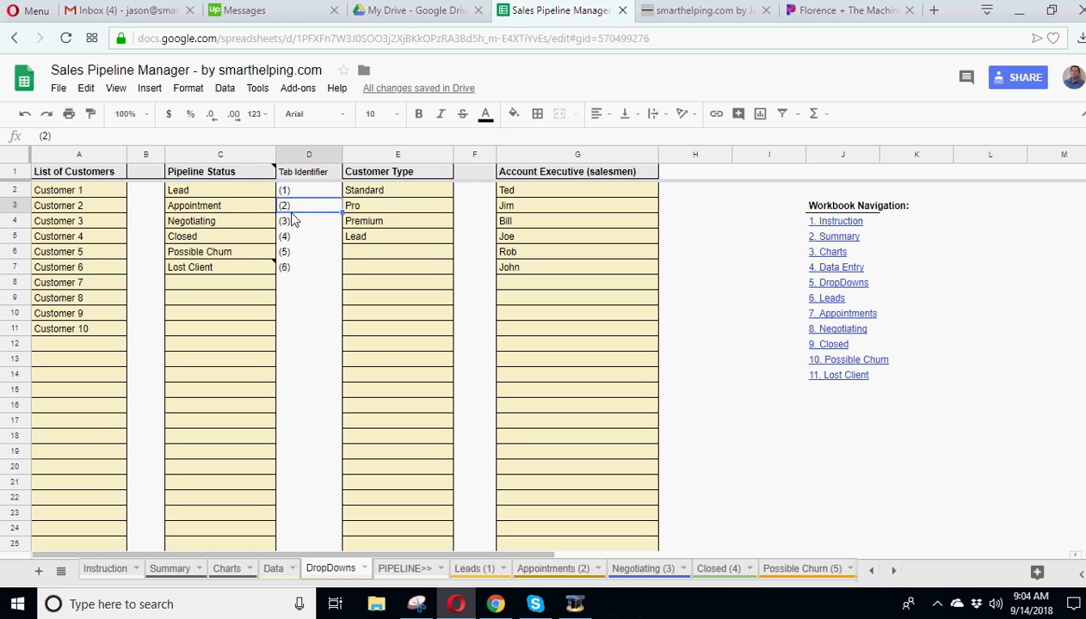
click(308, 235)
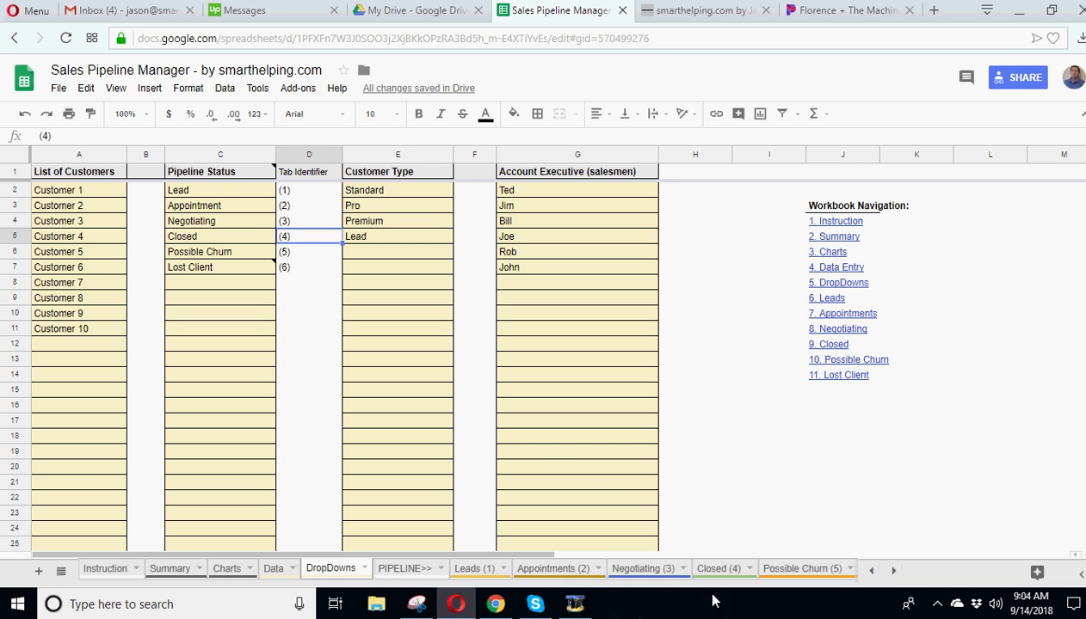
click(219, 190)
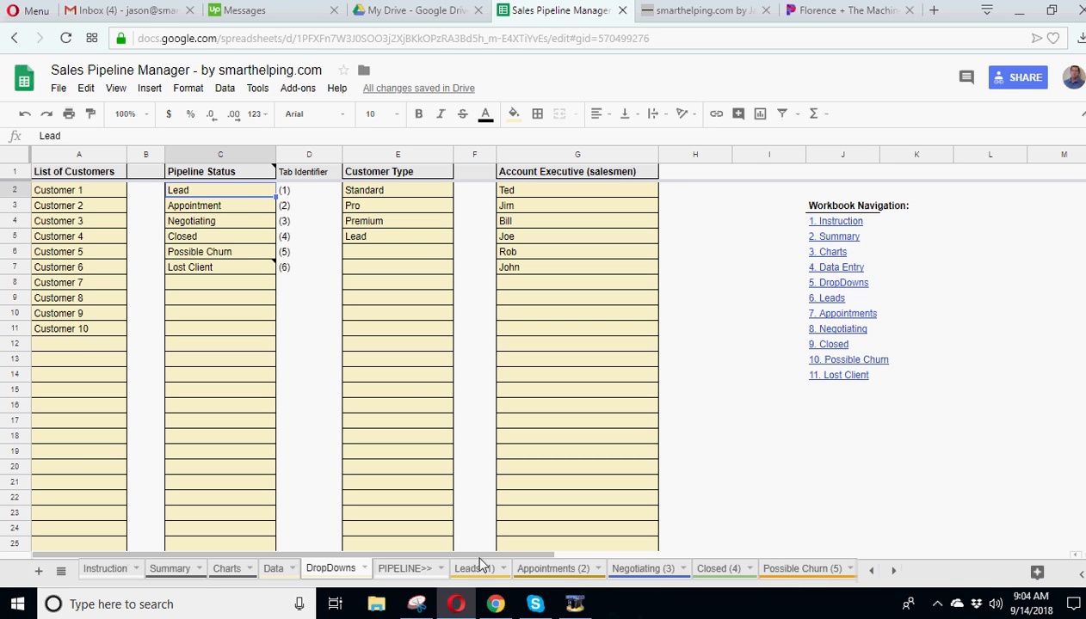
Step: Open Leads (1) and inspect Customers 3 and 5 and the Lead filter formula
click(472, 568)
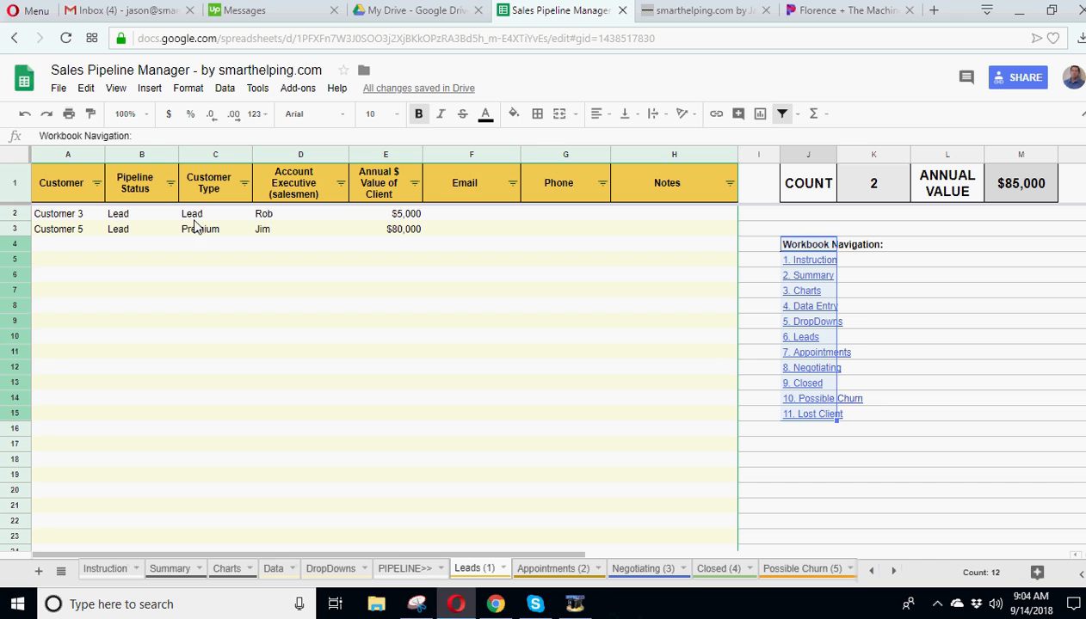
click(141, 229)
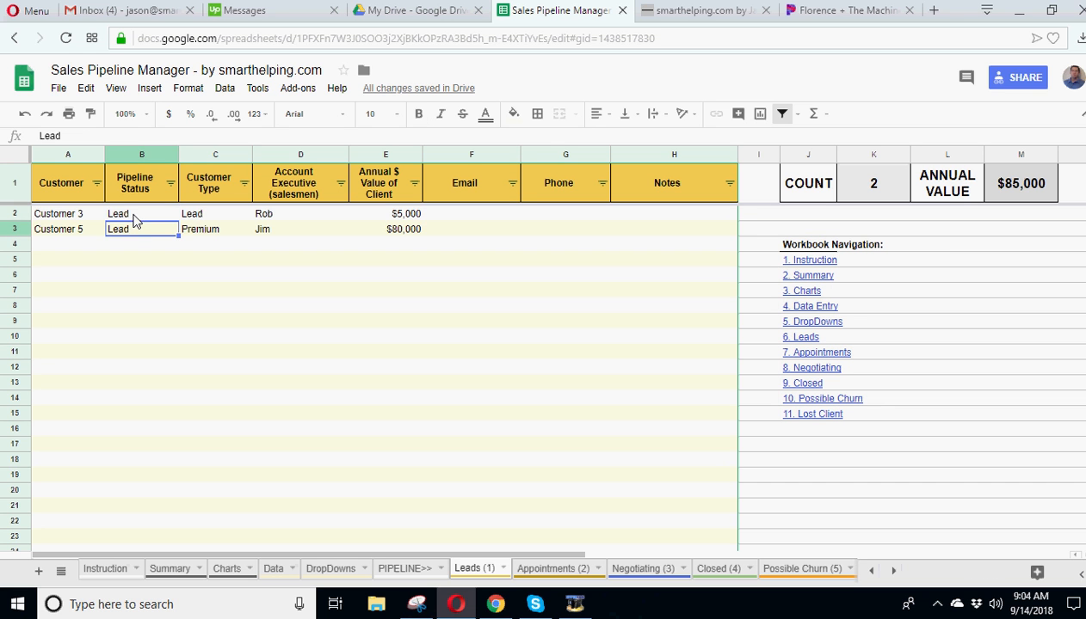
mouse_move(374, 472)
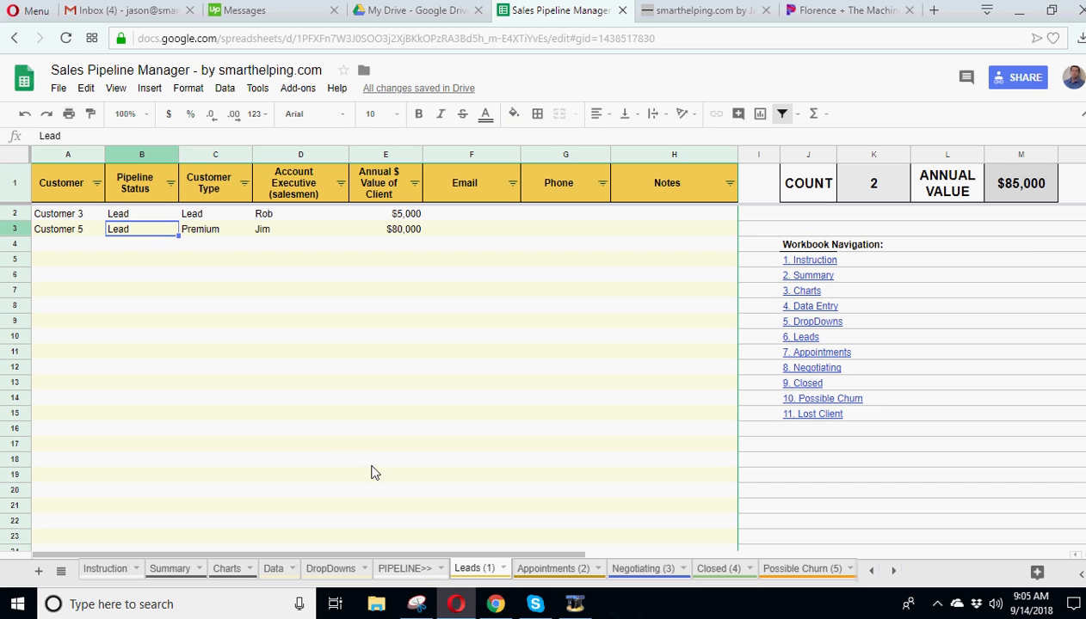
click(301, 214)
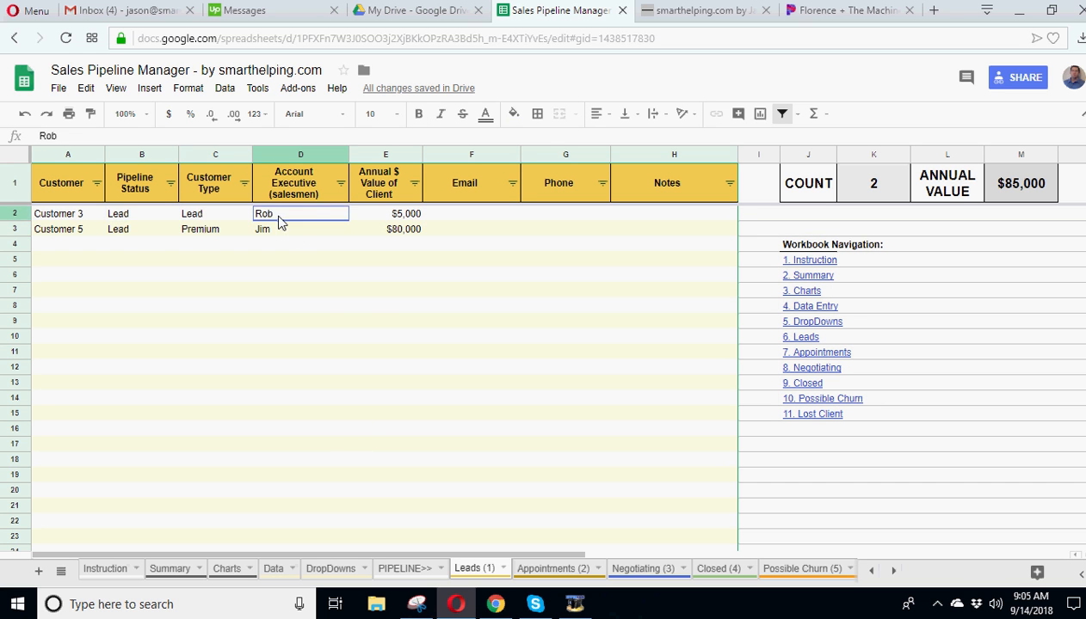
click(67, 214)
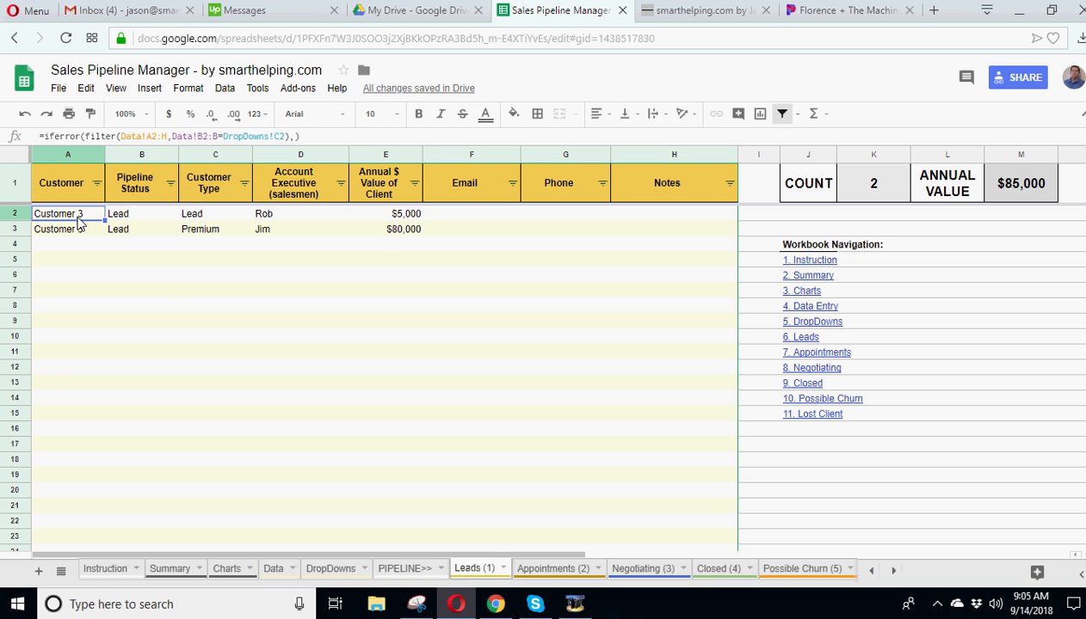
click(300, 259)
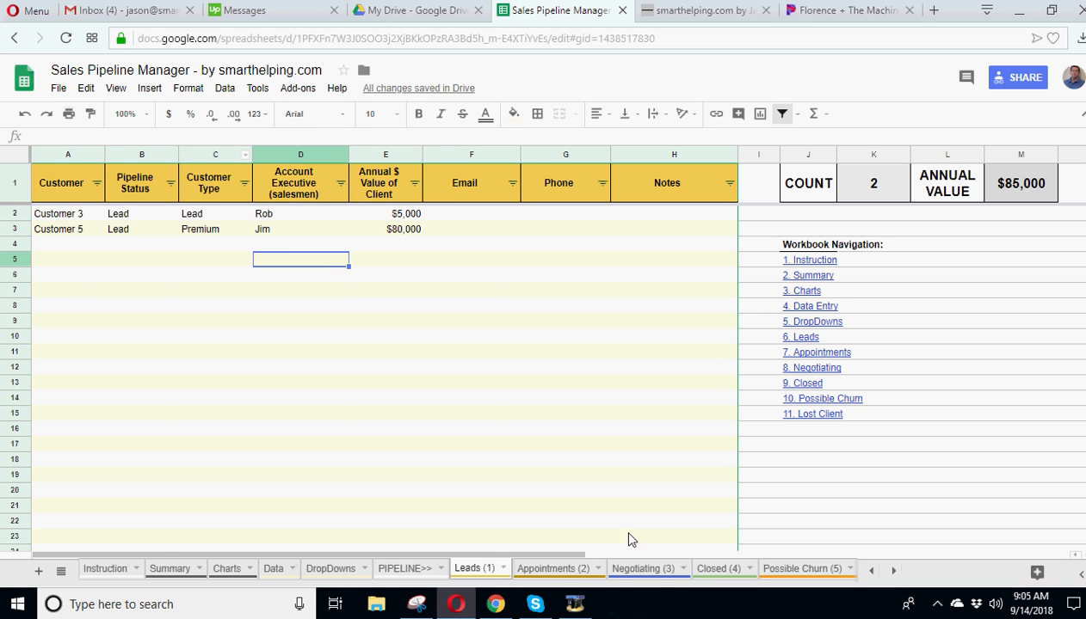
Step: Go to DropDowns and select the pipeline statuses, Lead through Possible Churn
click(330, 568)
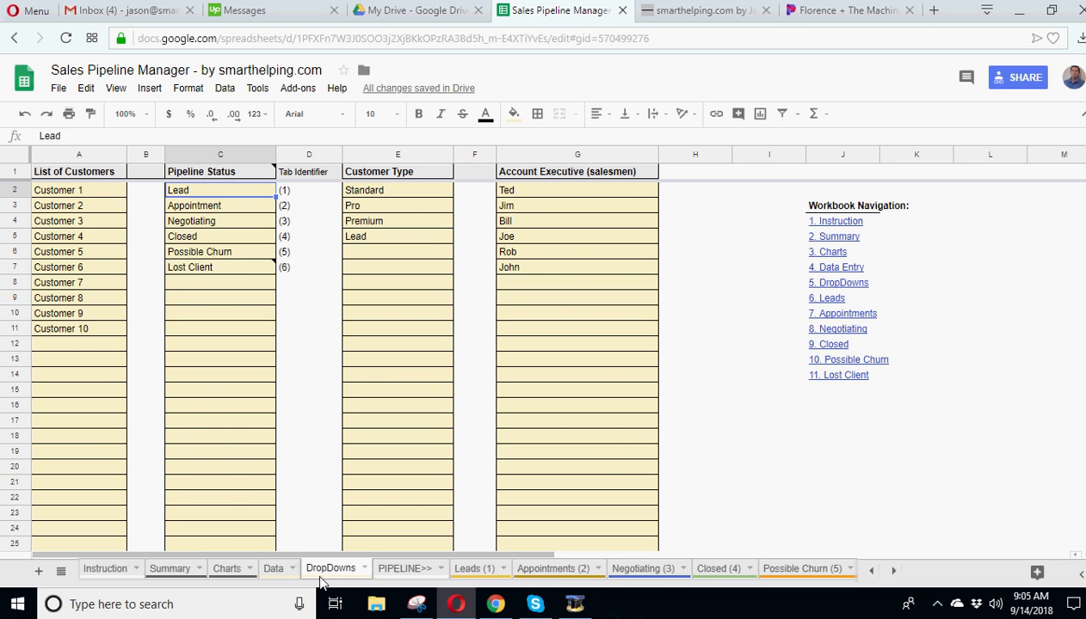
mouse_move(477, 468)
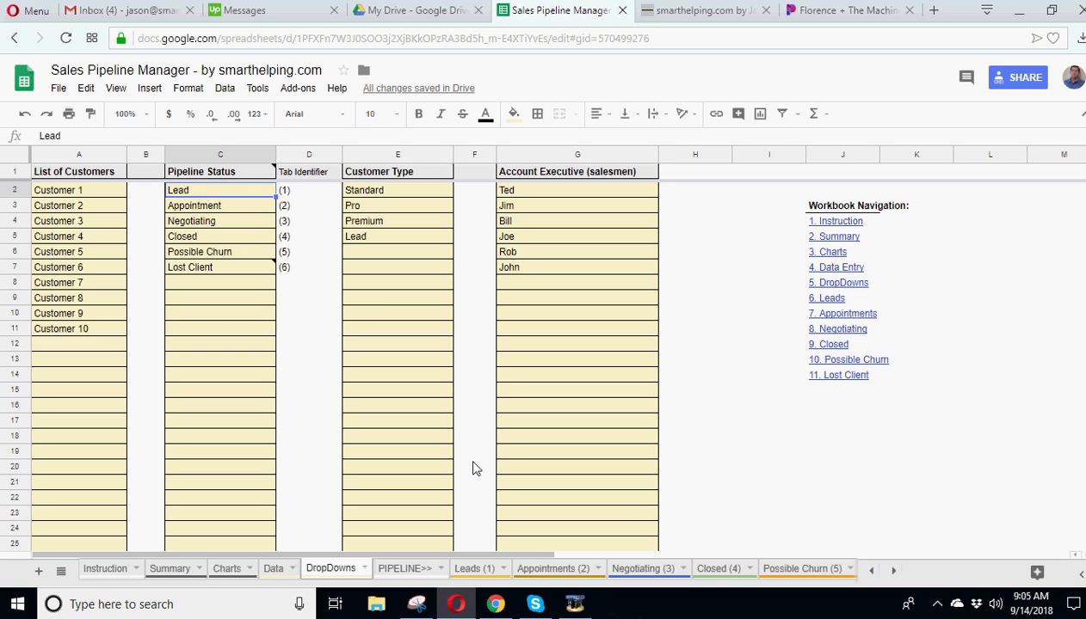
click(220, 205)
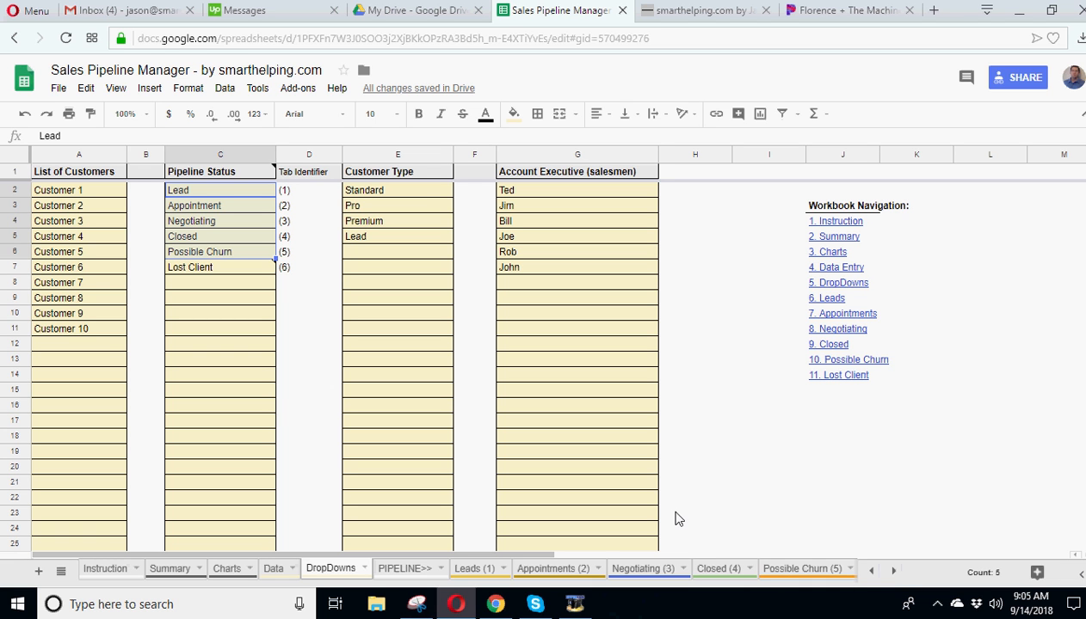
mouse_move(244, 551)
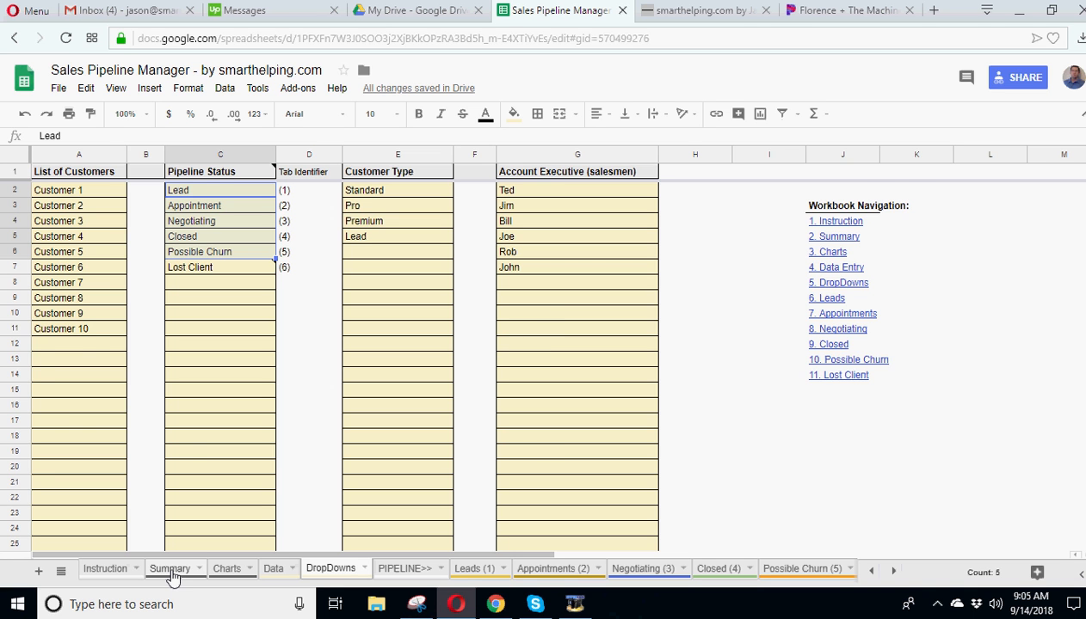
Step: Inspect the Summary tab's Premium annual value and Ted's count formulas, briefly visiting DropDowns
click(170, 568)
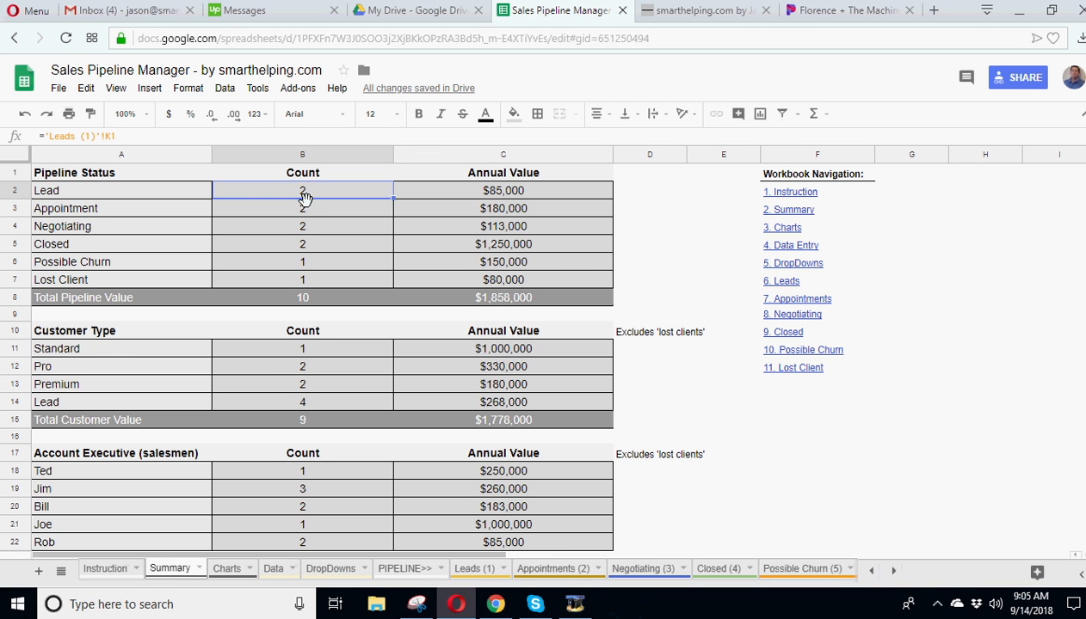
mouse_move(4, 216)
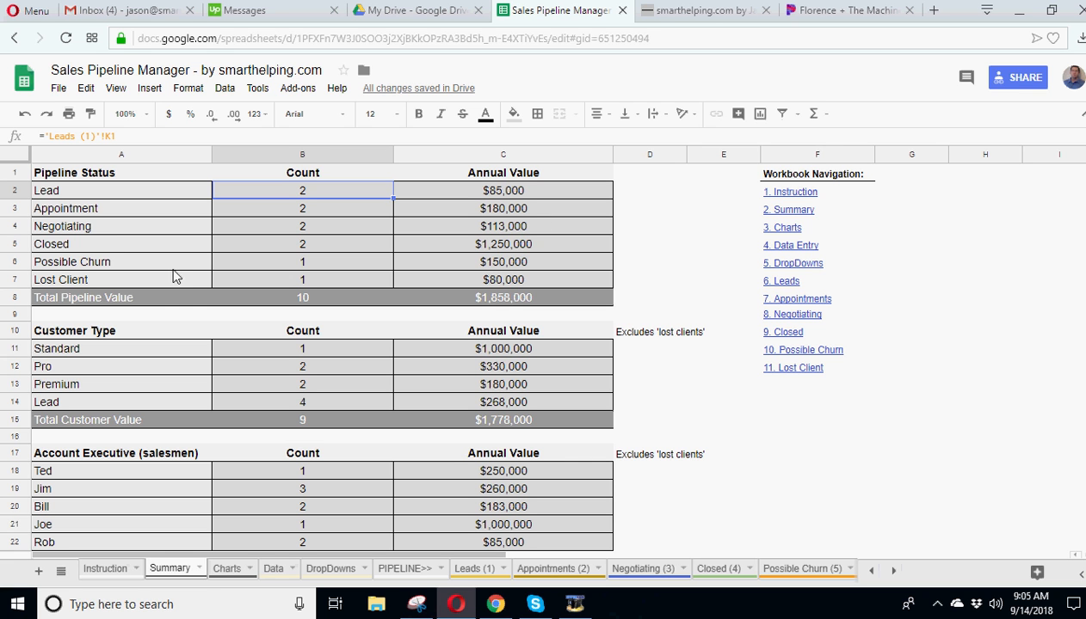
mouse_move(315, 388)
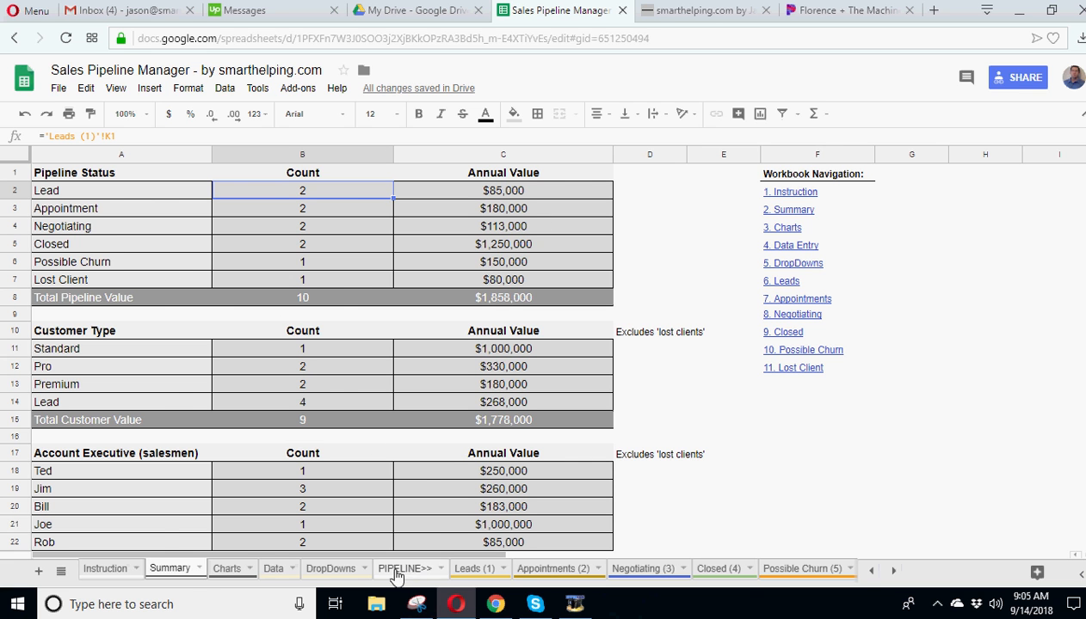
click(331, 569)
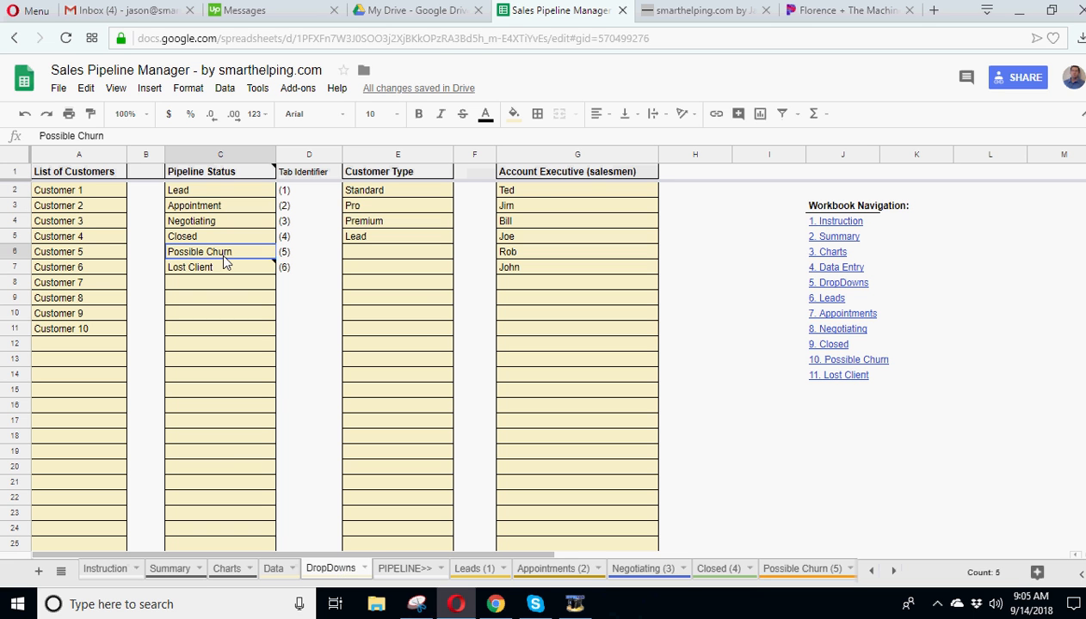
click(220, 267)
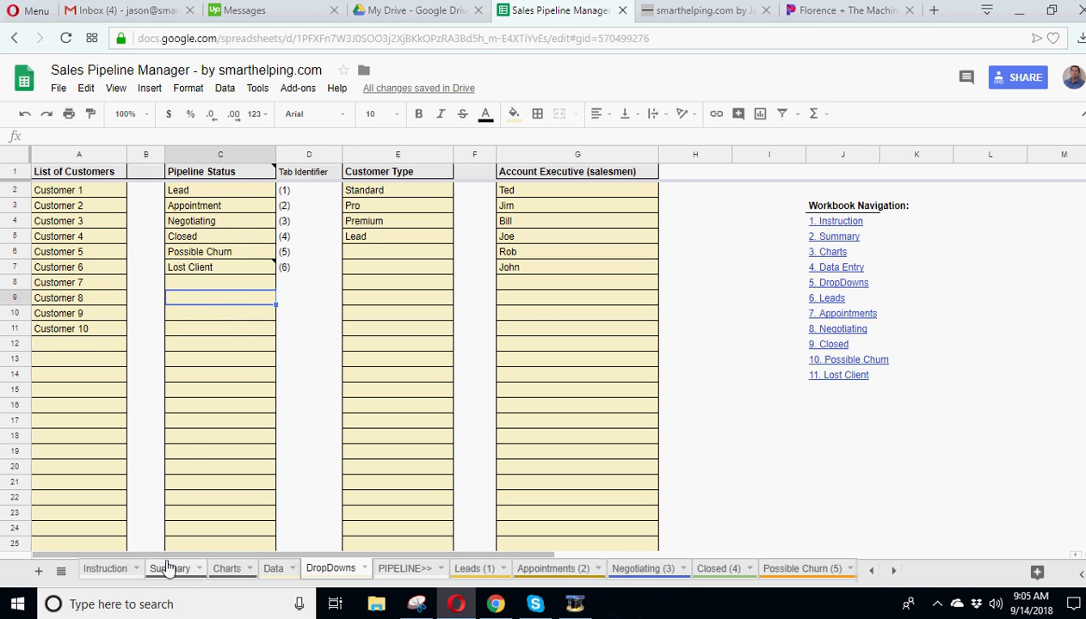
click(170, 569)
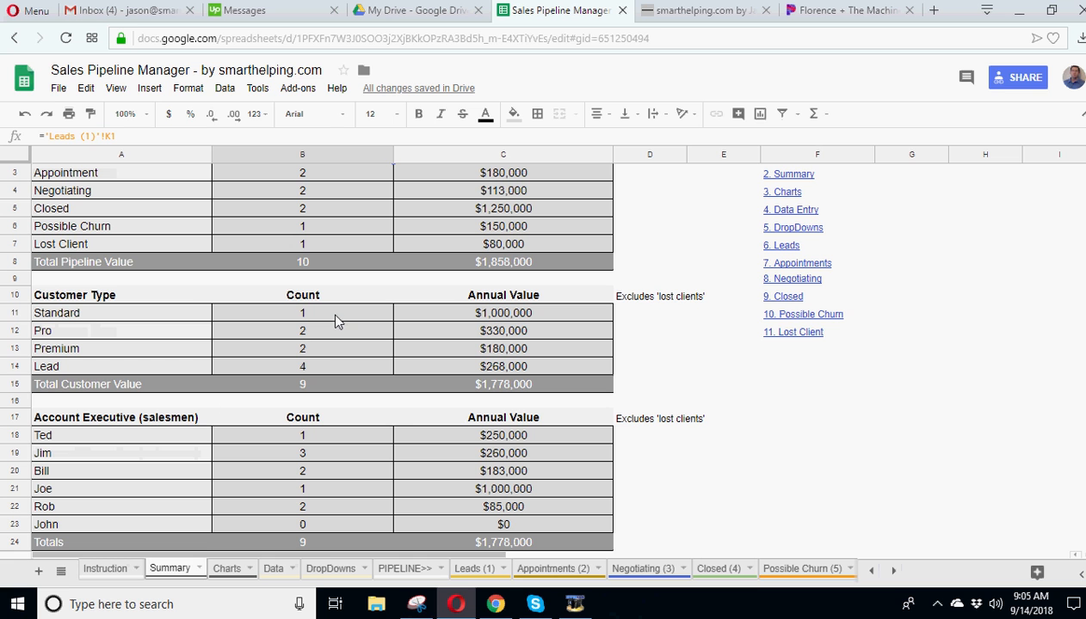
click(503, 349)
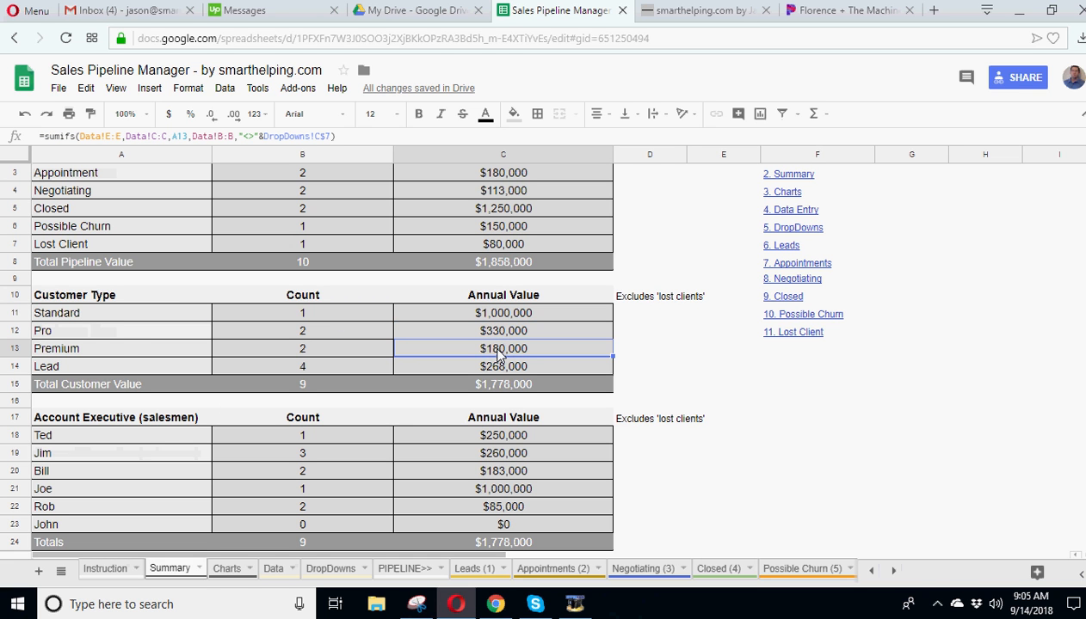
mouse_move(93, 310)
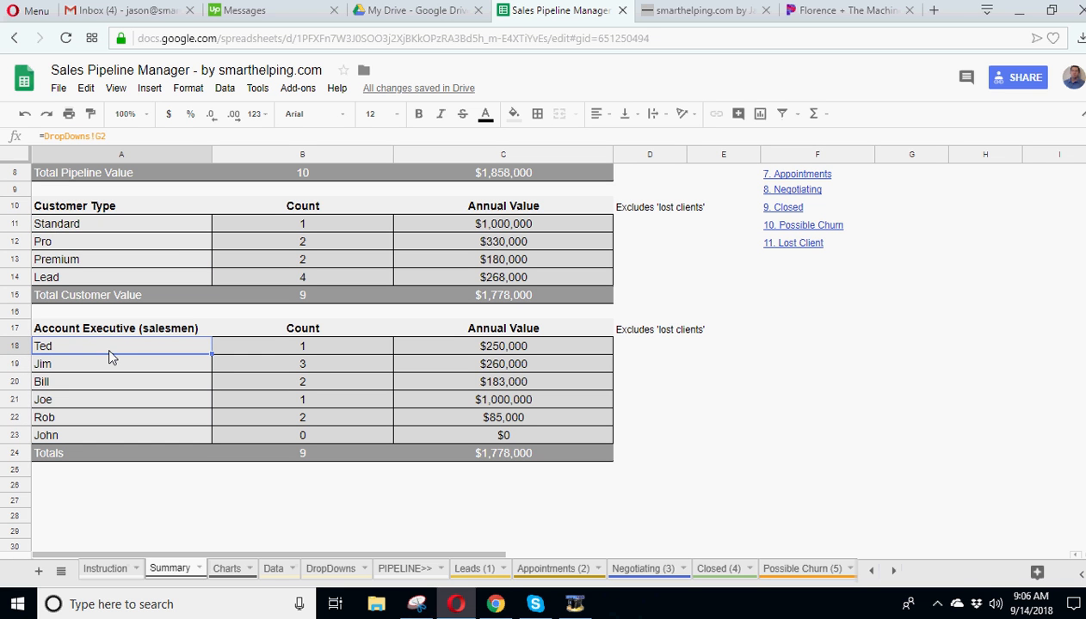
click(302, 346)
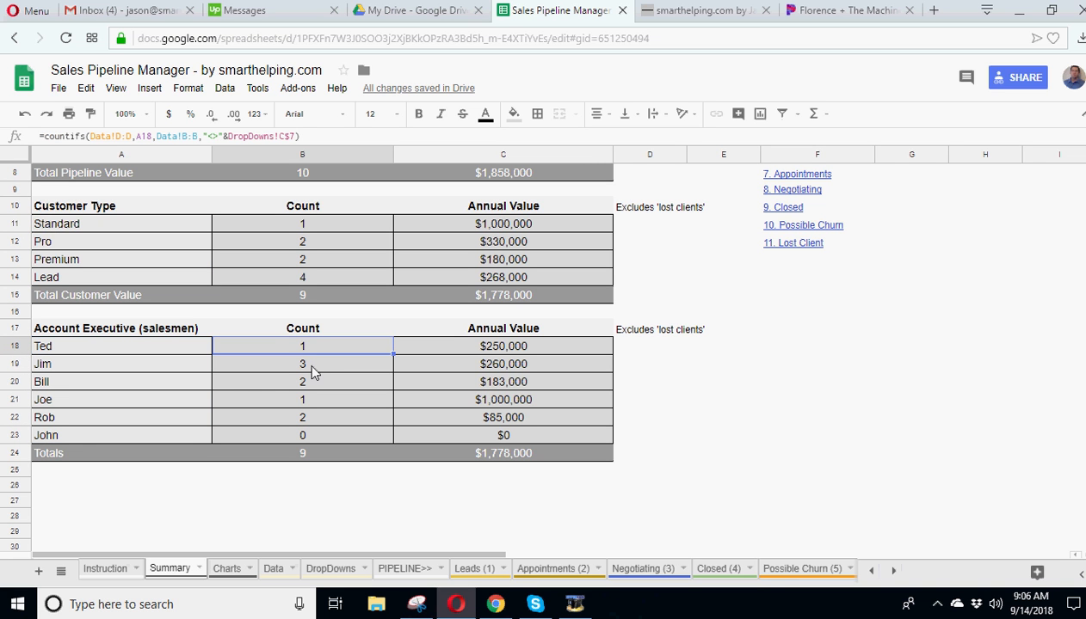
mouse_move(410, 352)
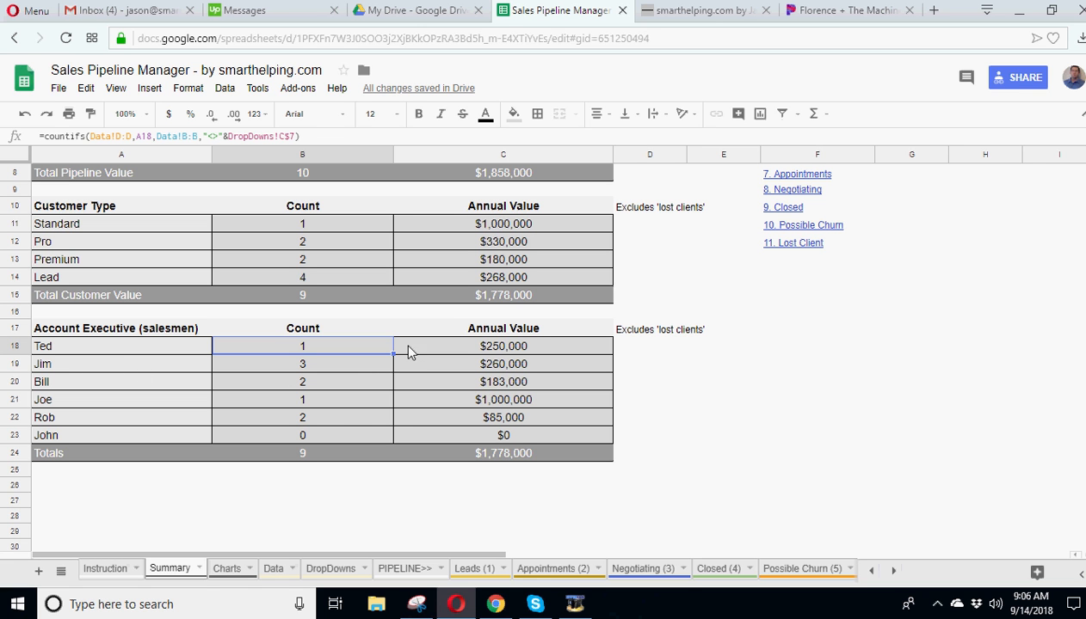
mouse_move(389, 388)
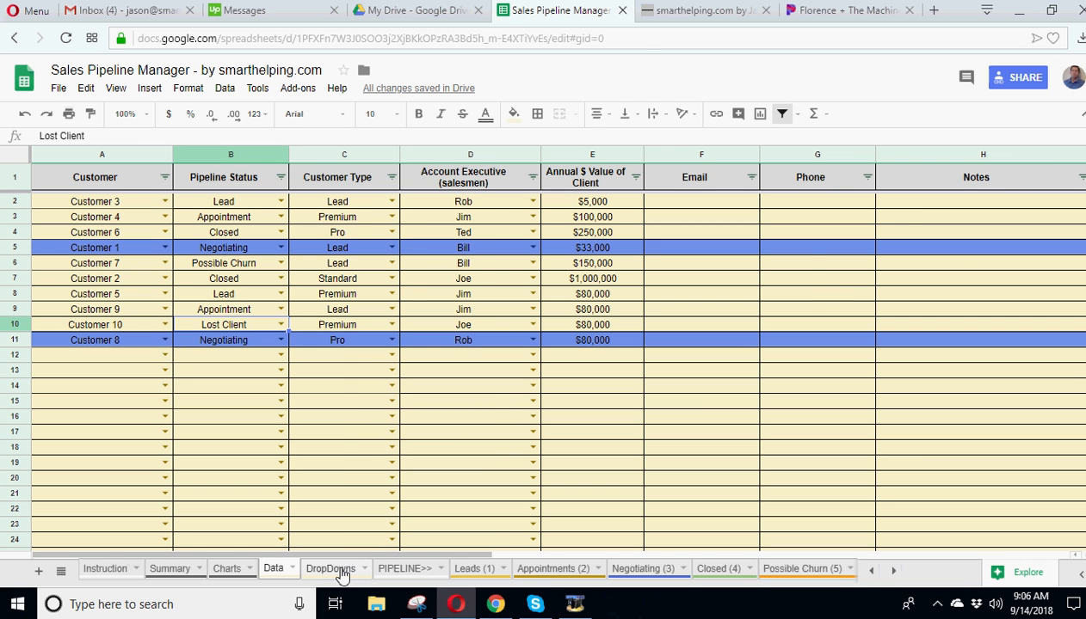
click(331, 569)
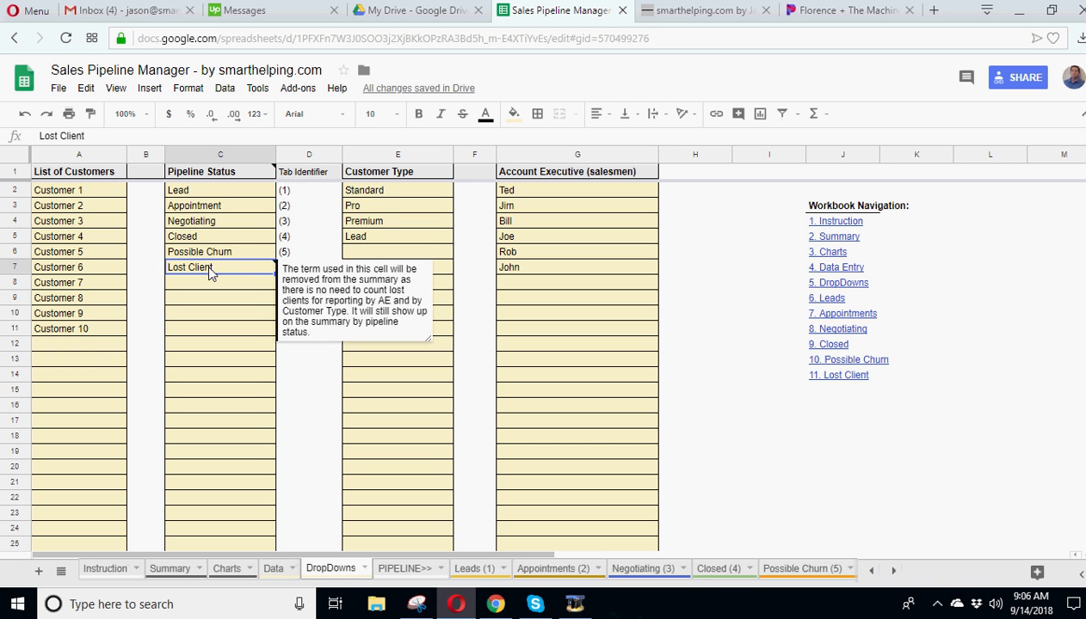
mouse_move(204, 257)
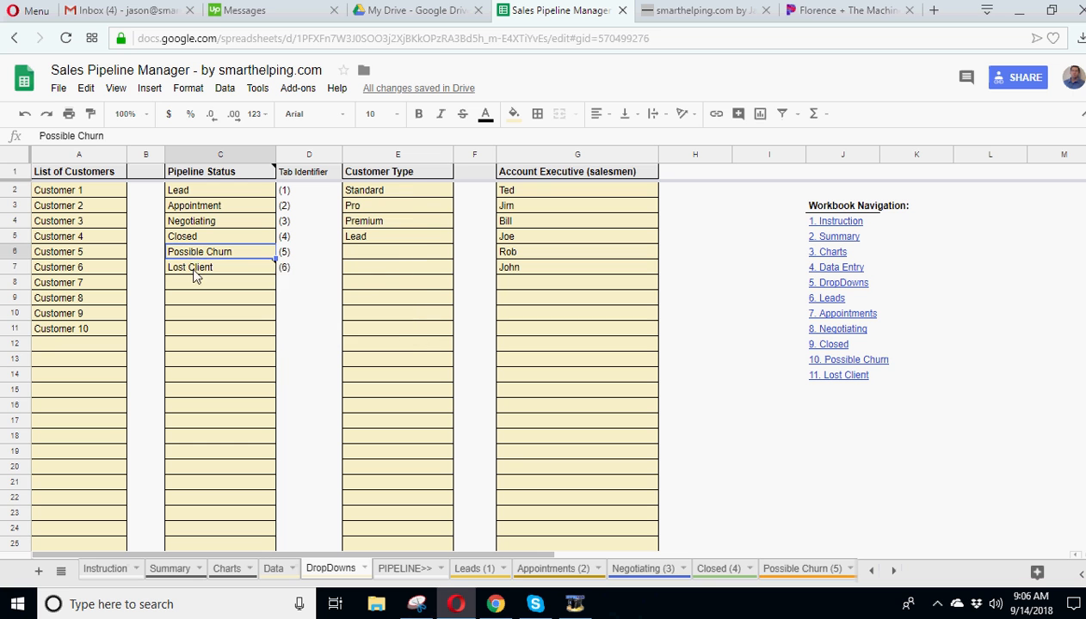
click(219, 266)
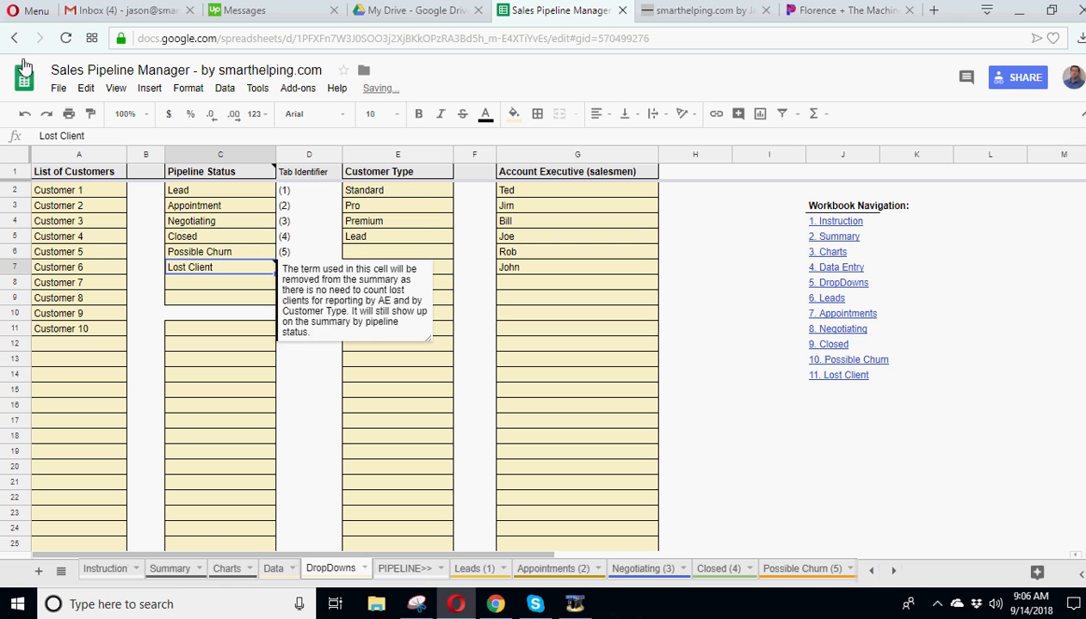
click(219, 313)
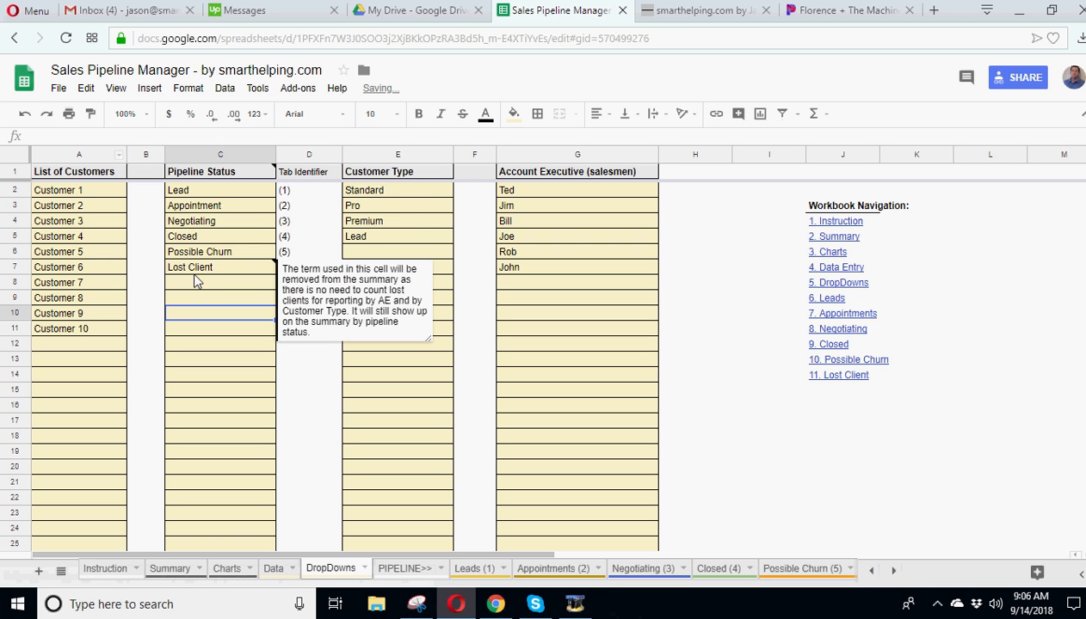
click(190, 267)
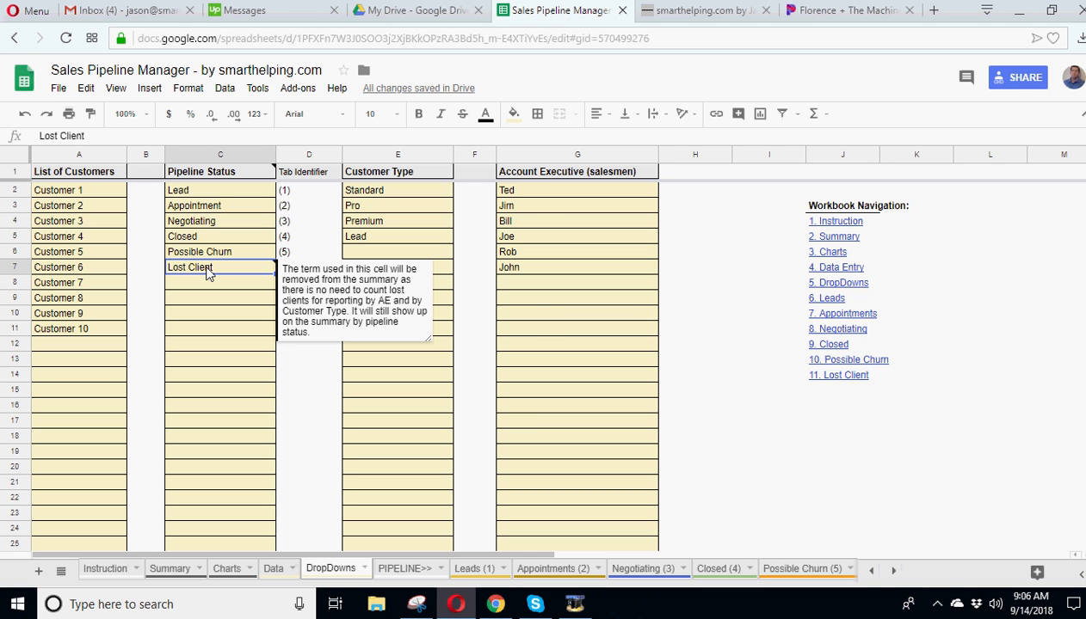
click(170, 569)
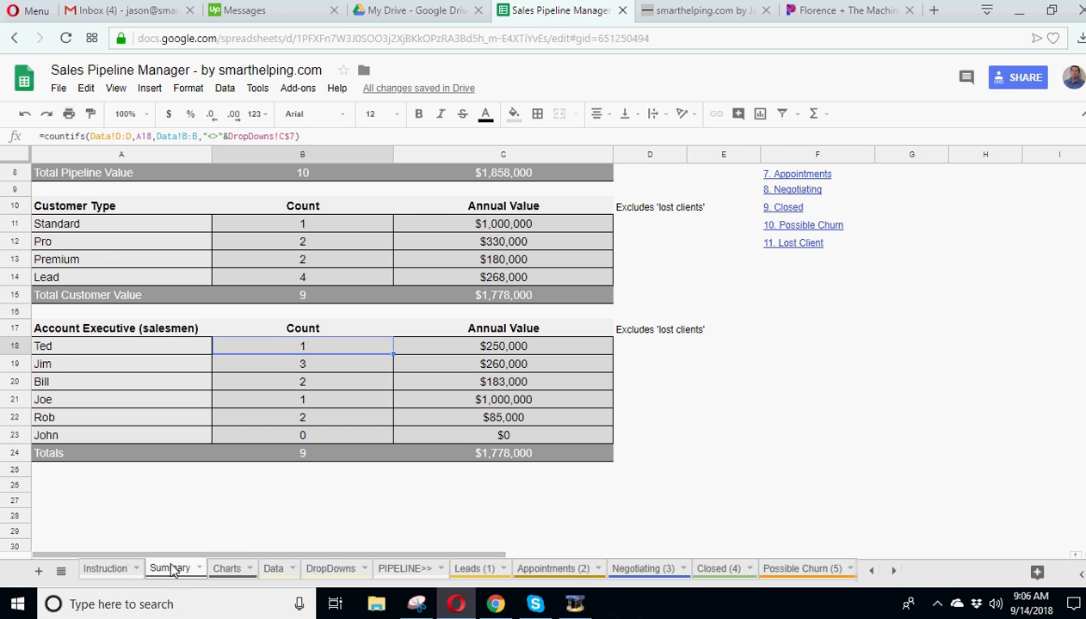
click(121, 205)
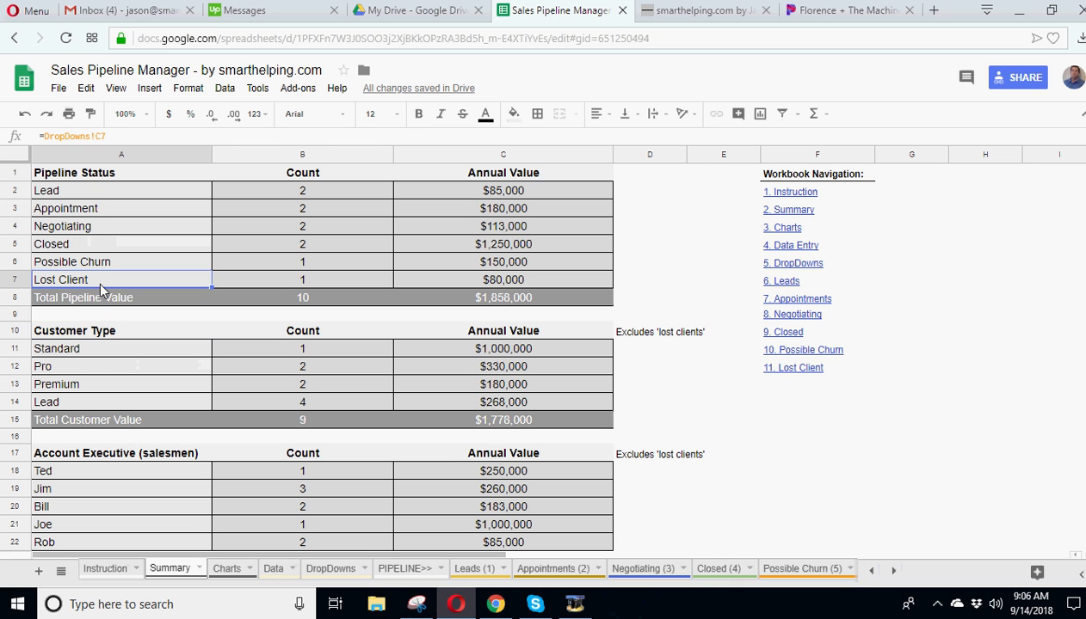
click(302, 280)
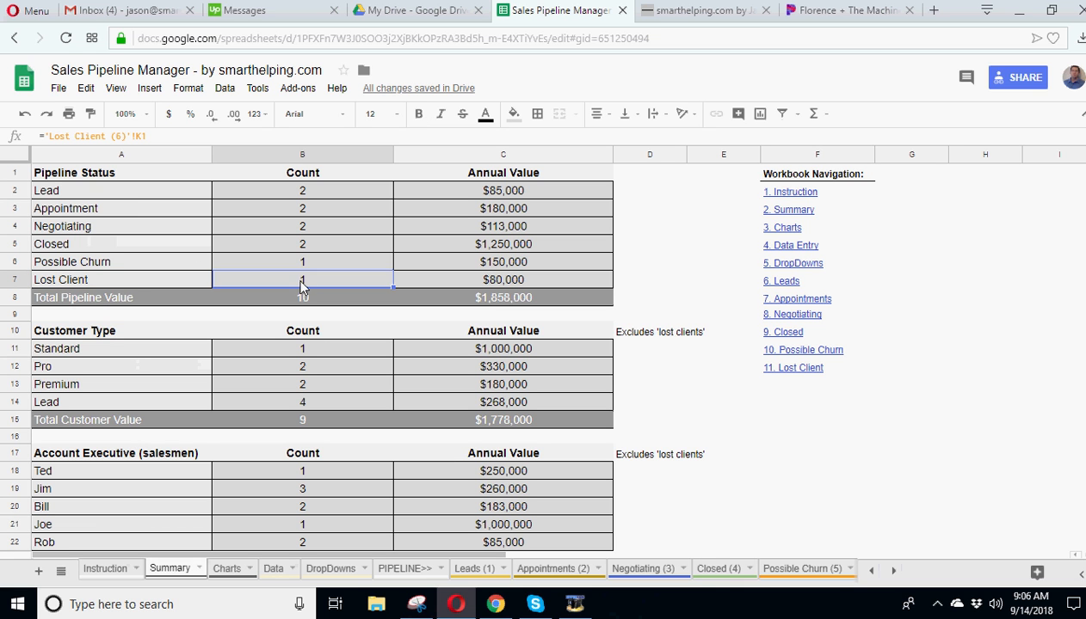
click(302, 190)
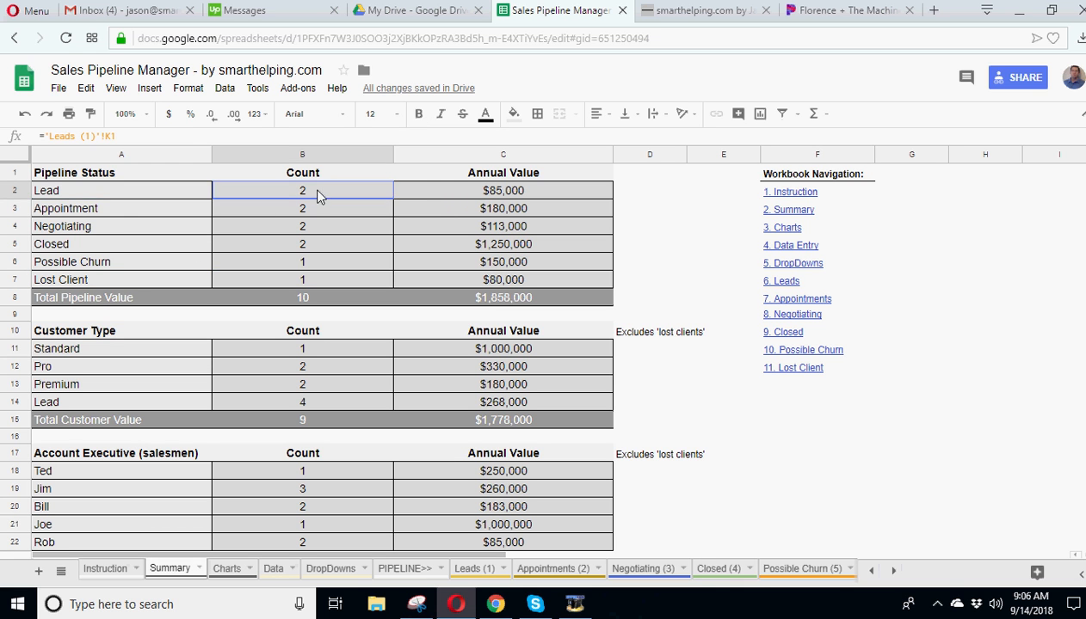
click(302, 243)
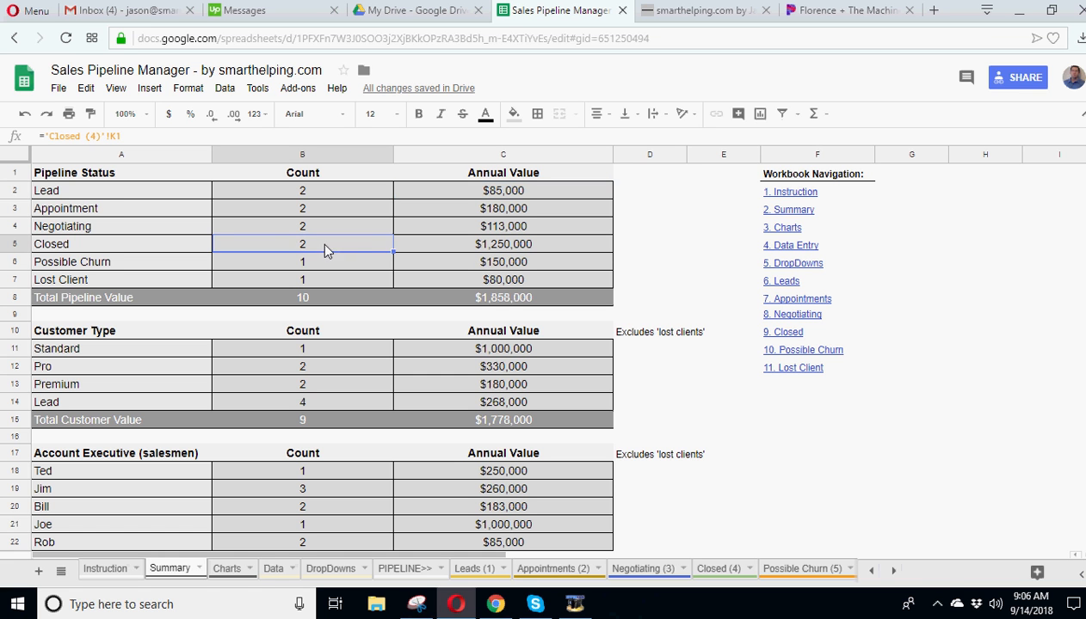
click(121, 208)
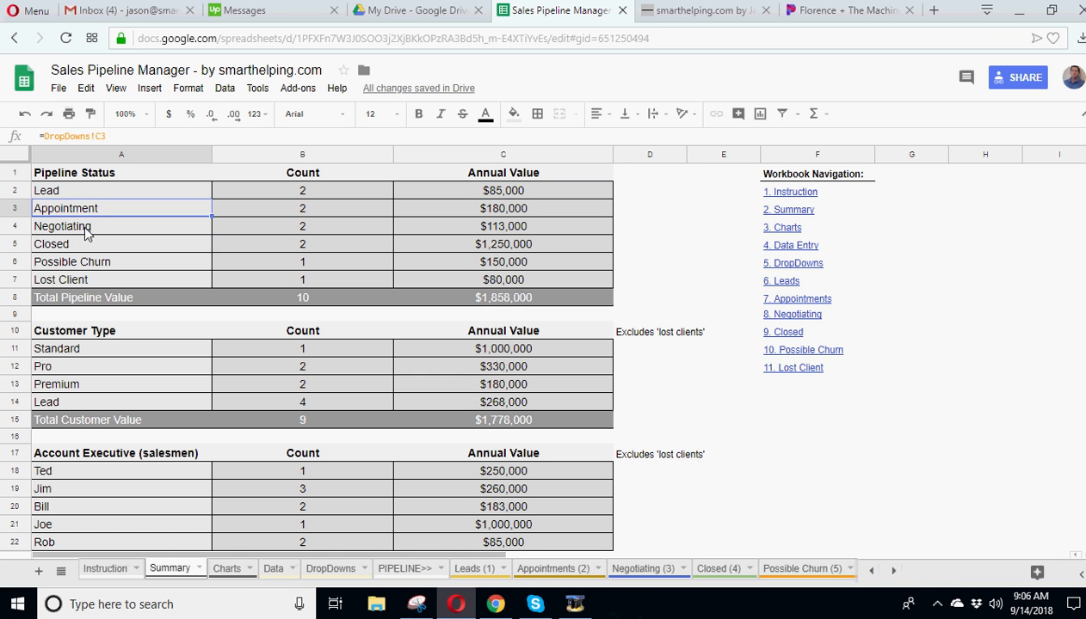
scroll(down, 3)
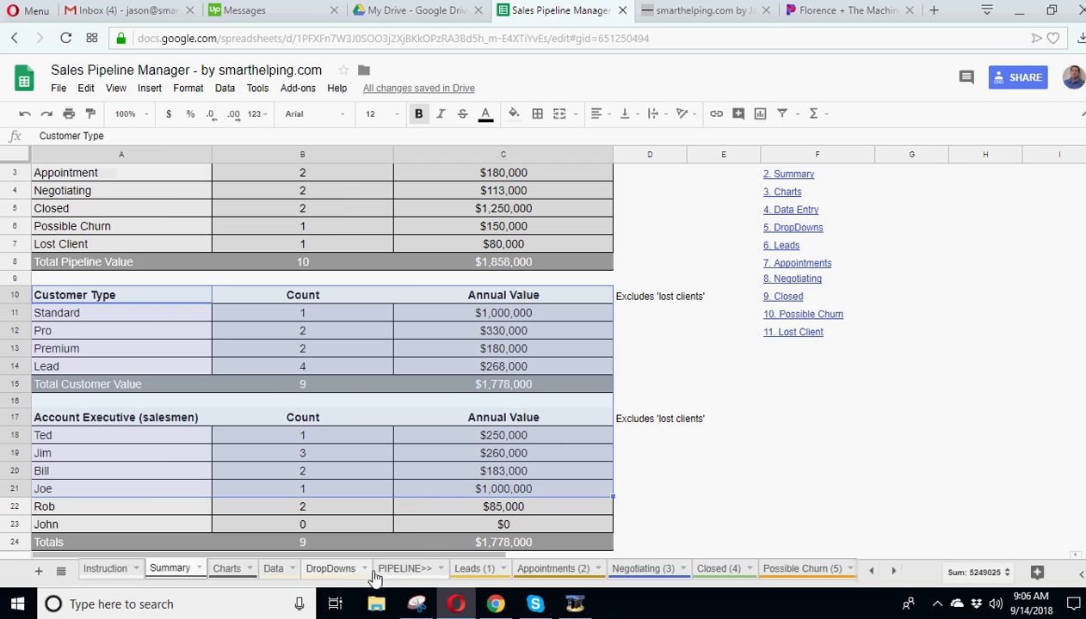
click(330, 568)
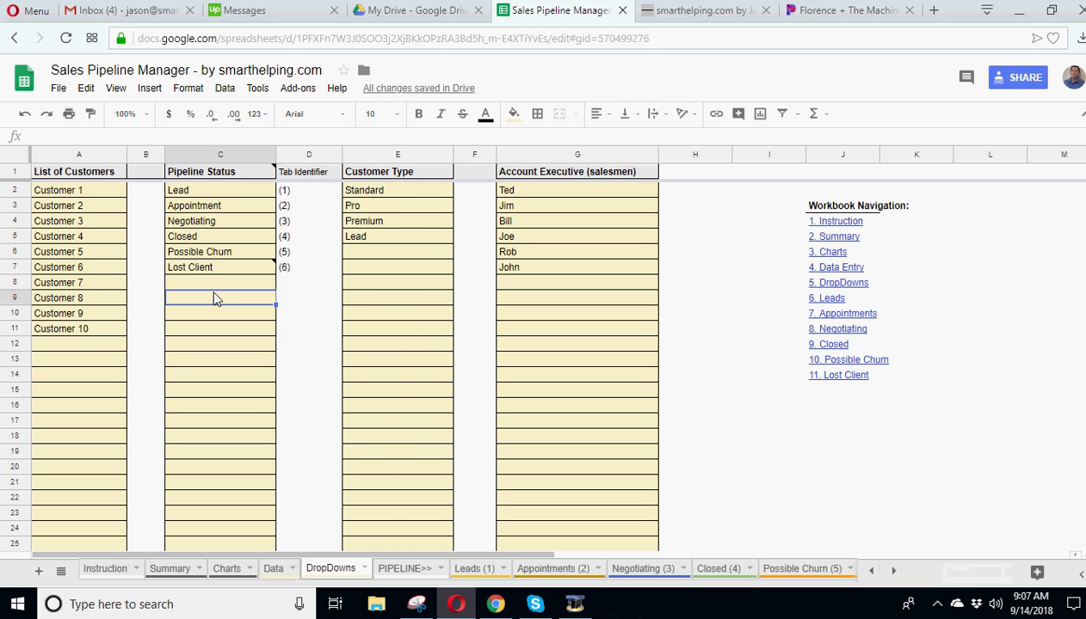
mouse_move(215, 275)
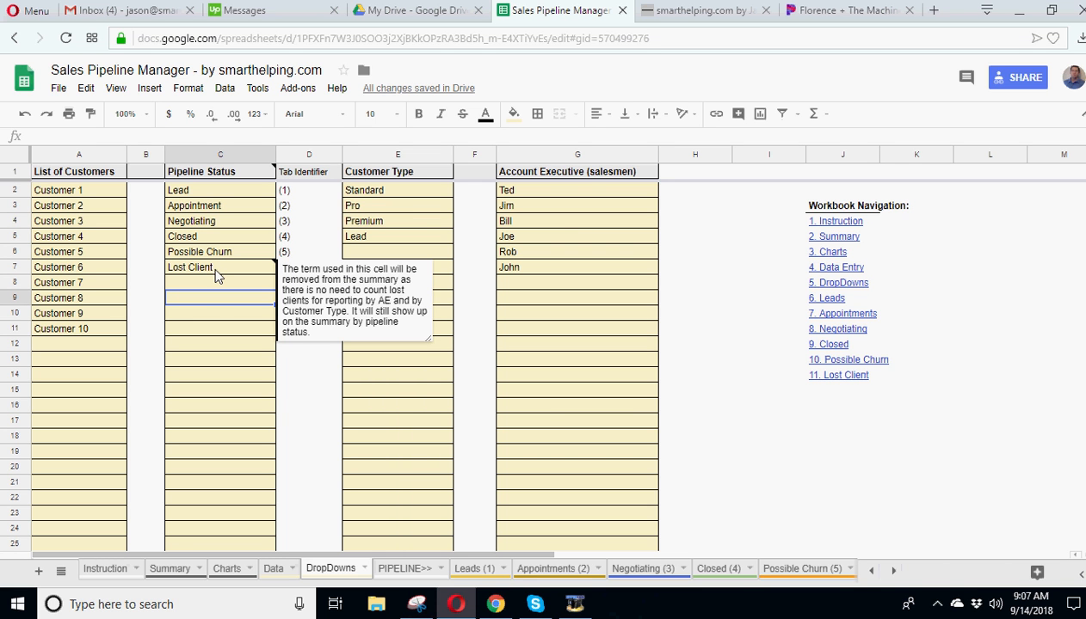
click(219, 267)
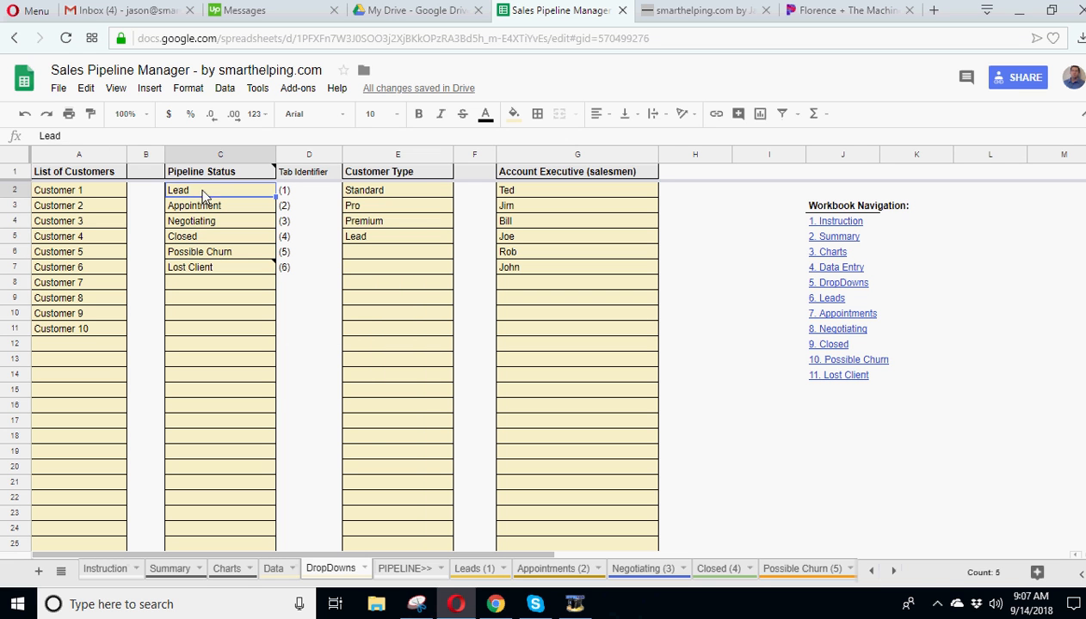
click(219, 236)
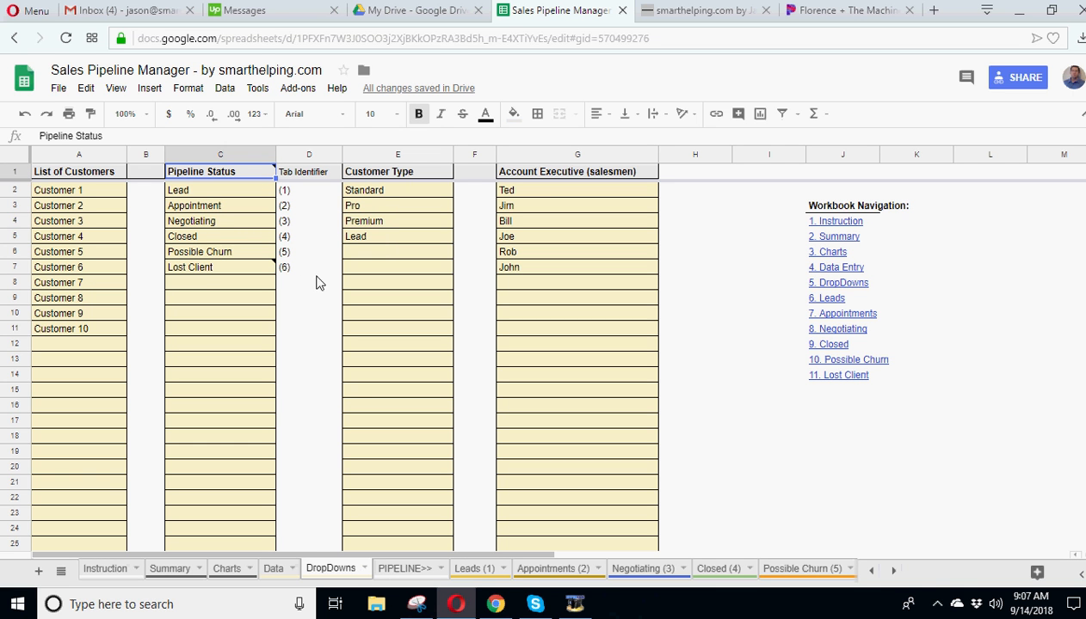
click(220, 205)
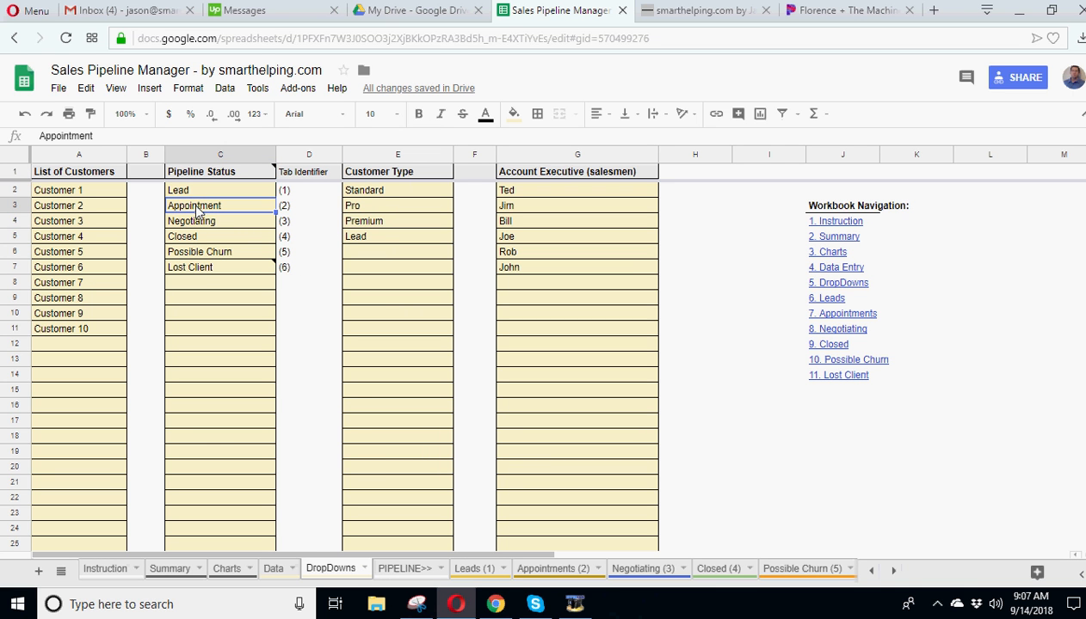
click(219, 221)
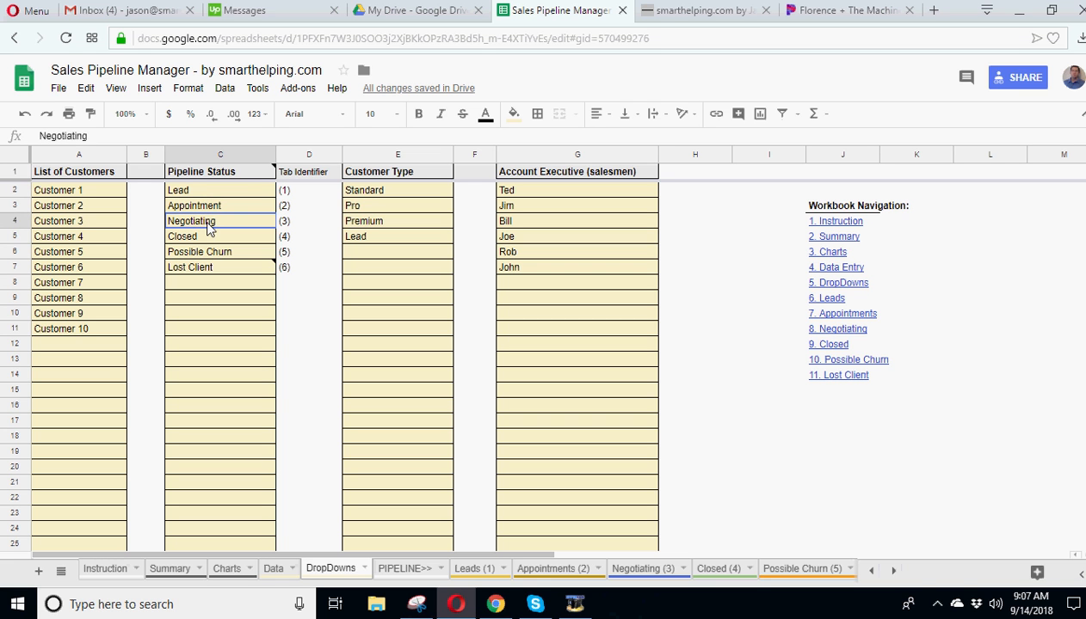
click(220, 251)
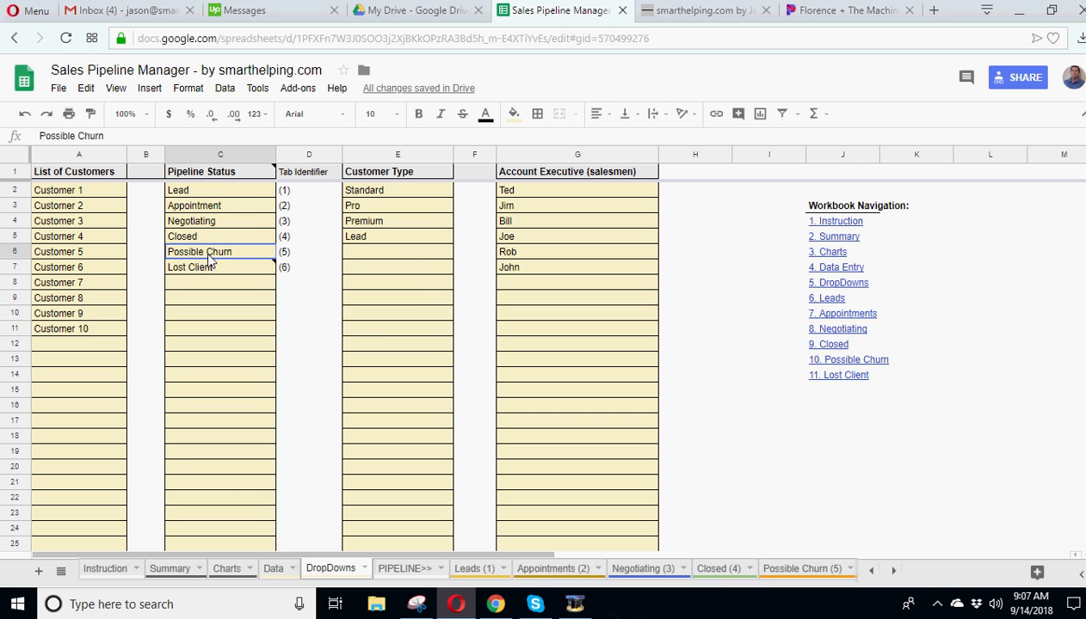
click(219, 190)
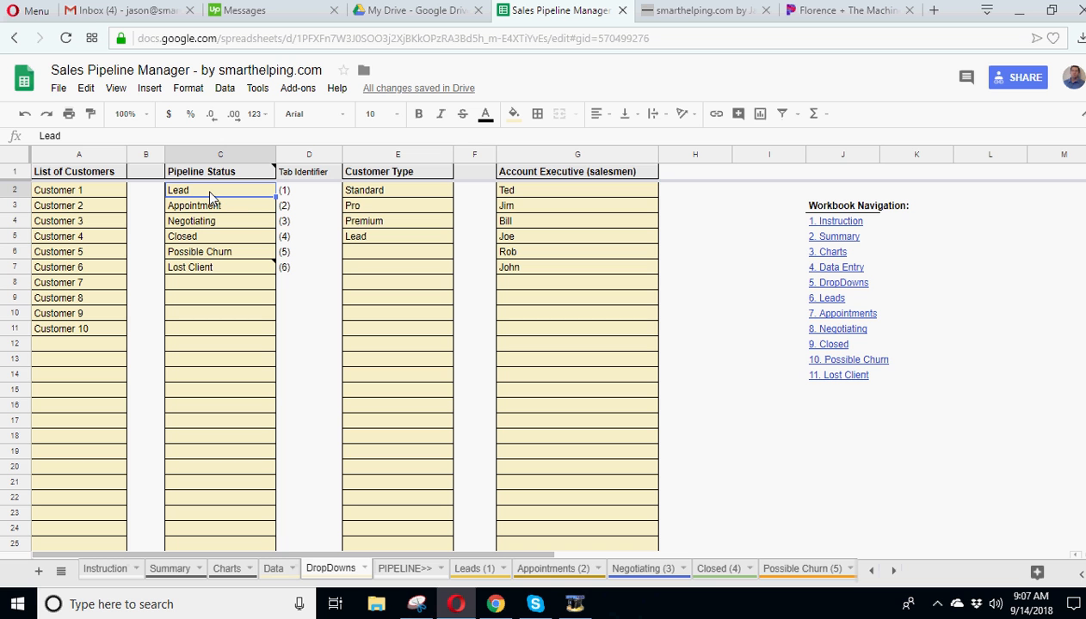
mouse_move(374, 206)
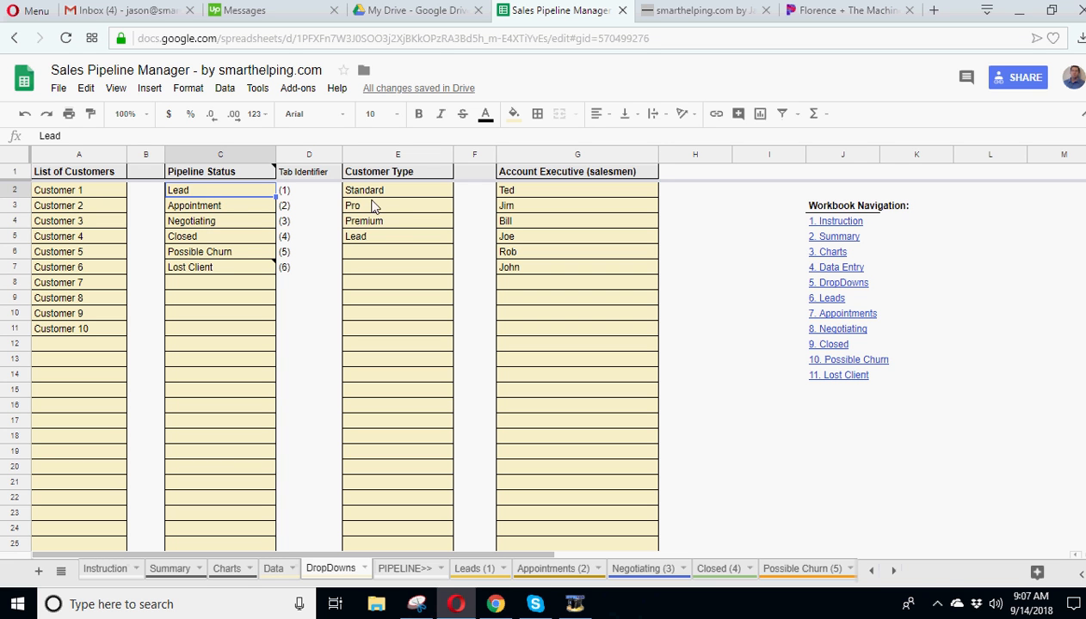
click(396, 237)
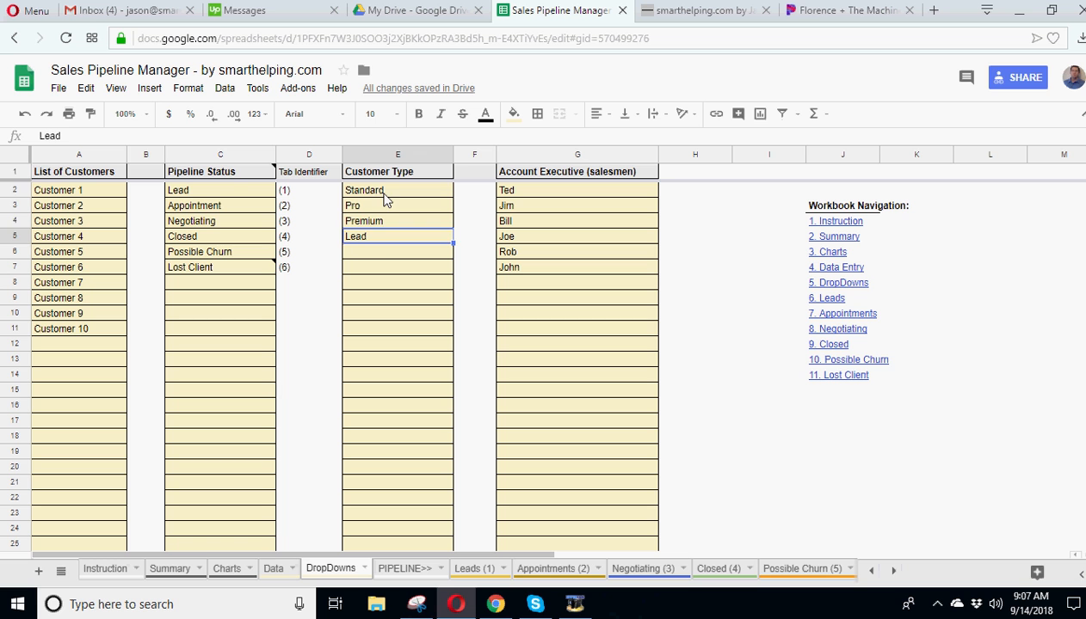
mouse_move(365, 242)
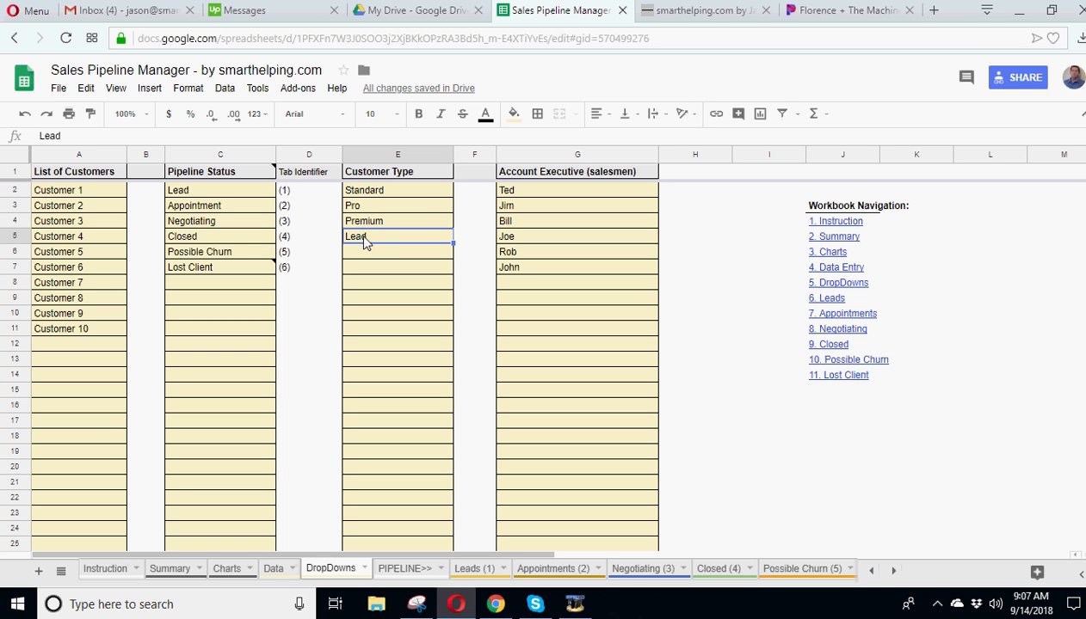
mouse_move(385, 242)
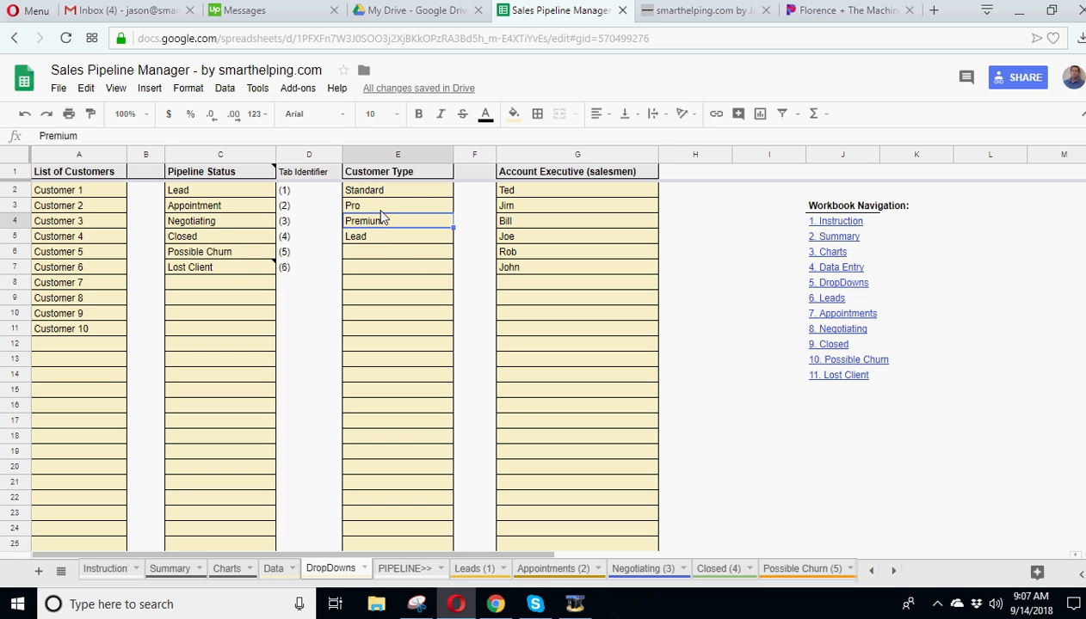
click(396, 191)
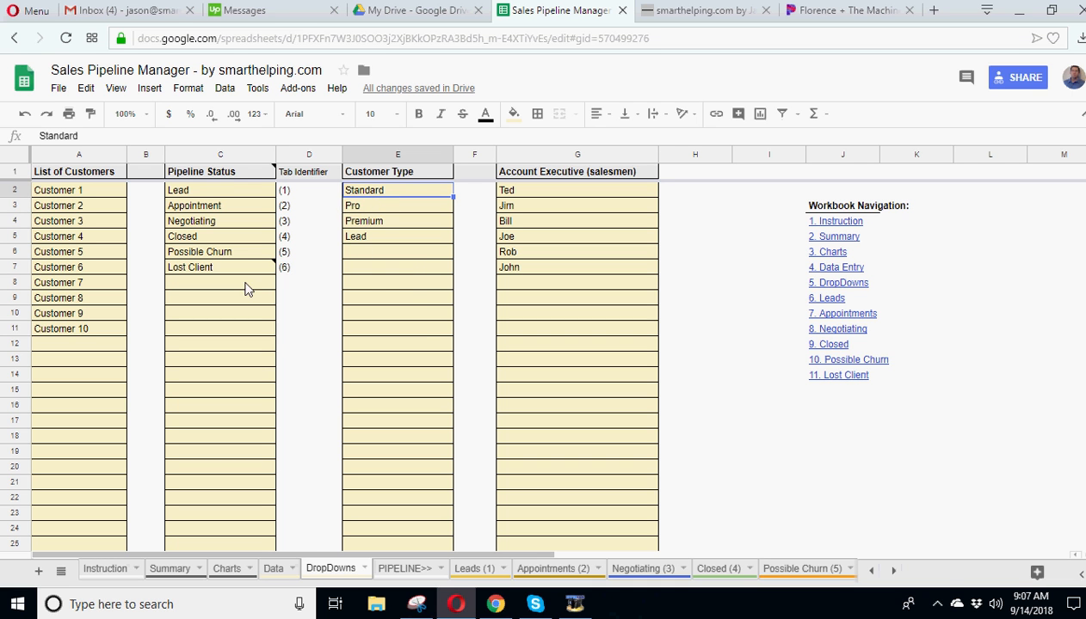
mouse_move(203, 198)
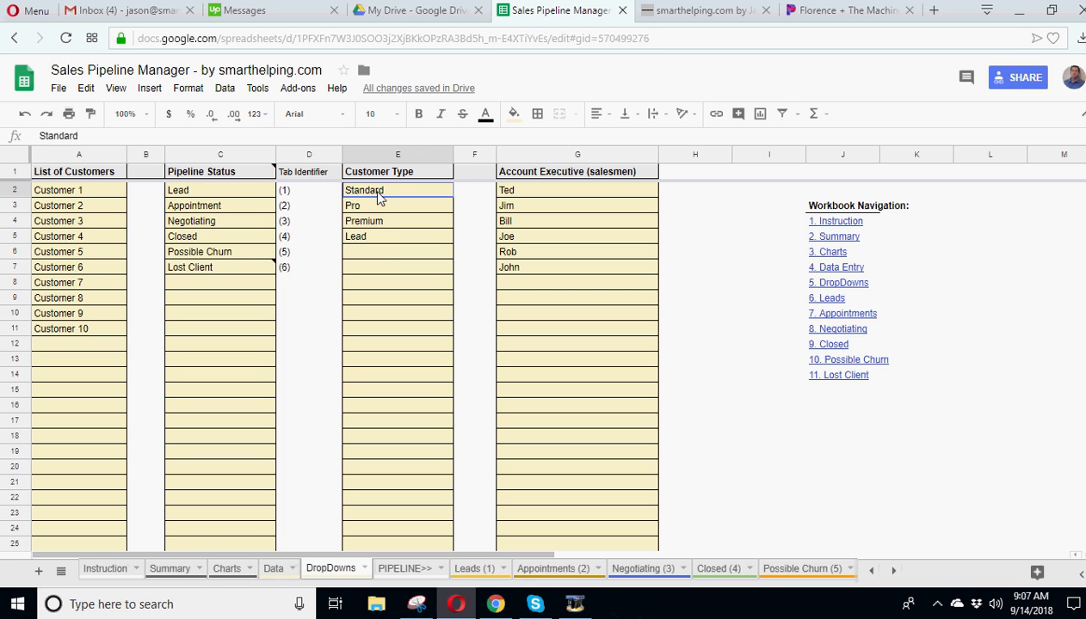
click(397, 267)
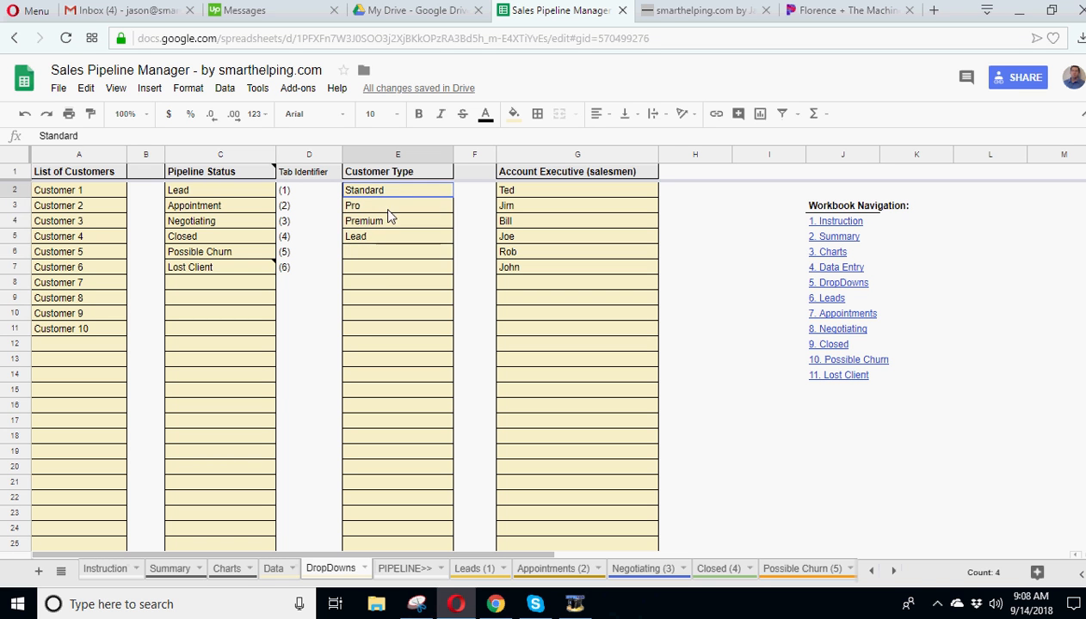
drag(397, 190, 397, 267)
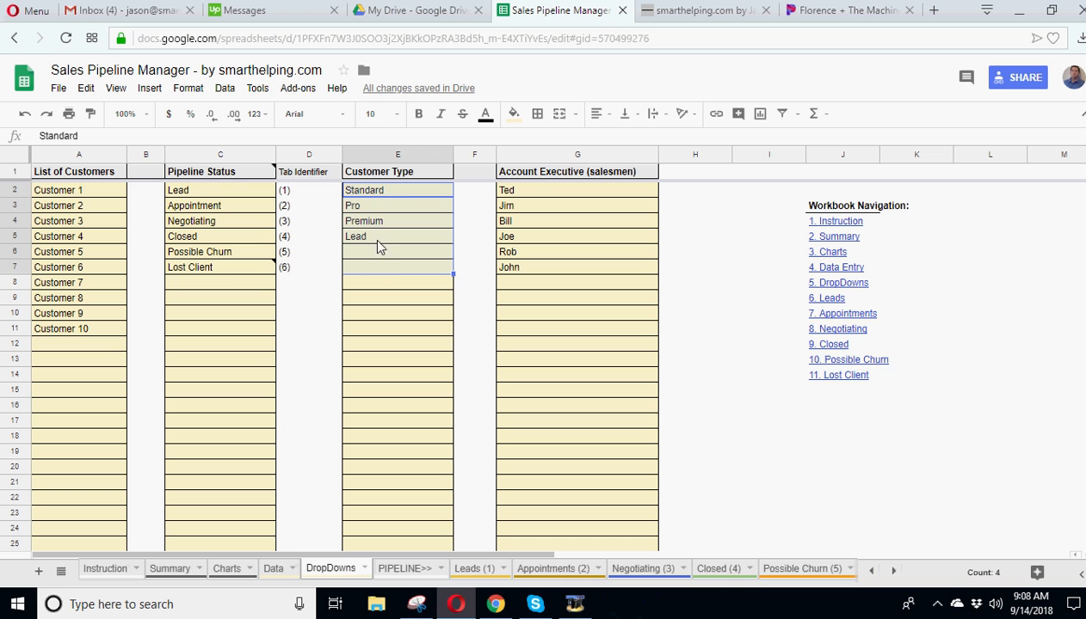
mouse_move(399, 193)
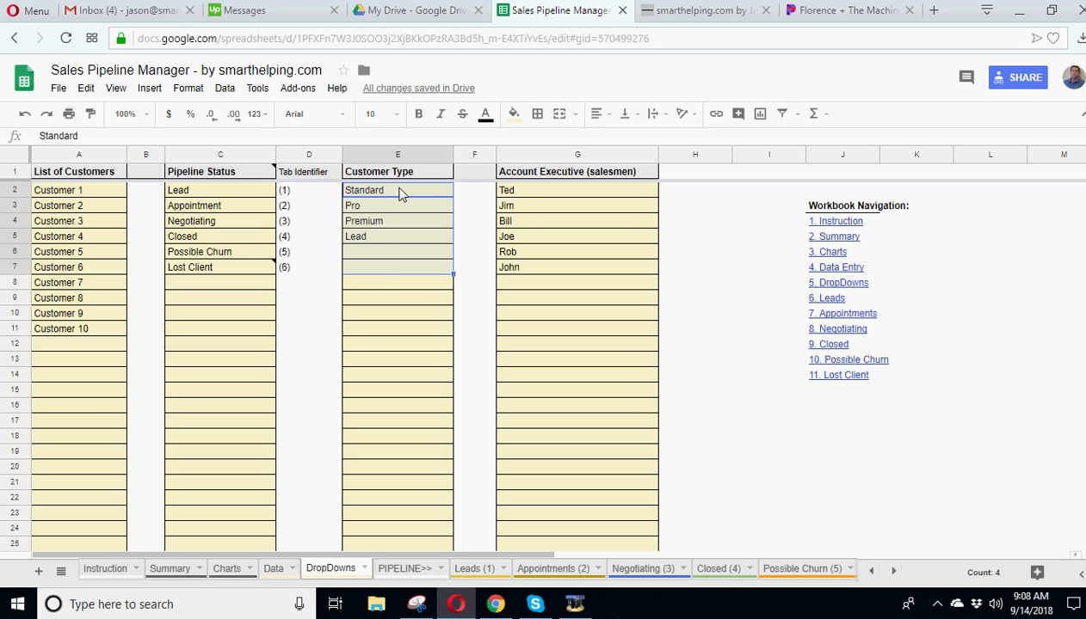
click(396, 222)
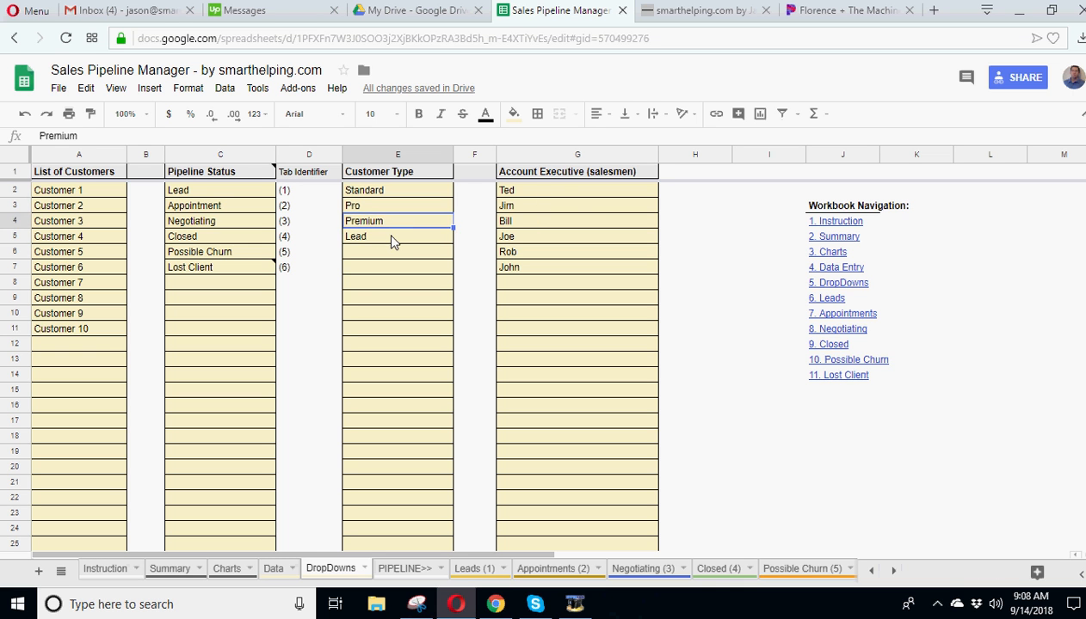
click(577, 190)
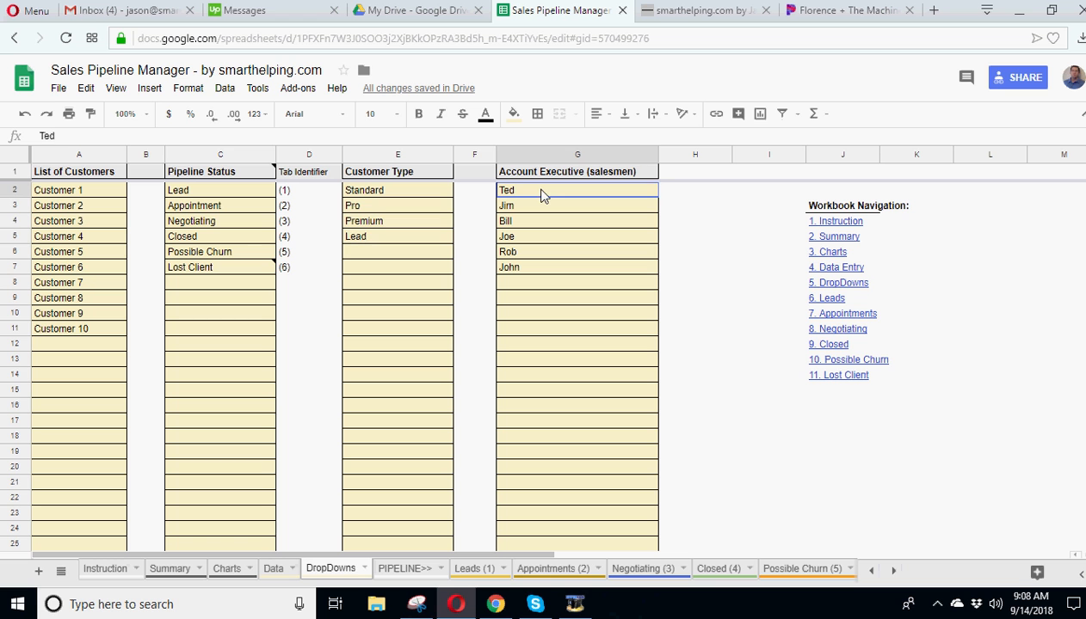
click(578, 206)
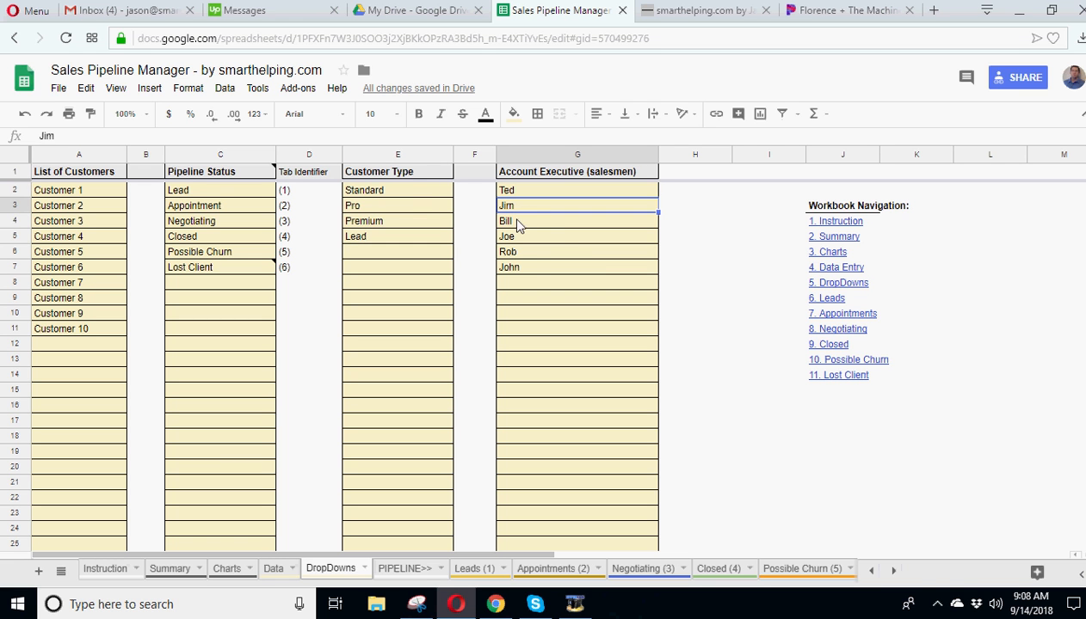
click(577, 266)
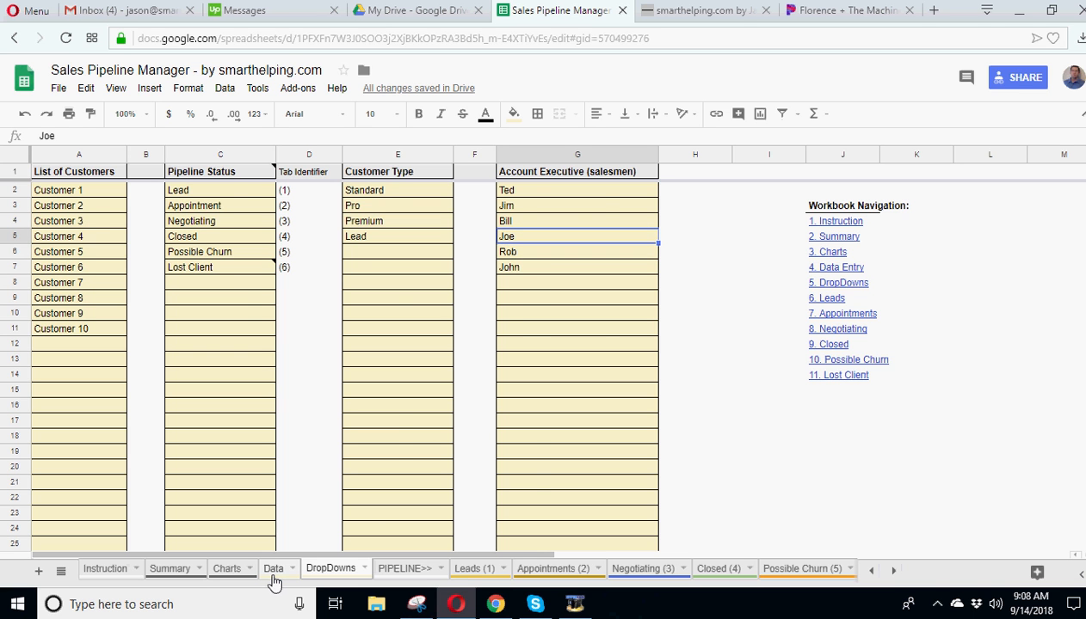
Step: Fill Data row 11 with Customer 6, Lead, Lead, Rob and 650000 annual value
click(273, 569)
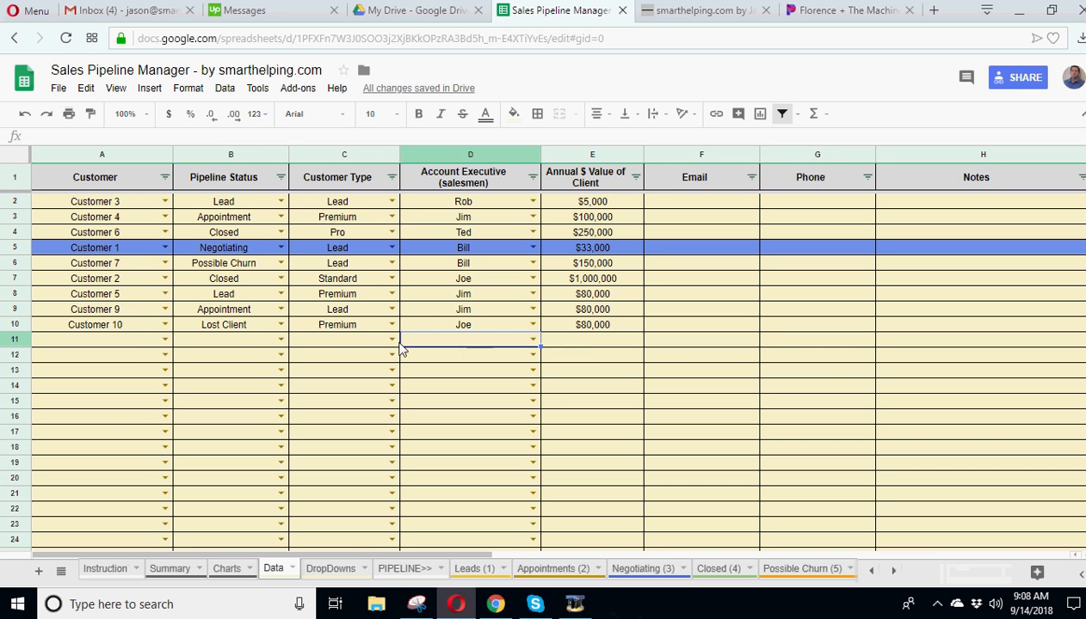
click(102, 338)
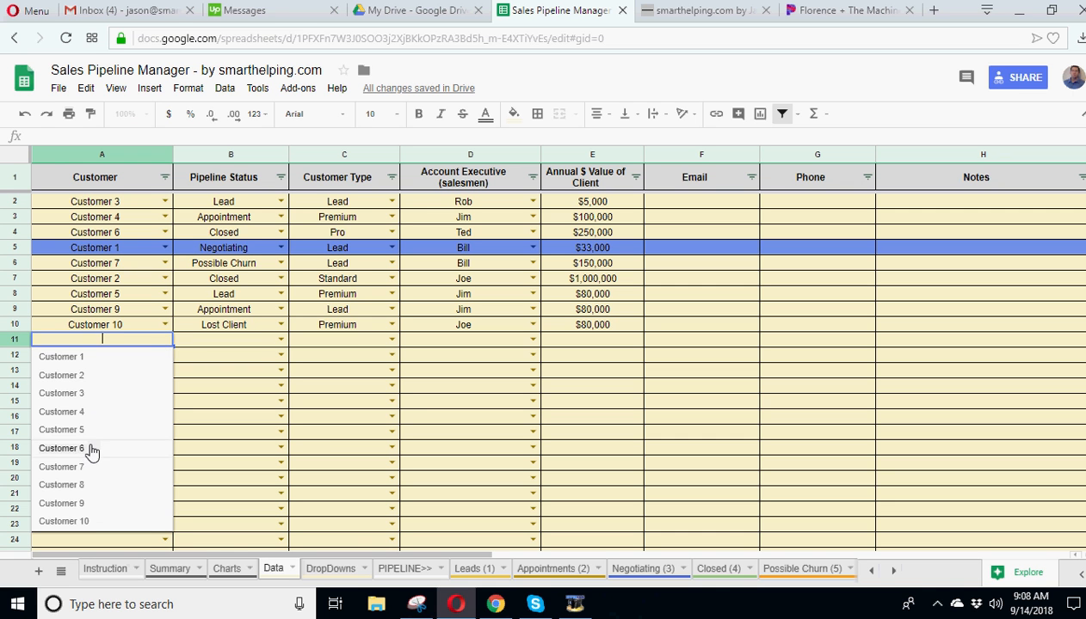
click(61, 448)
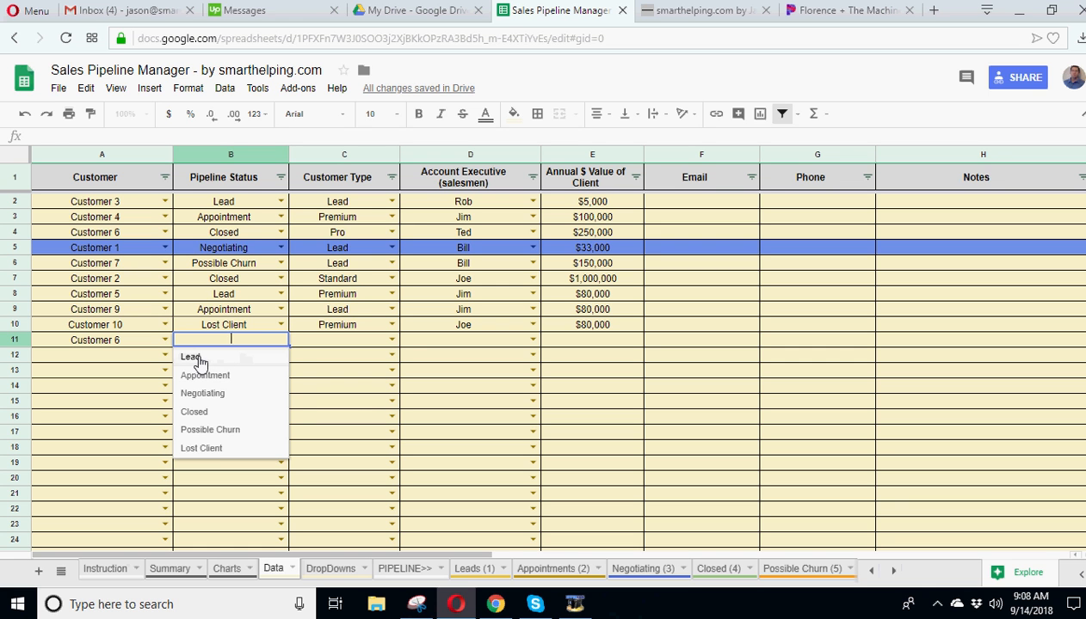
click(190, 356)
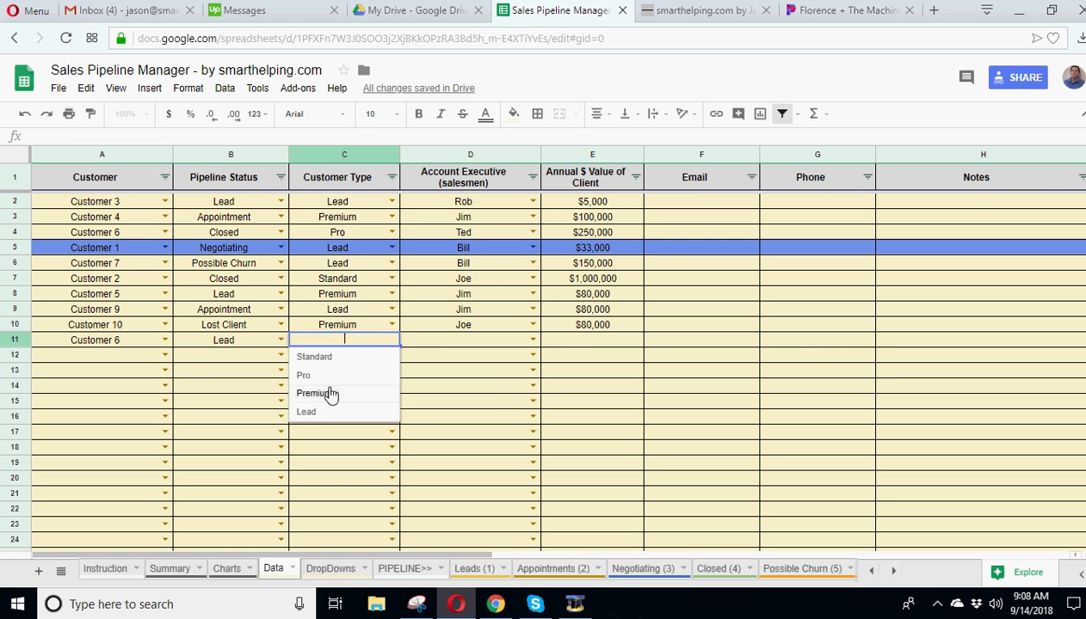
mouse_move(320, 396)
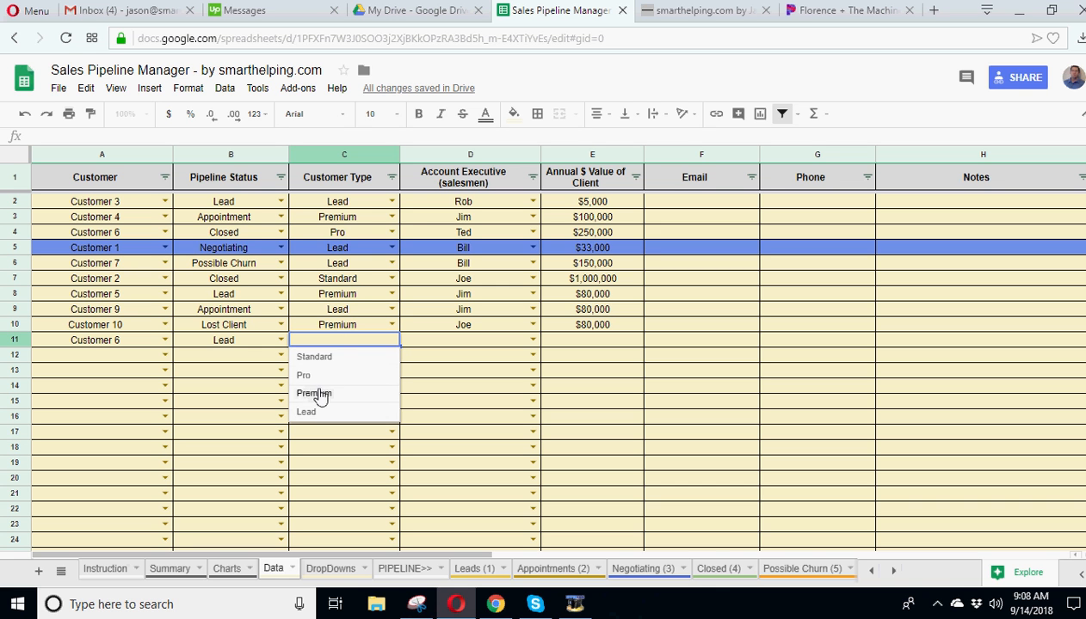
mouse_move(314, 414)
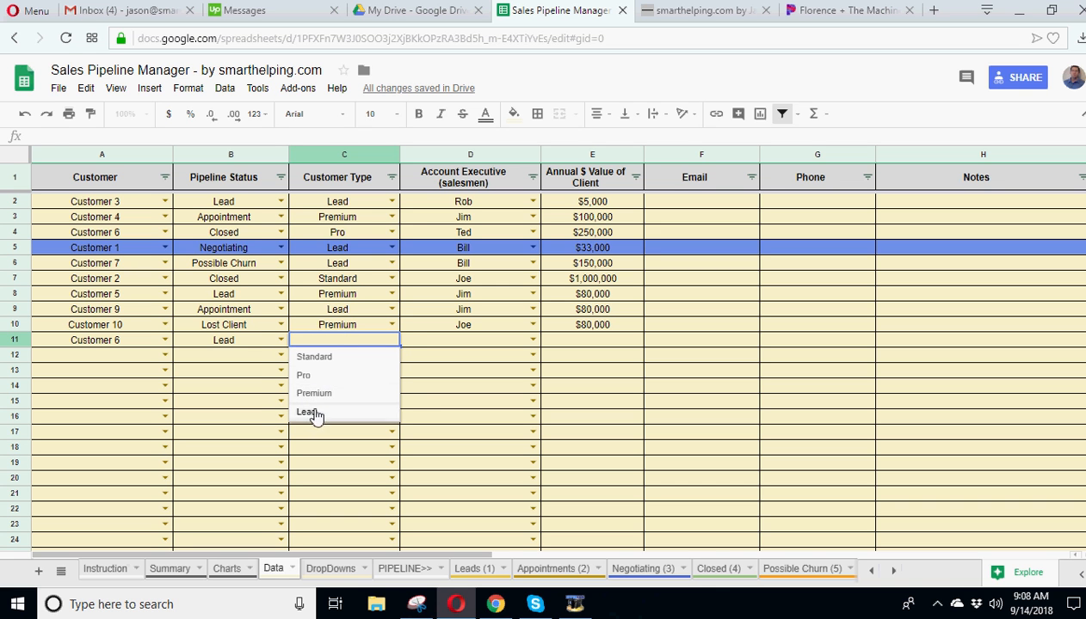
click(307, 412)
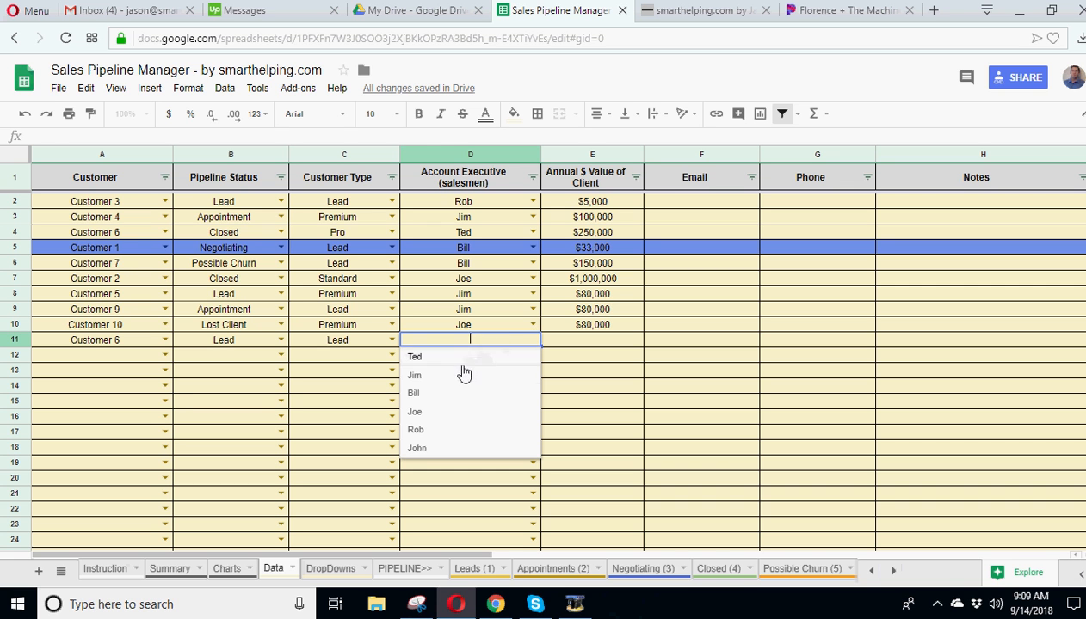
click(415, 429)
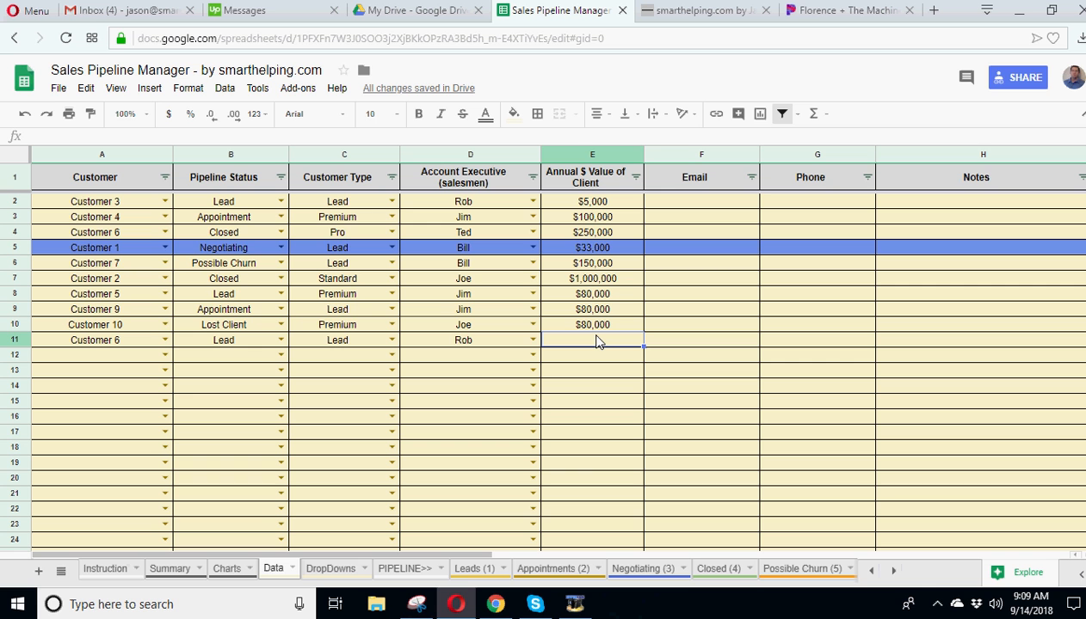
text(650,000)
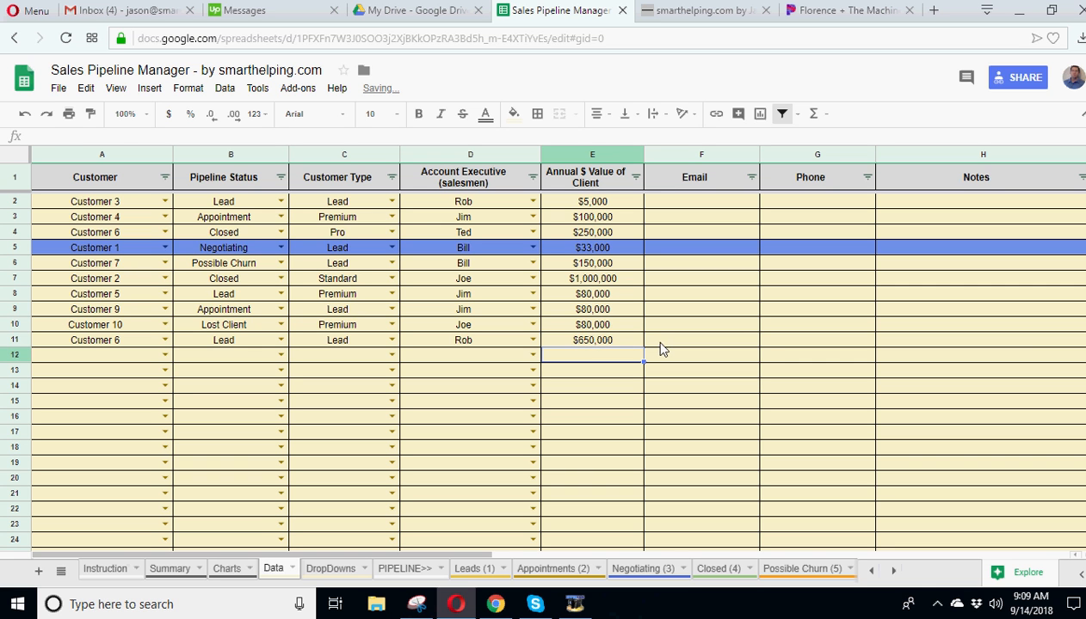
click(815, 340)
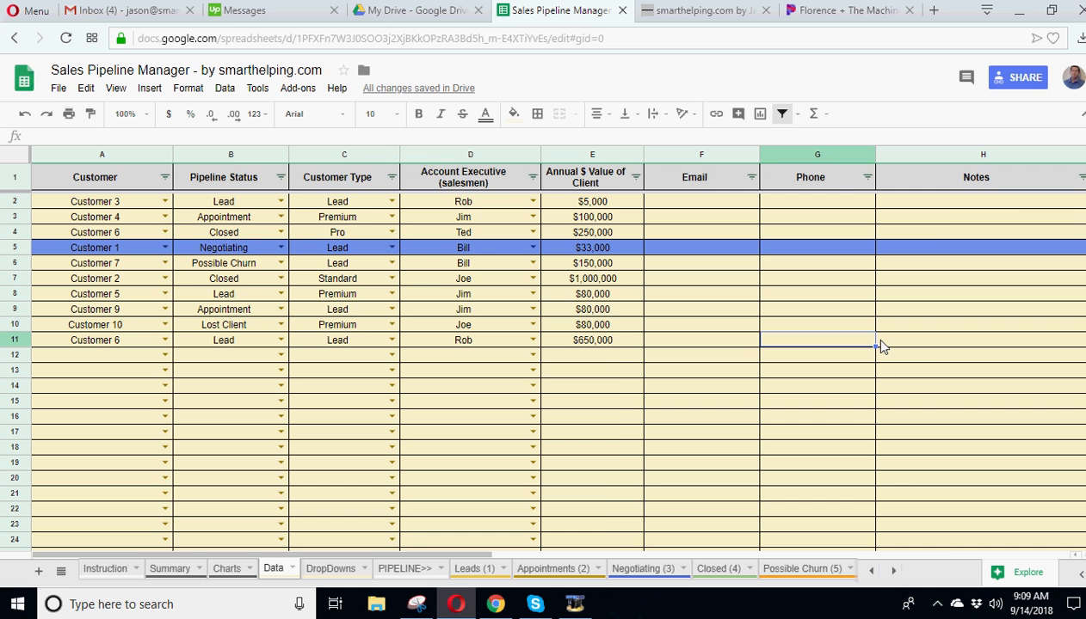
Step: View the Workbook Navigation, then retype cell A11 as 'Customer 8'
scroll(right, 3)
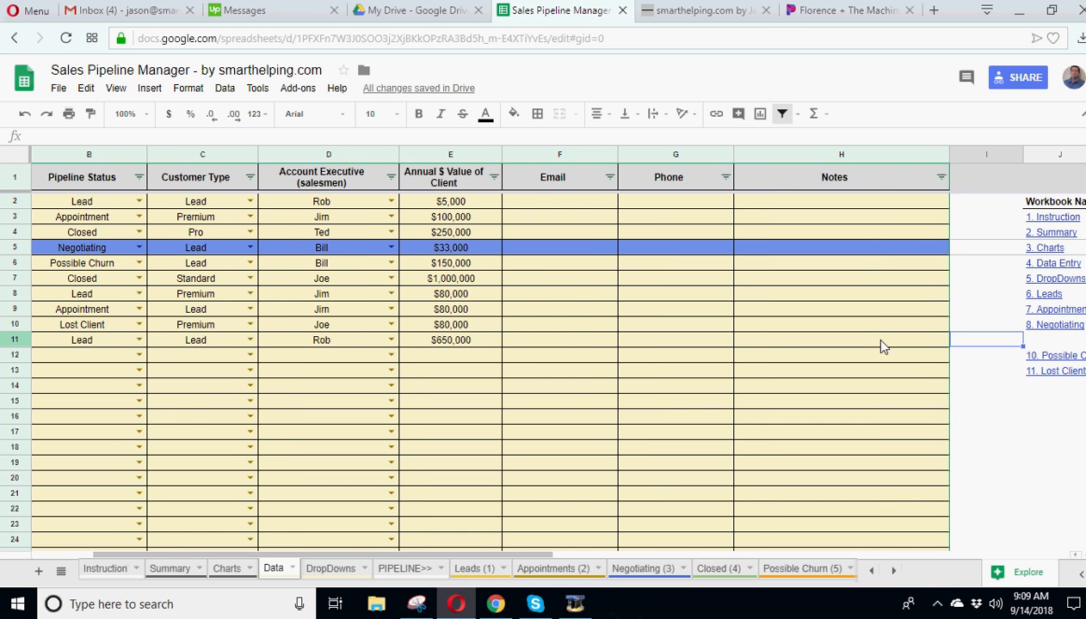
click(449, 340)
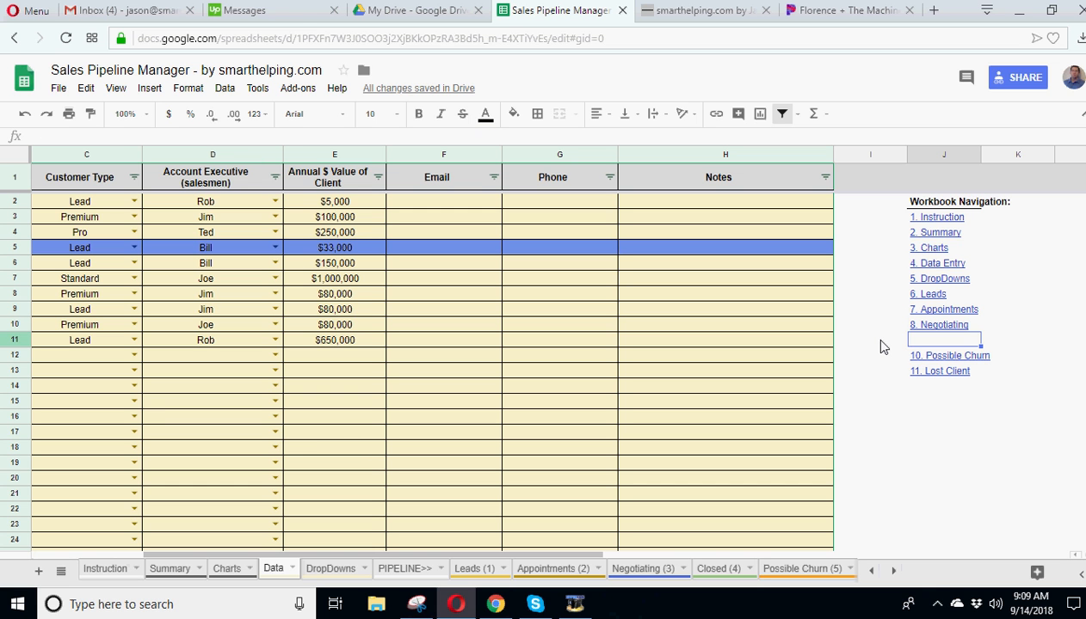
click(949, 355)
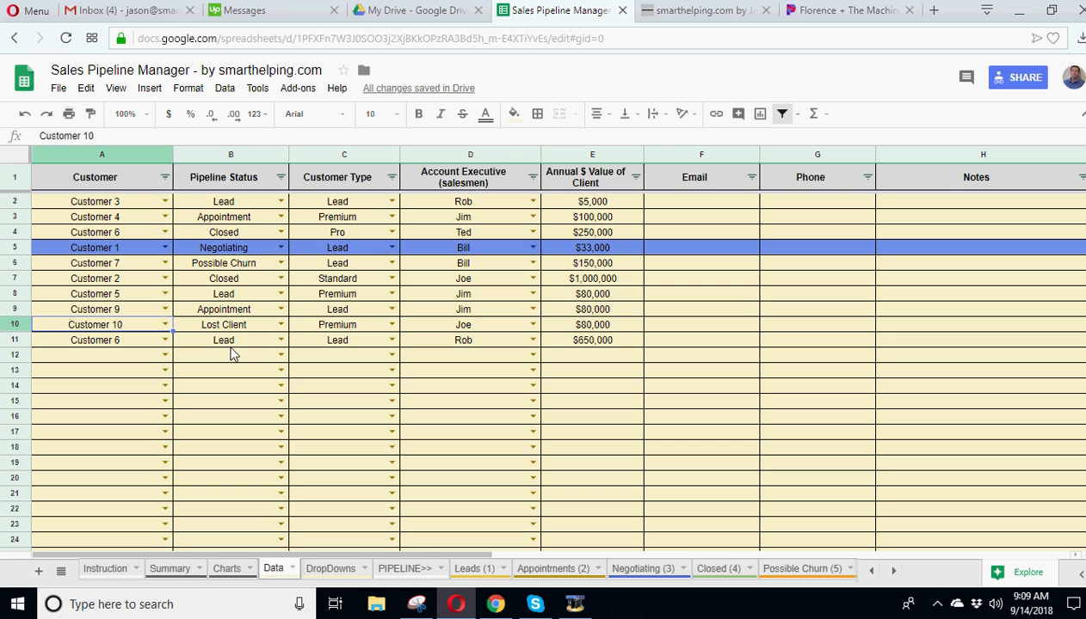
click(94, 339)
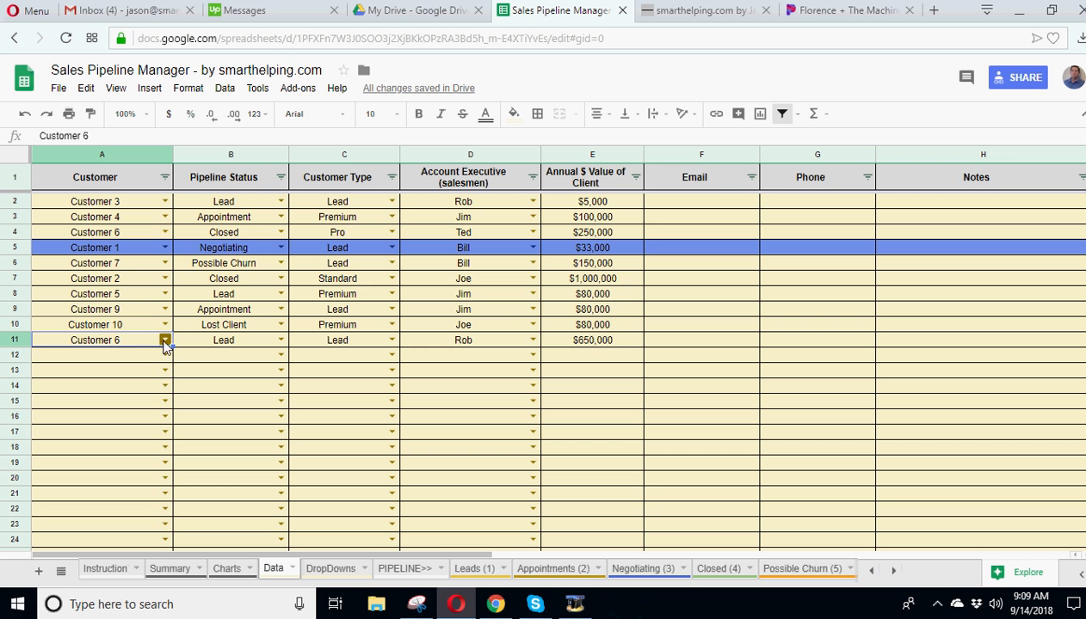
text(Customer 8)
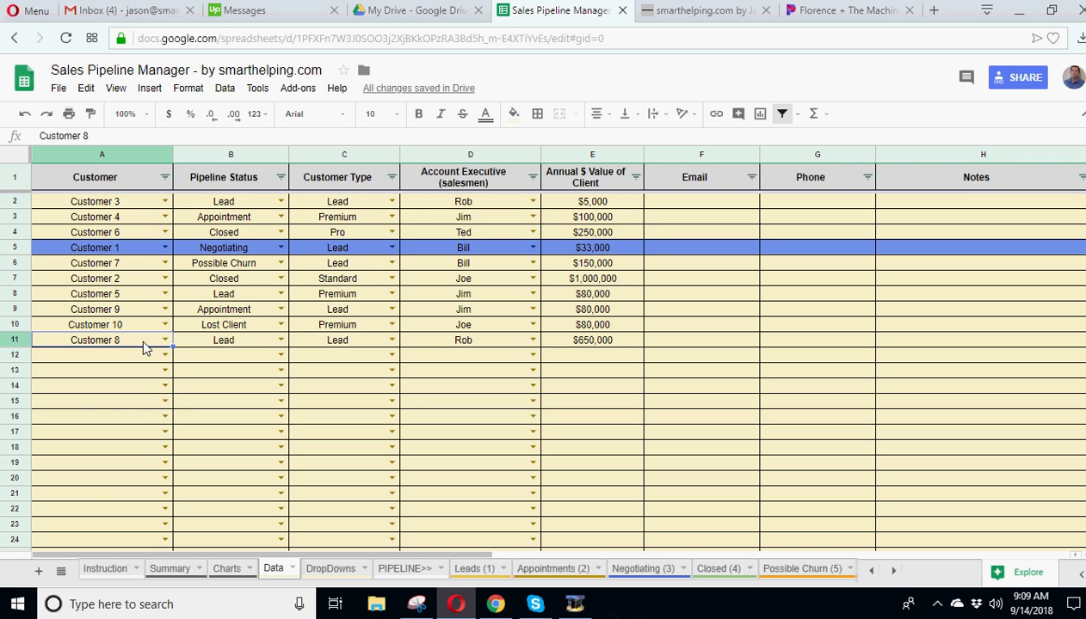
click(231, 340)
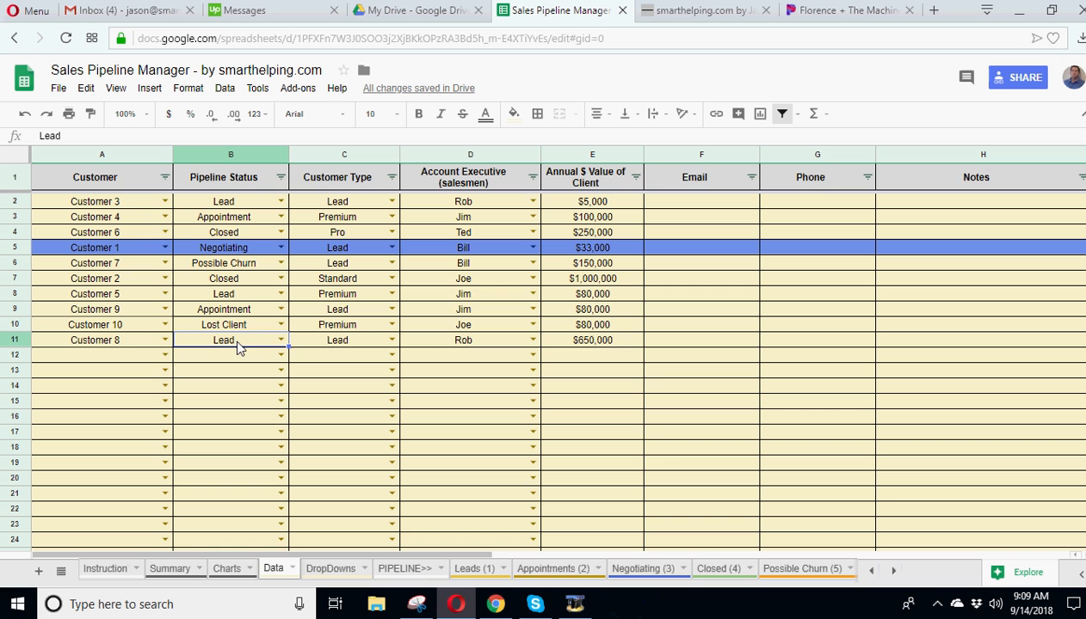
mouse_move(252, 347)
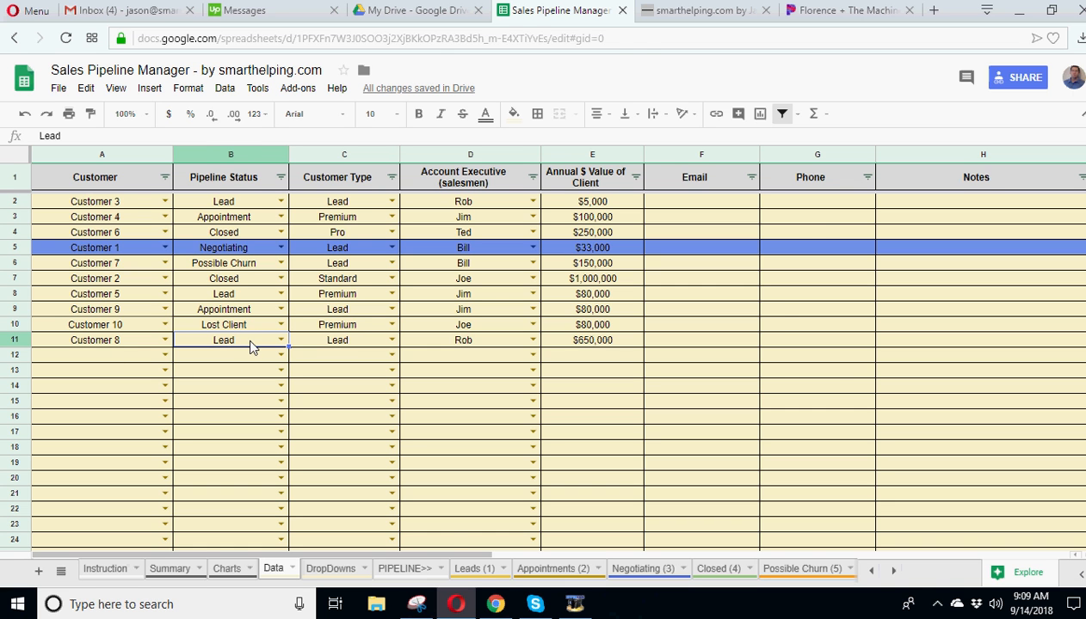
Step: Open Leads (1) and check Customer 8's $650,000 row in the leads list
click(474, 569)
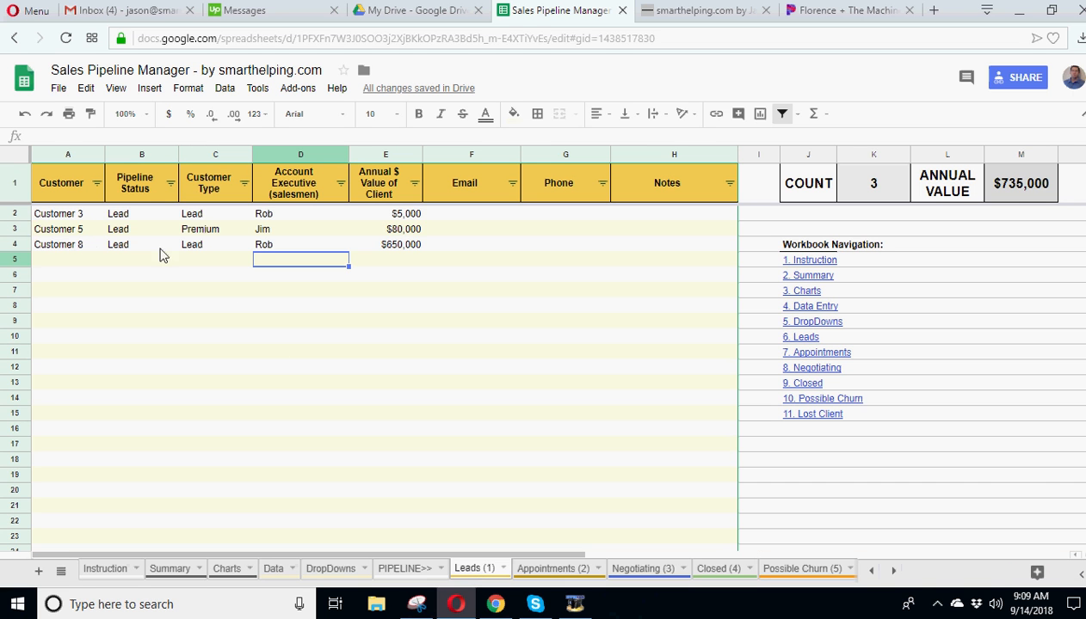
click(68, 244)
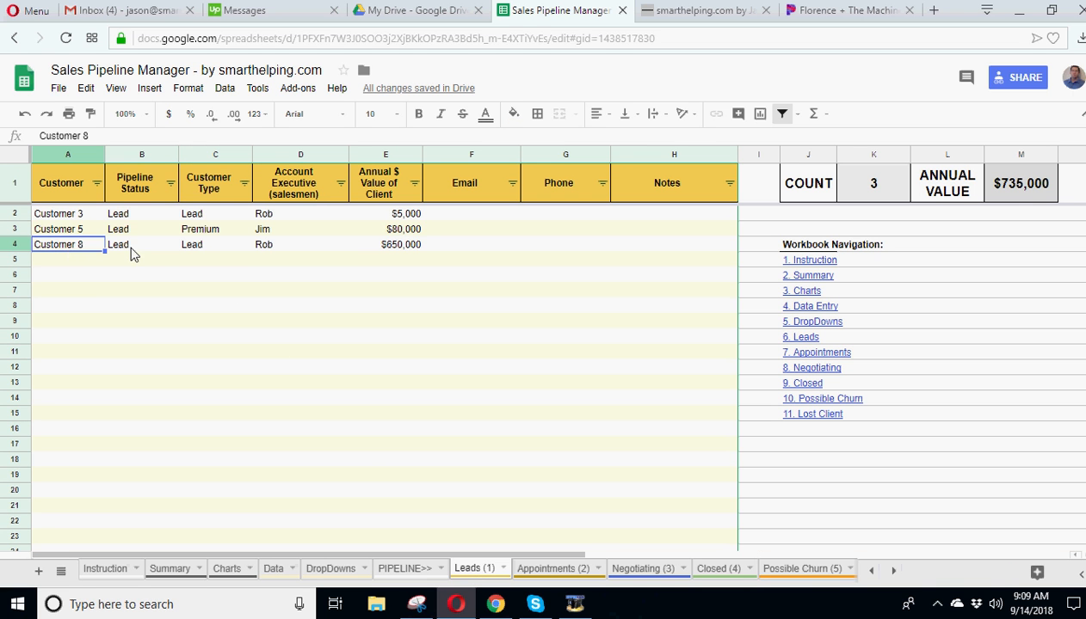
click(385, 244)
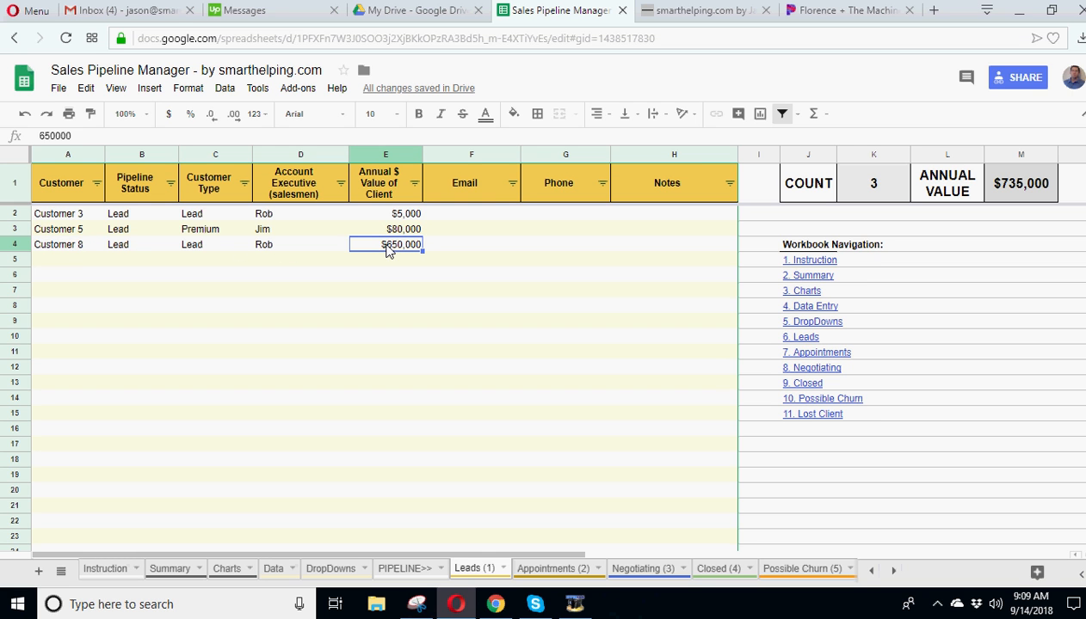
mouse_move(816, 394)
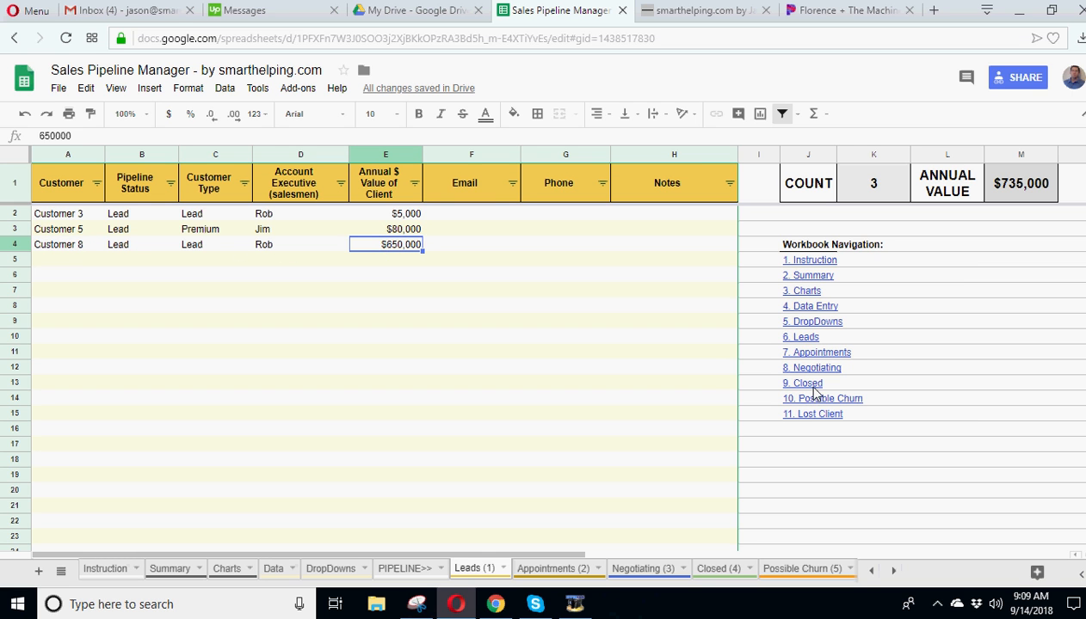
right_click(802, 383)
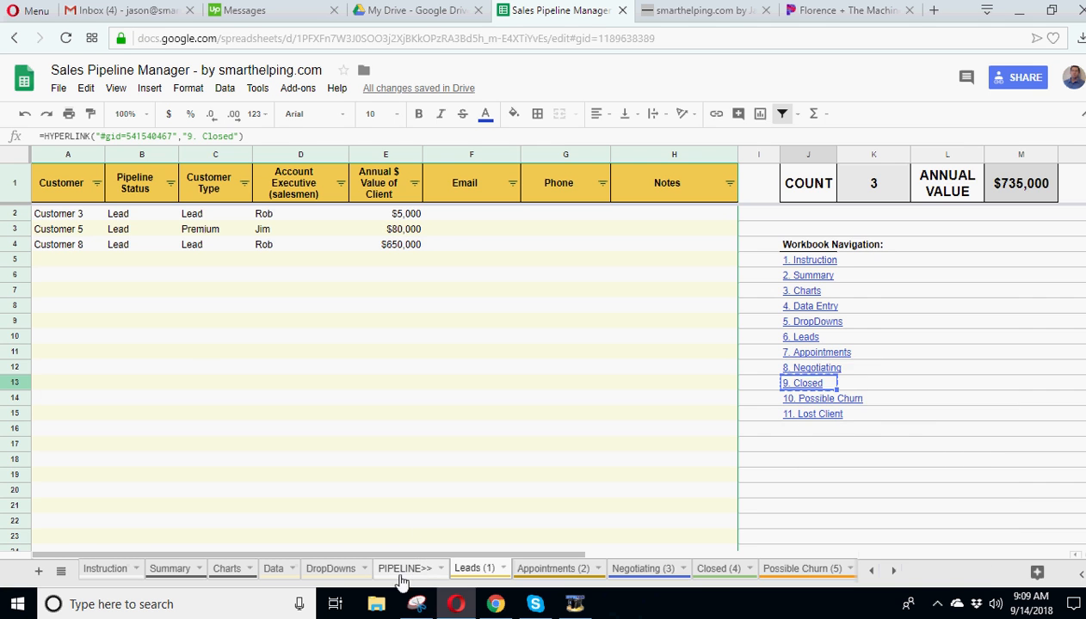
Step: On the Data tab, change Customer 8's pipeline status to Appointment
click(272, 569)
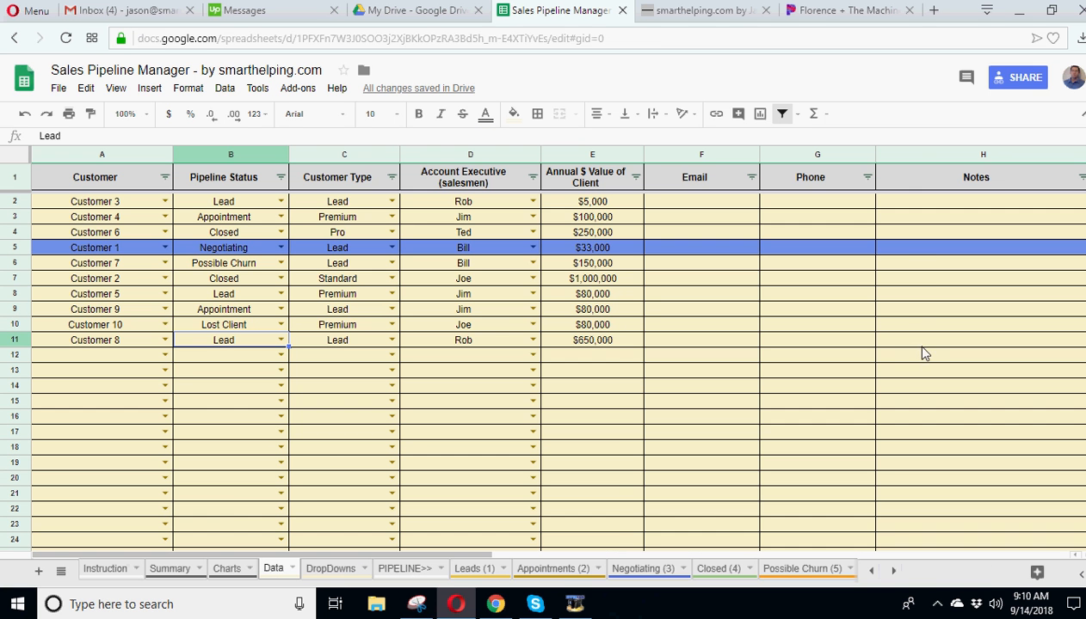
scroll(right, 3)
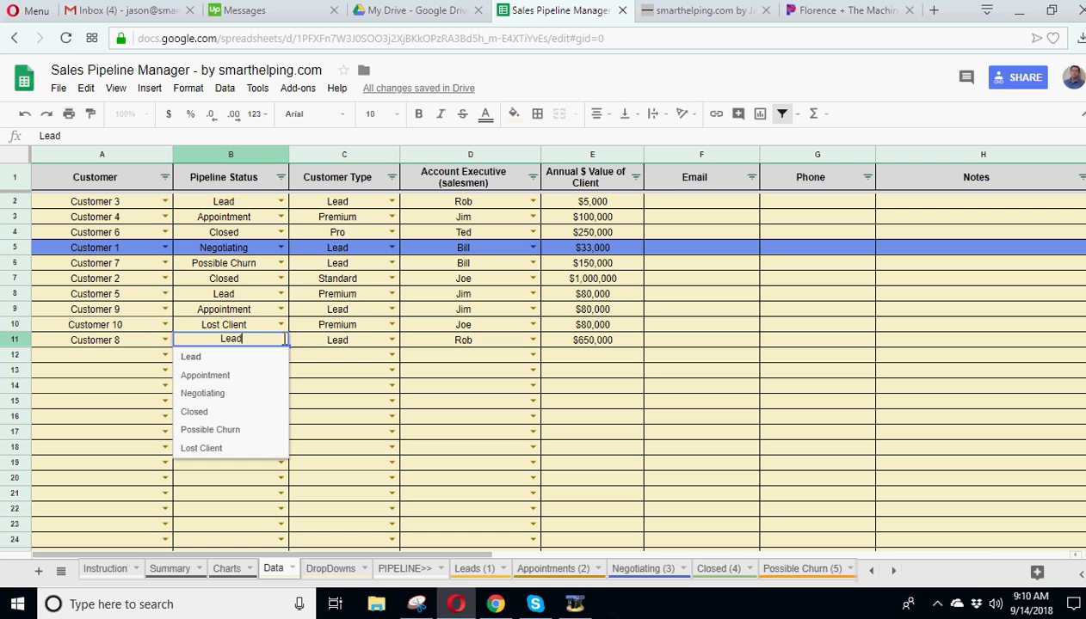
click(205, 376)
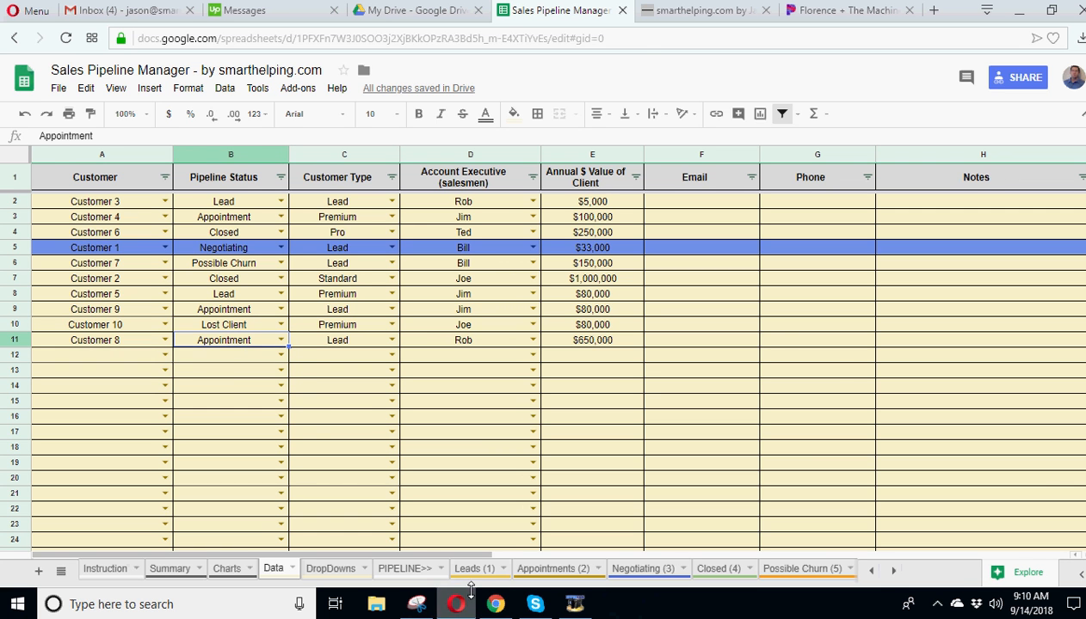
Step: Check Leads, then open Appointments (2), now showing 3 deals worth $830,000
click(474, 569)
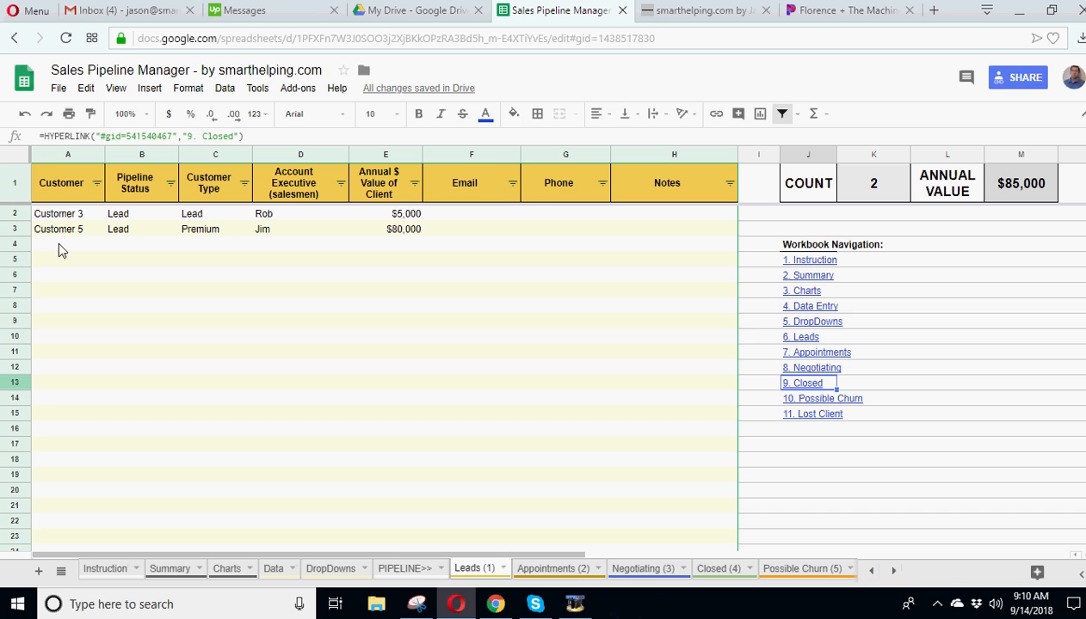
click(553, 569)
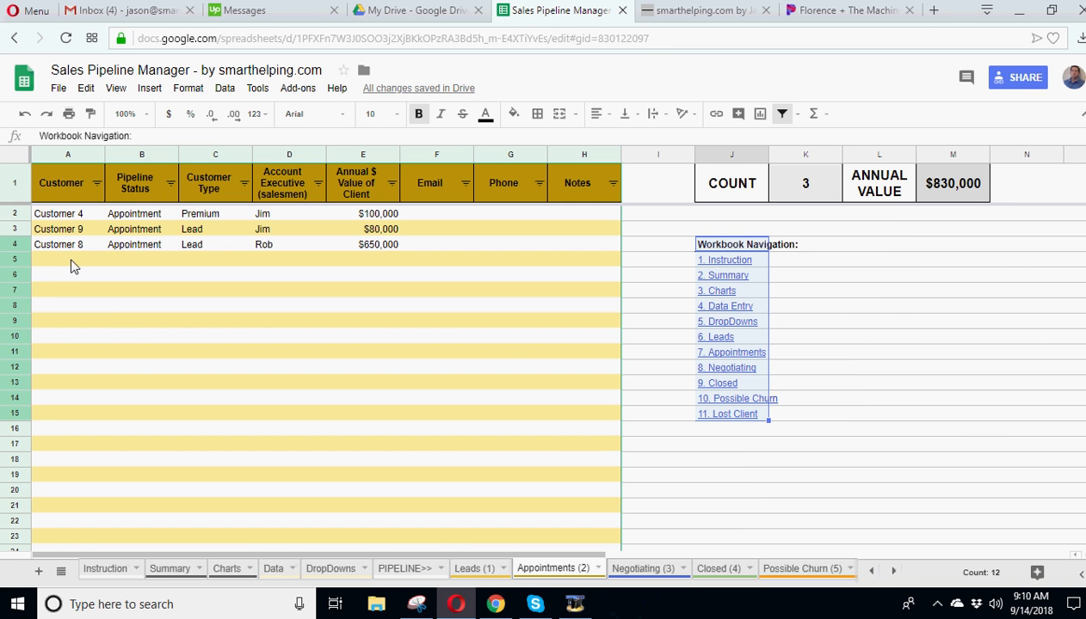
click(289, 244)
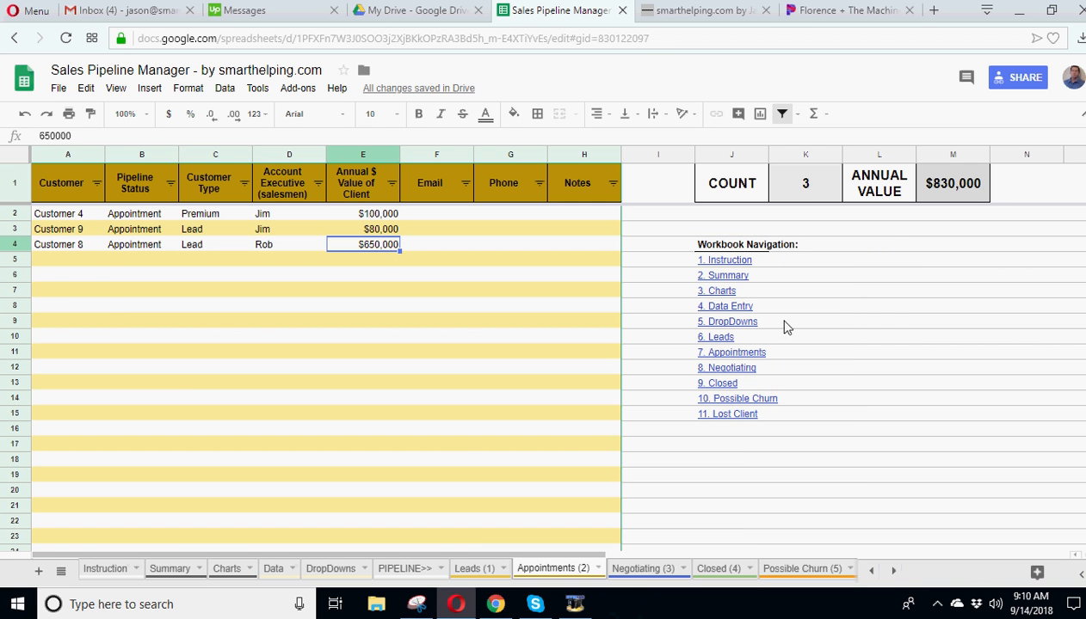
click(732, 306)
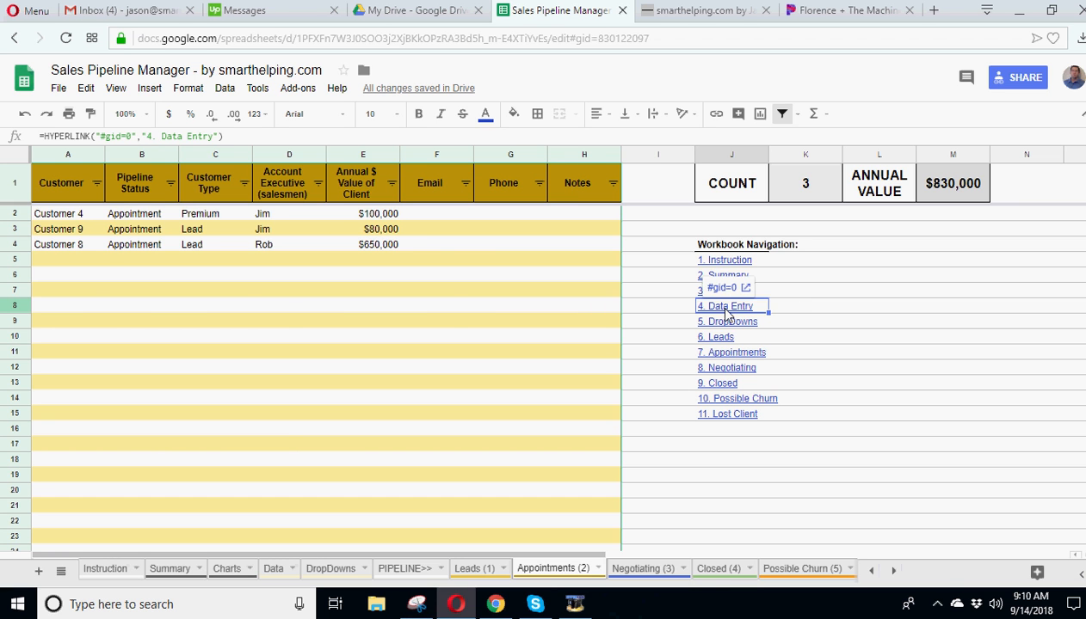
Step: On the Data sheet, set Customer 8 to Closed and Pro, then check its value and executive
click(729, 306)
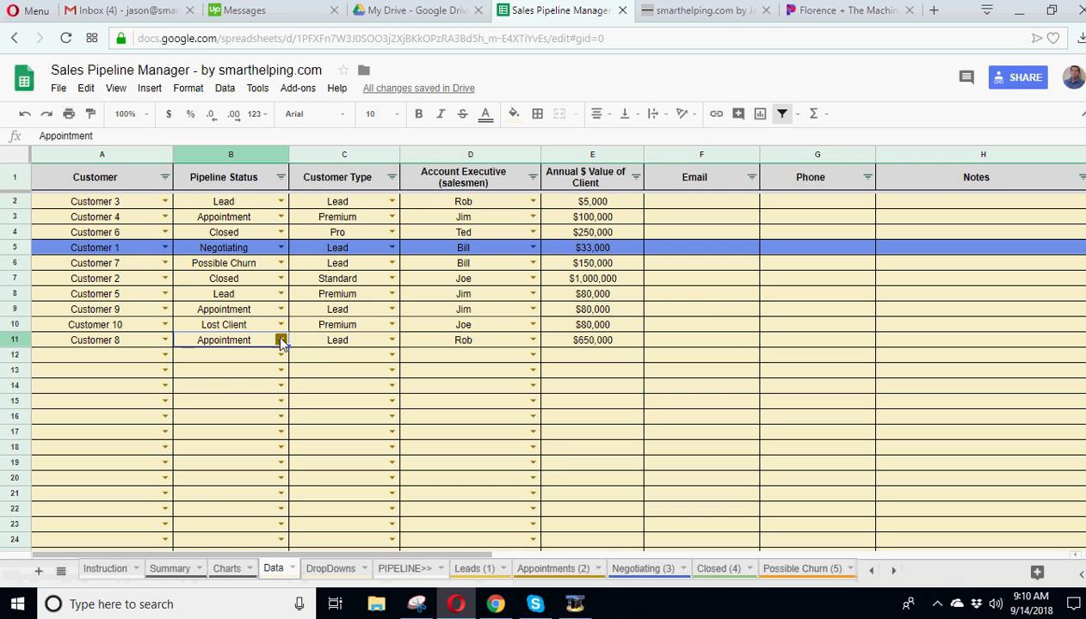
click(281, 340)
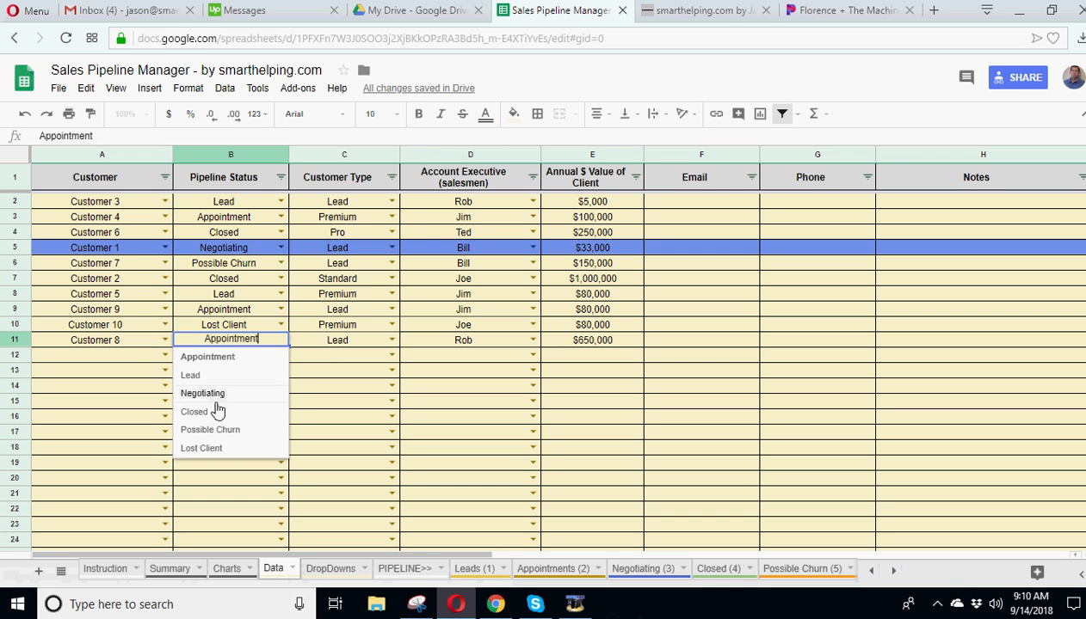
click(193, 411)
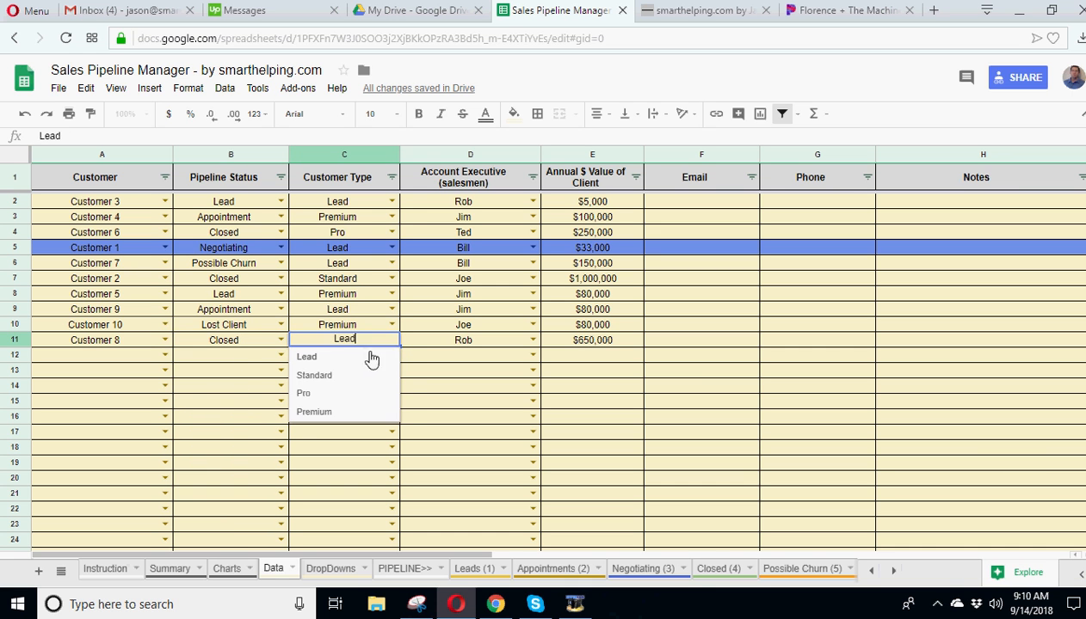
click(303, 393)
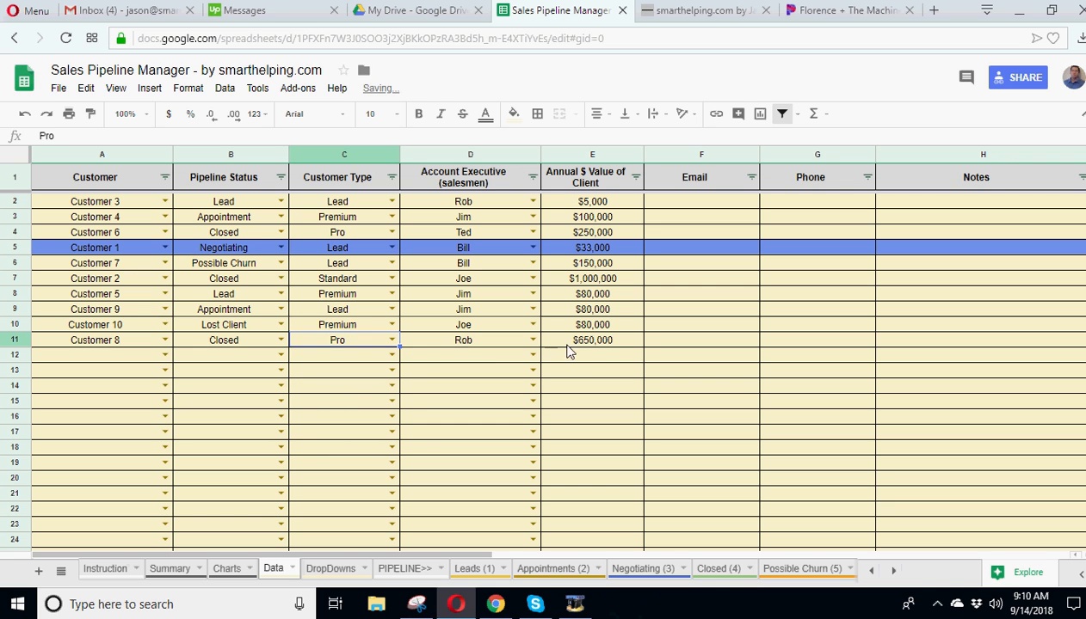
click(592, 340)
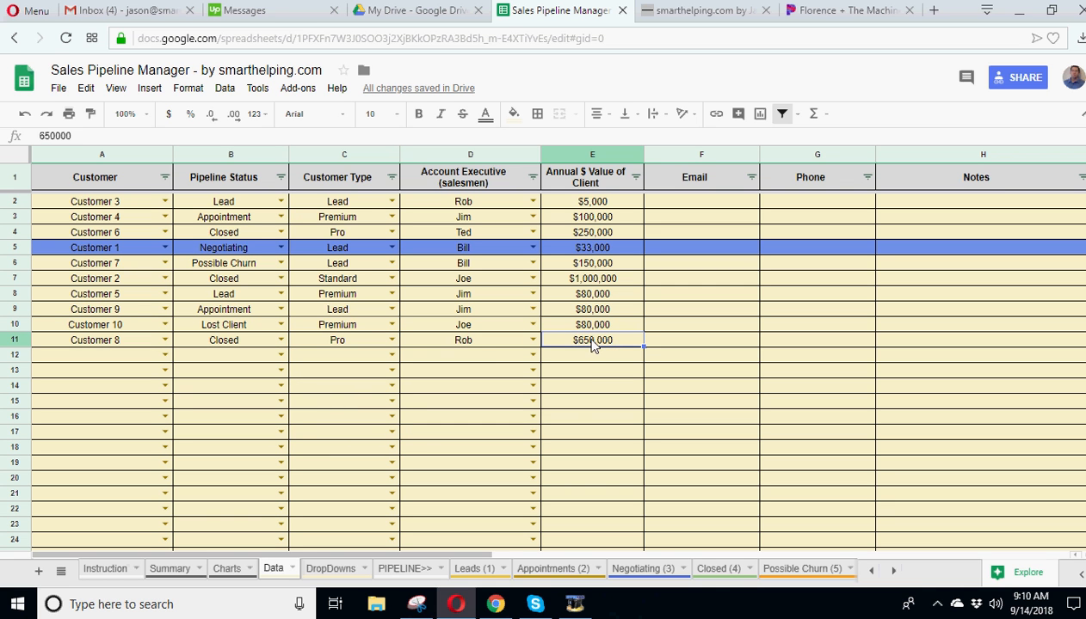
click(470, 340)
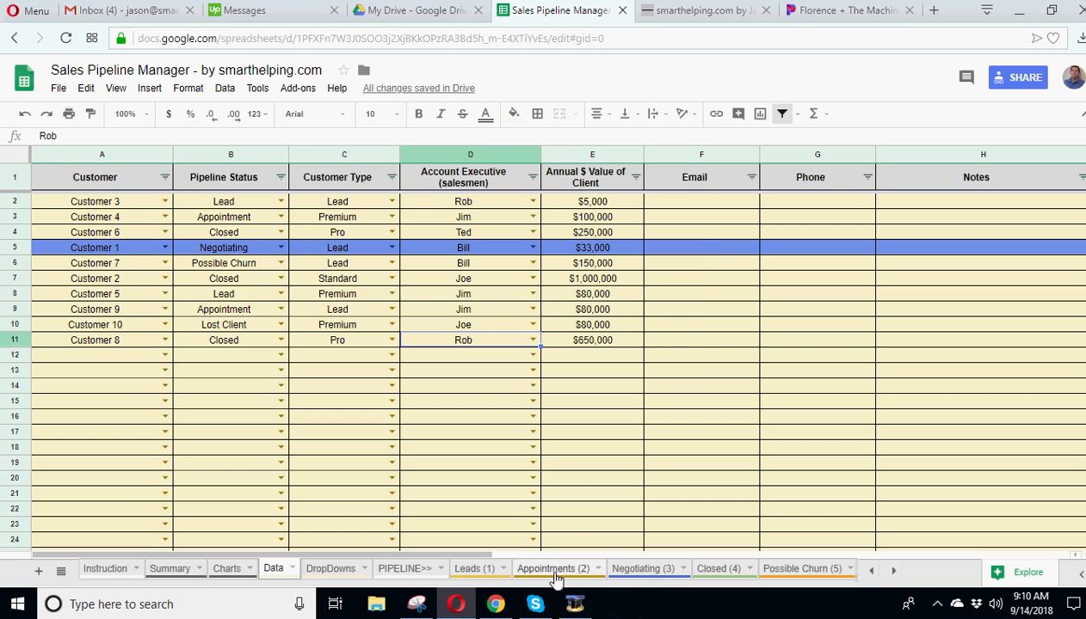
Step: View the Closed sheet's Customer 8 row and its total annual value formula
click(641, 569)
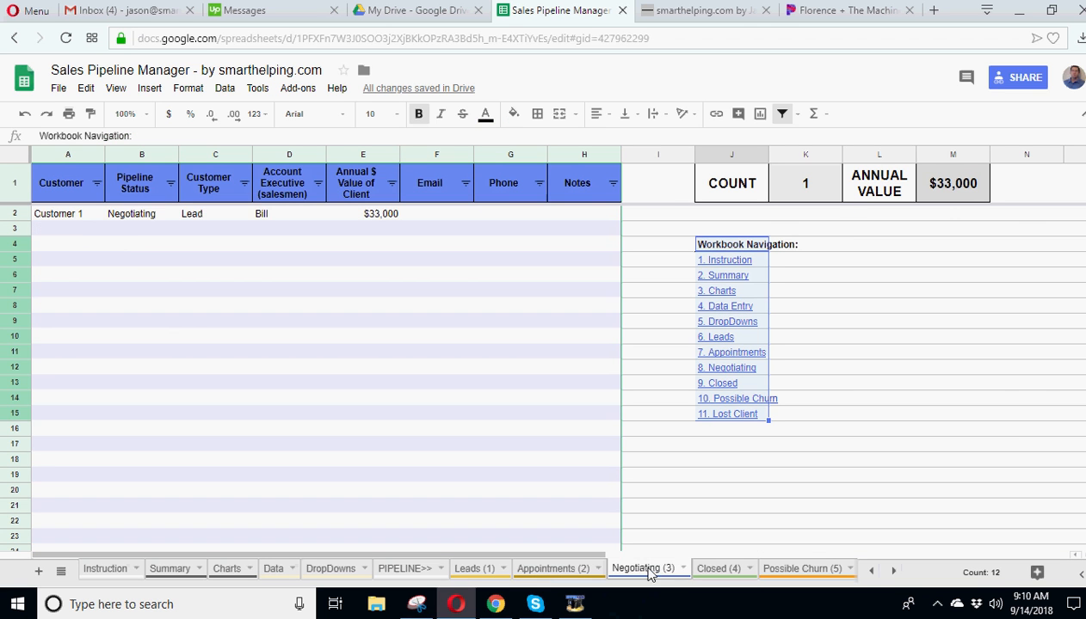
click(718, 568)
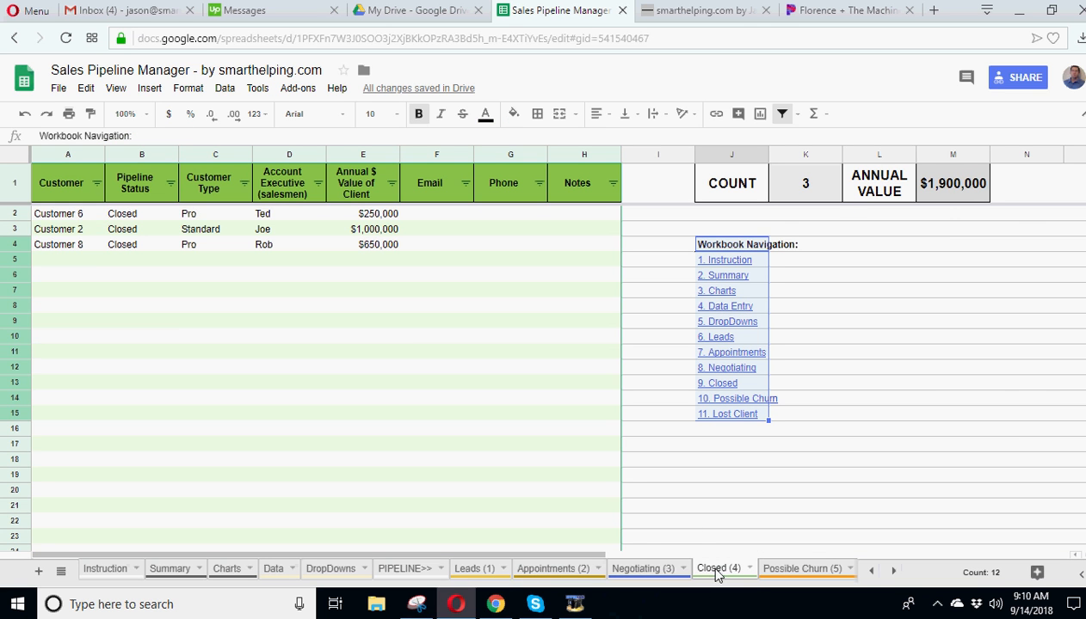
click(215, 245)
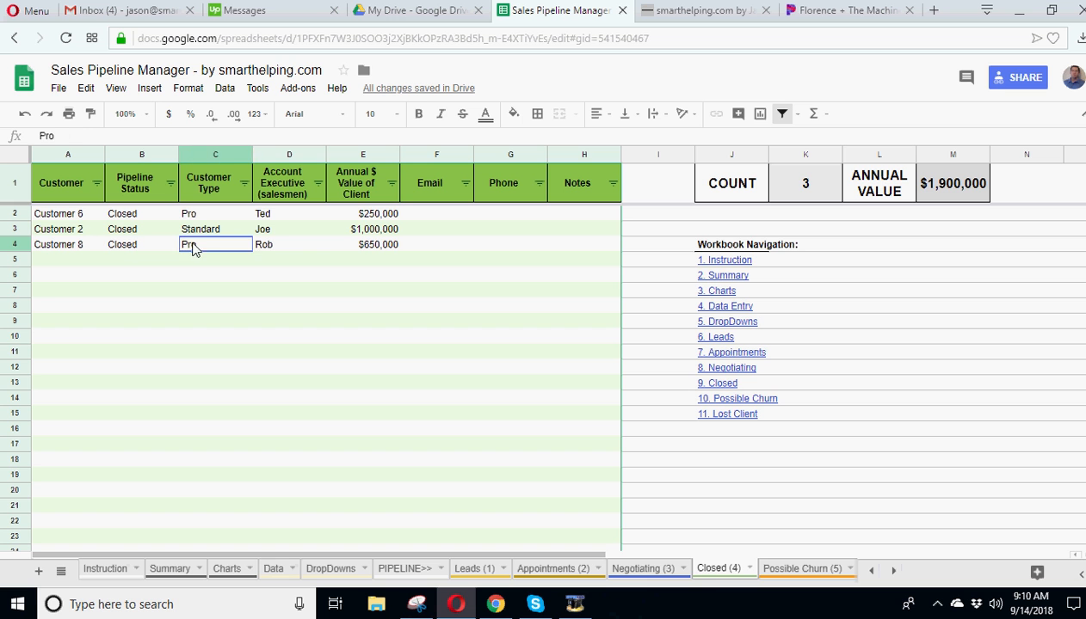
click(289, 244)
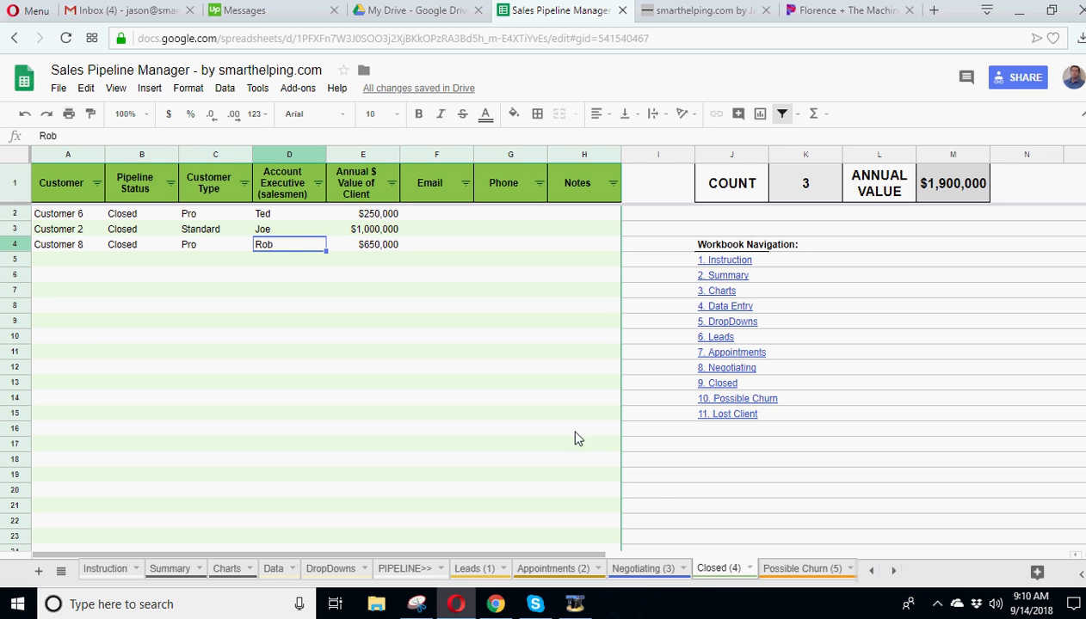
mouse_move(679, 594)
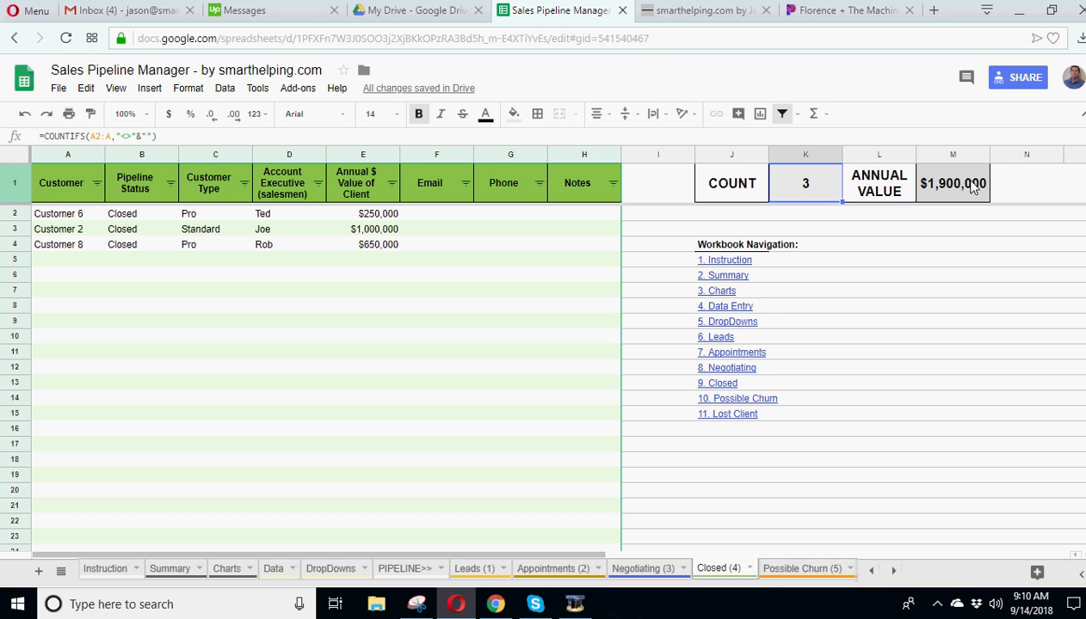
click(952, 183)
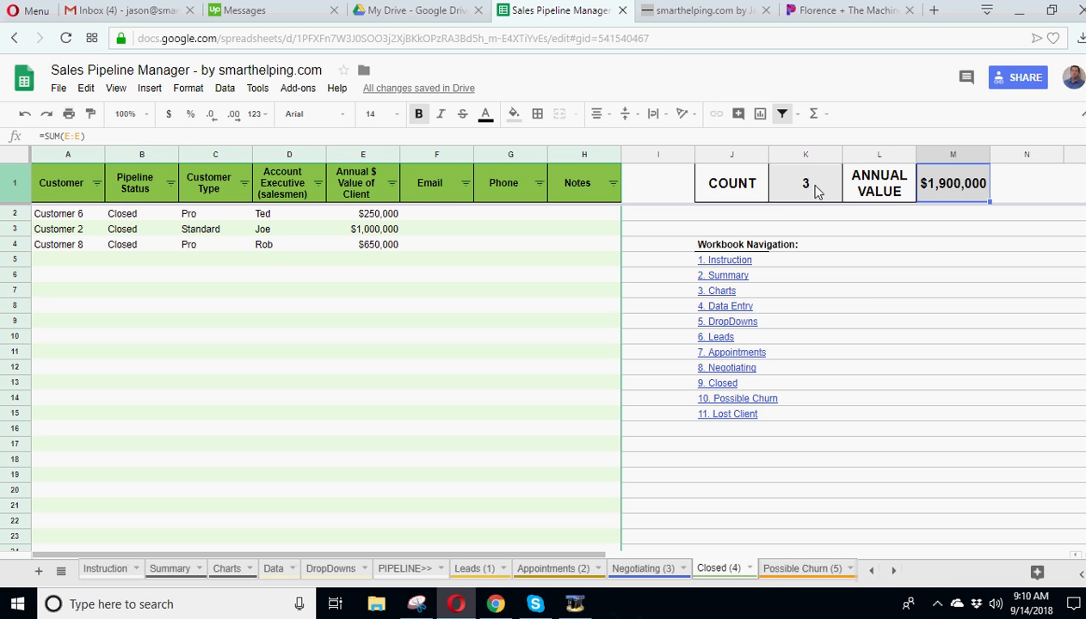
mouse_move(169, 569)
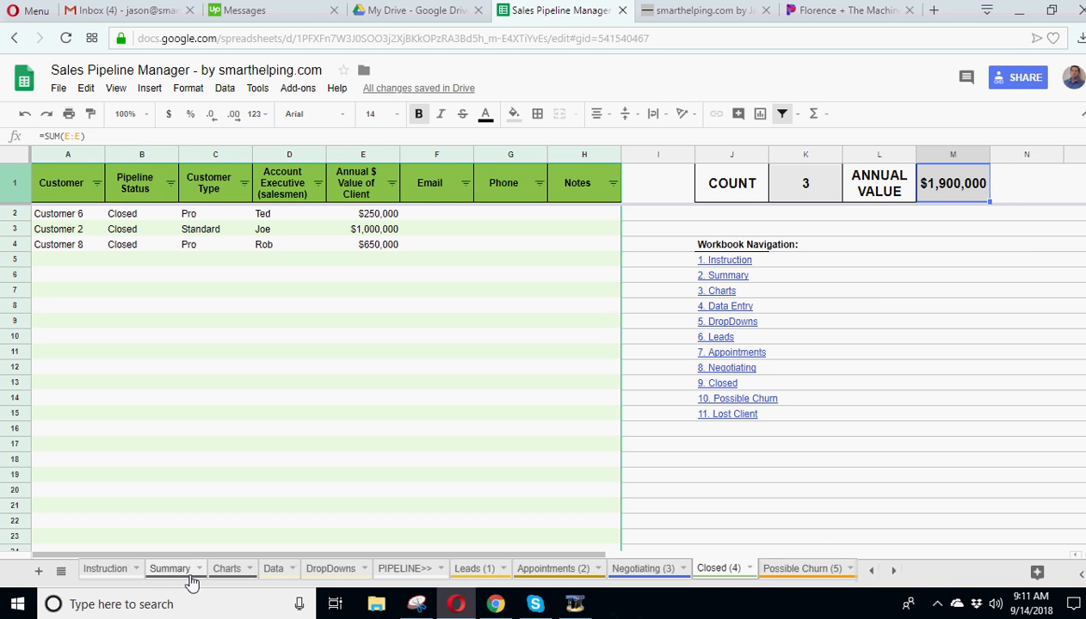
Step: Glance at the Charts and Summary sheets, then return to the Data sheet
click(226, 569)
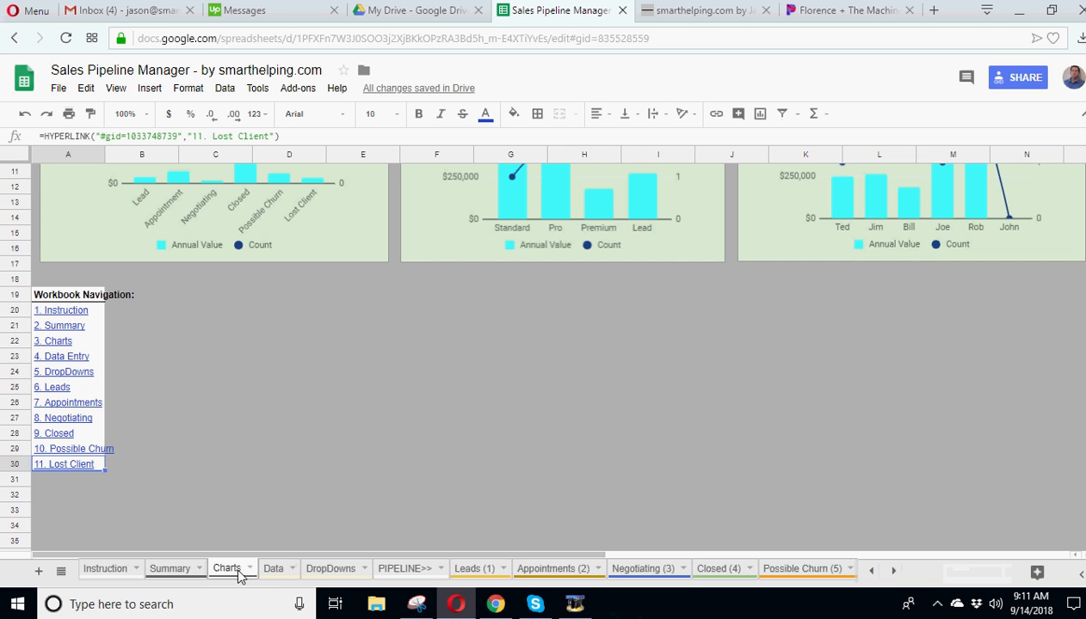
click(169, 569)
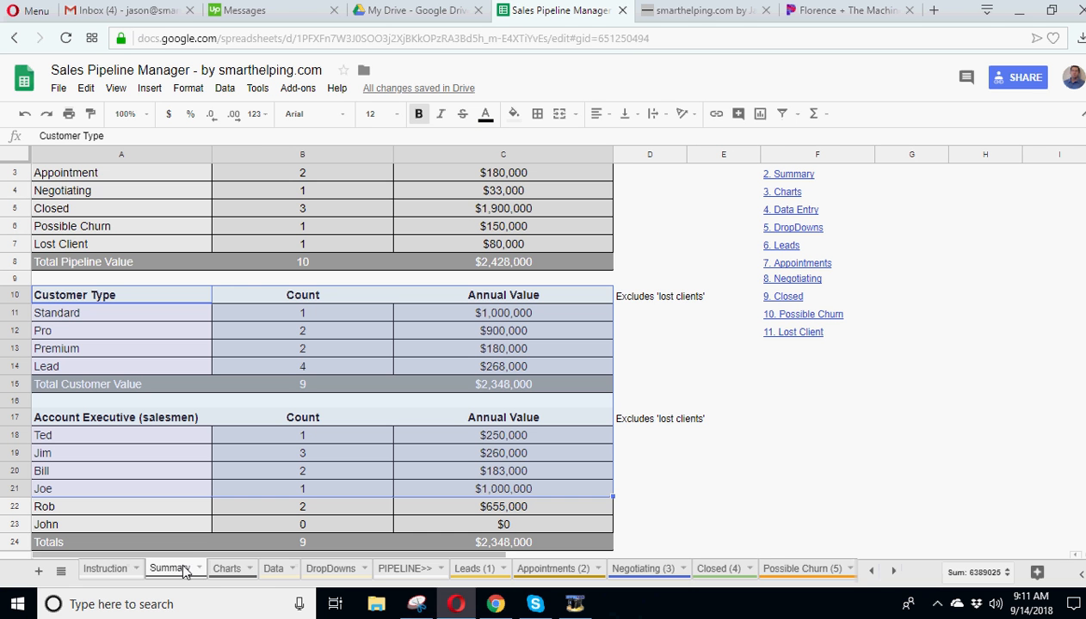
mouse_move(855, 250)
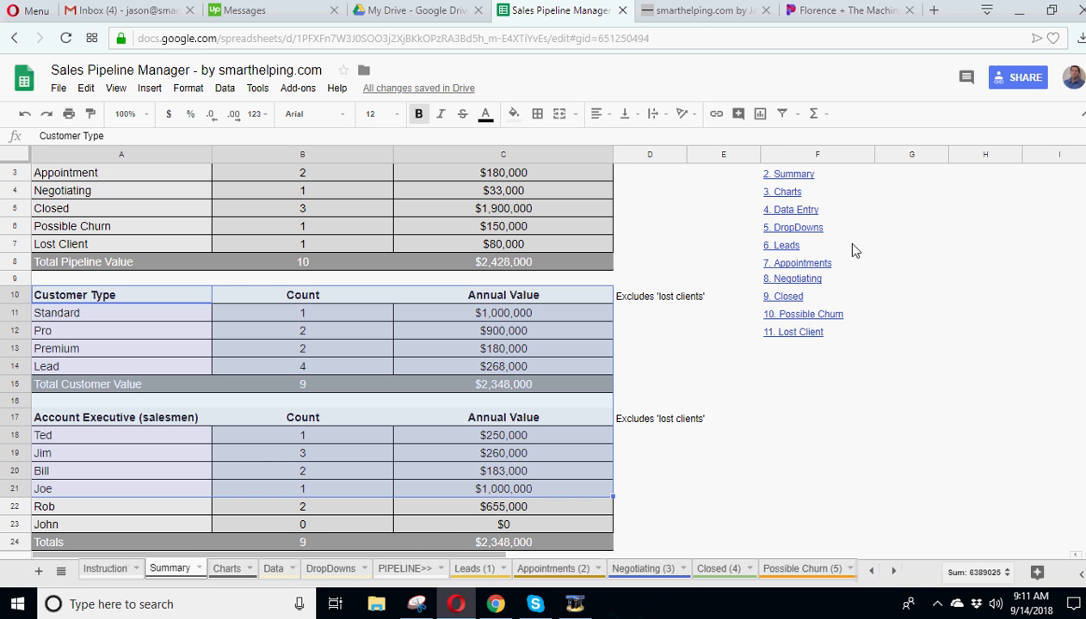
click(792, 227)
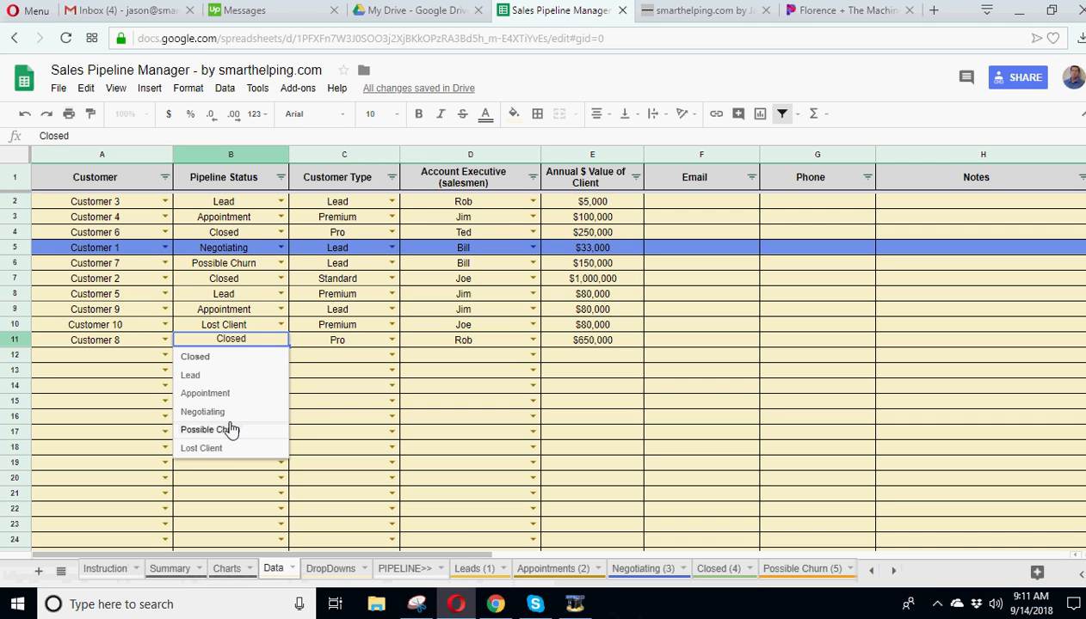
Step: Set Customer 8's status to Possible Churn and compare the Possible Churn and Closed sheets
click(209, 429)
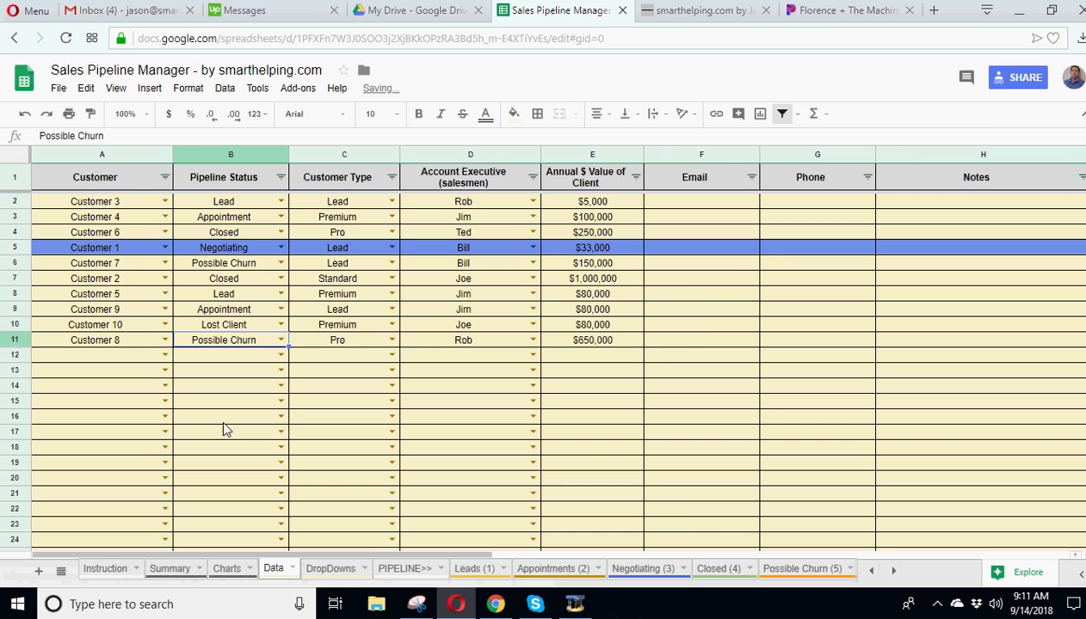
click(735, 569)
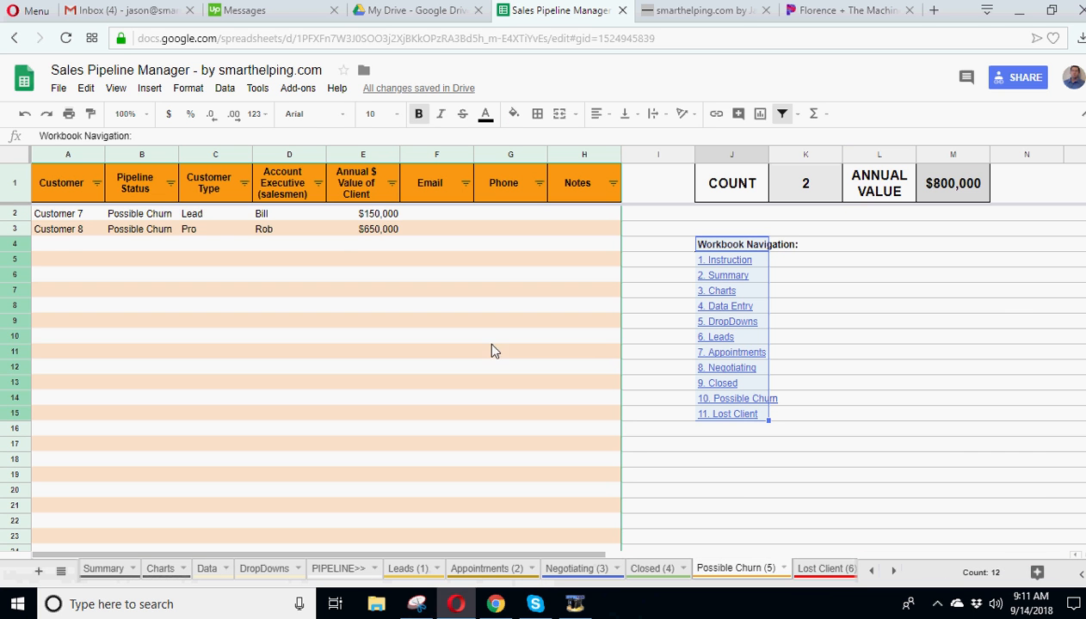
click(651, 568)
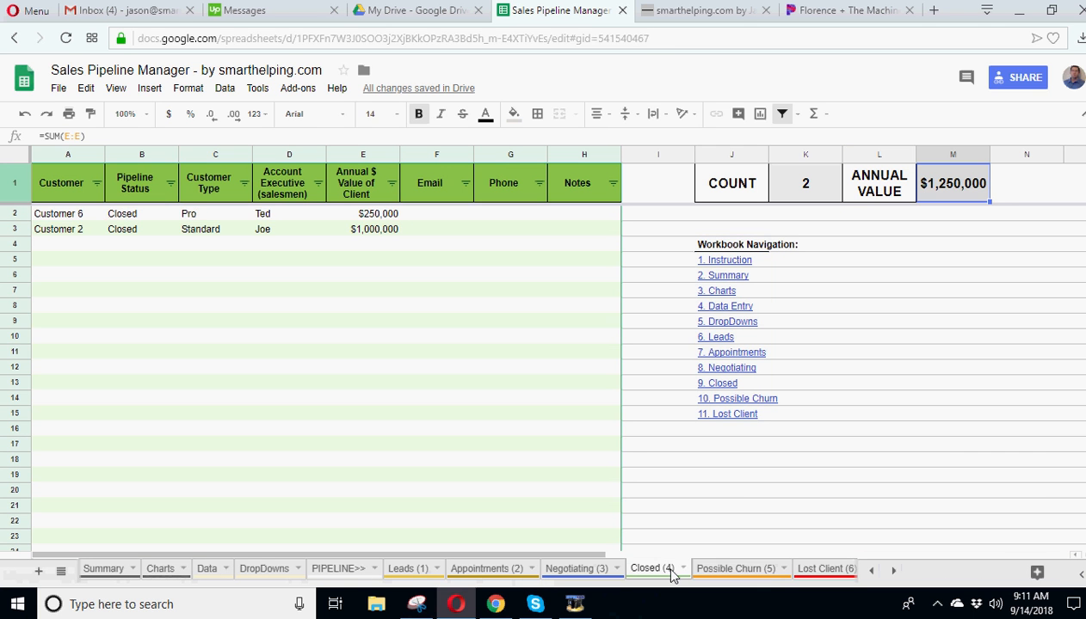
mouse_move(740, 569)
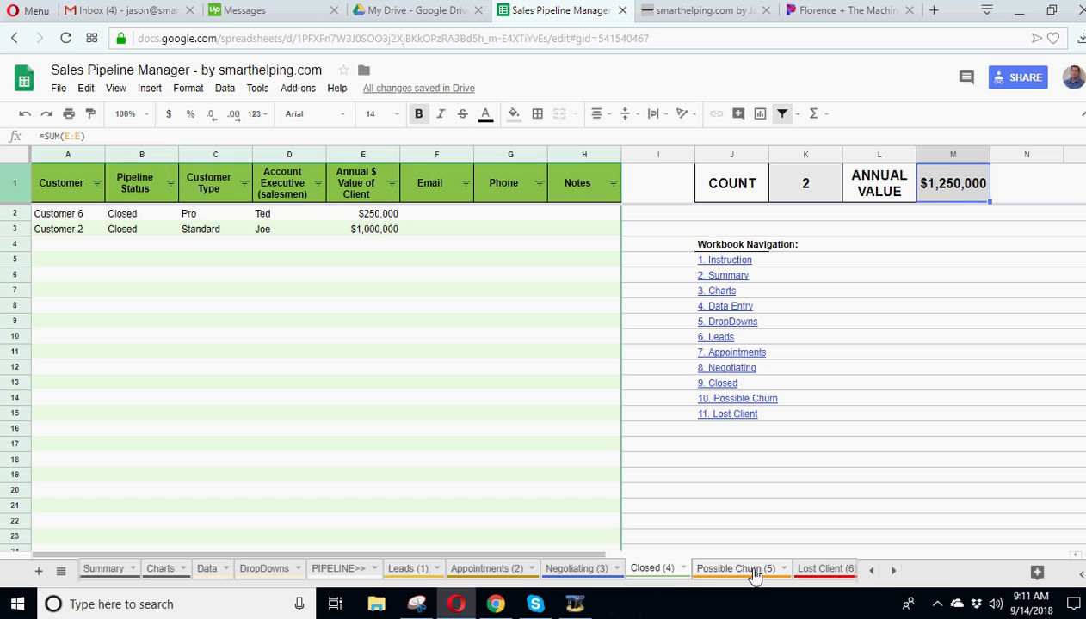
click(735, 569)
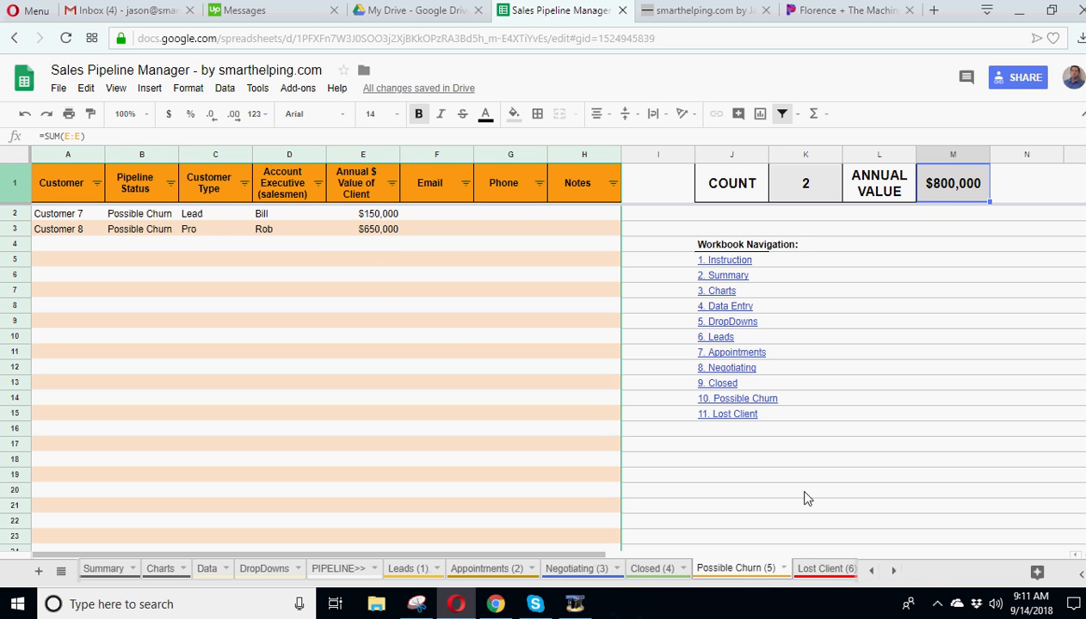
Step: Check the Lost Client, Closed and Appointments sheets, ending on Leads with Customers 3 and 5
click(808, 568)
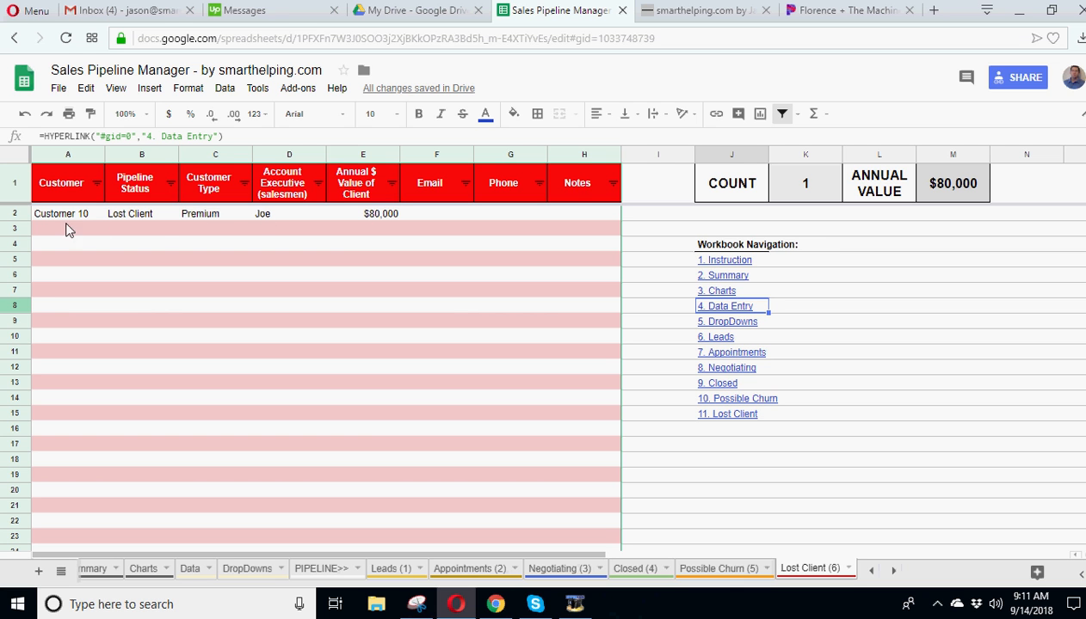
mouse_move(949, 182)
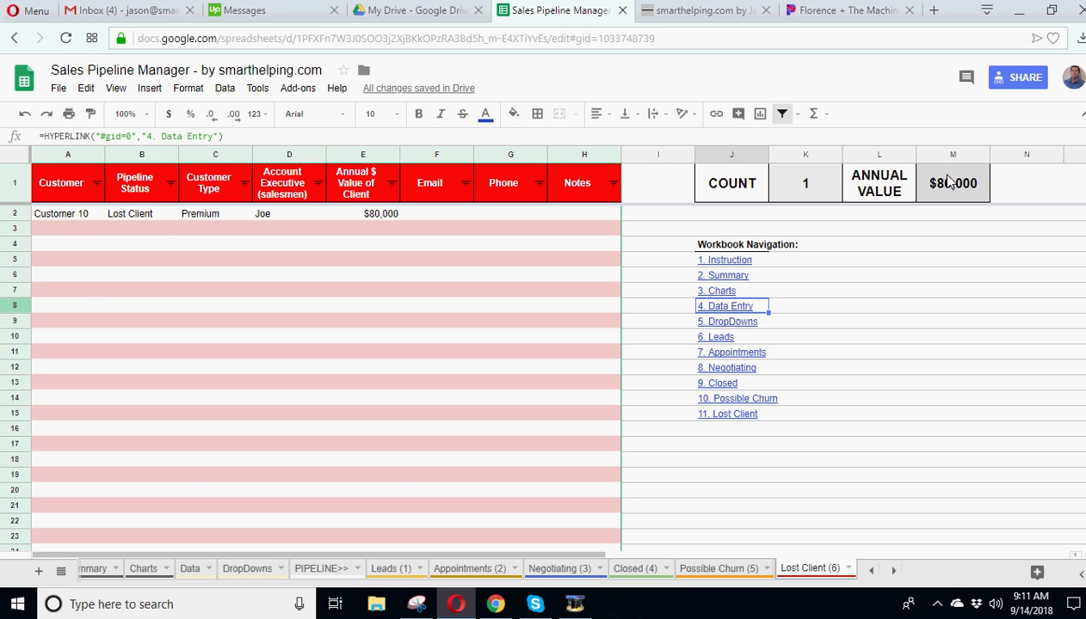
mouse_move(795, 145)
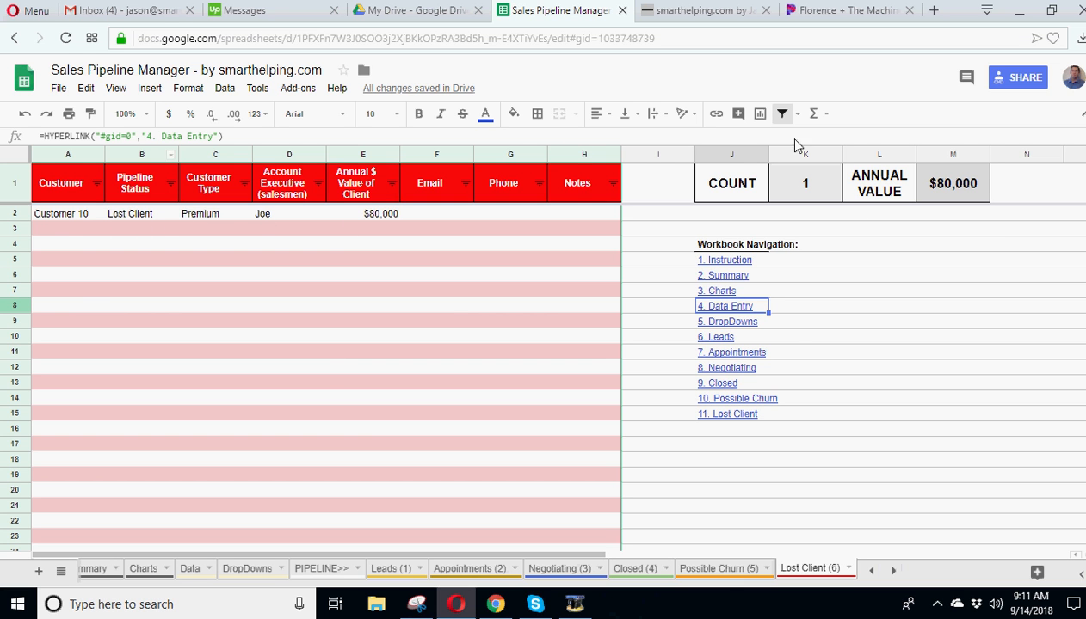
mouse_move(868, 572)
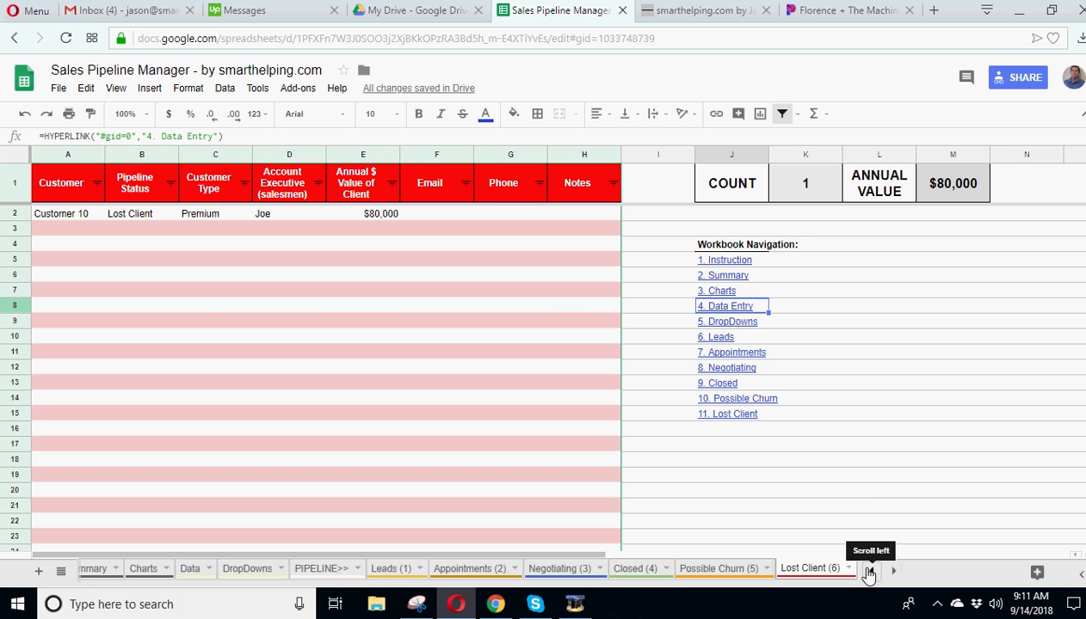
click(436, 213)
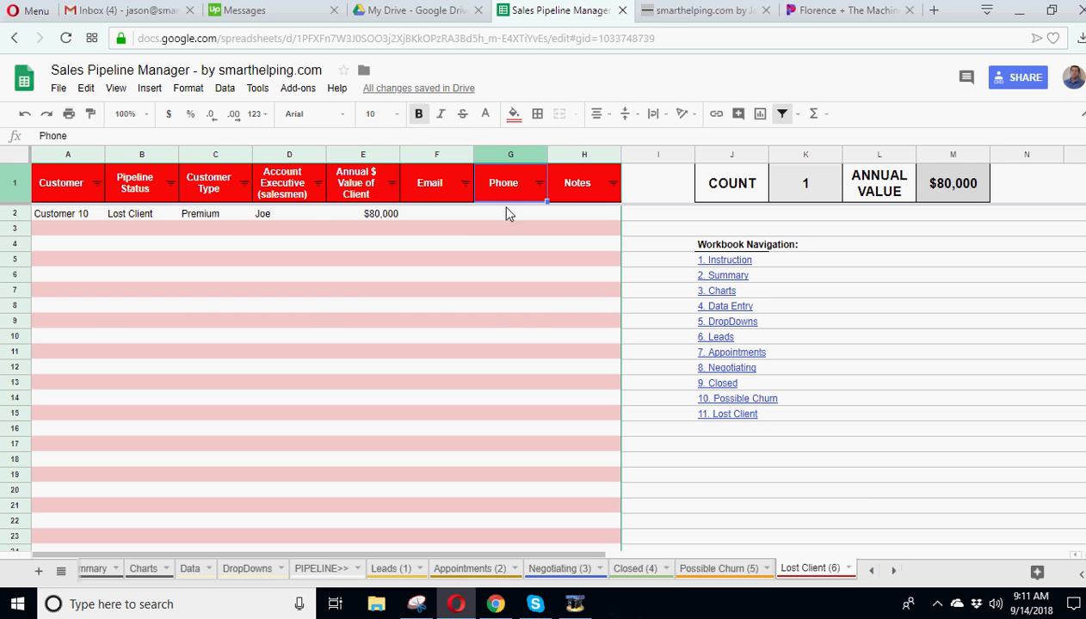
click(436, 213)
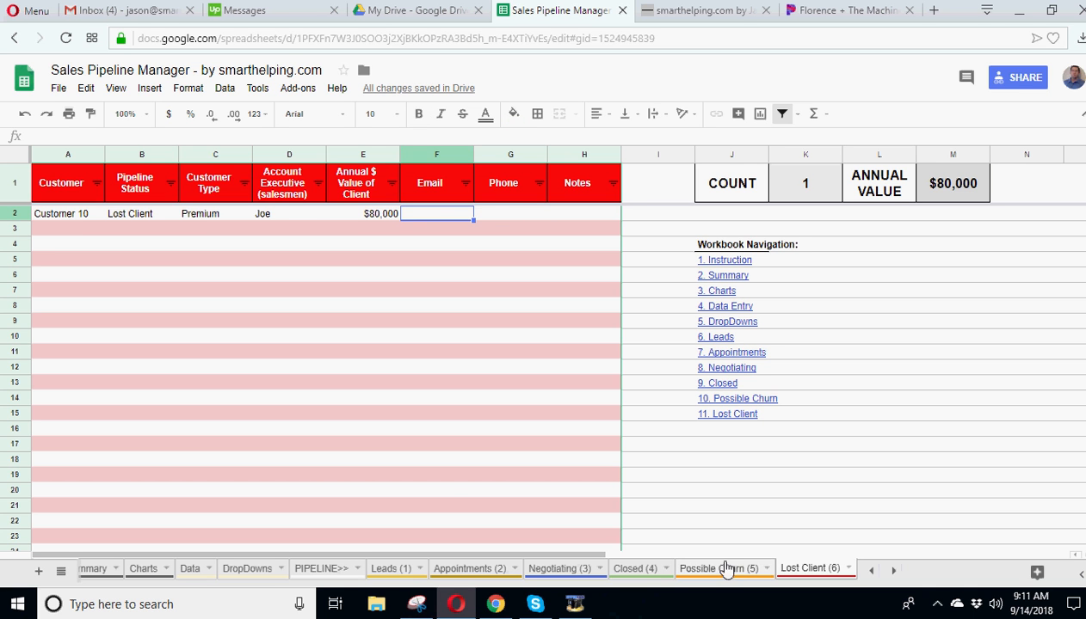
click(635, 568)
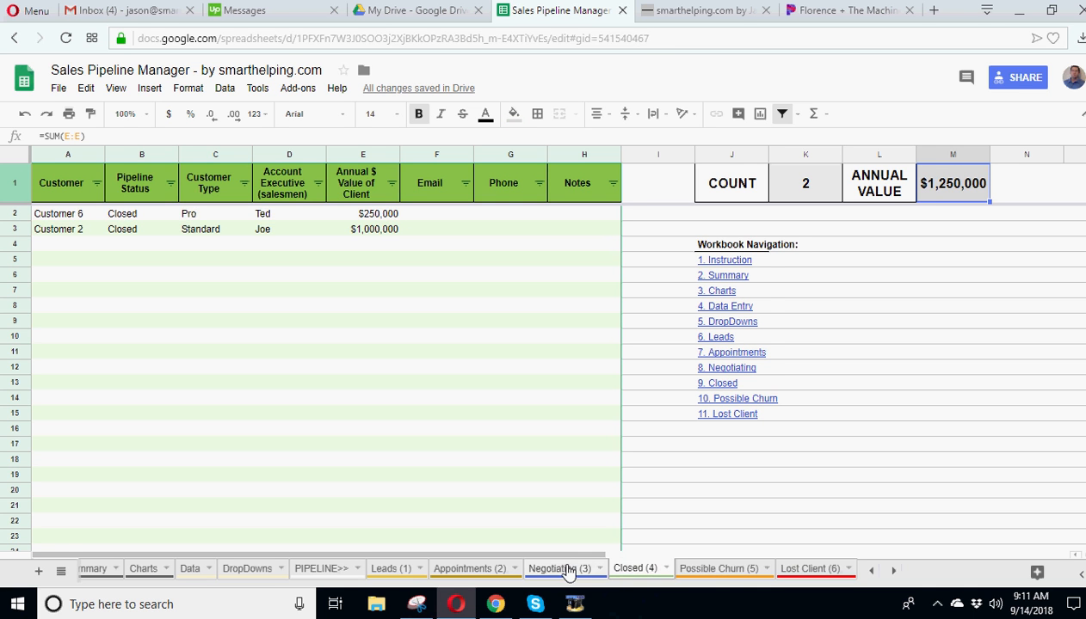
click(468, 568)
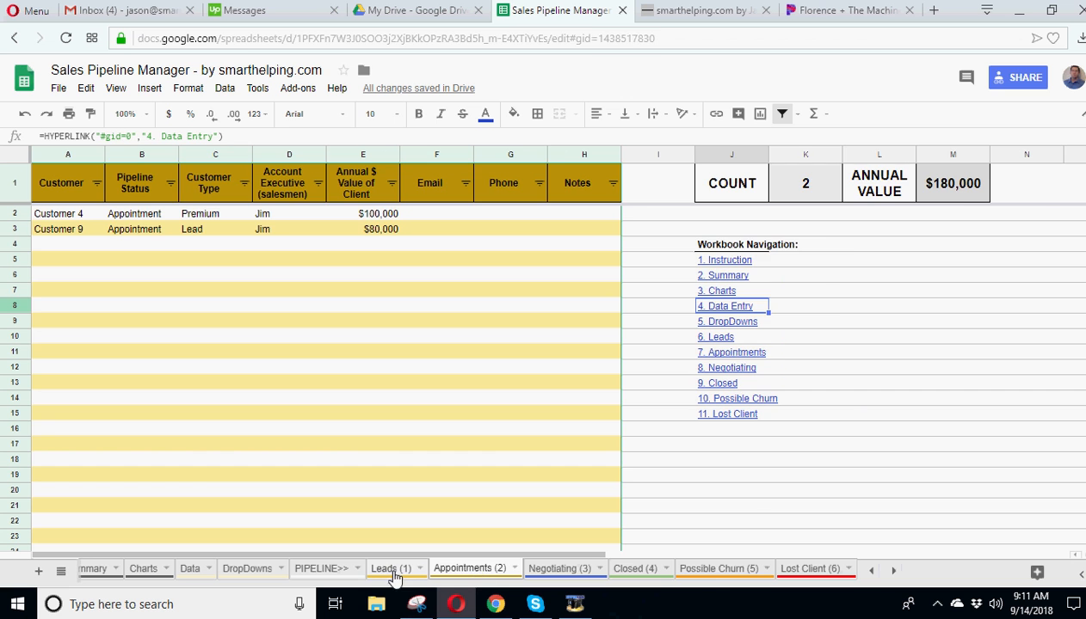
click(388, 568)
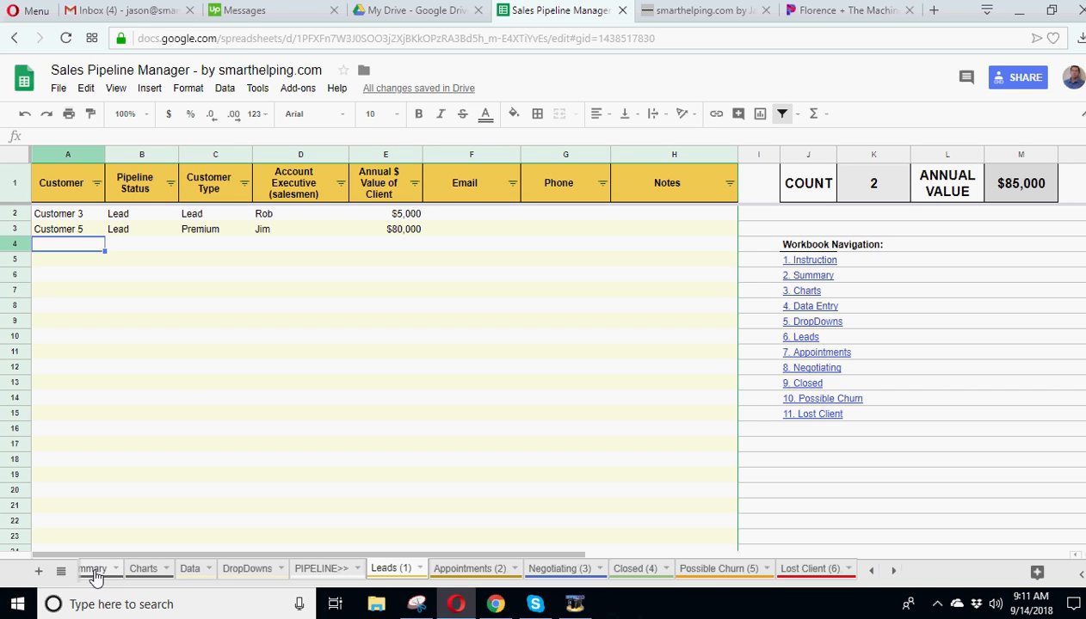
mouse_move(94, 578)
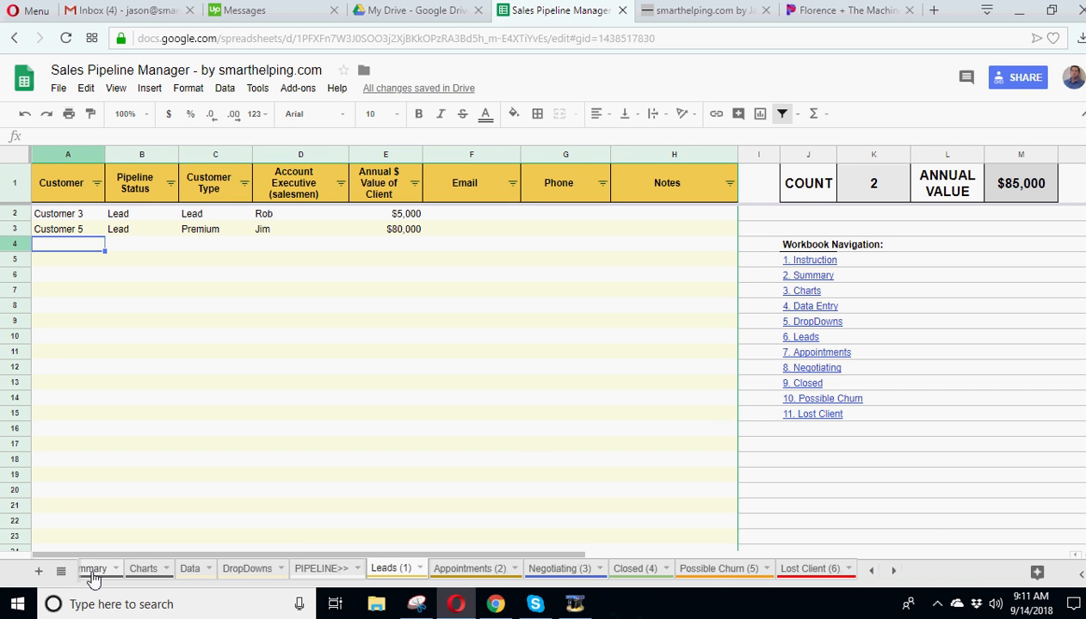
Step: On the Summary sheet, inspect the status labels and the Lead and Possible Churn formulas
click(97, 569)
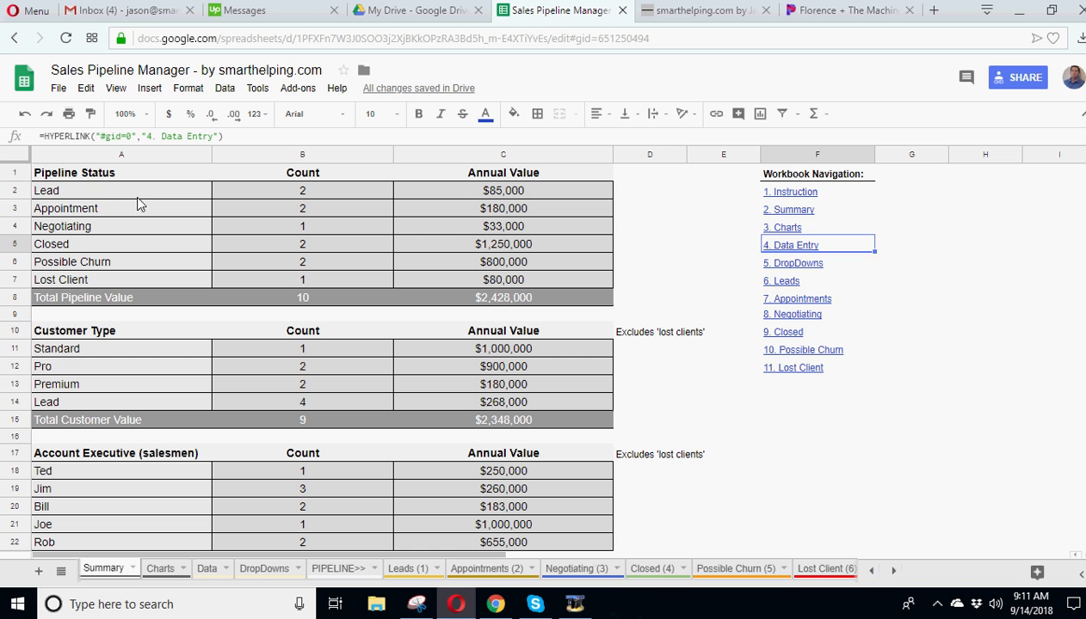
click(503, 190)
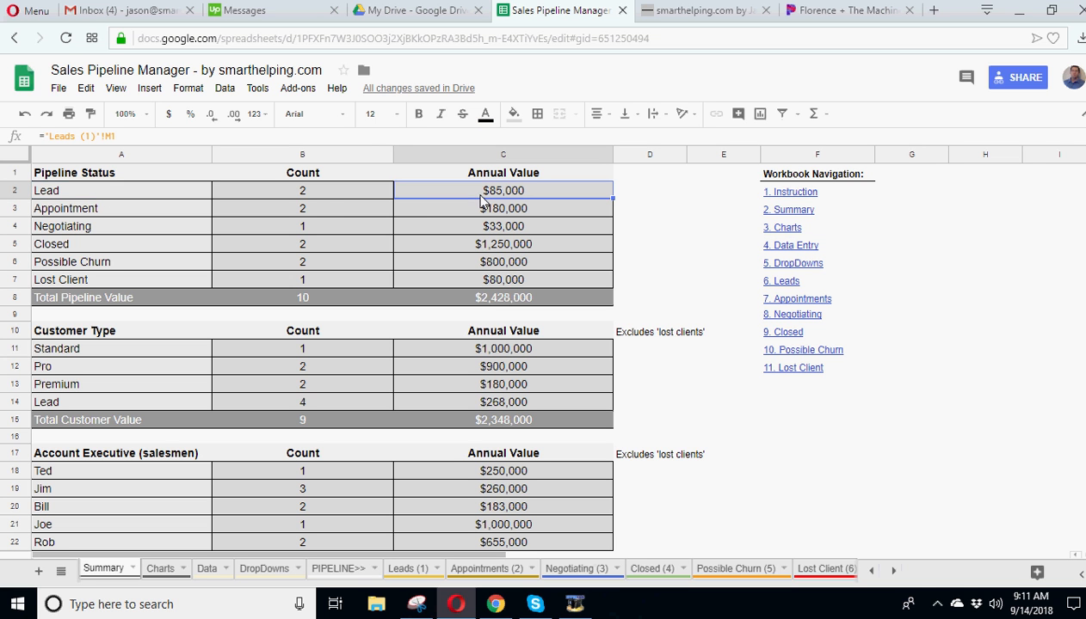
click(302, 190)
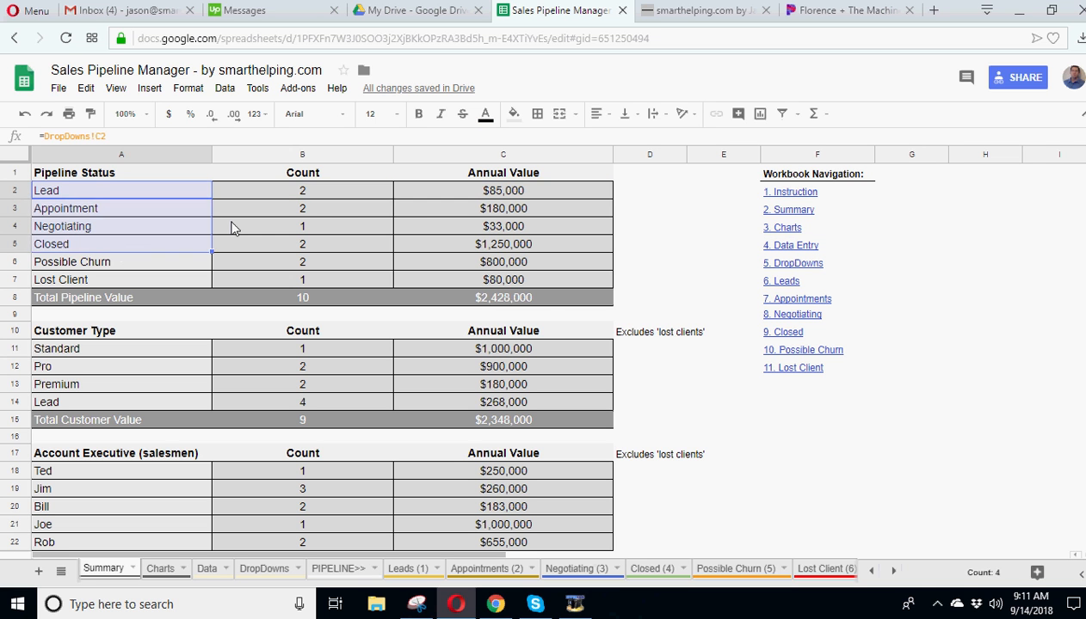
click(503, 190)
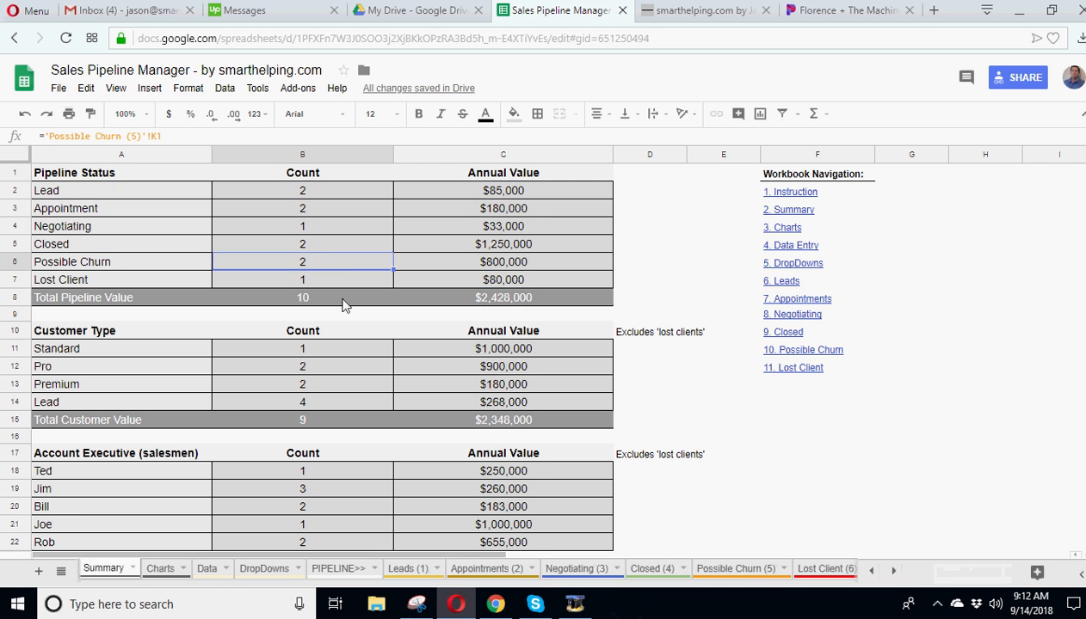
scroll(down, 3)
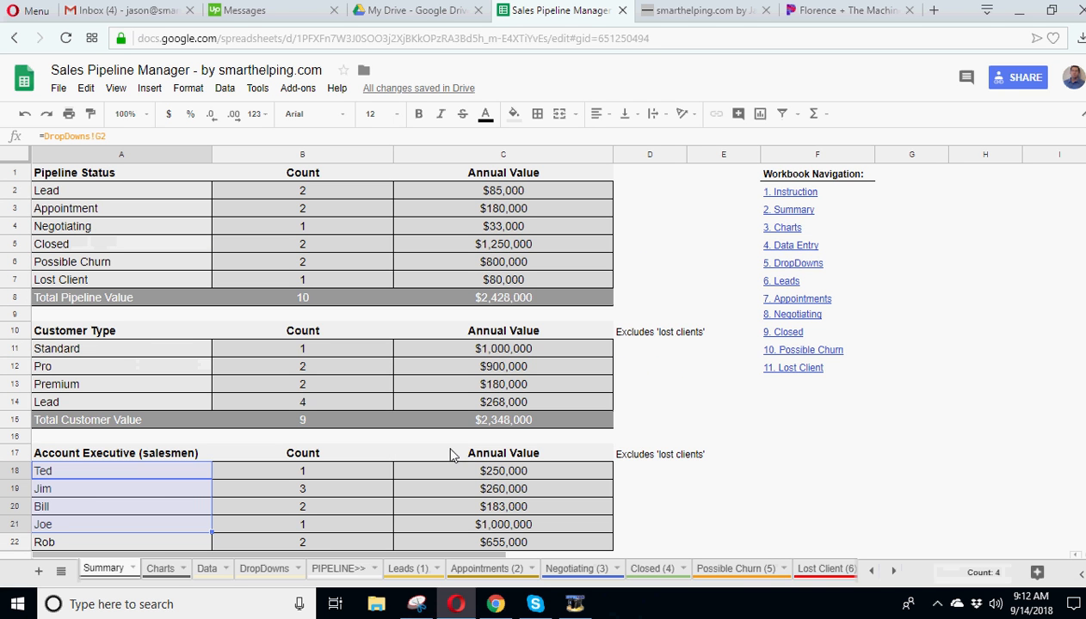
Step: Switch between Charts and Summary, settling on the three Charts sheet charts
click(160, 569)
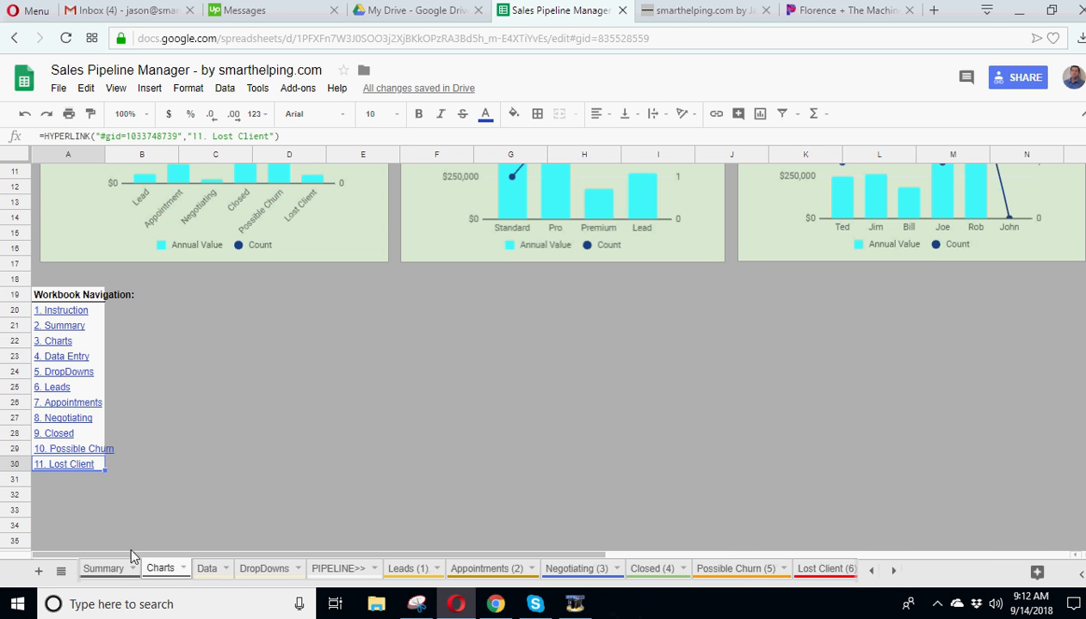
click(102, 568)
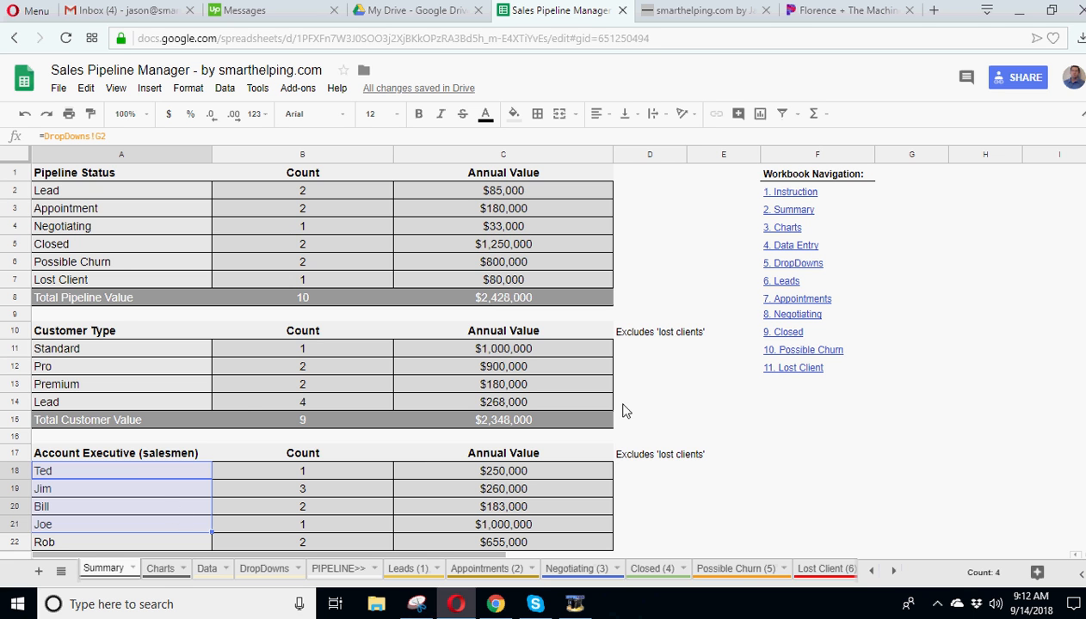
click(159, 568)
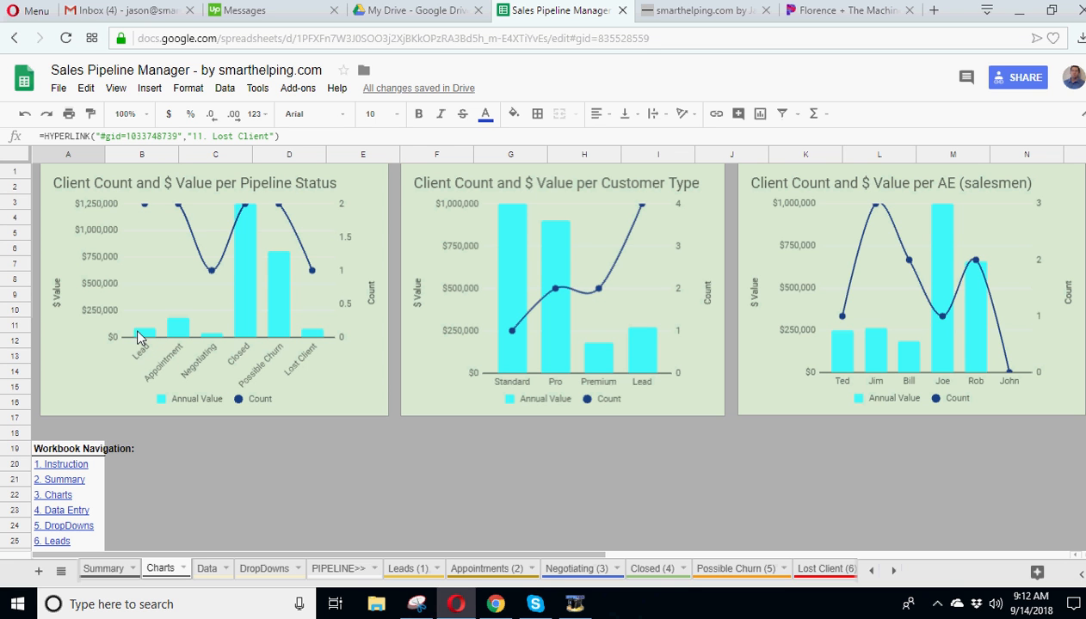
mouse_move(147, 212)
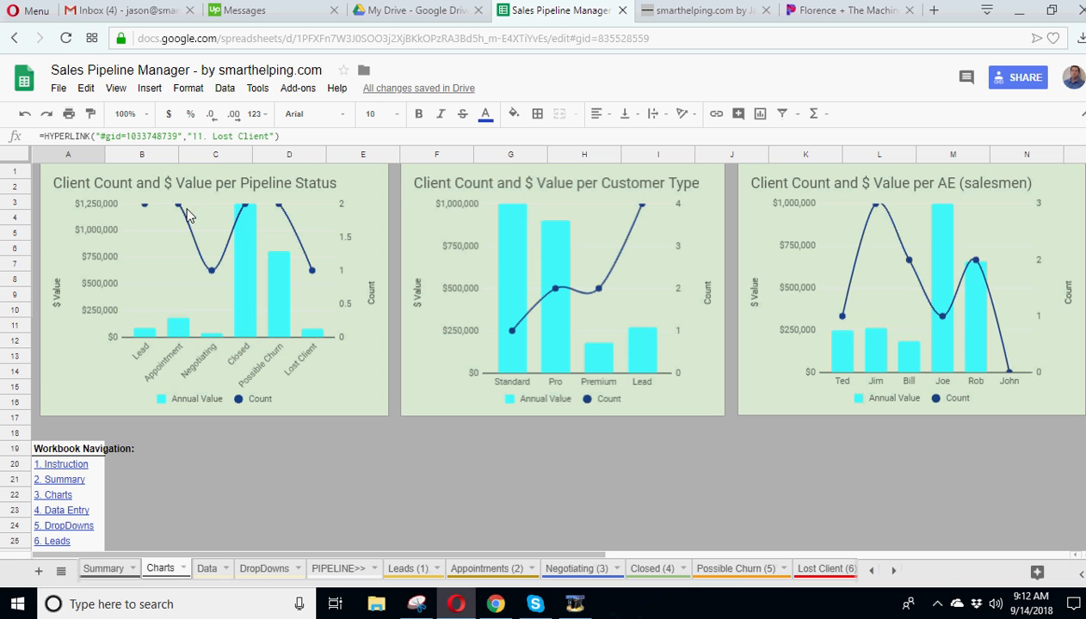
mouse_move(215, 317)
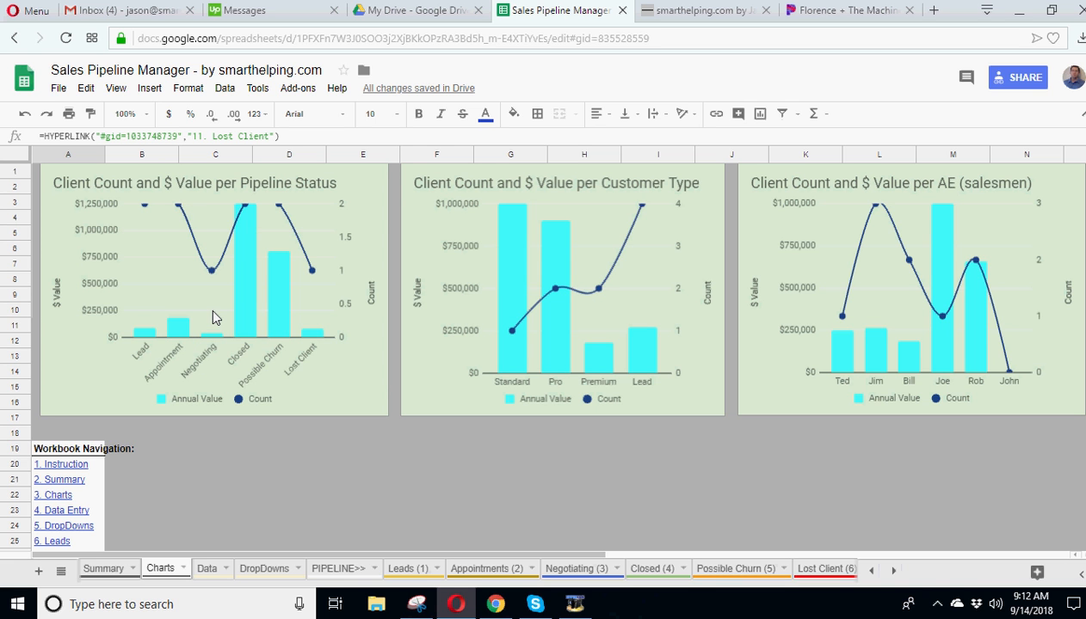
mouse_move(249, 213)
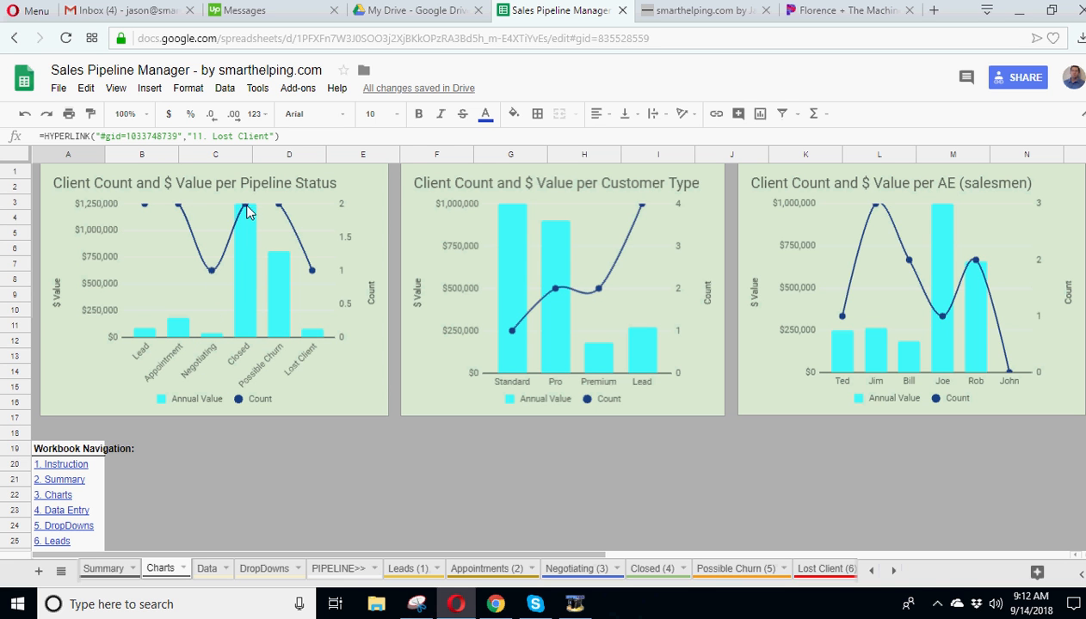
mouse_move(284, 322)
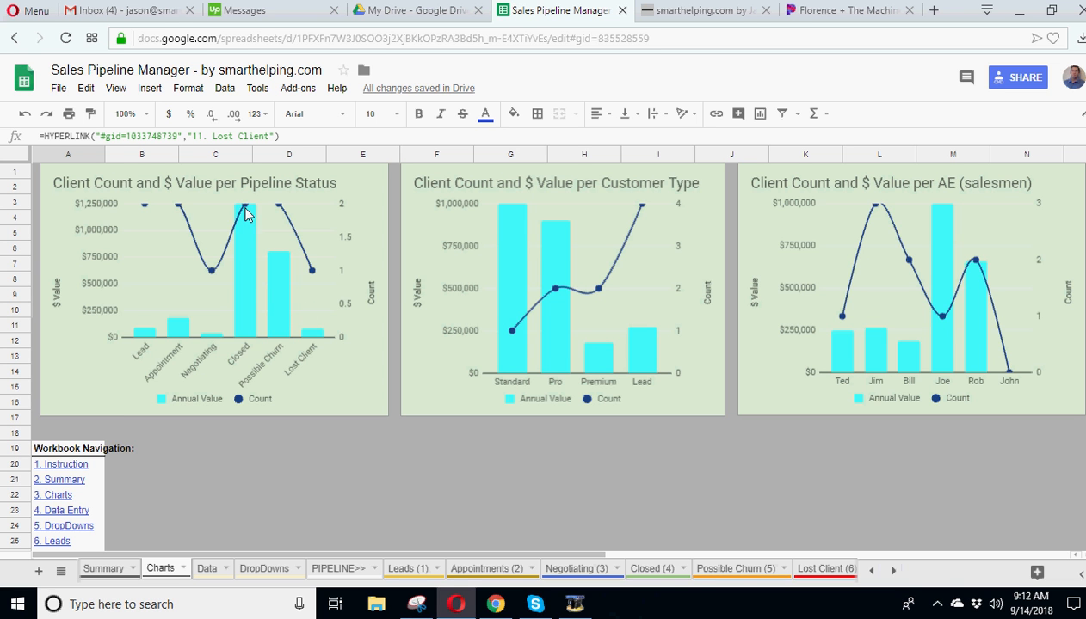
mouse_move(249, 258)
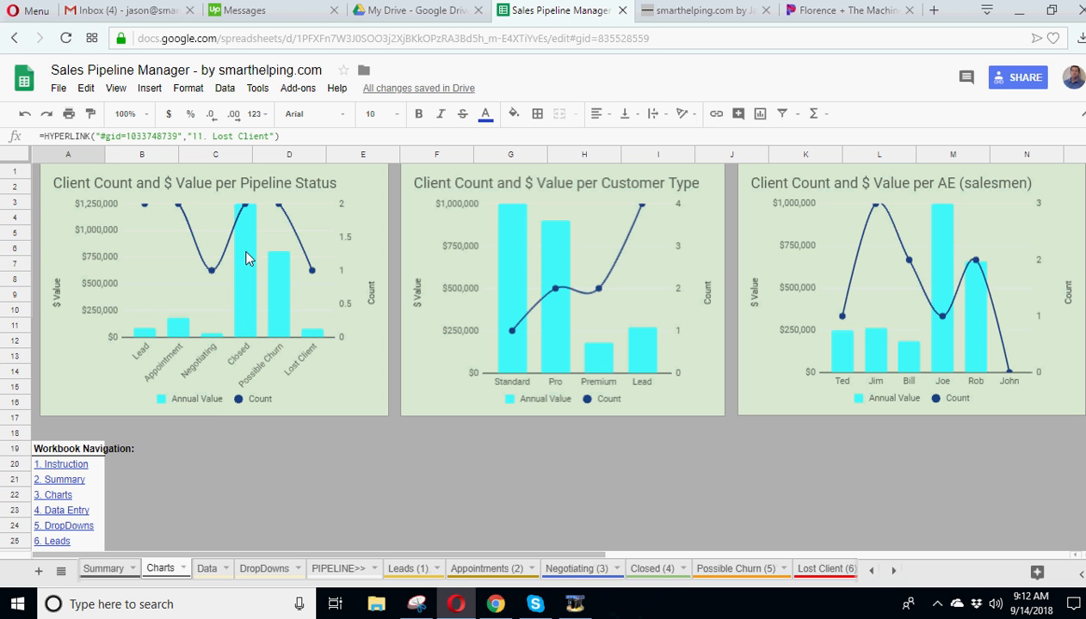
mouse_move(215, 330)
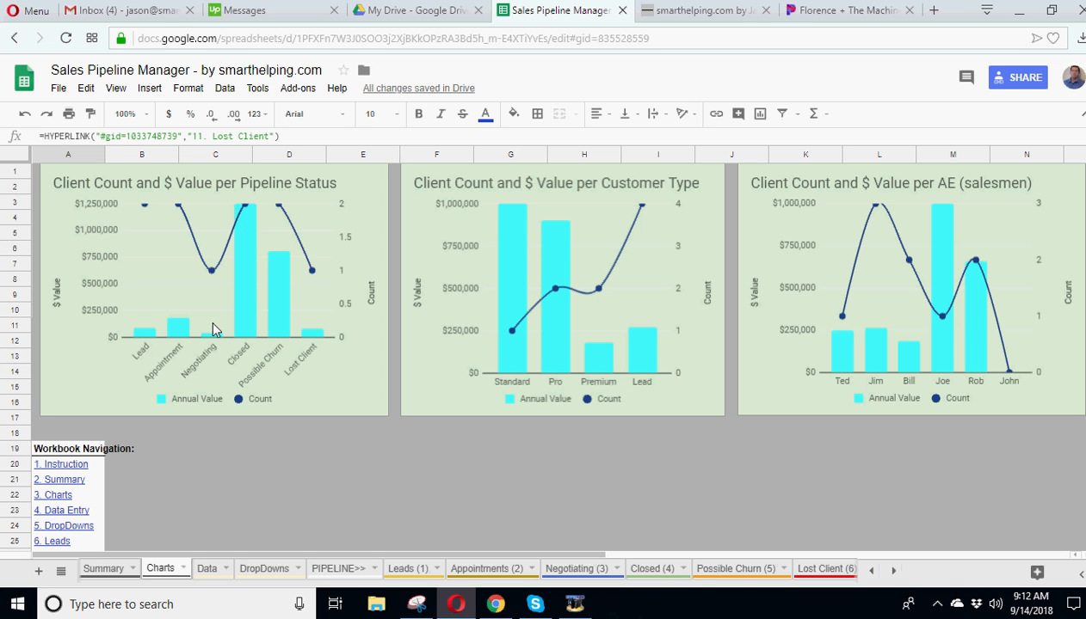
mouse_move(245, 302)
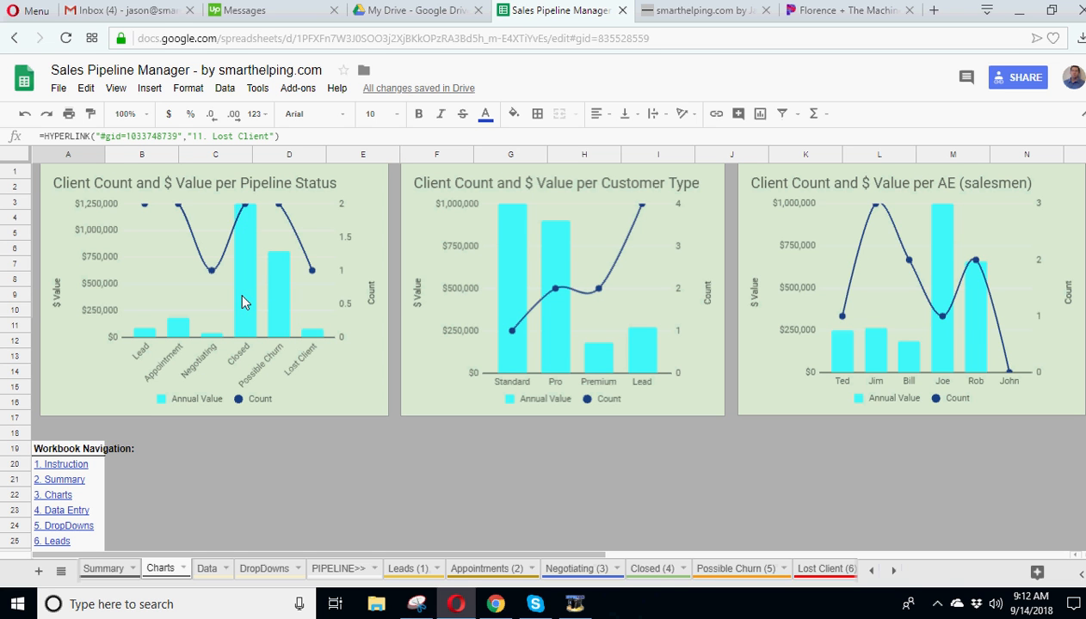
mouse_move(375, 301)
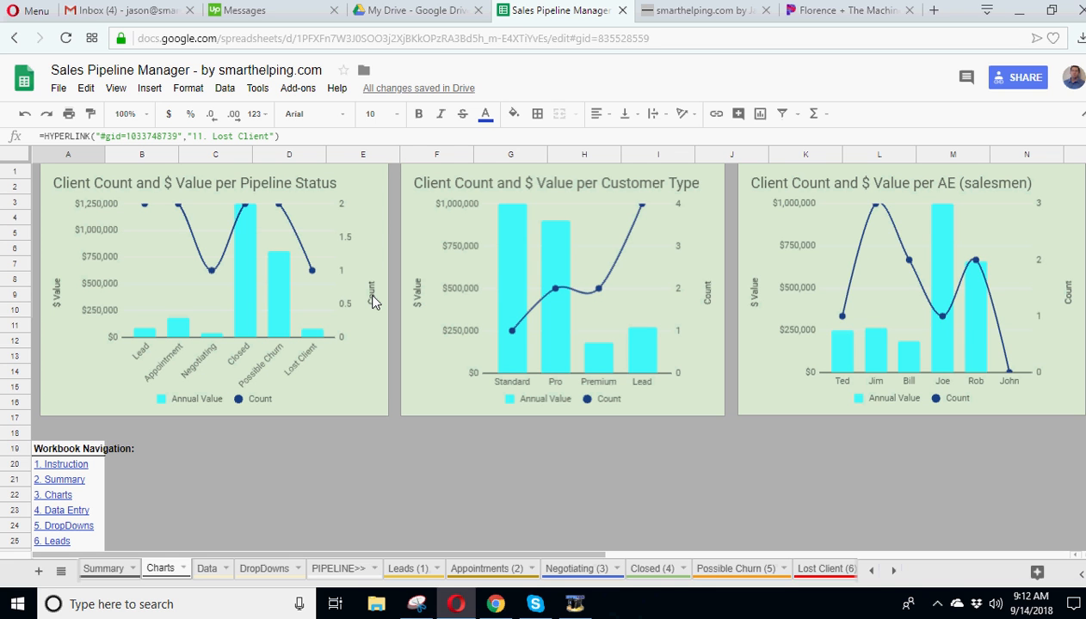
mouse_move(46, 317)
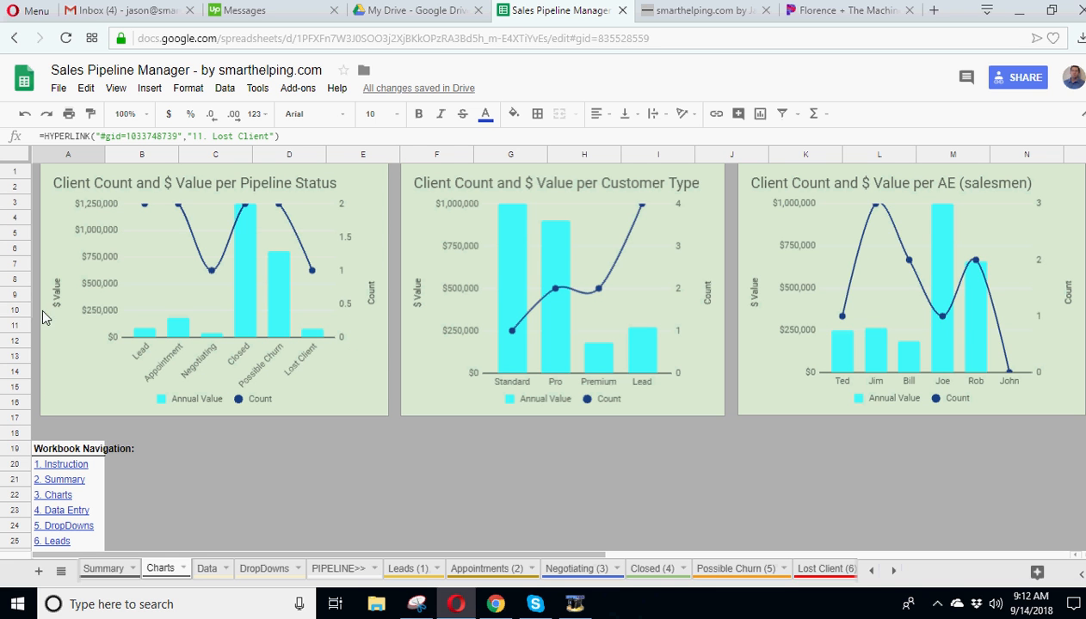
mouse_move(222, 336)
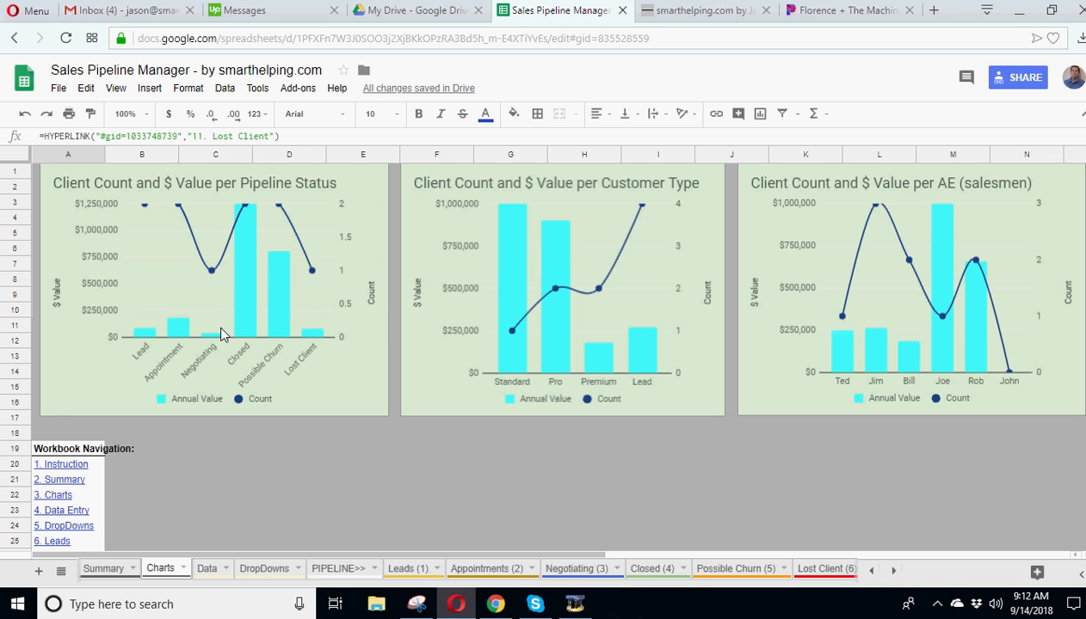
mouse_move(245, 357)
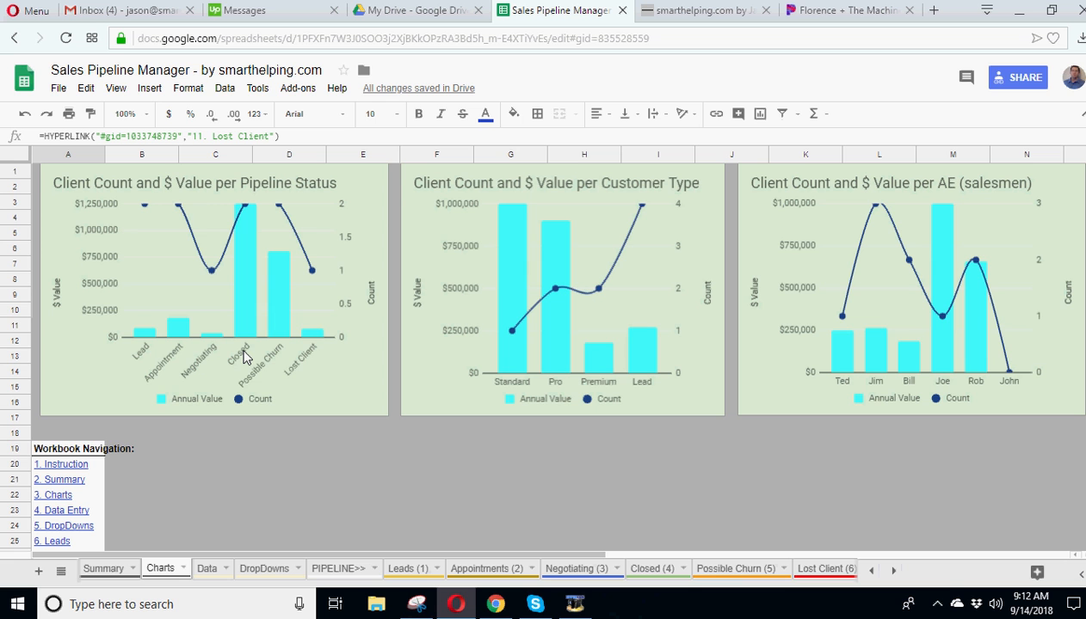
mouse_move(174, 328)
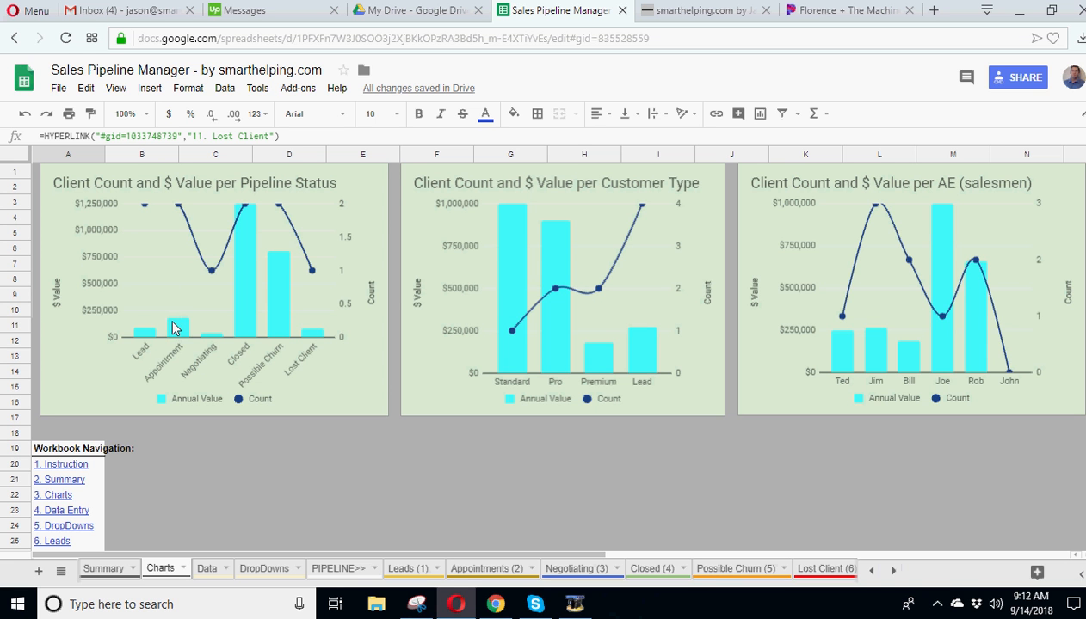
mouse_move(454, 199)
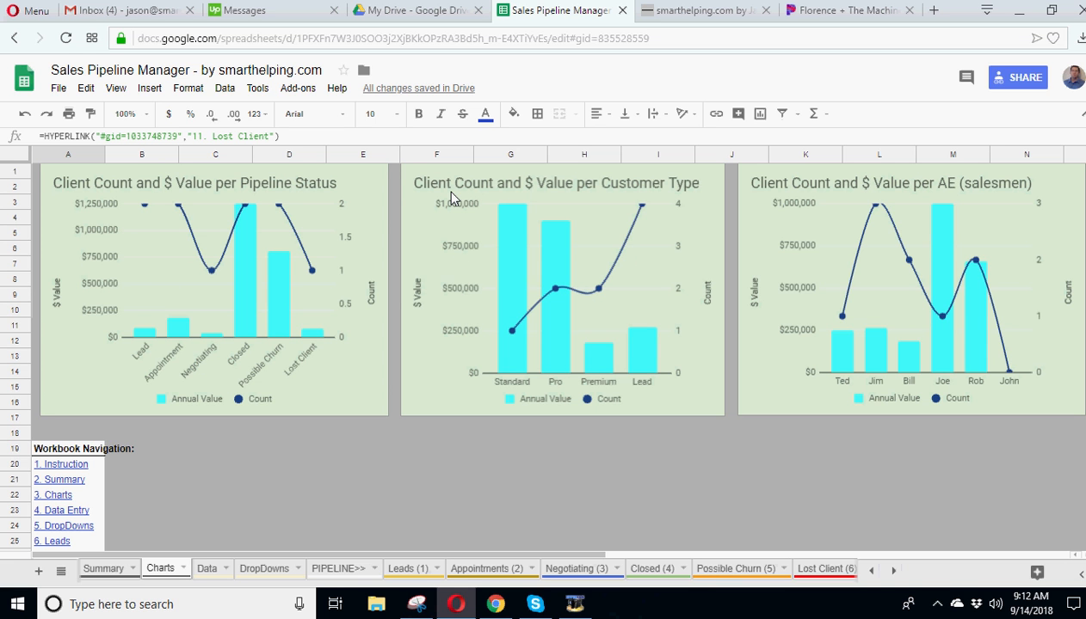
mouse_move(628, 193)
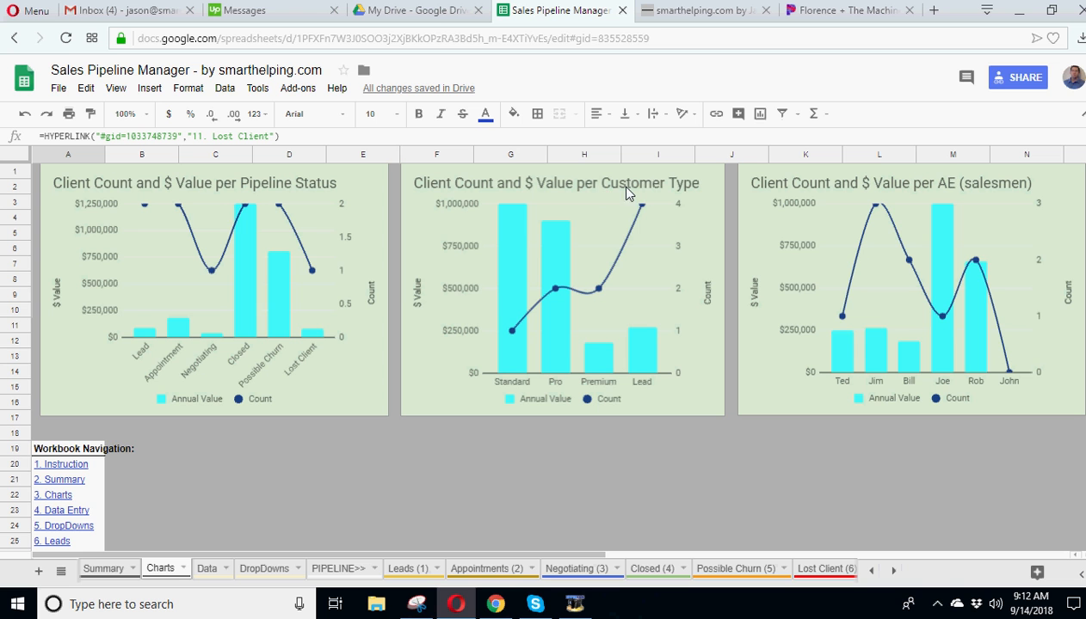
mouse_move(505, 268)
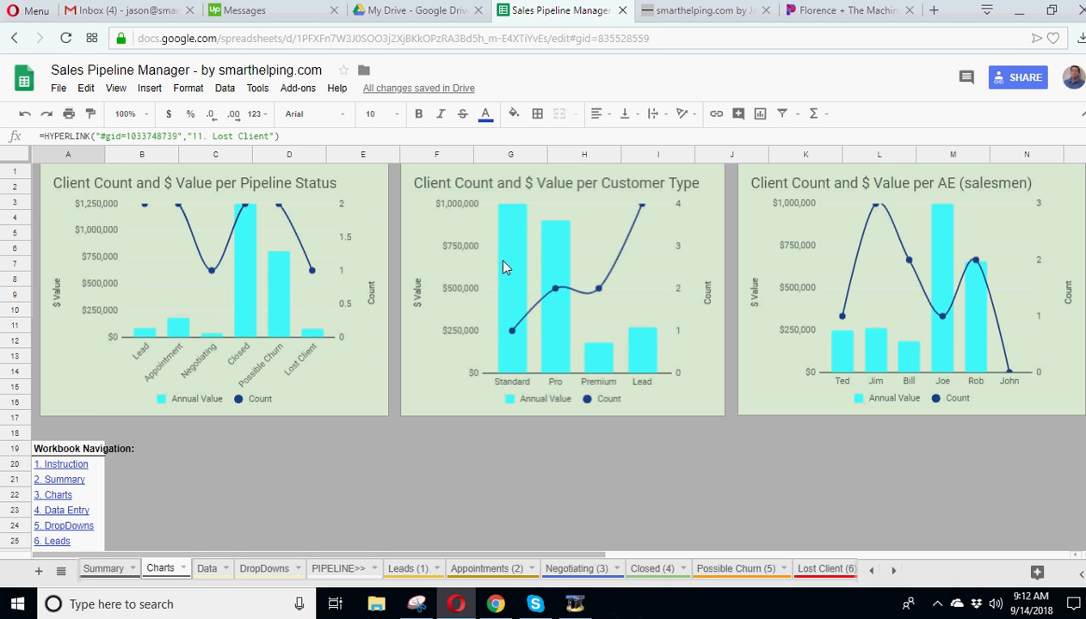
mouse_move(583, 407)
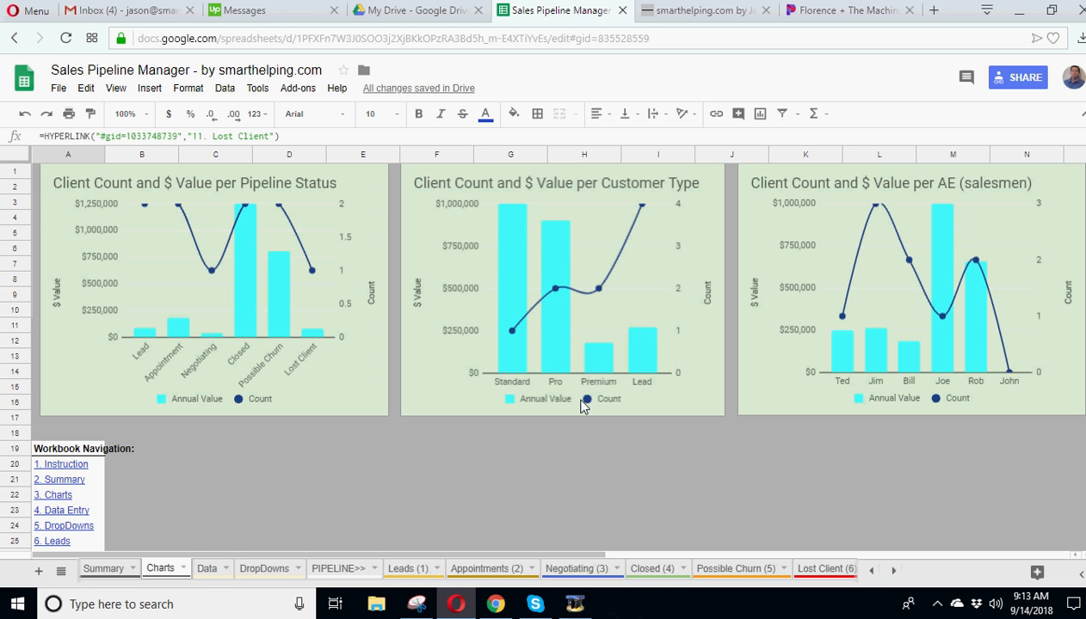
mouse_move(665, 389)
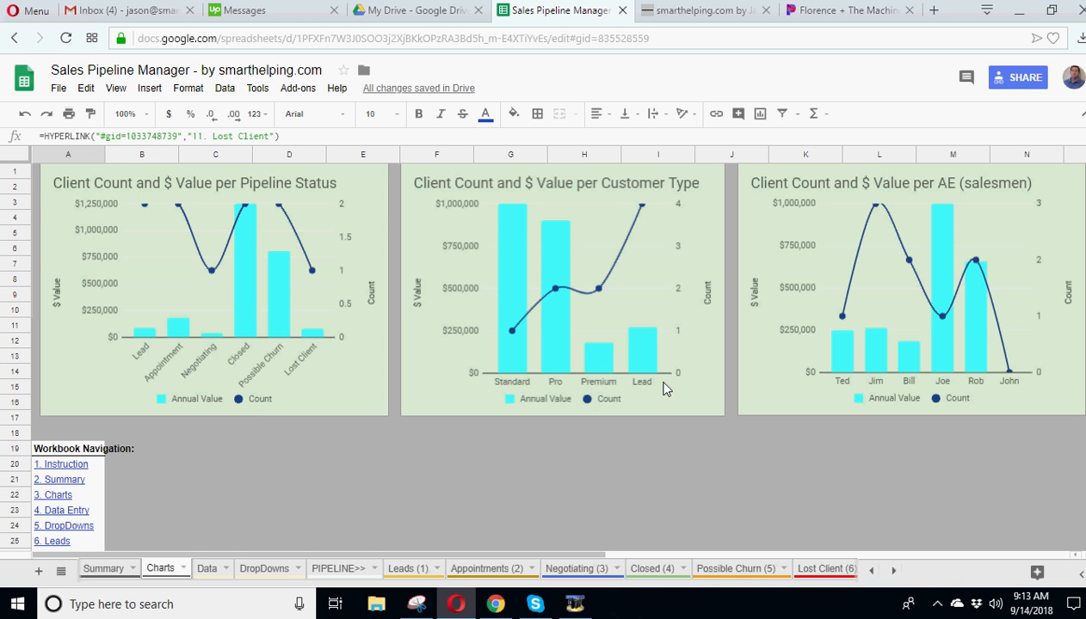
mouse_move(783, 387)
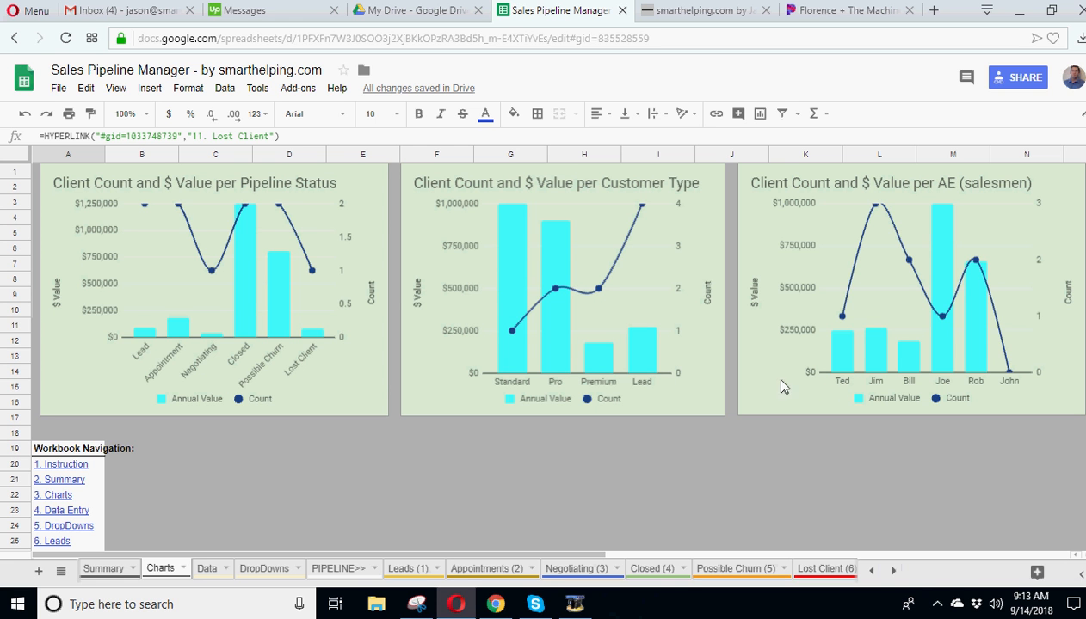
mouse_move(840, 395)
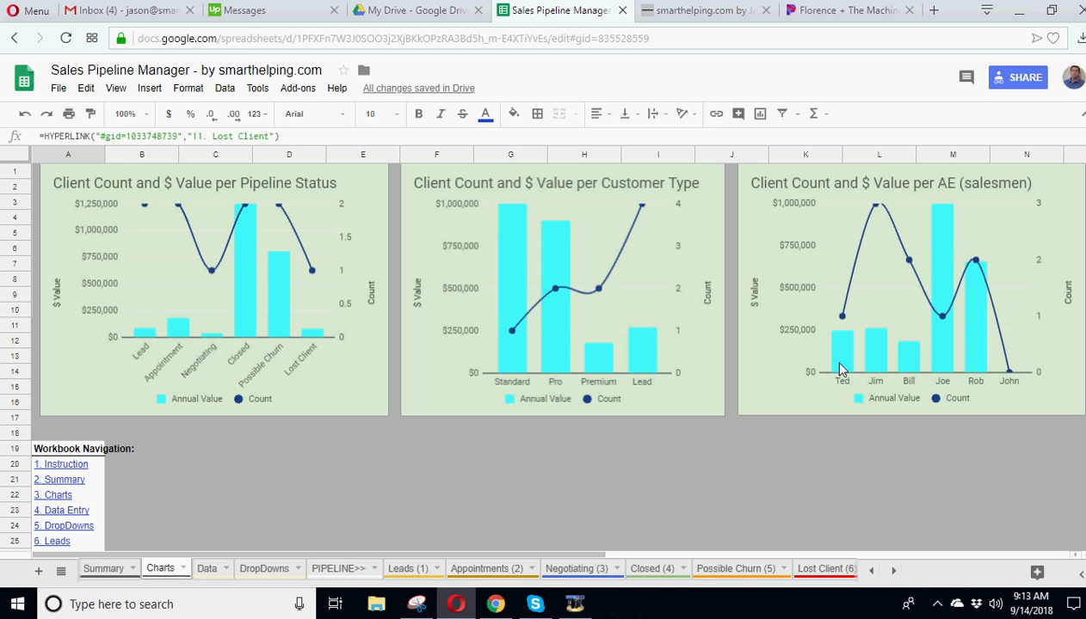
mouse_move(845, 342)
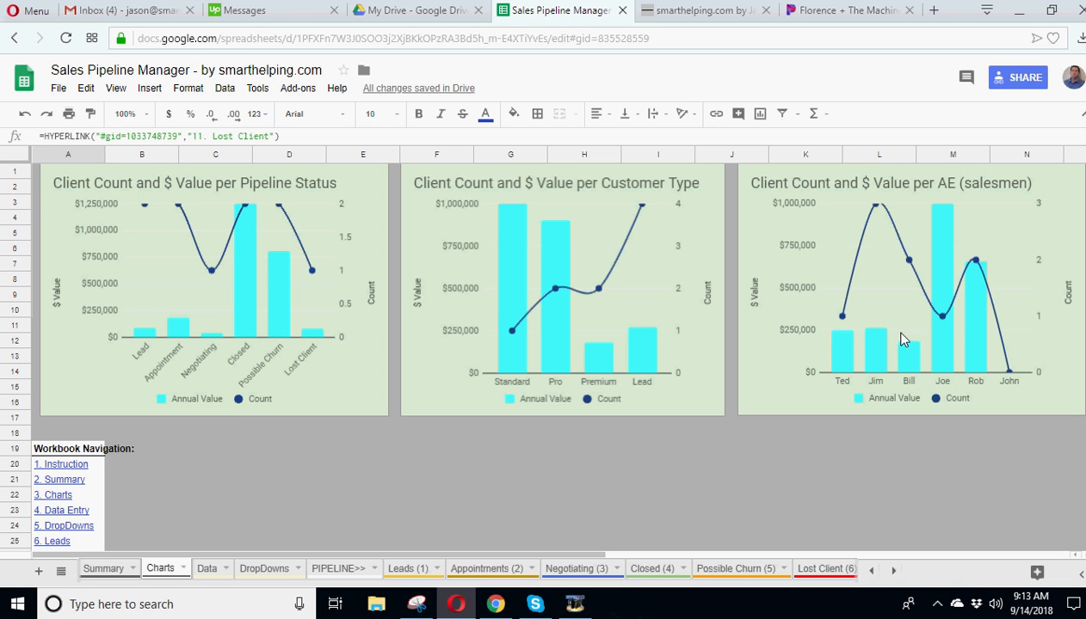
mouse_move(911, 264)
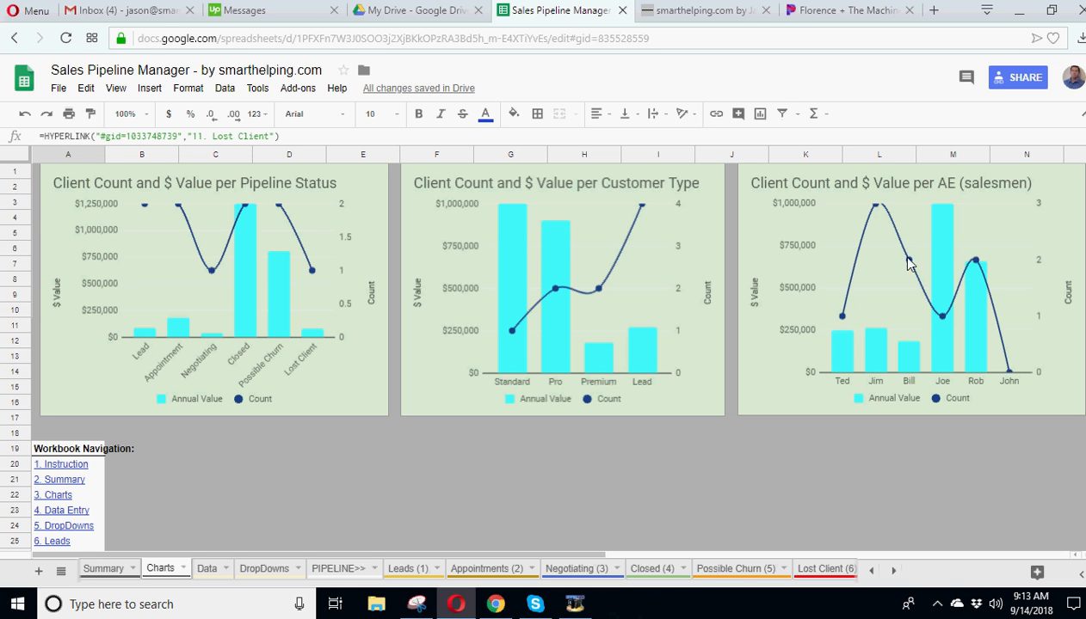
mouse_move(811, 370)
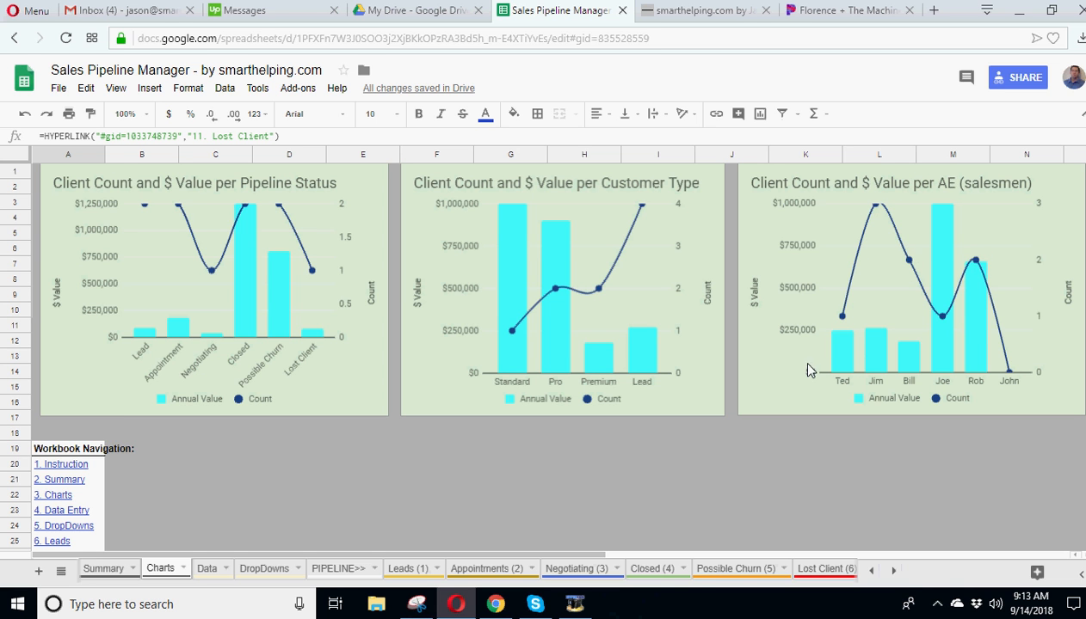
mouse_move(62, 277)
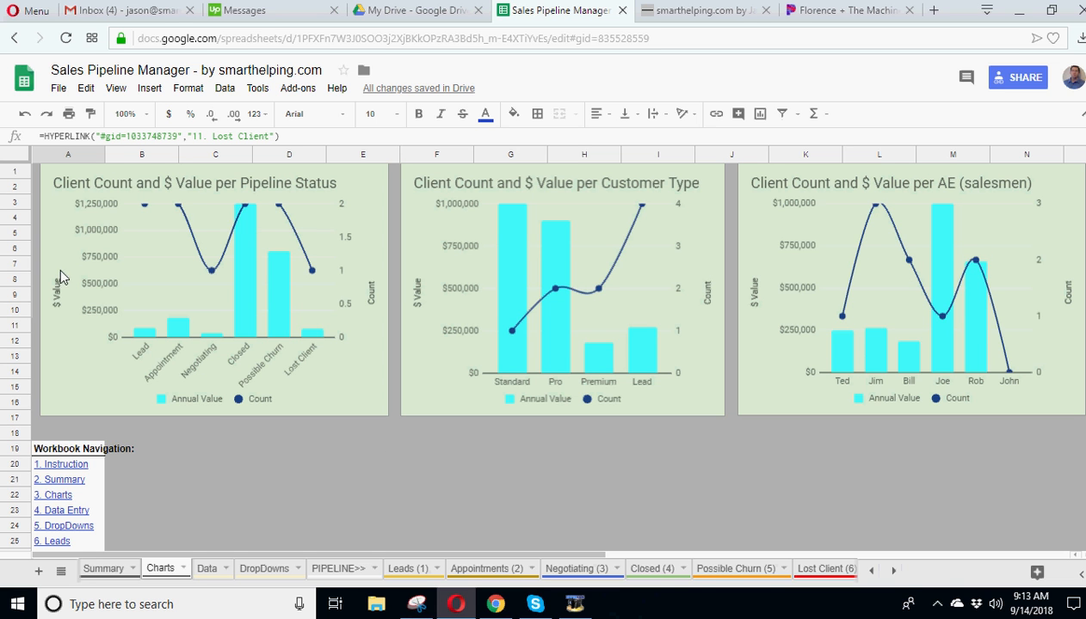
mouse_move(292, 336)
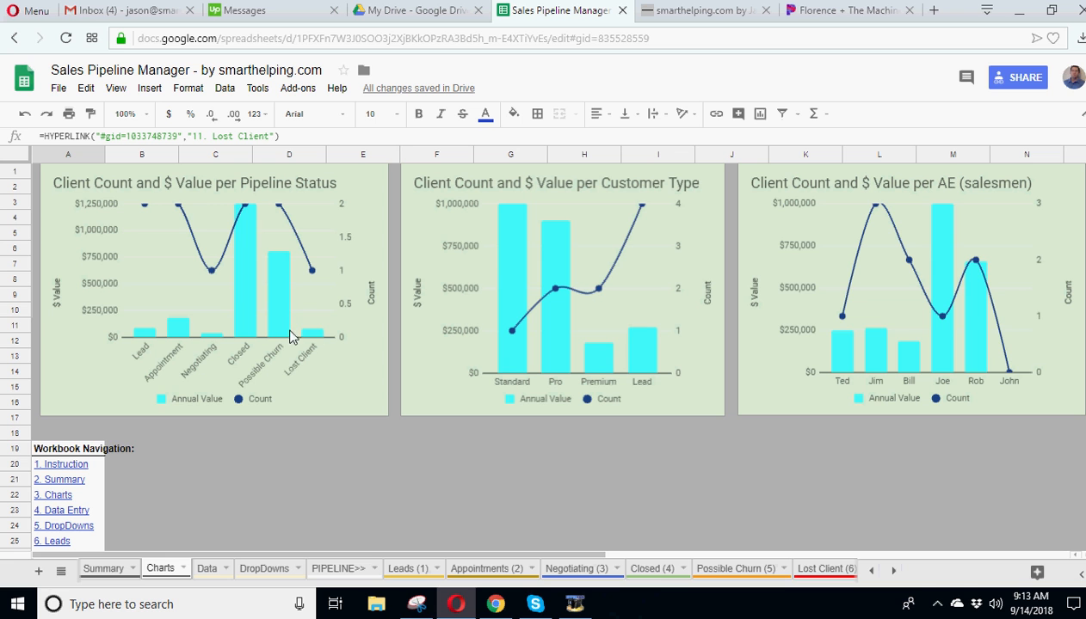
mouse_move(320, 335)
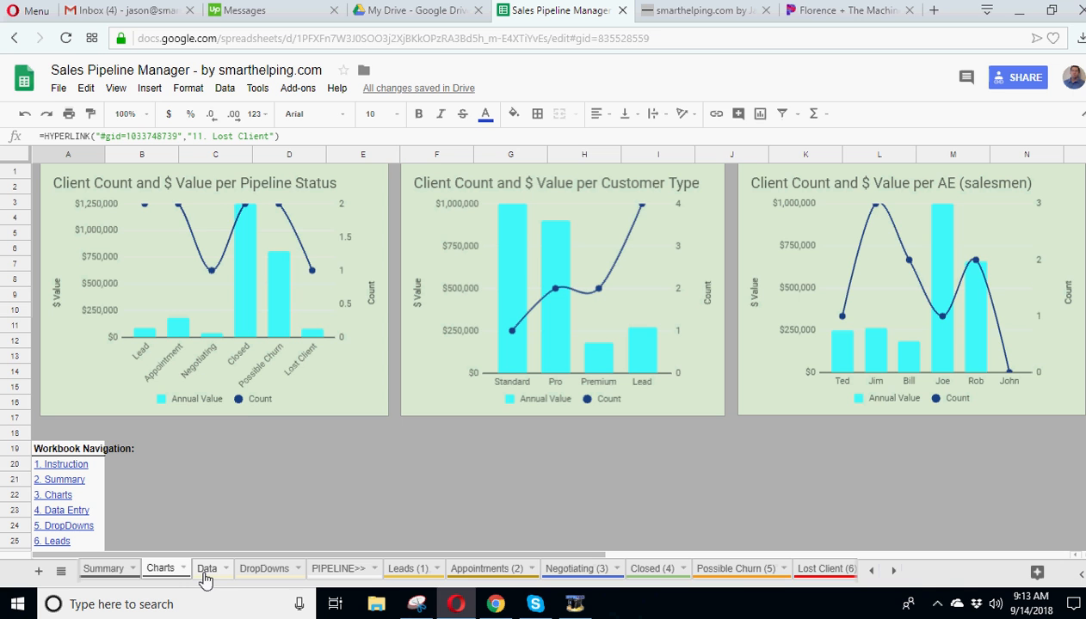
mouse_move(277, 587)
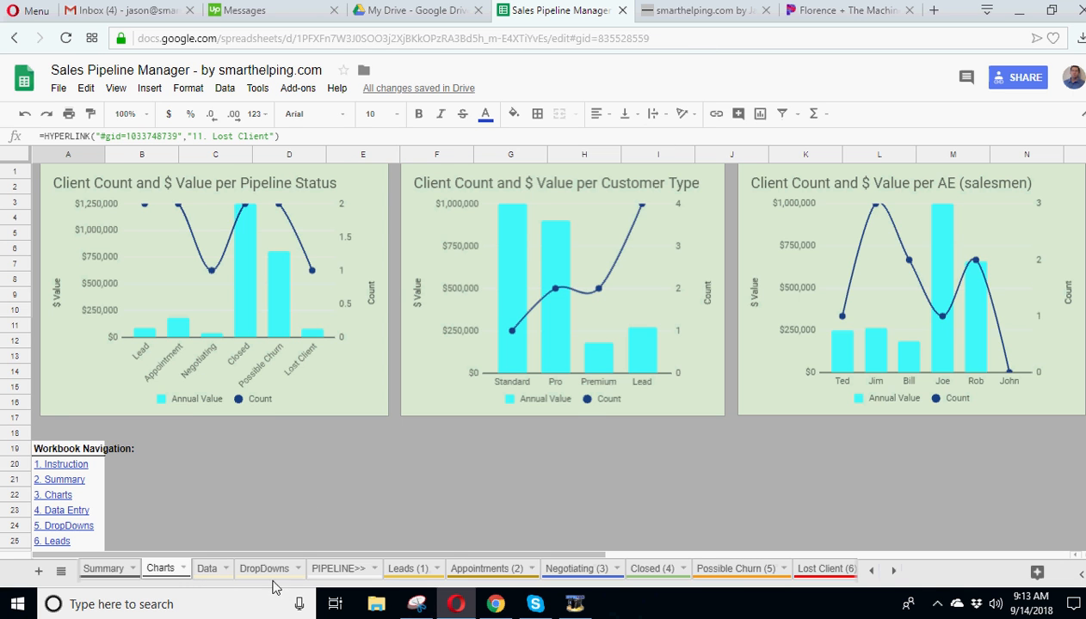
Step: Show the DropDowns sheet with its customer, status, type and executive lists
click(264, 569)
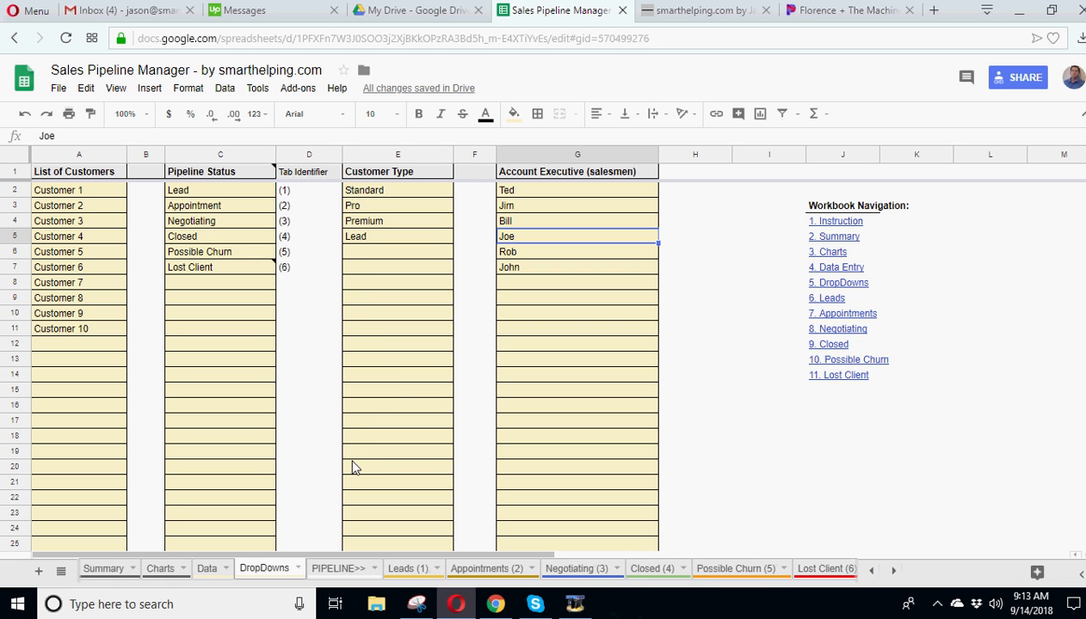
mouse_move(453, 345)
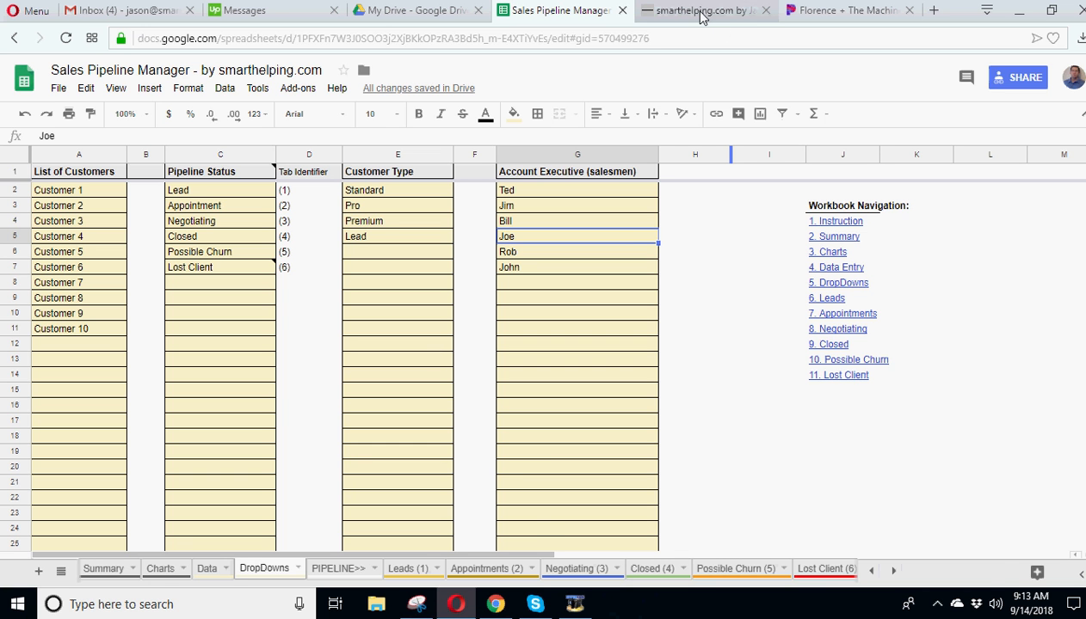
Step: Briefly view the smarthelping.com page, then return to the Sales Pipeline Manager spreadsheet
click(706, 9)
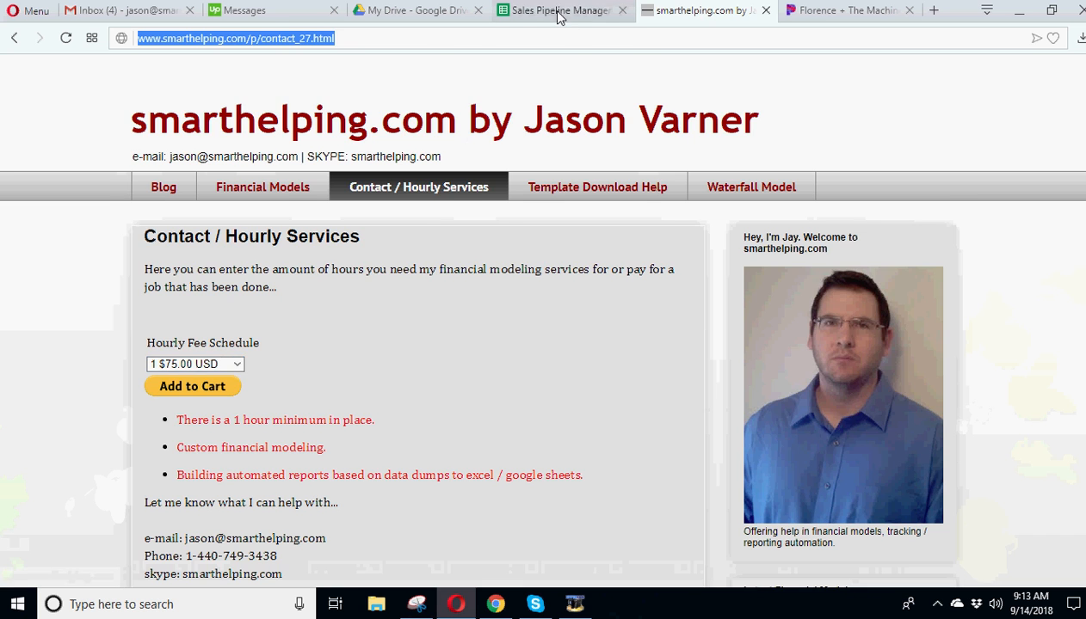
click(557, 10)
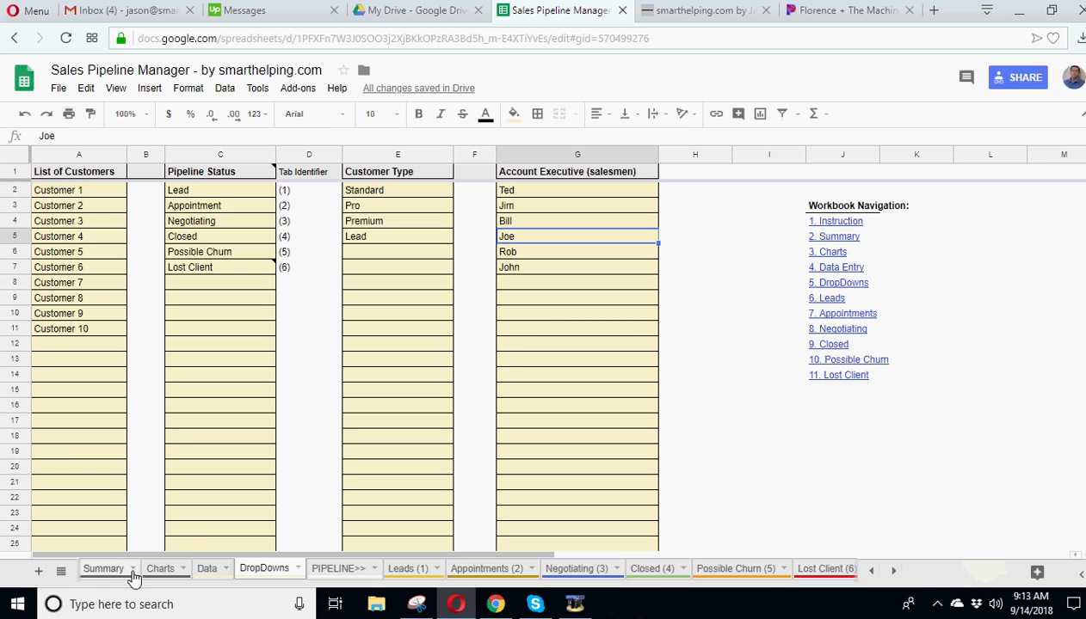
Step: Visit Summary and Instruction, selecting the lost-customers note, then end on the Charts sheet
click(104, 569)
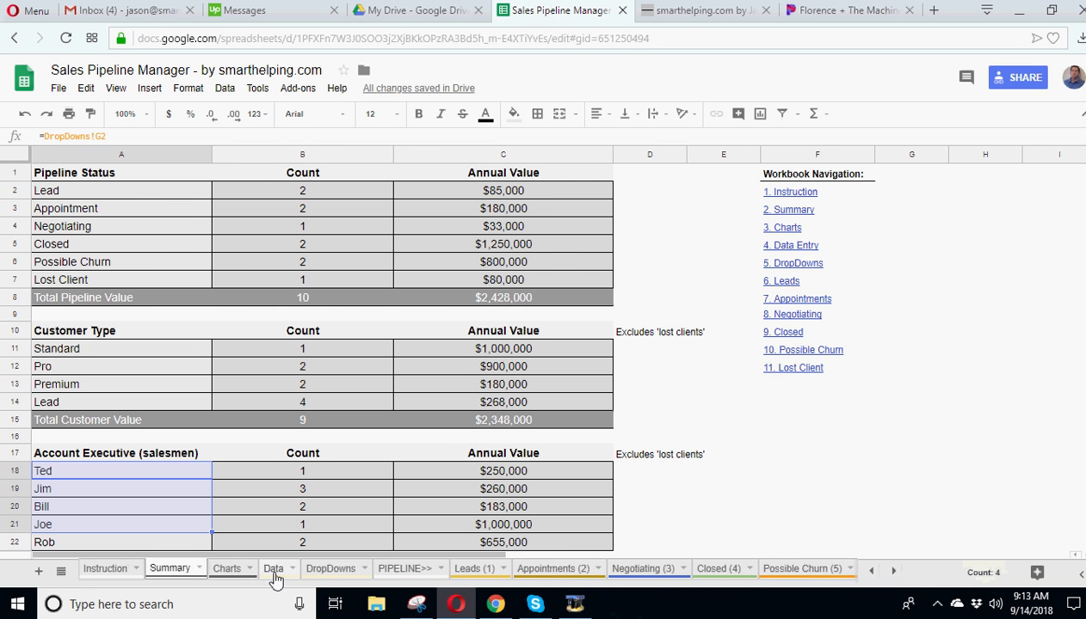
click(104, 569)
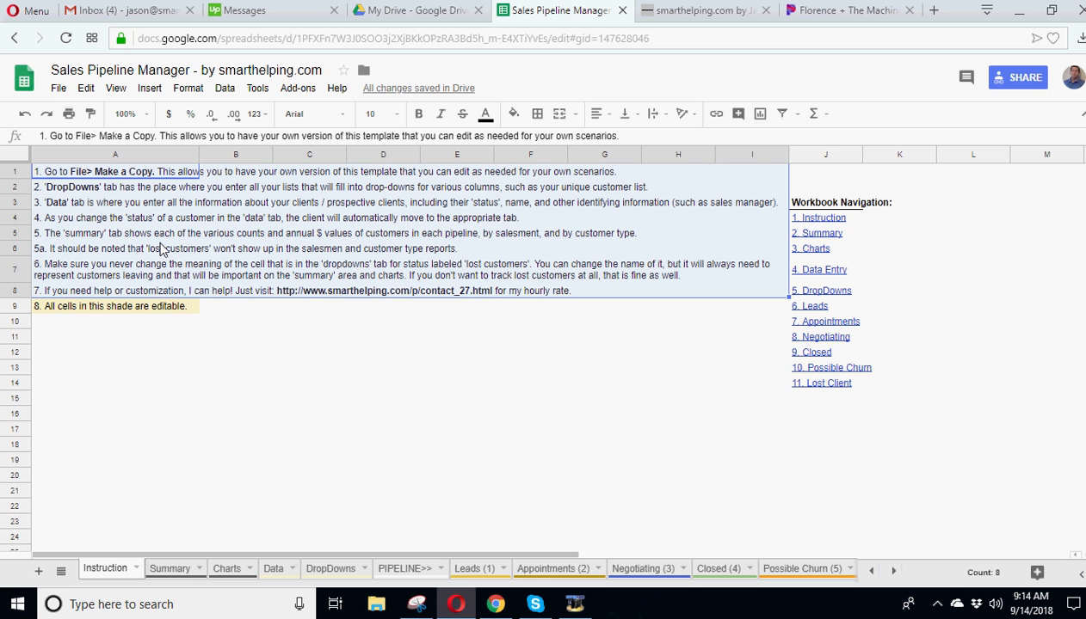
click(116, 249)
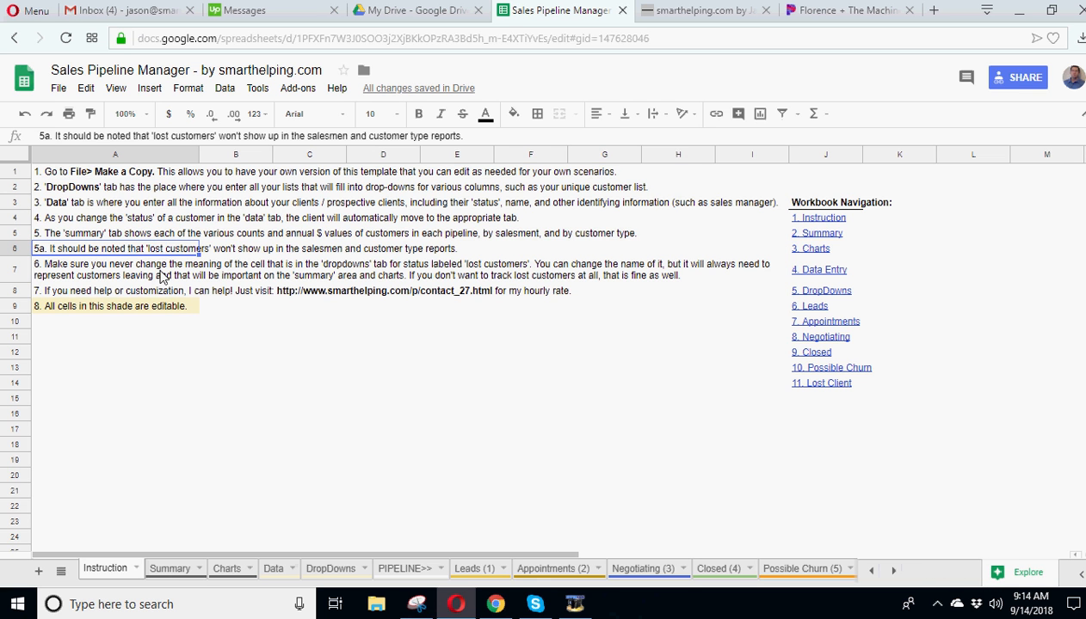
click(170, 569)
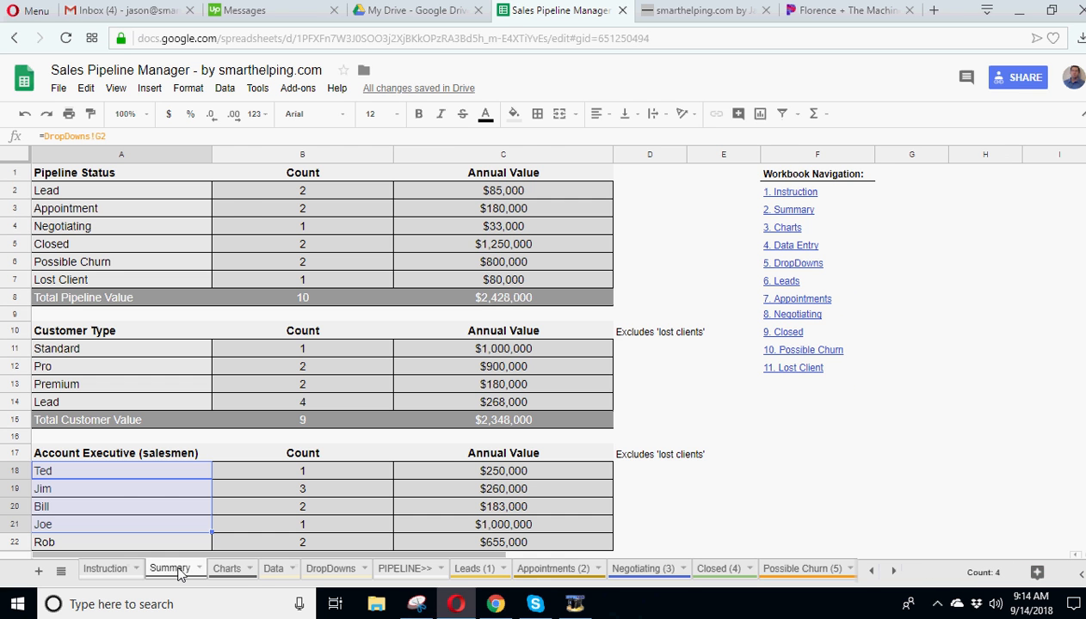
click(226, 568)
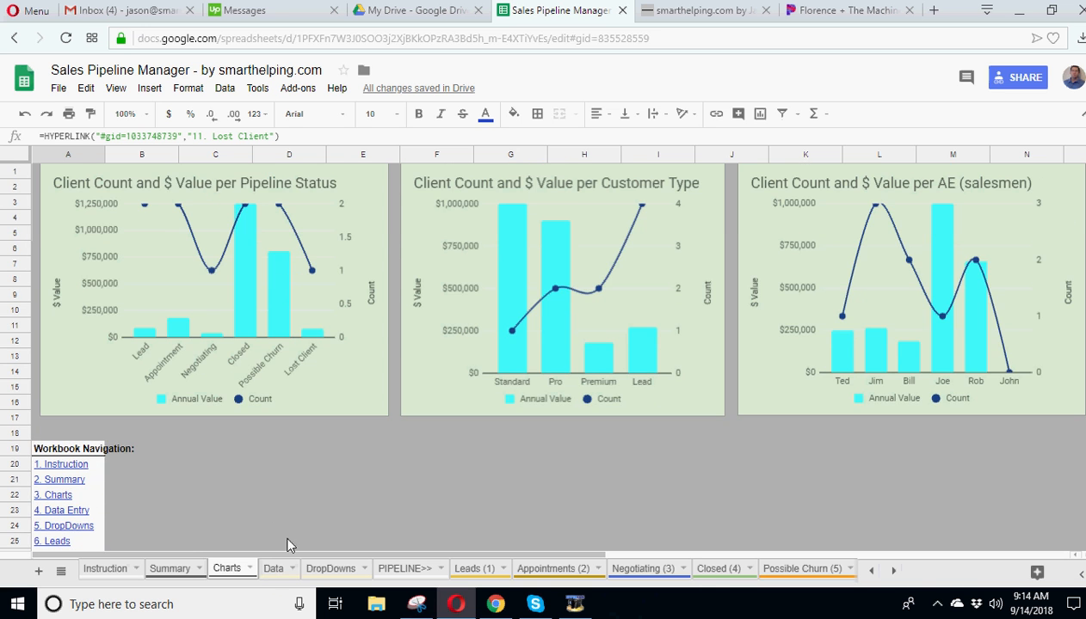
Step: On the Data sheet, point out Customer 1's Negotiating row and set Customer 3 to Negotiating
click(273, 569)
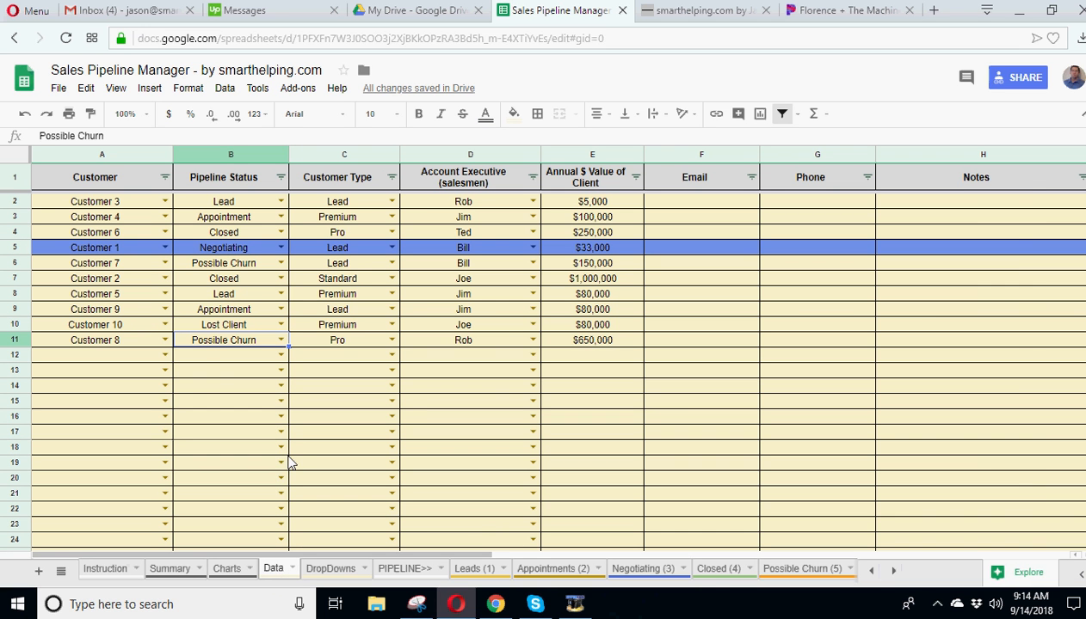
mouse_move(207, 353)
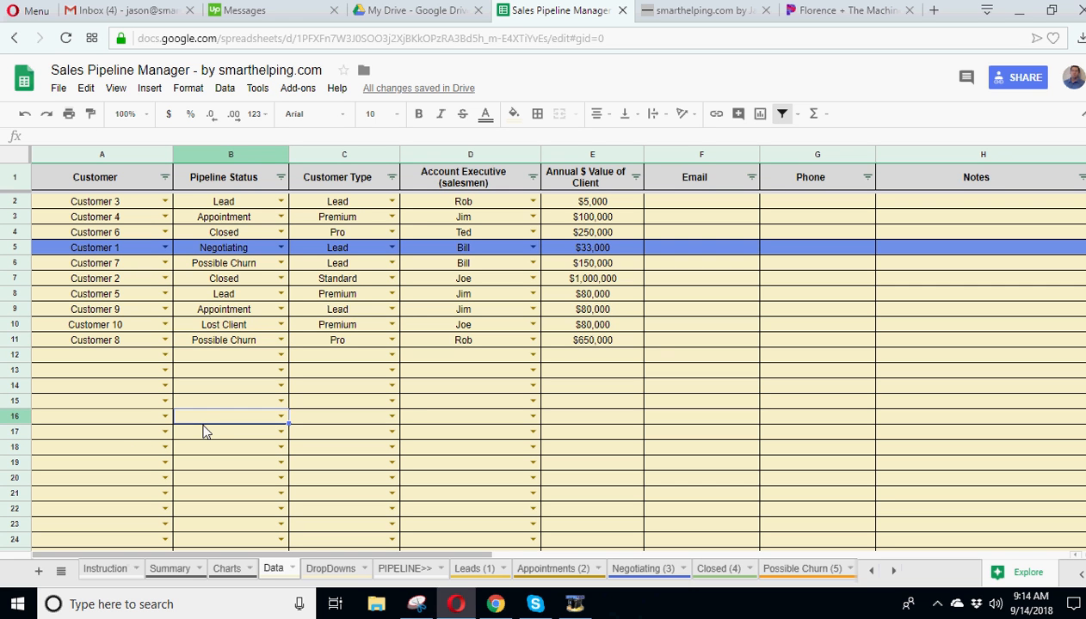
mouse_move(198, 422)
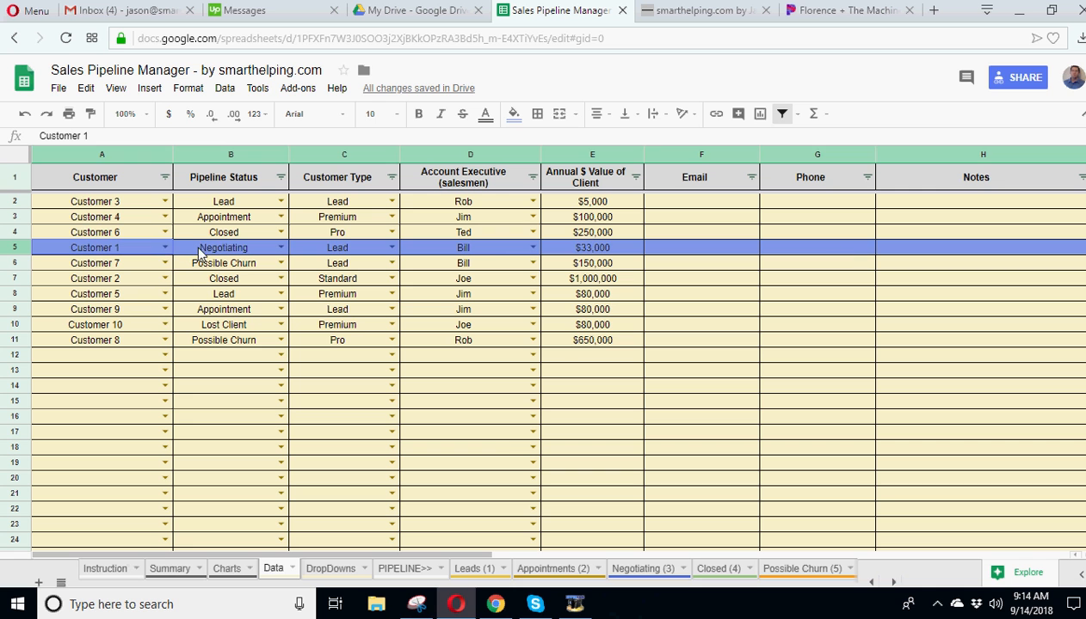
click(222, 247)
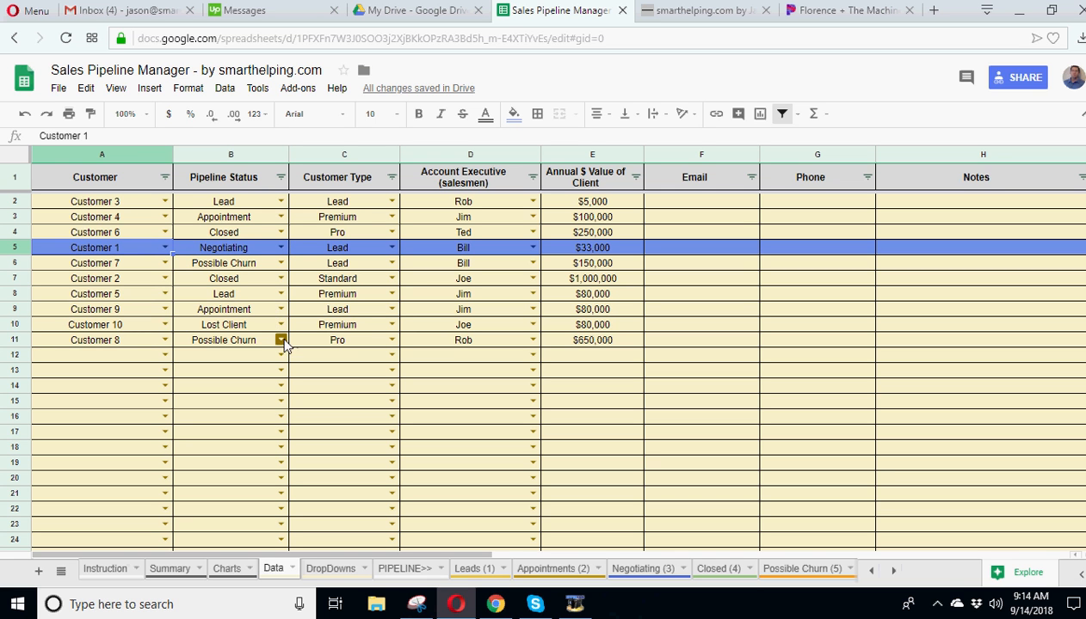
click(280, 247)
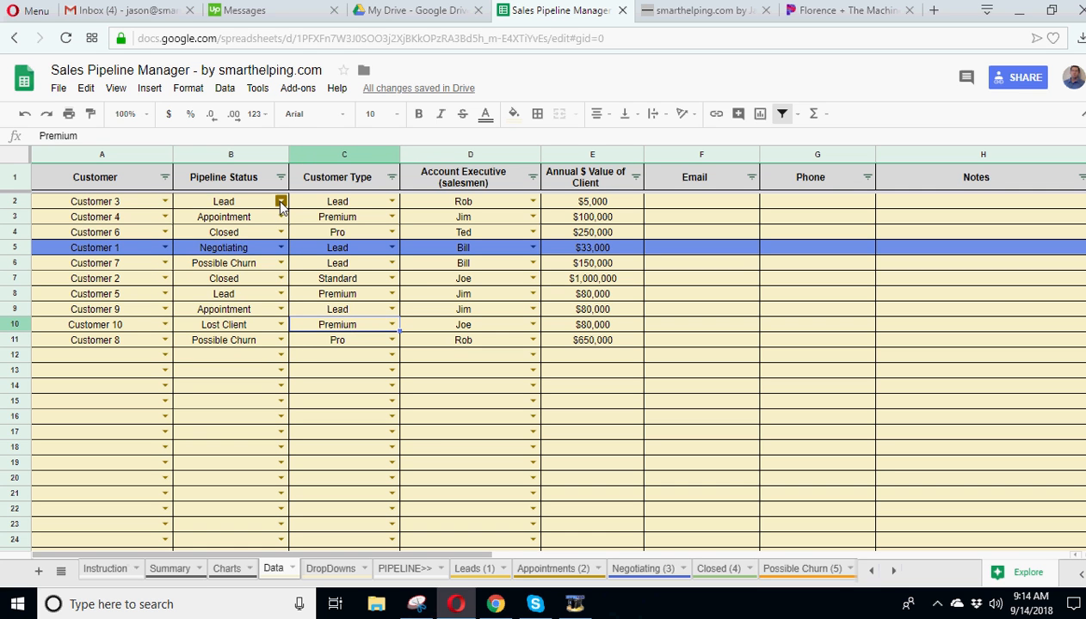
click(281, 201)
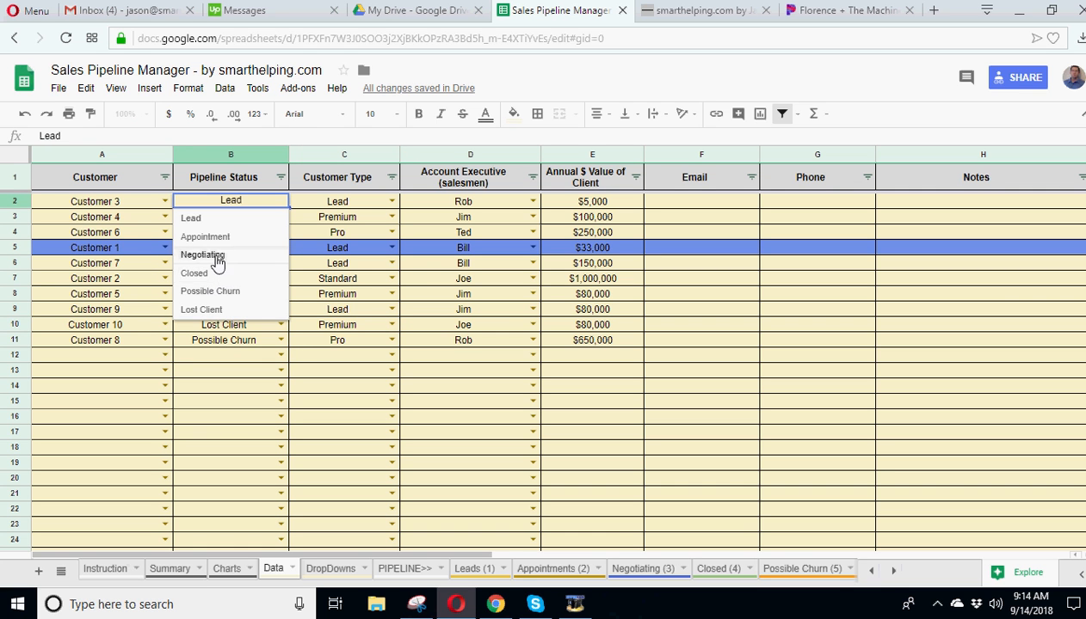
click(203, 255)
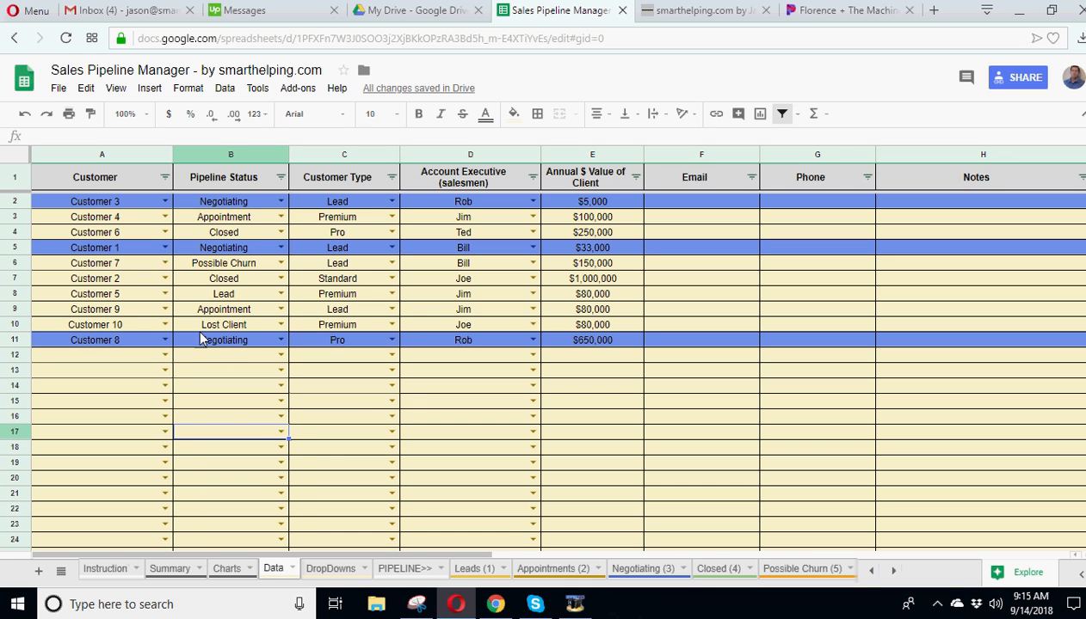
Step: Check Leads, Appointments, Negotiating (three customers, $688,000), Closed and Lost Client, ending on Leads
click(473, 569)
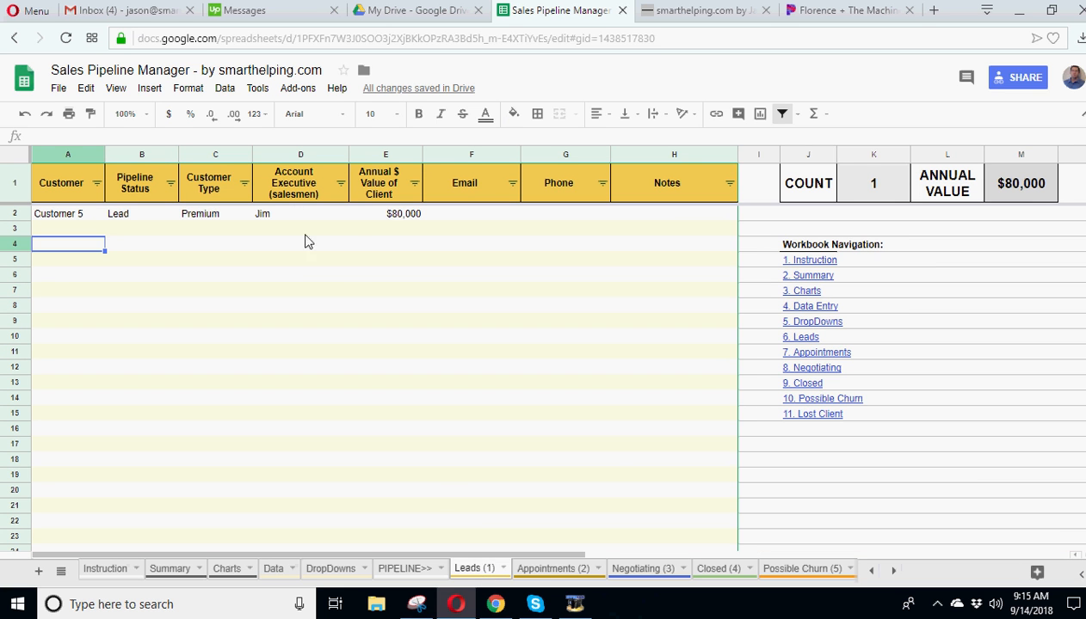
click(552, 568)
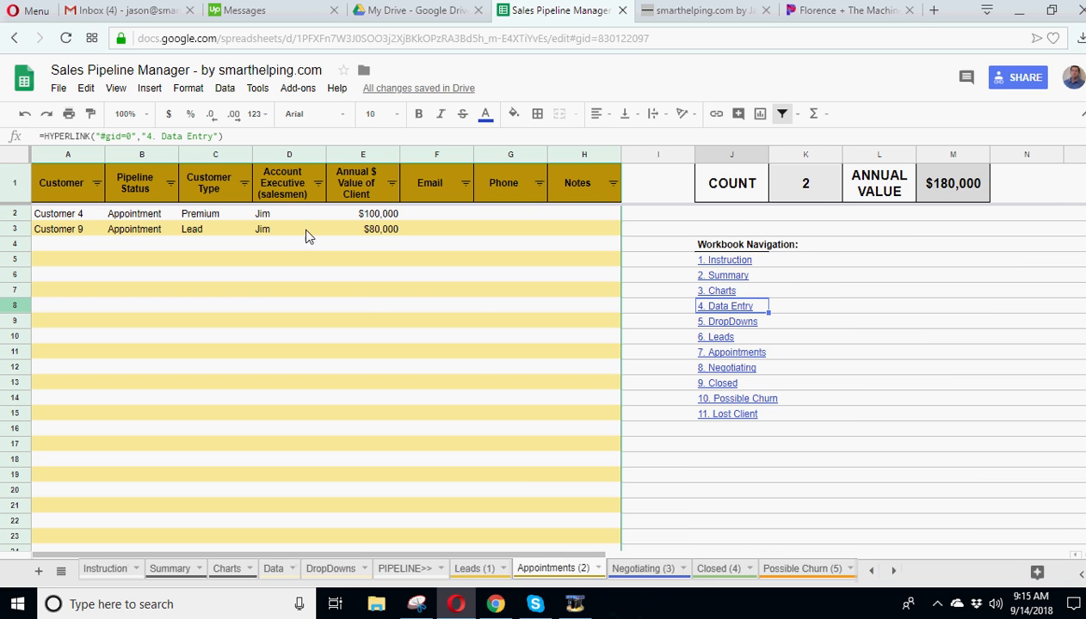
click(643, 569)
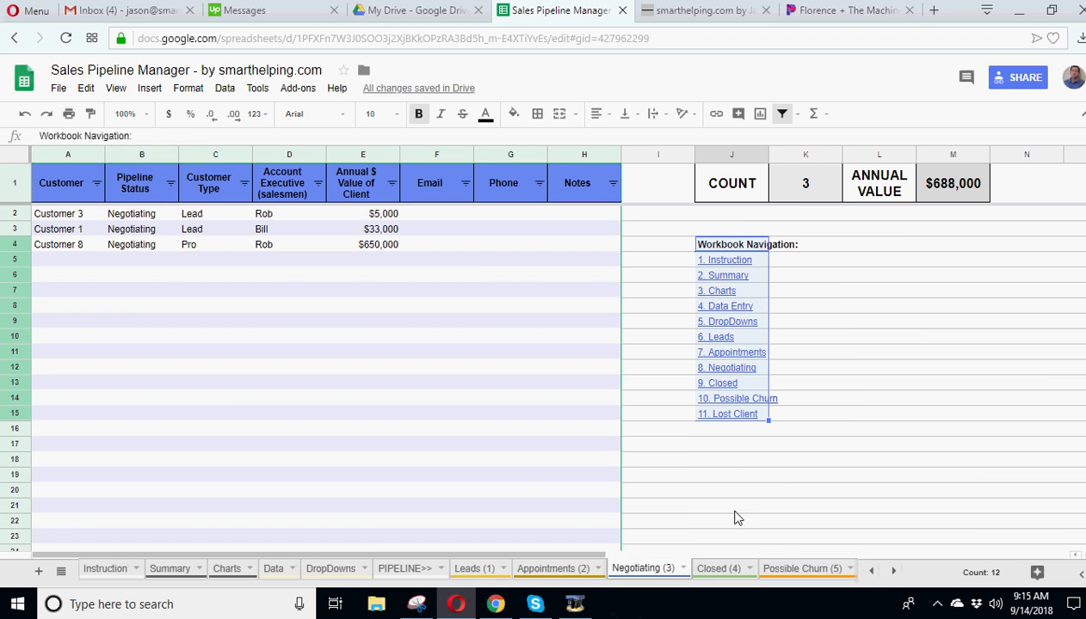
click(719, 568)
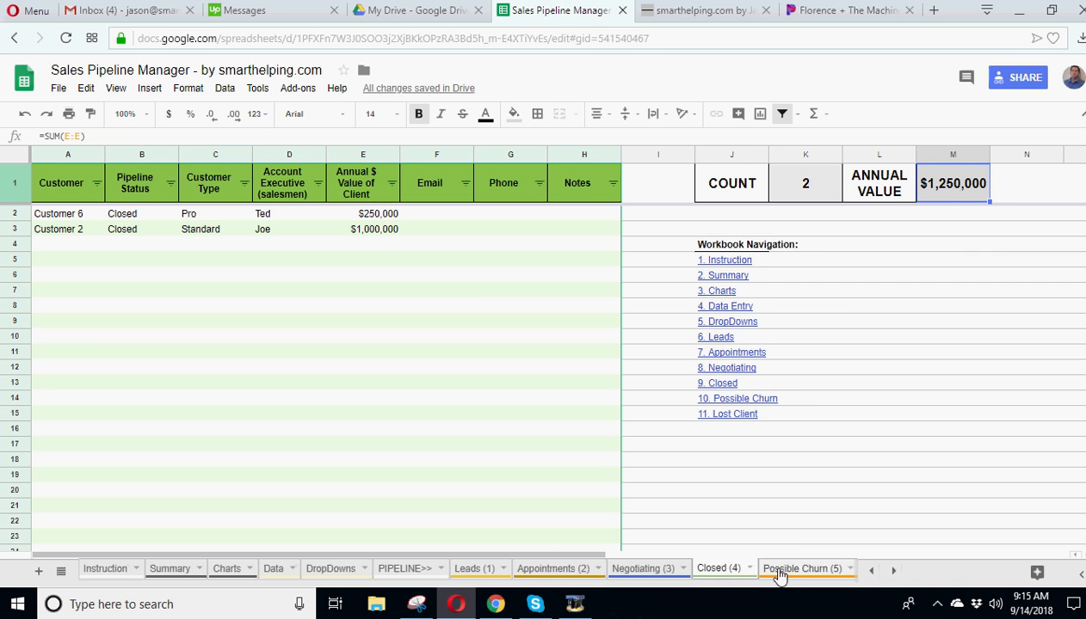
click(808, 568)
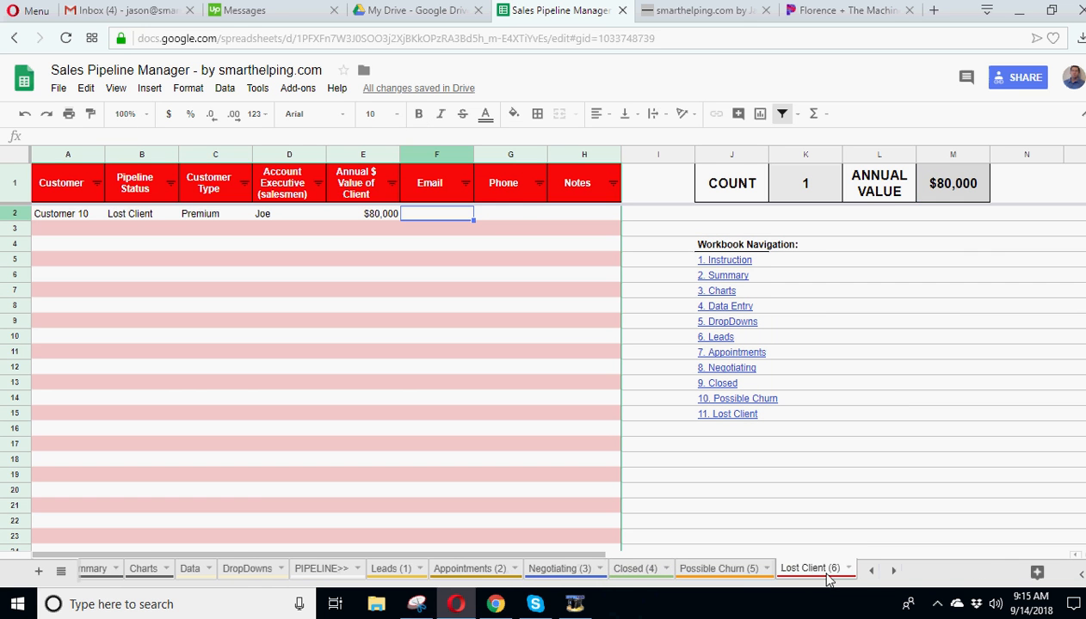
click(635, 569)
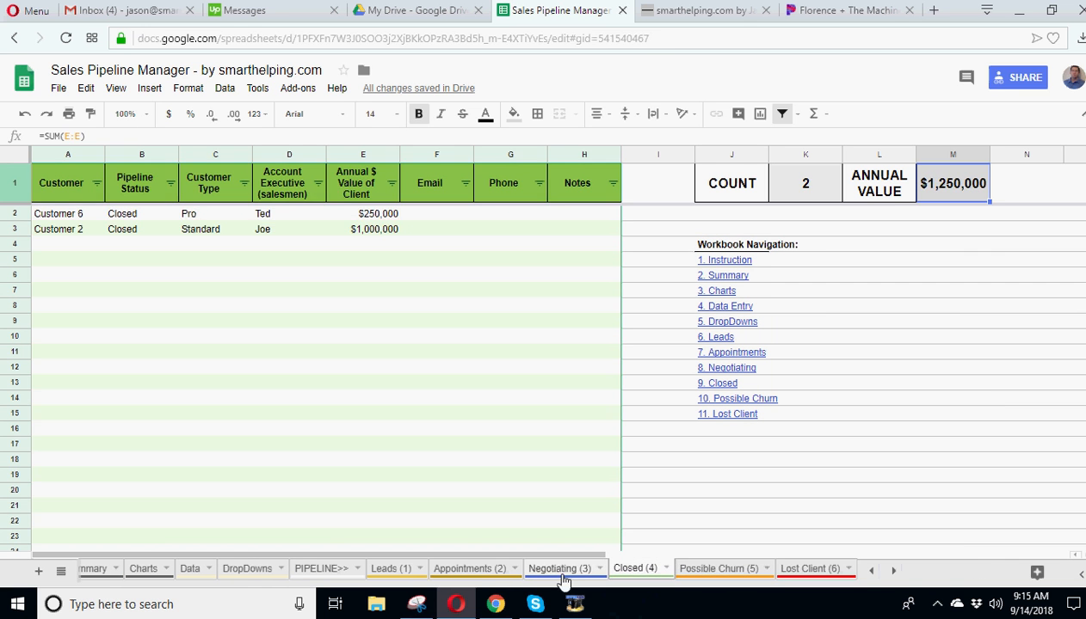
click(405, 569)
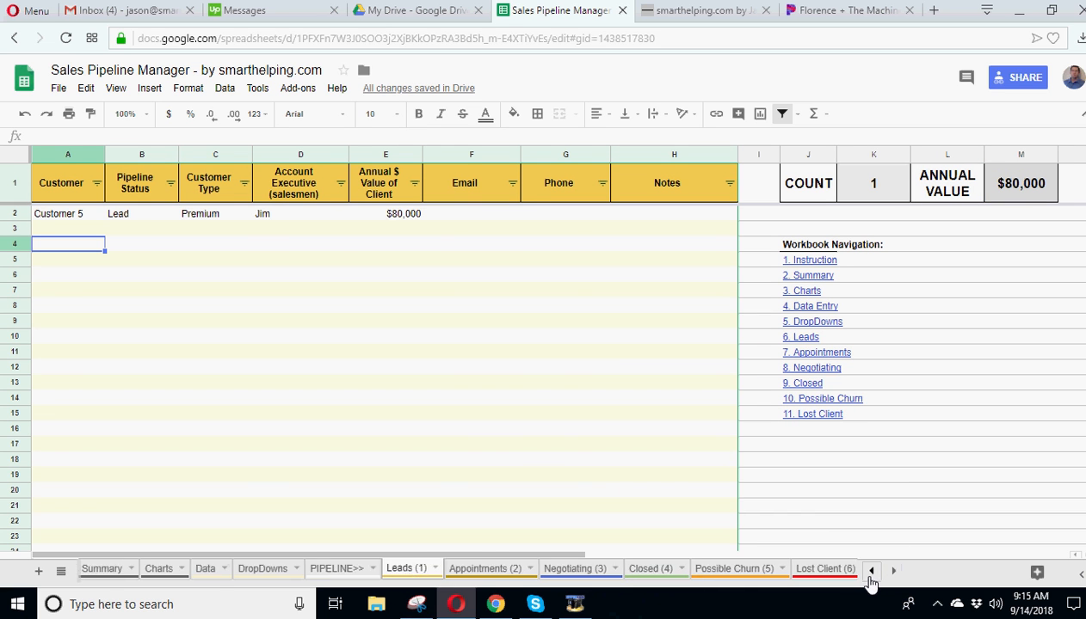
click(871, 570)
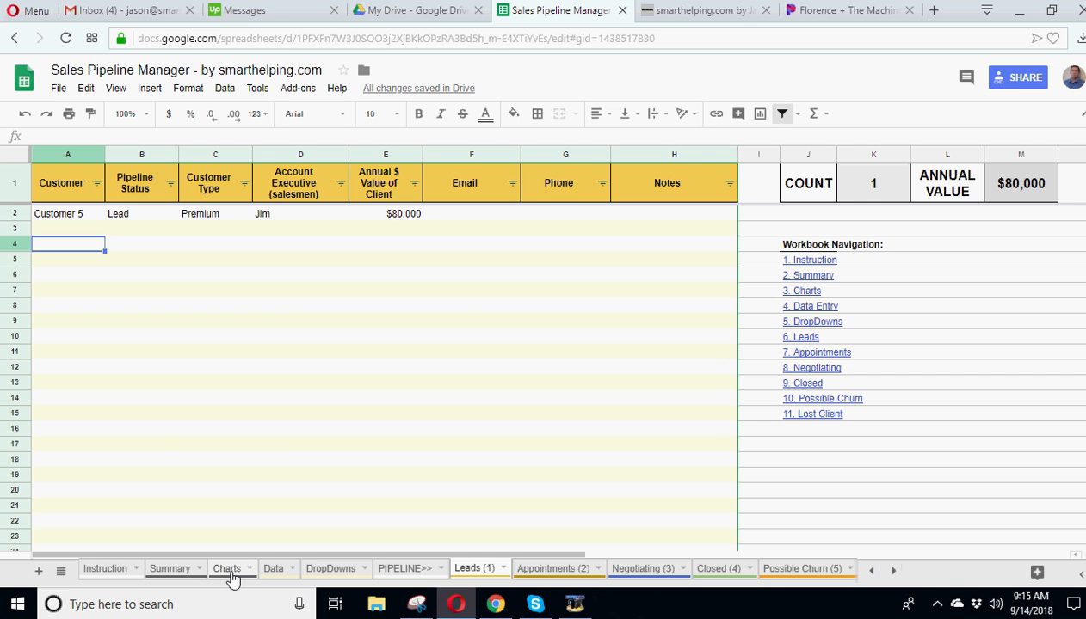
Step: Switch to the Data sheet and select Customer 8's salesman cell and the Pipeline Status heading
click(273, 568)
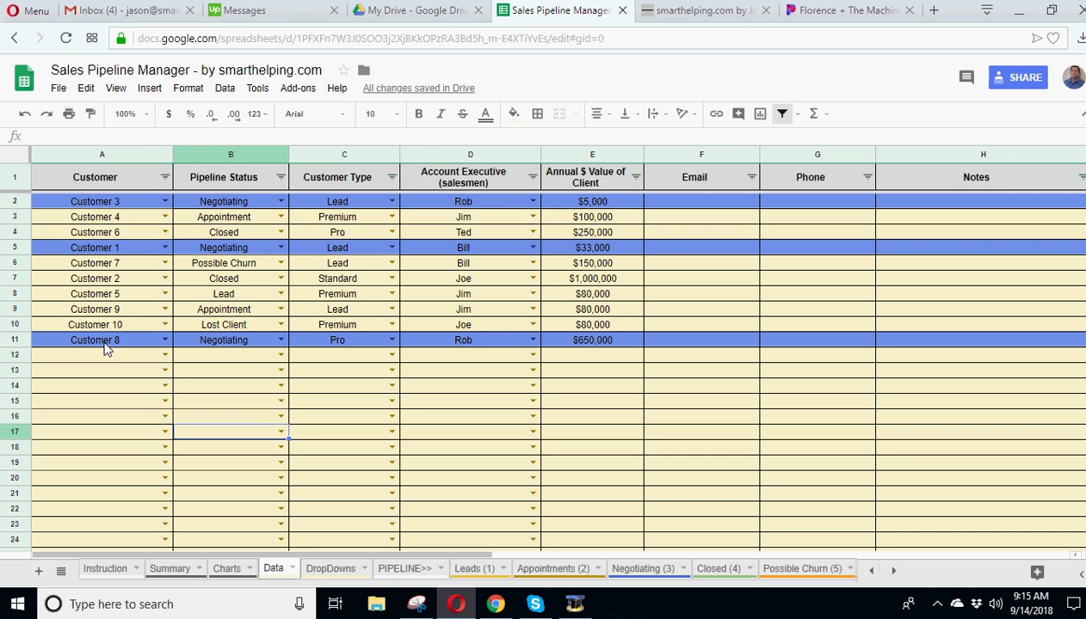
click(463, 340)
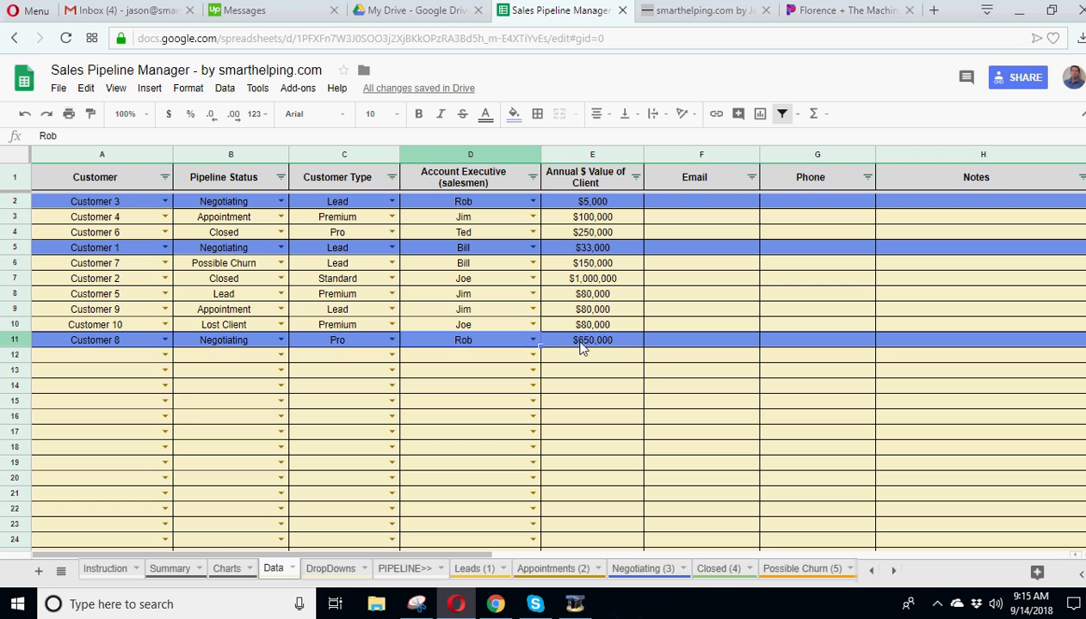
click(223, 340)
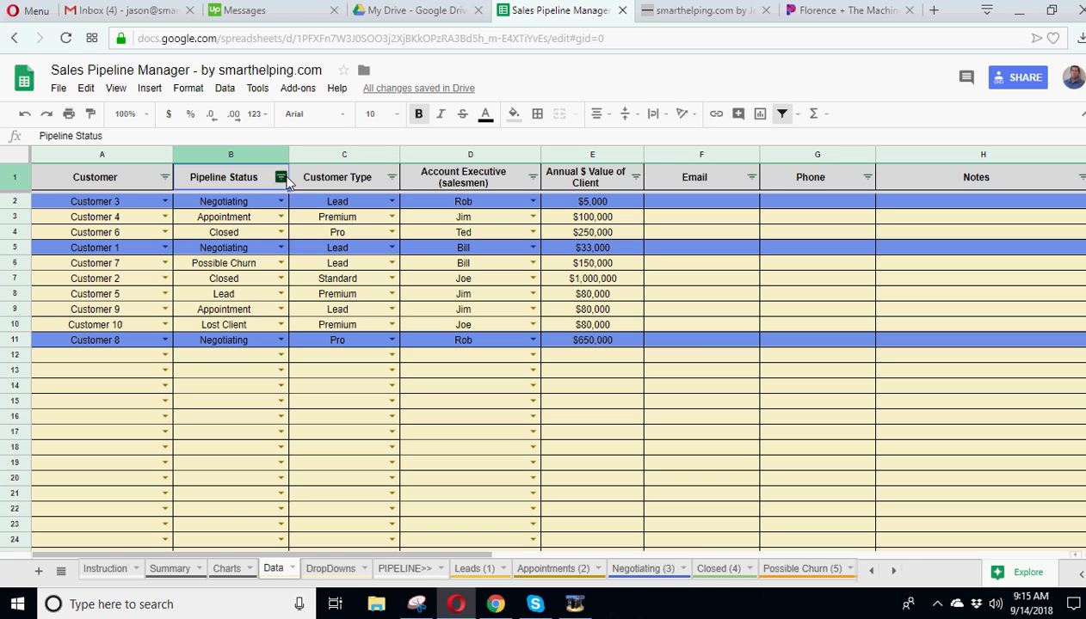
mouse_move(637, 193)
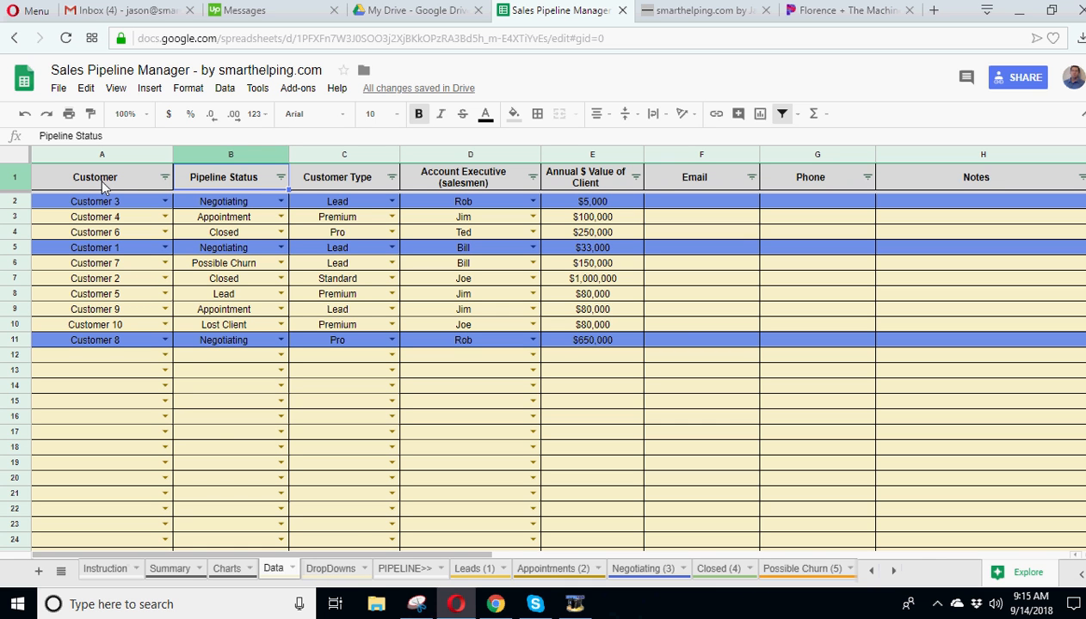
mouse_move(218, 441)
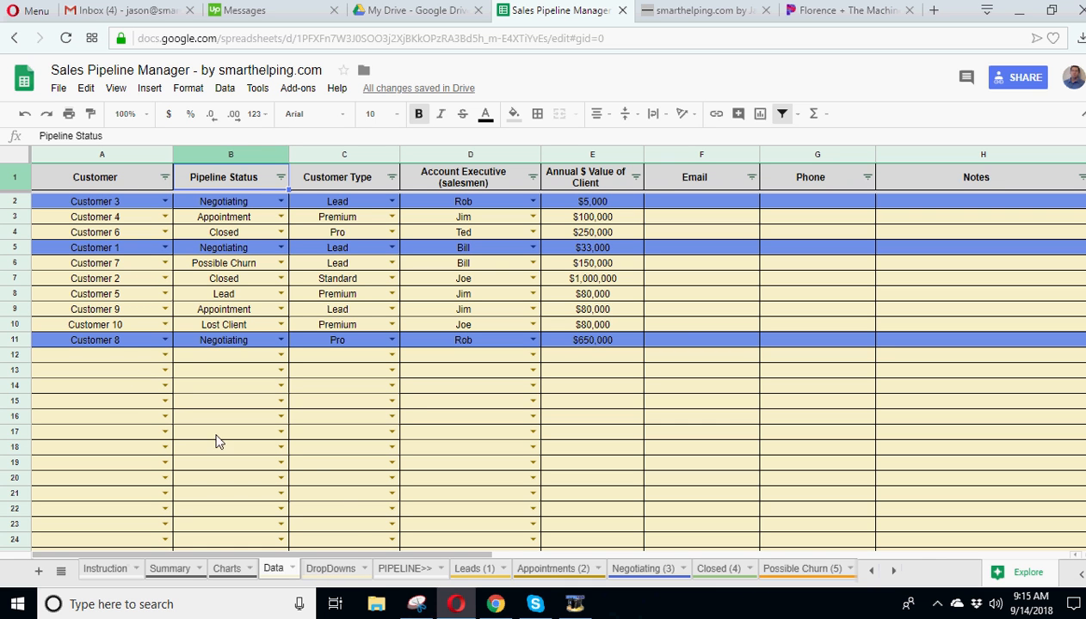
click(473, 569)
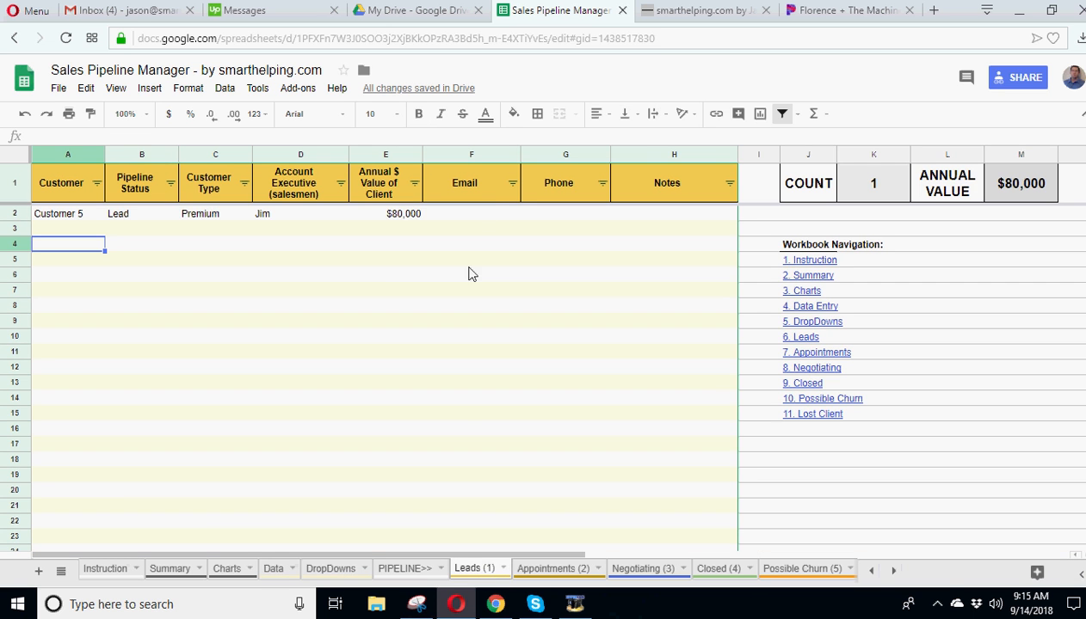
mouse_move(76, 227)
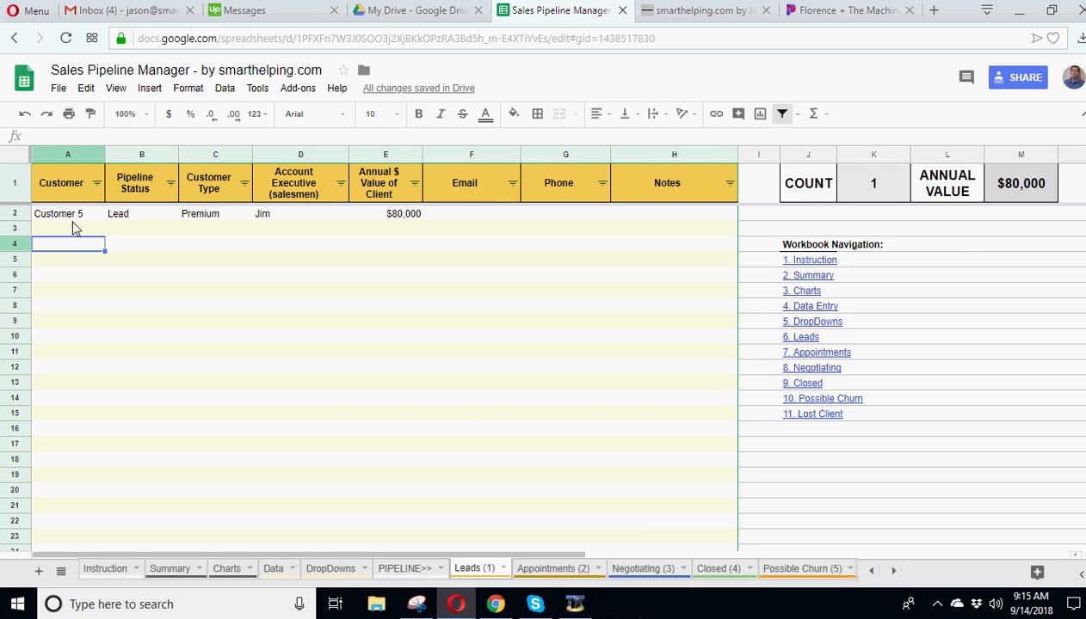
click(552, 568)
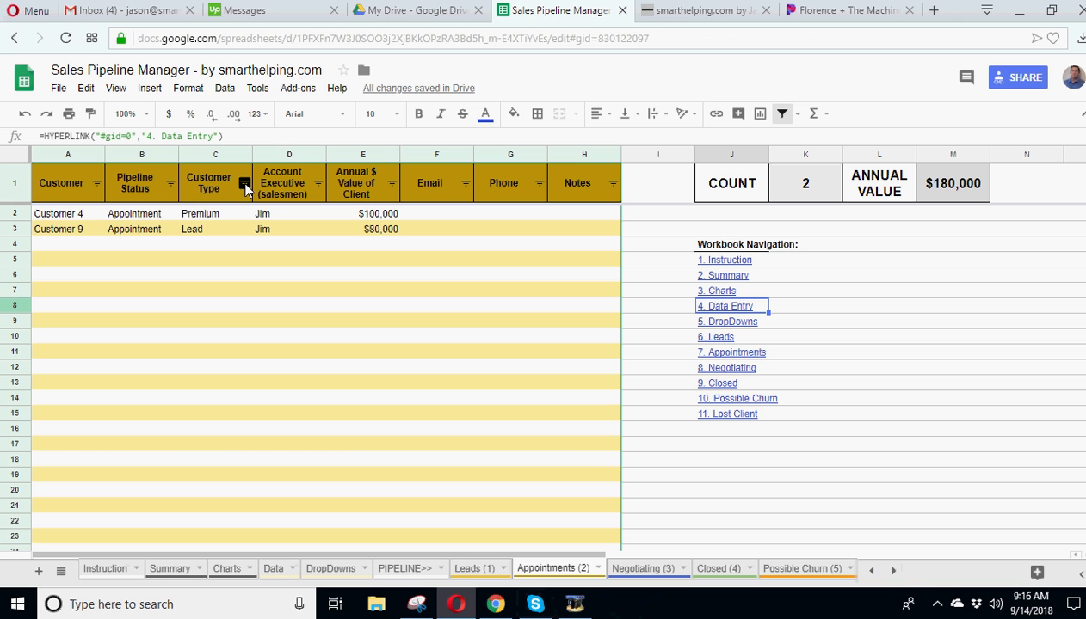
mouse_move(97, 187)
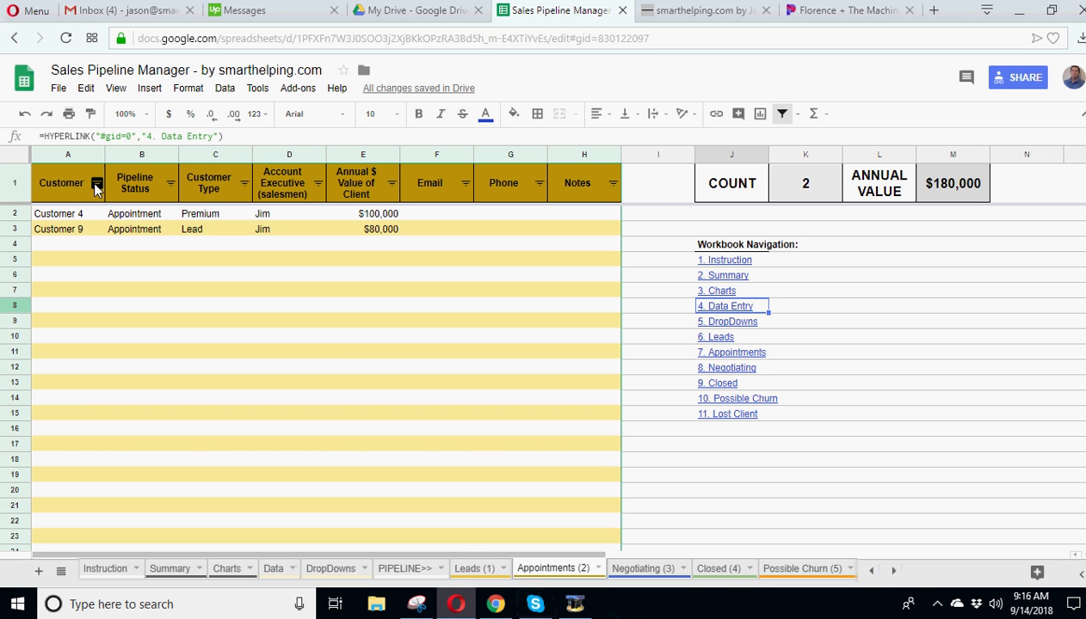
click(96, 183)
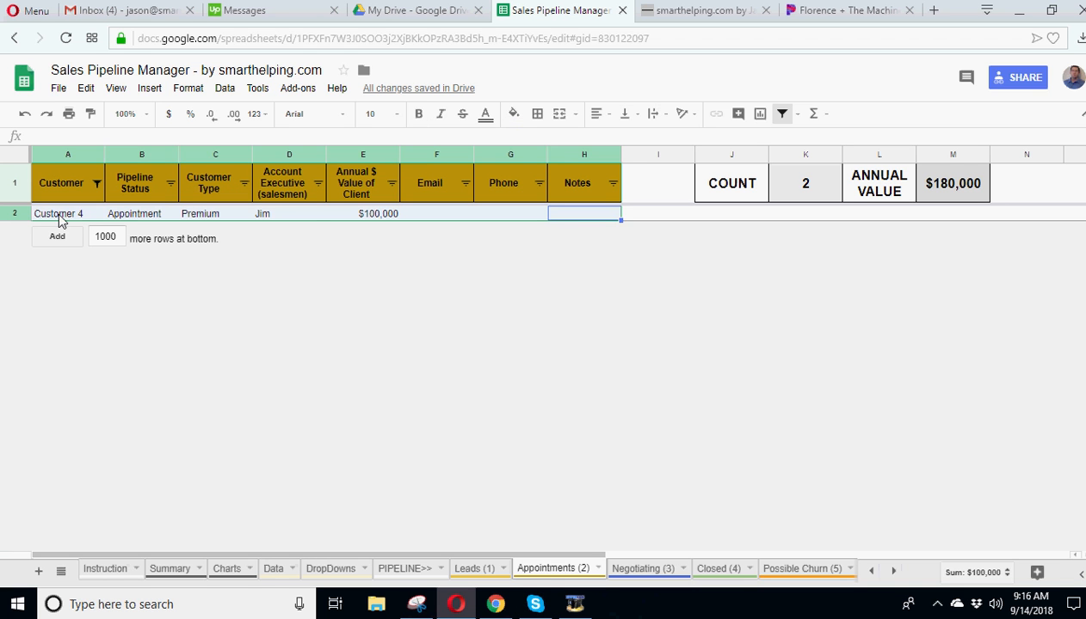
click(96, 183)
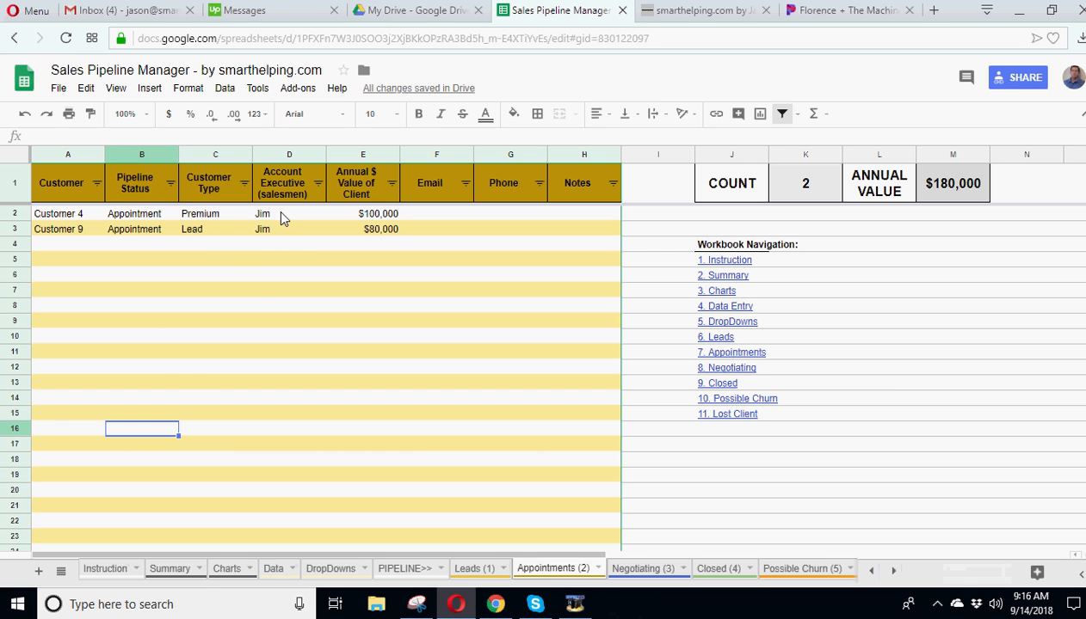
click(289, 229)
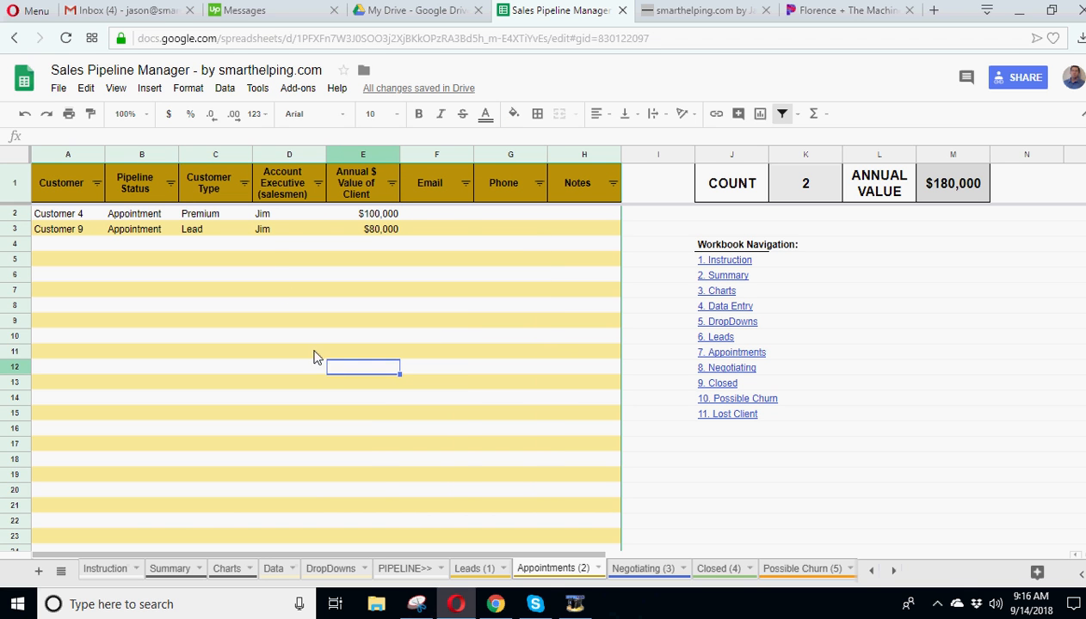
click(289, 214)
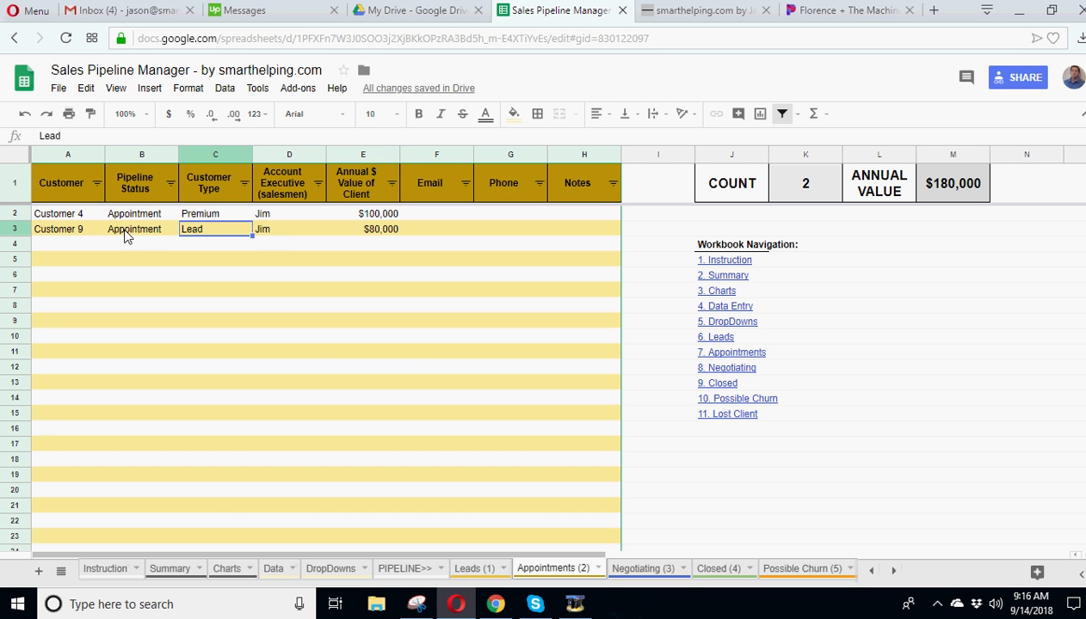
click(289, 213)
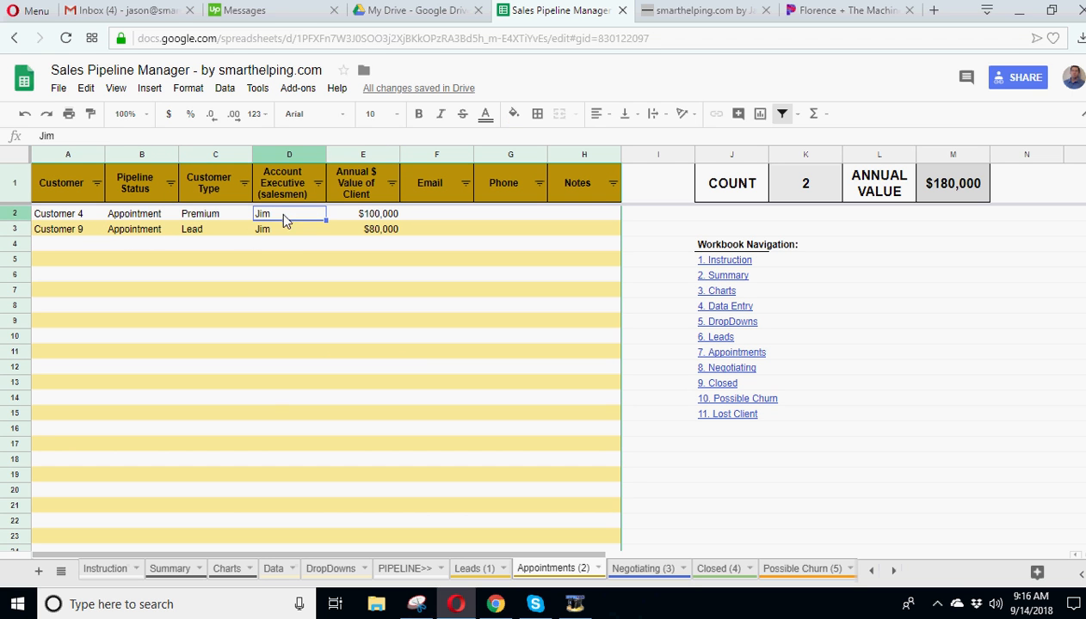
click(289, 412)
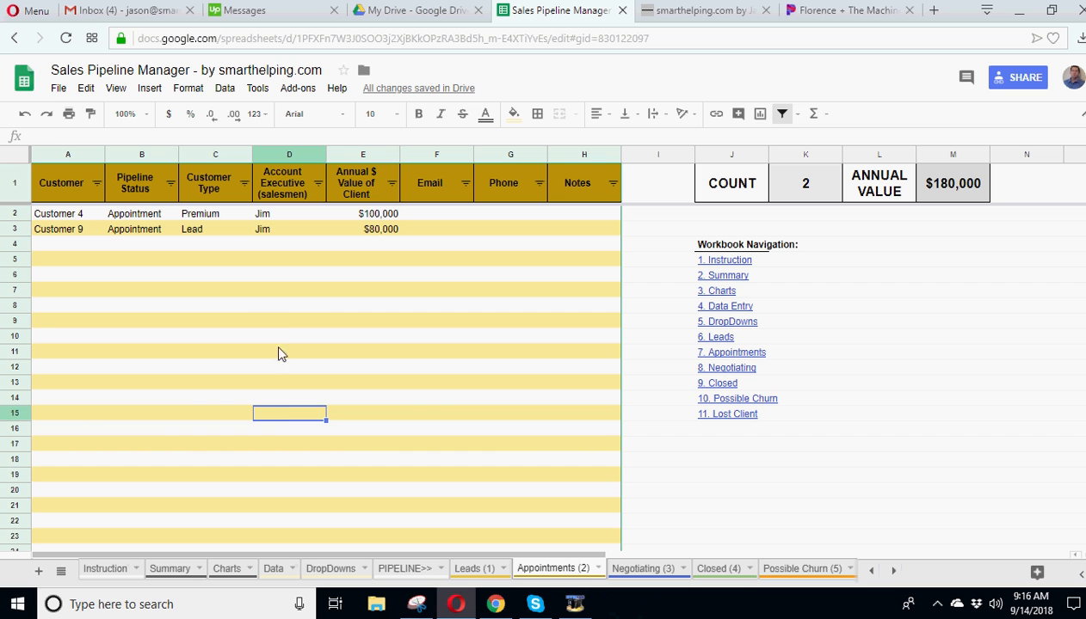
click(289, 213)
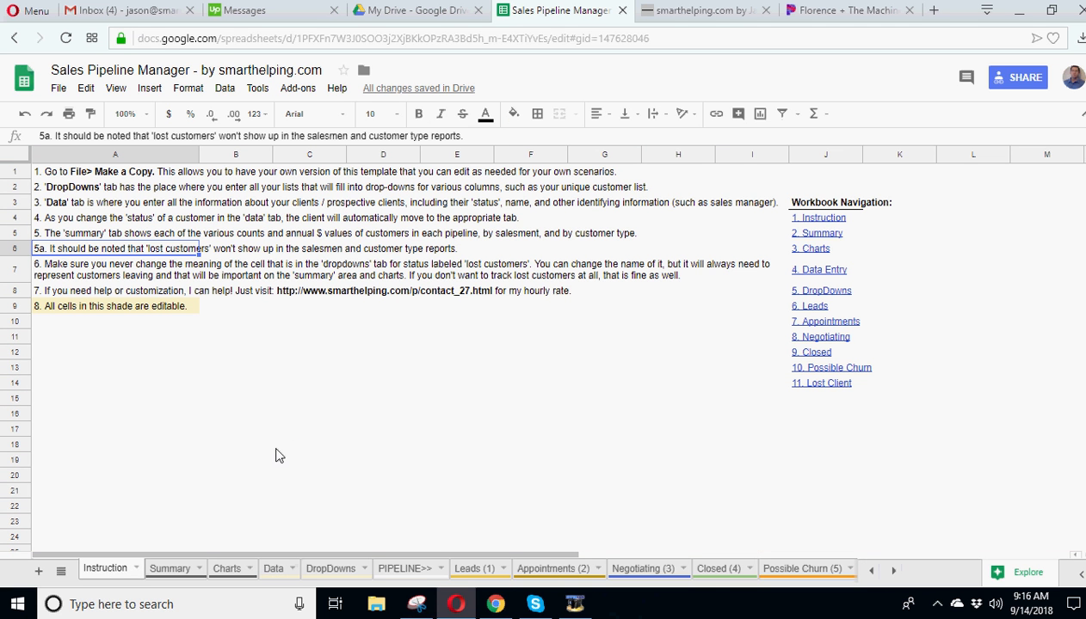
Step: Flip through the Summary, Charts, Data and DropDowns sheets in turn
click(169, 568)
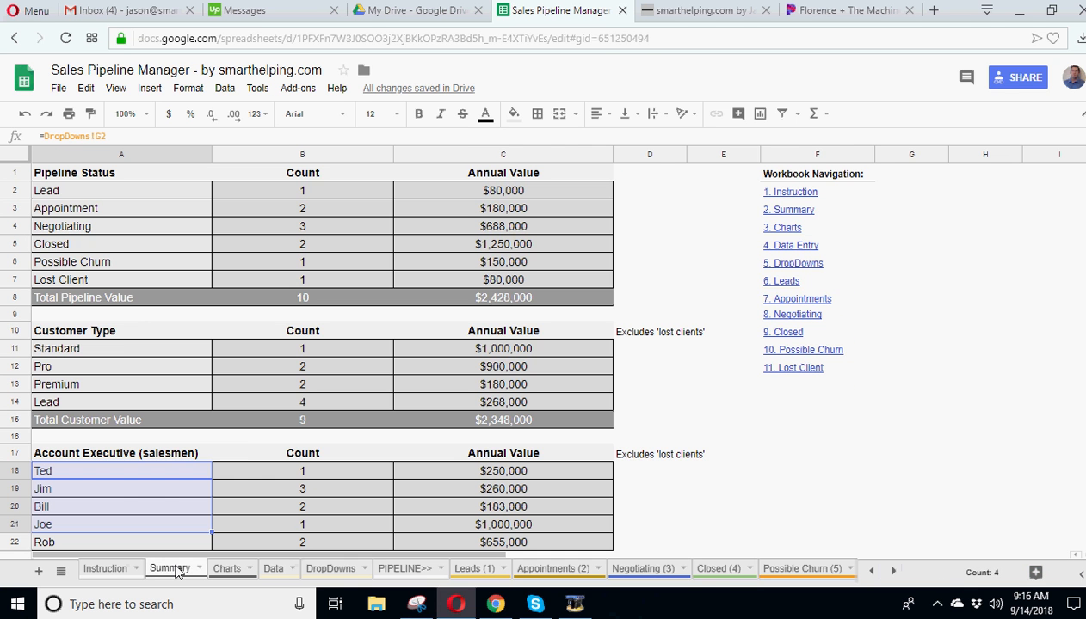
click(226, 568)
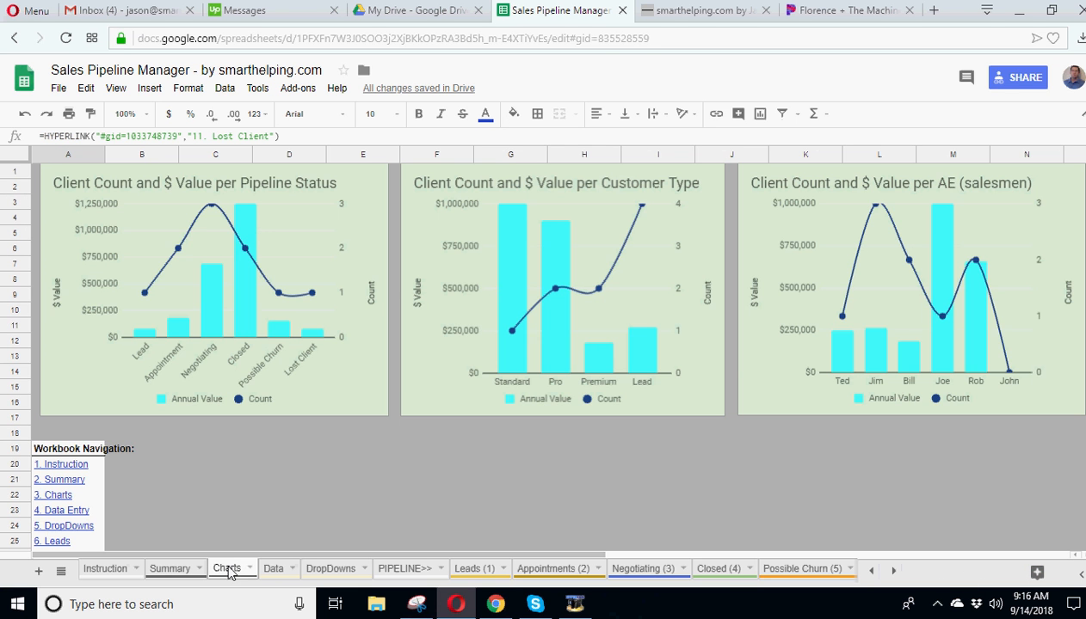
click(273, 568)
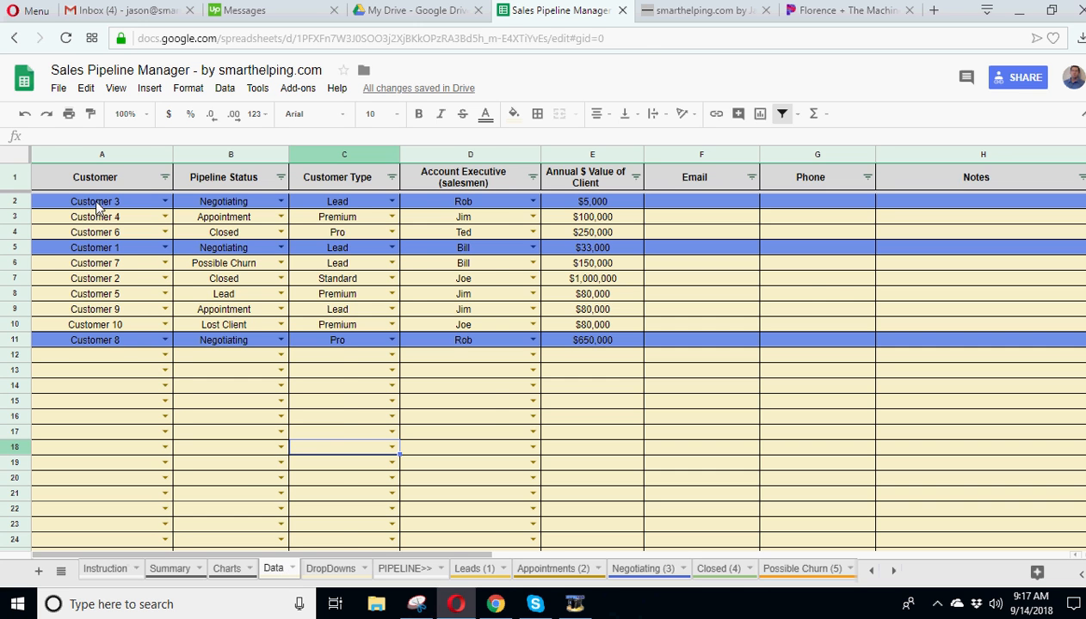
click(331, 568)
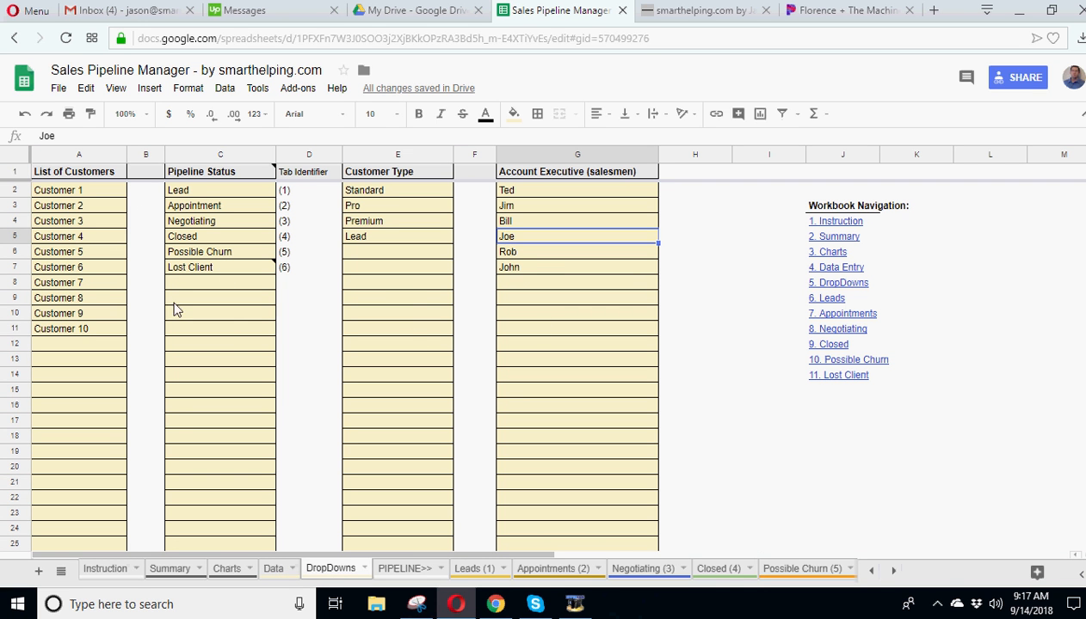
Step: Return to the Data sheet and select Customer 8's entry and an empty cell below
click(273, 569)
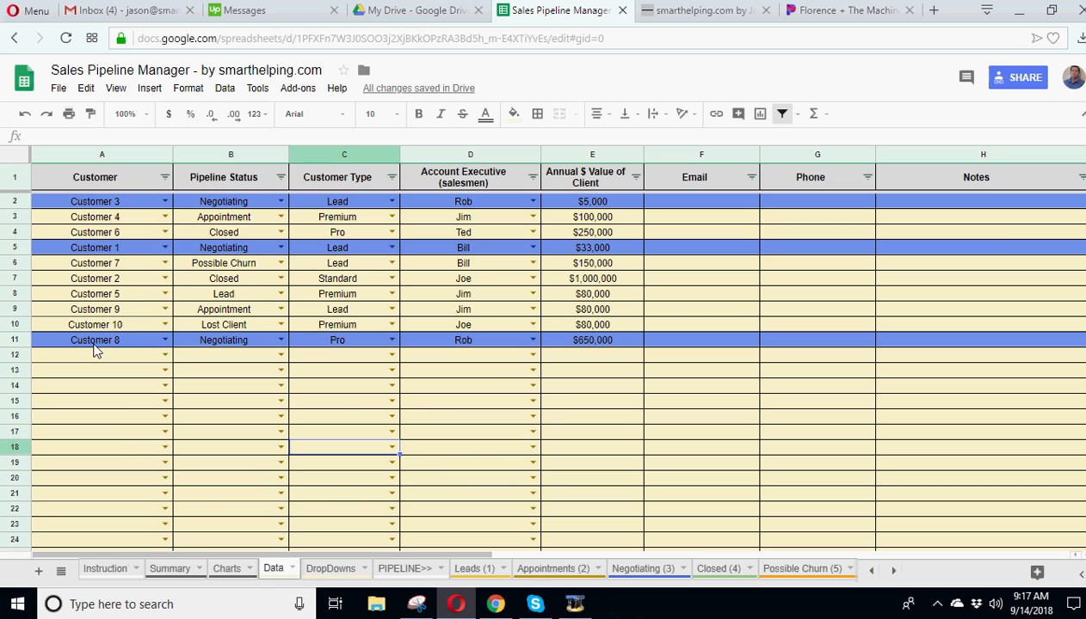
click(95, 340)
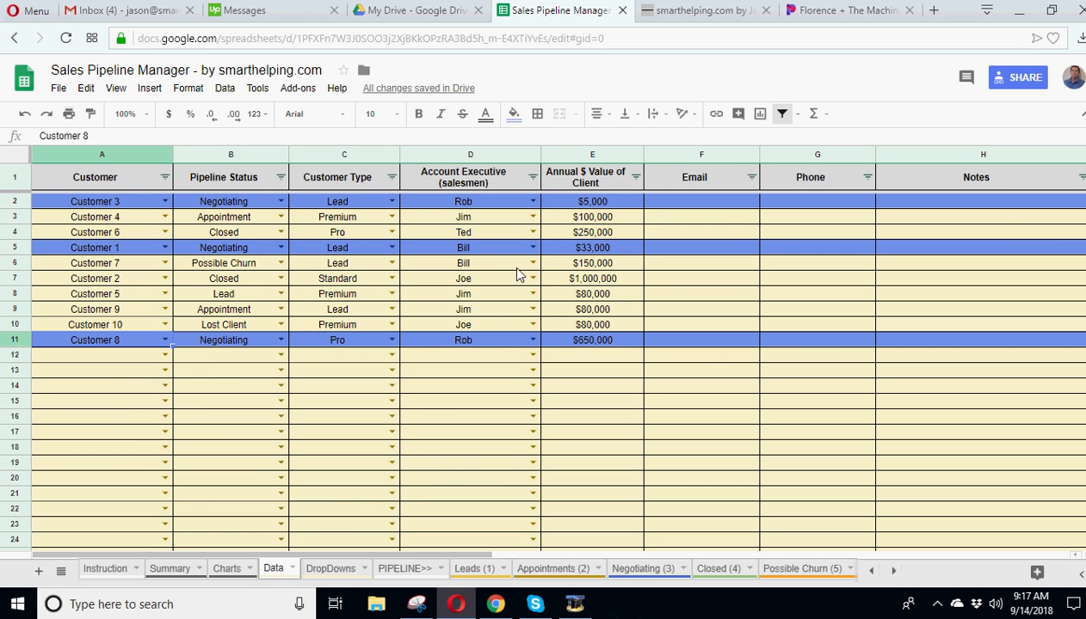
mouse_move(177, 403)
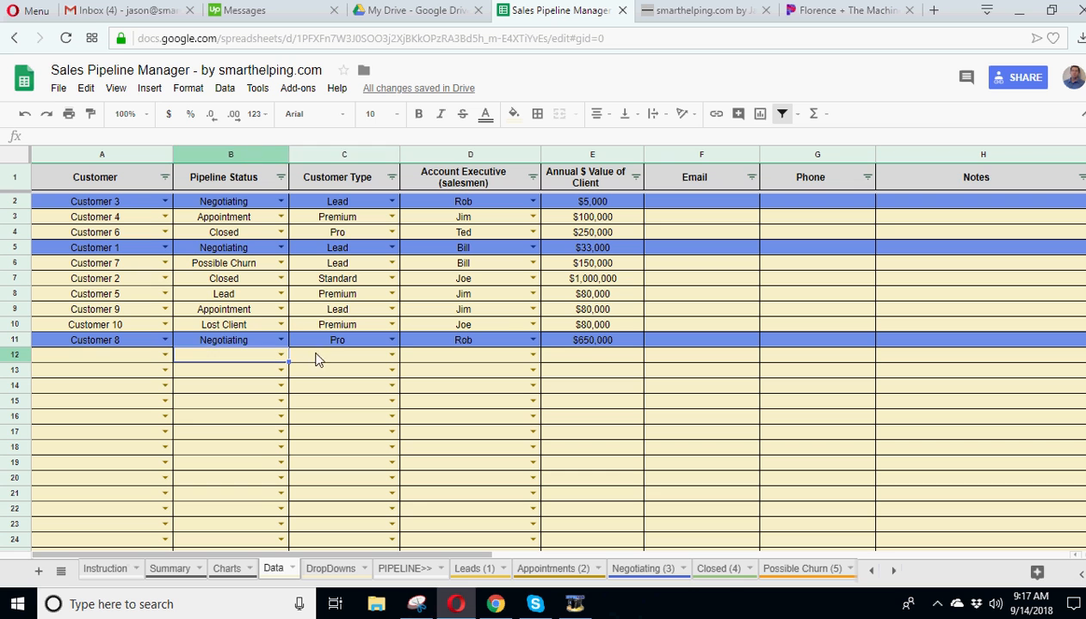
click(592, 355)
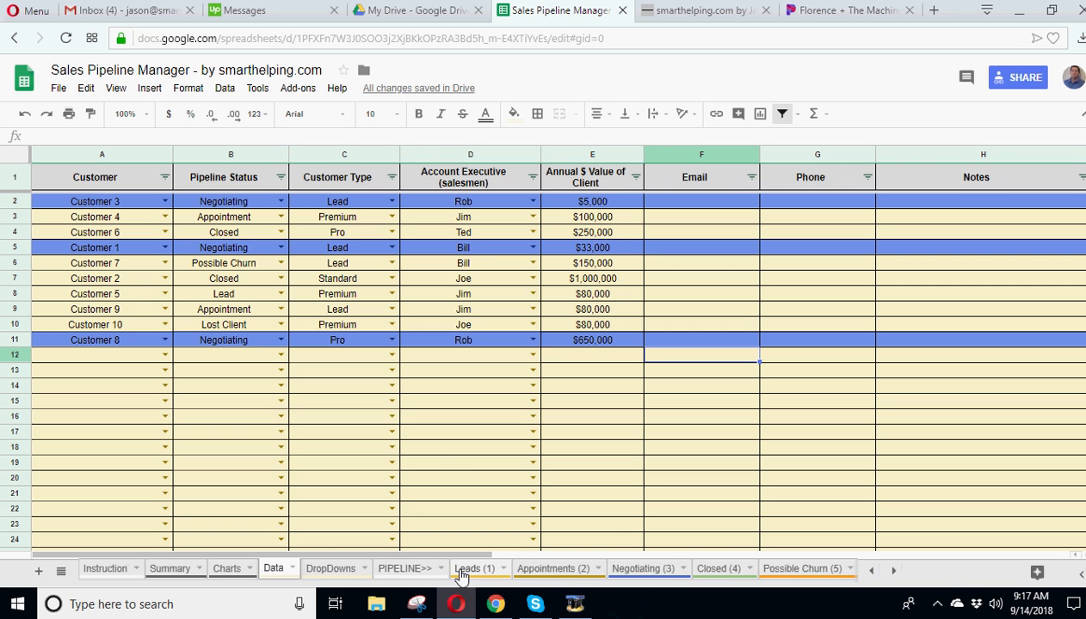
mouse_move(441, 470)
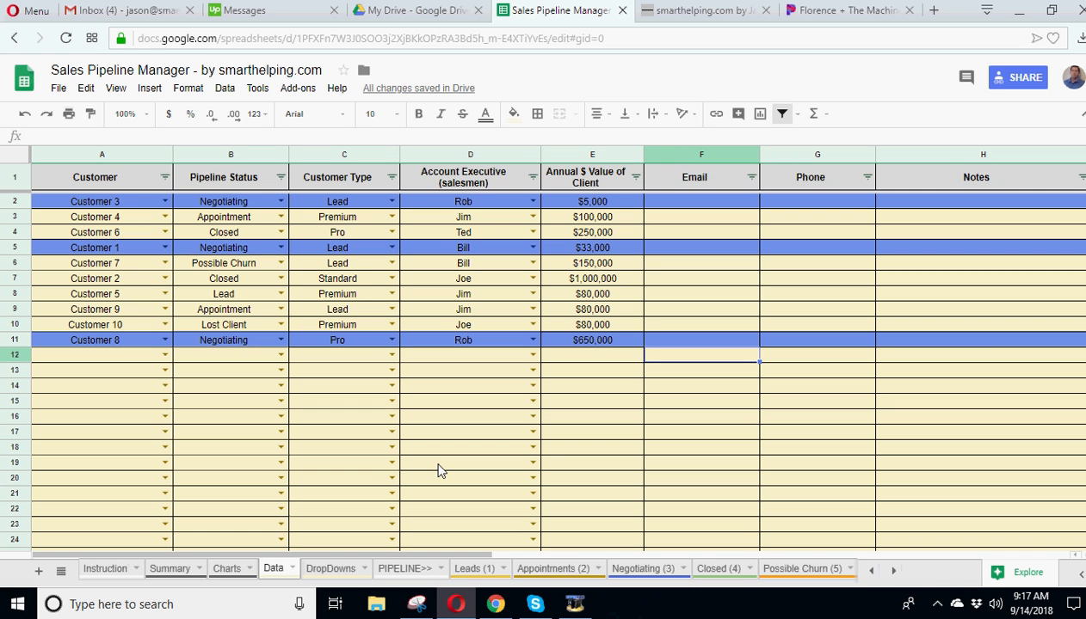
mouse_move(433, 468)
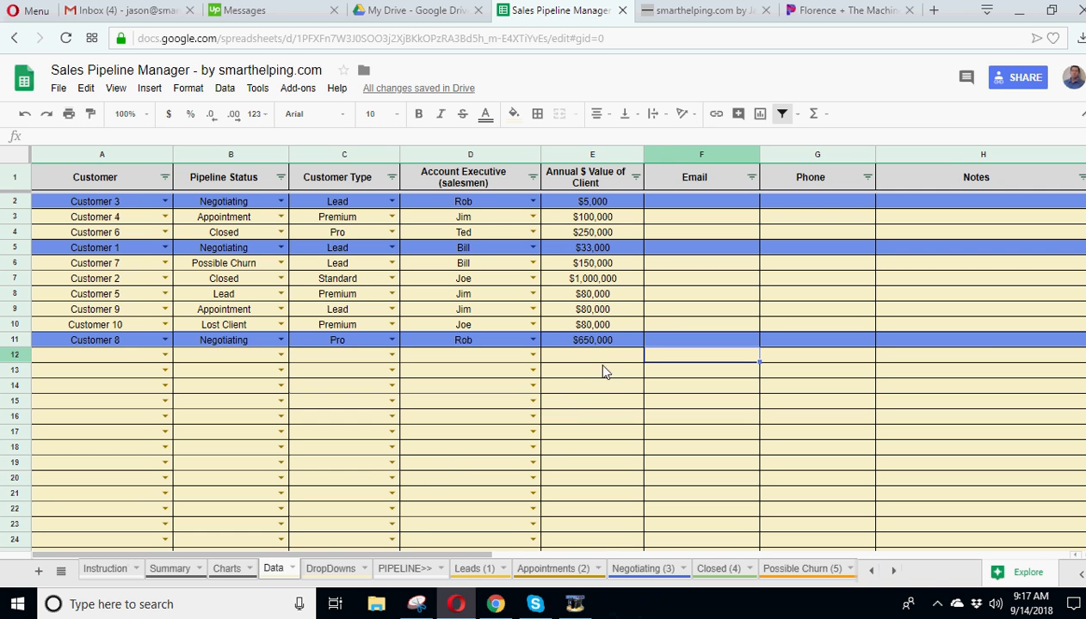
mouse_move(604, 201)
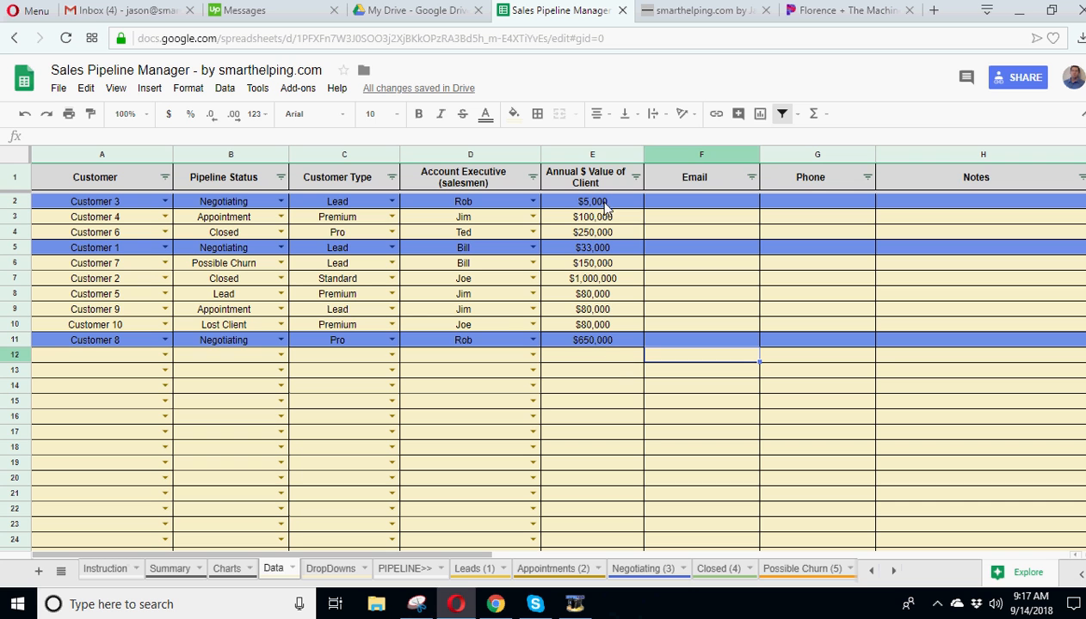
click(591, 248)
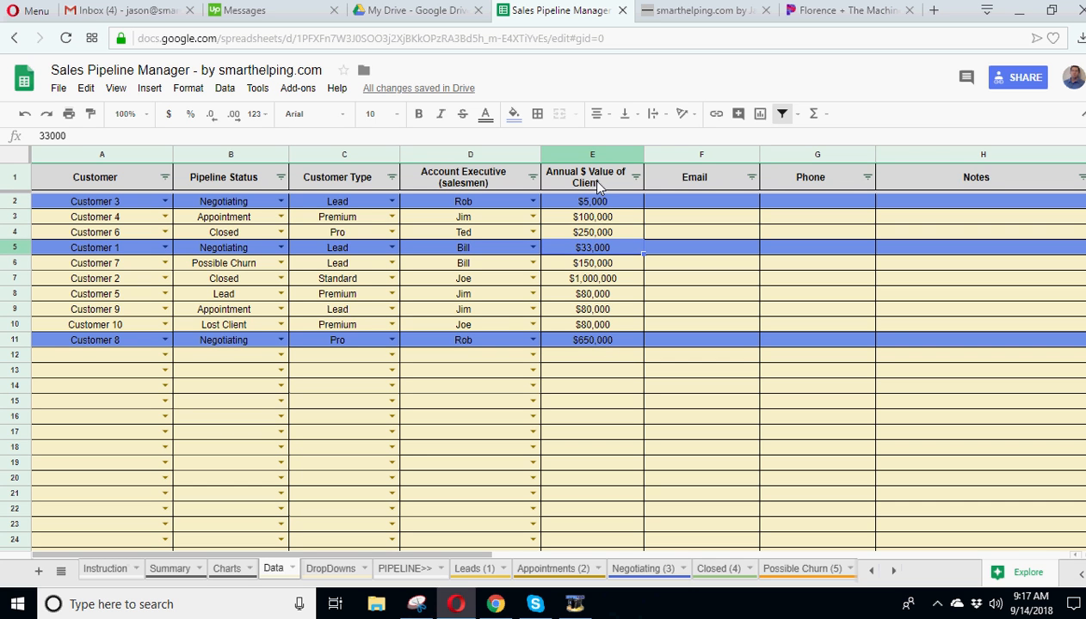
click(591, 200)
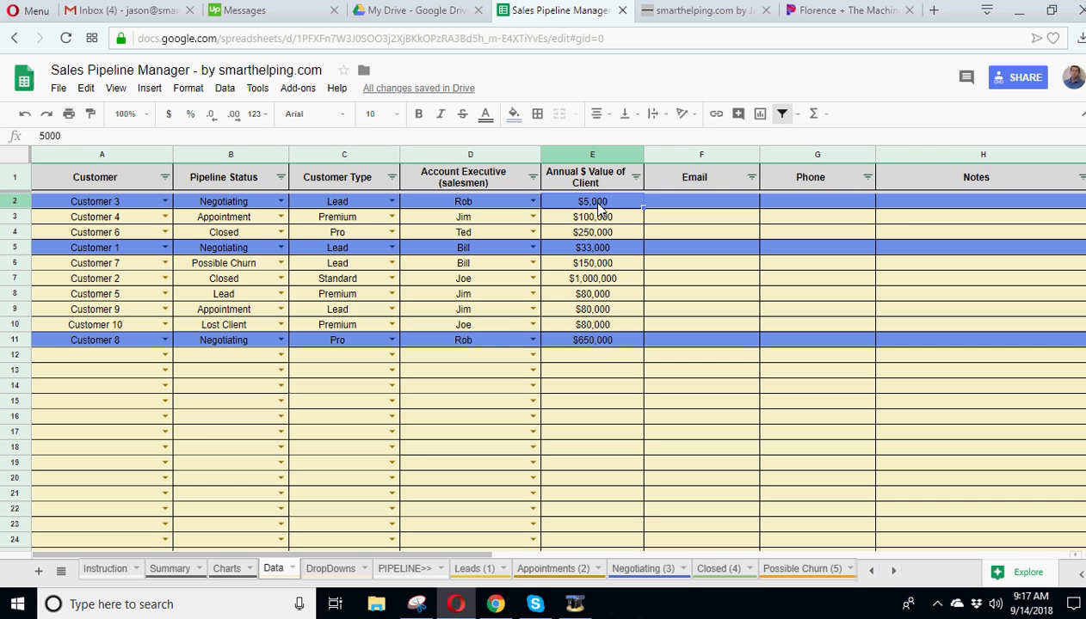
click(592, 248)
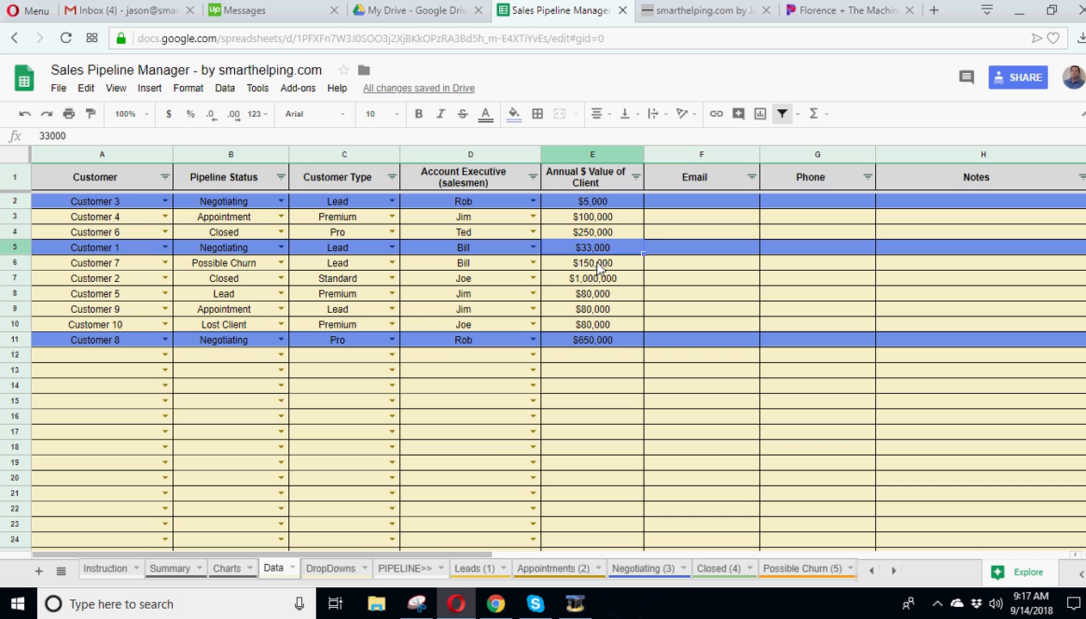
click(592, 278)
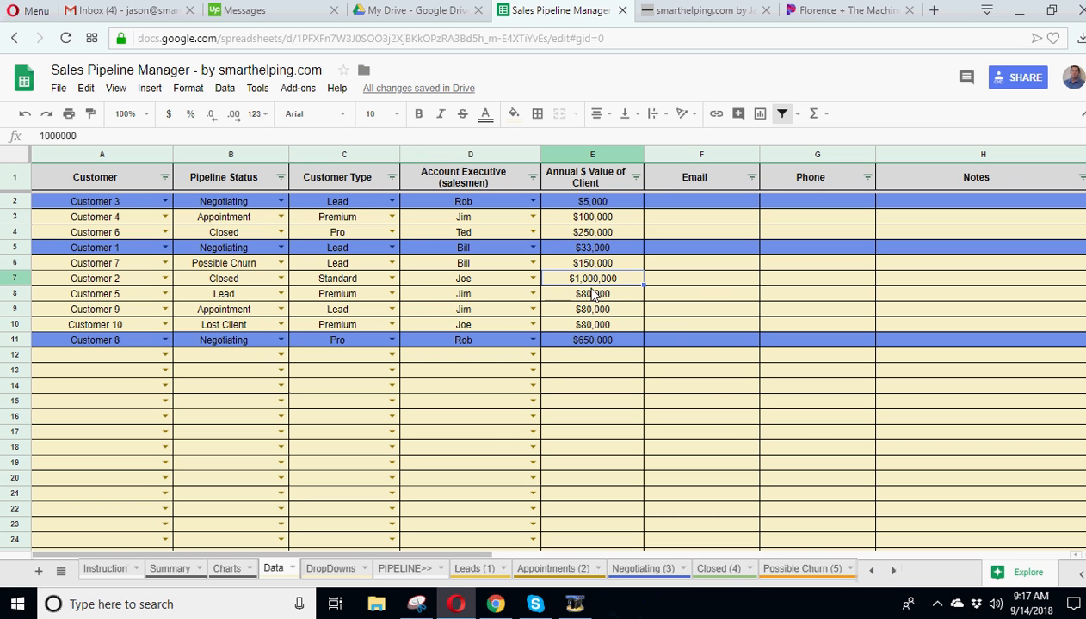
mouse_move(594, 335)
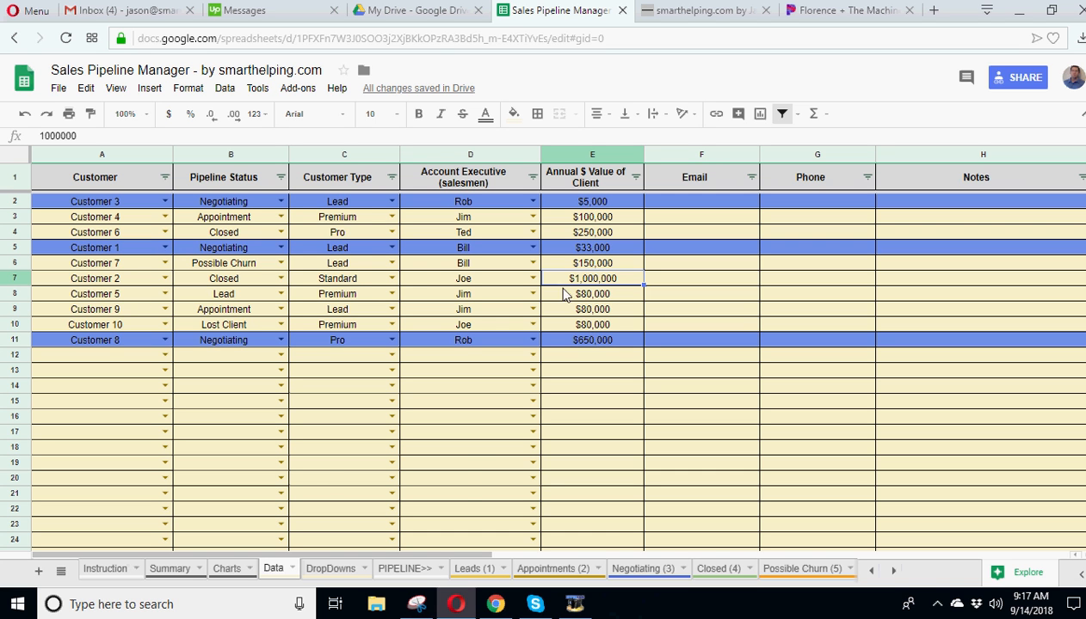
mouse_move(459, 458)
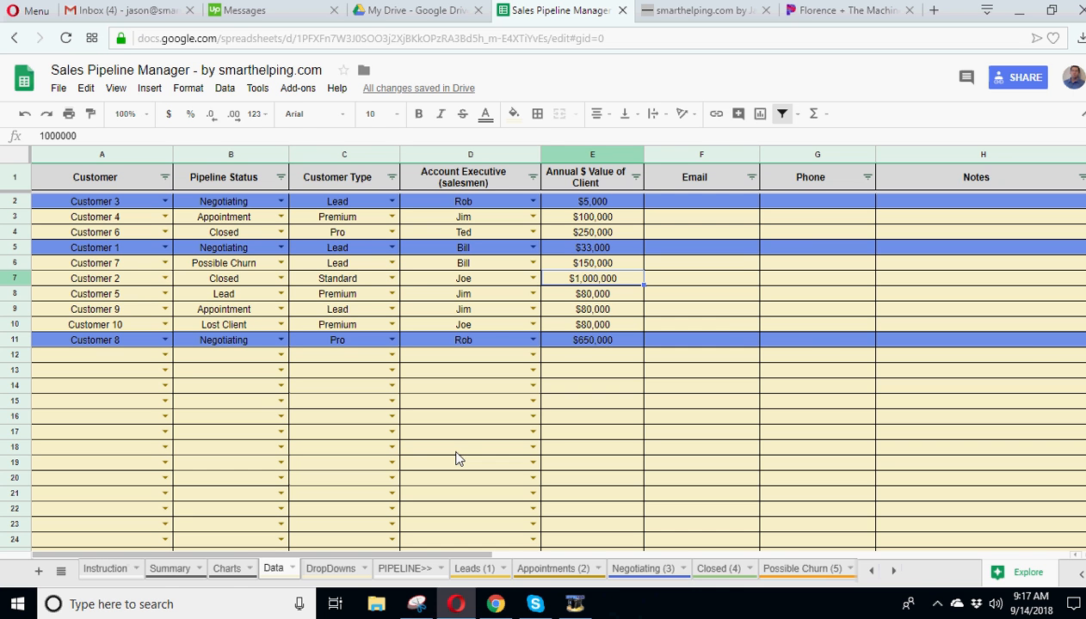
Step: View smarthelping.com's Financial Models page and its Google Sheet templates, then return to the spreadsheet
click(701, 9)
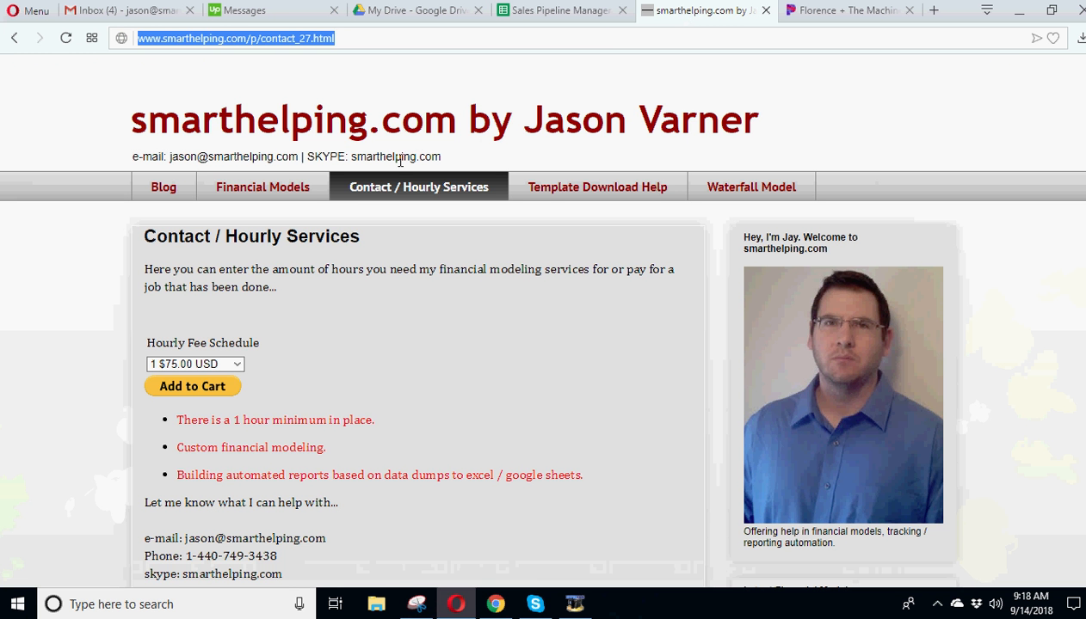
click(263, 187)
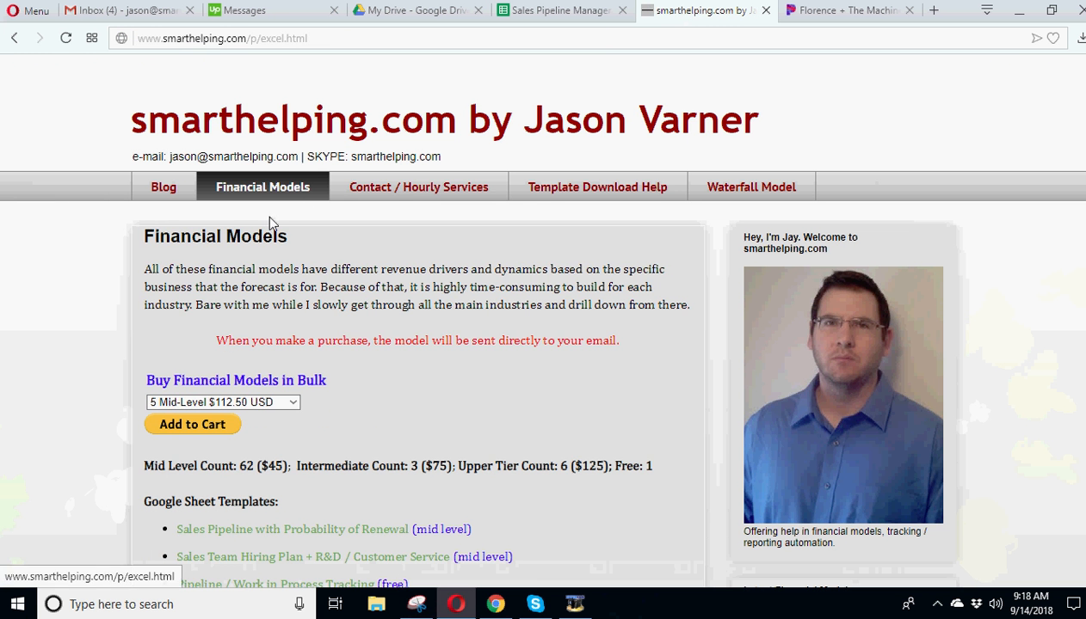
scroll(down, 3)
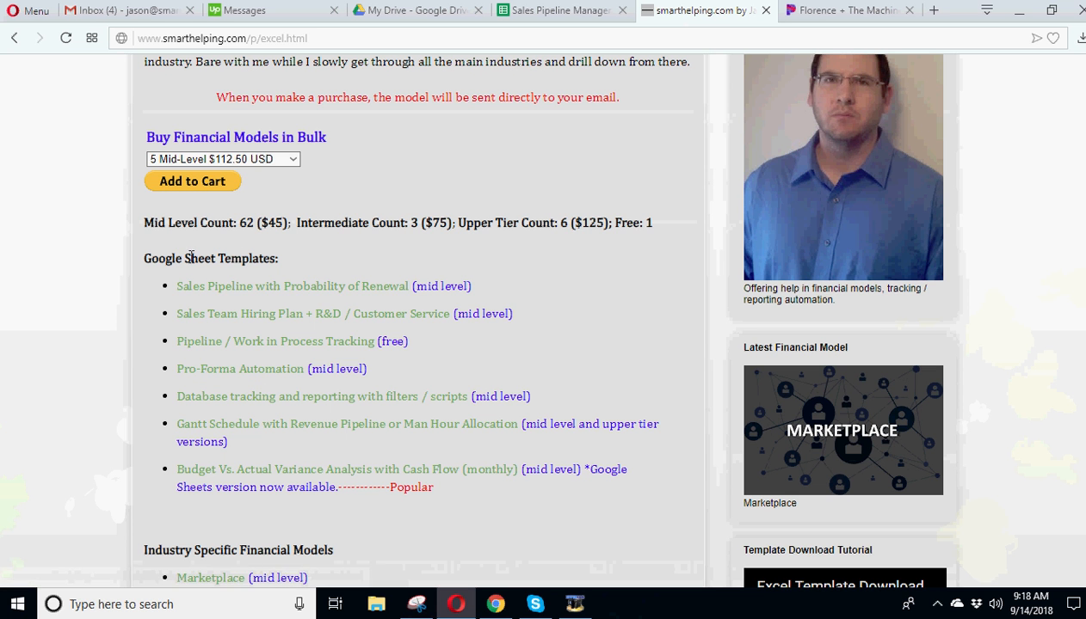
mouse_move(312, 313)
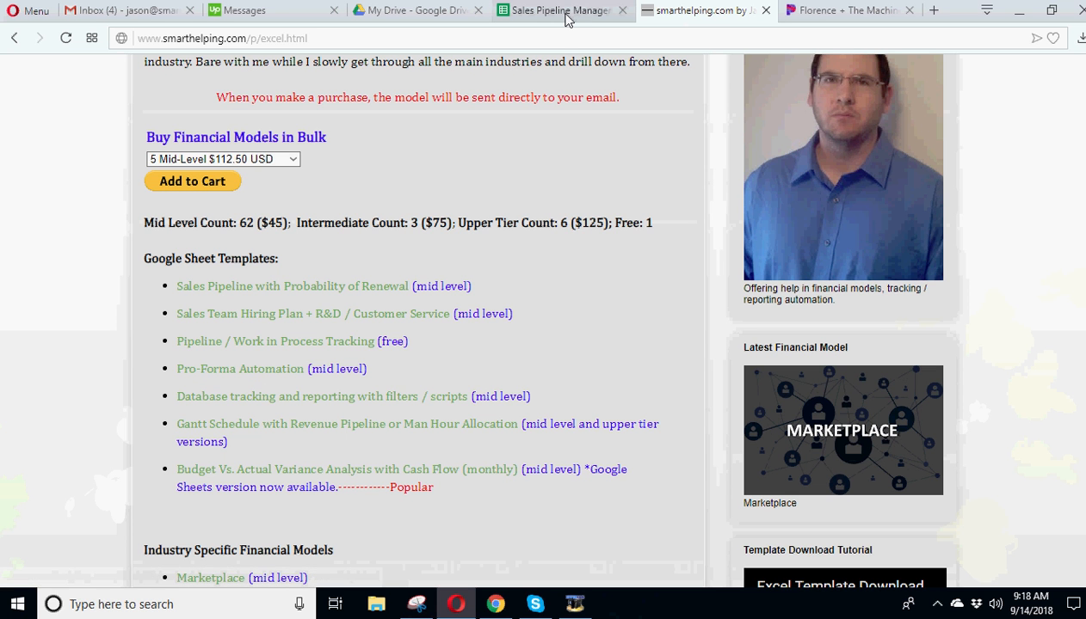
click(559, 9)
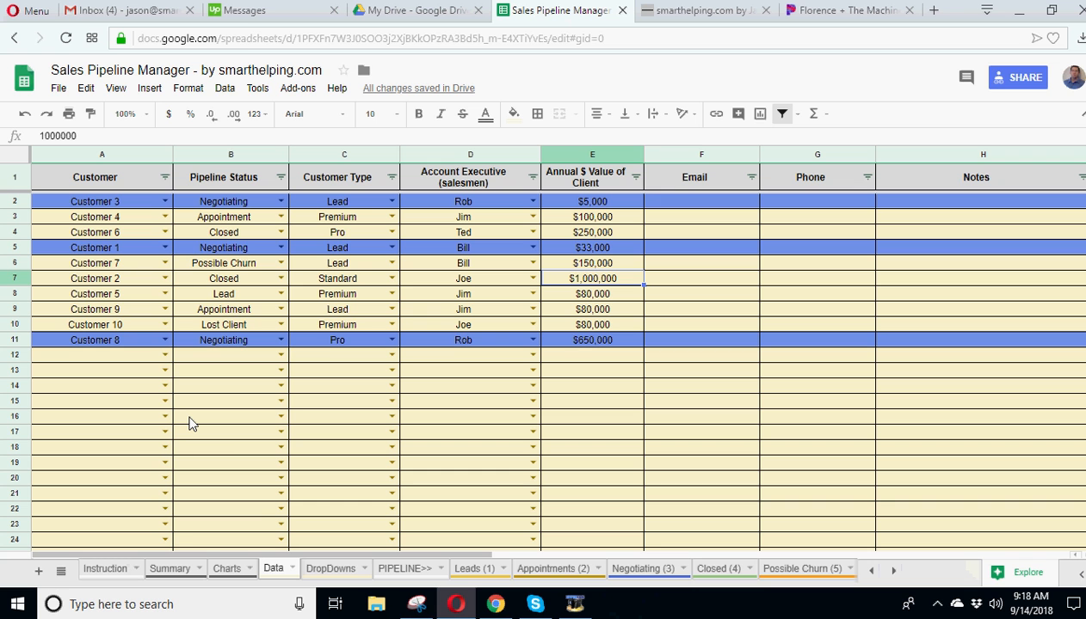
mouse_move(226, 446)
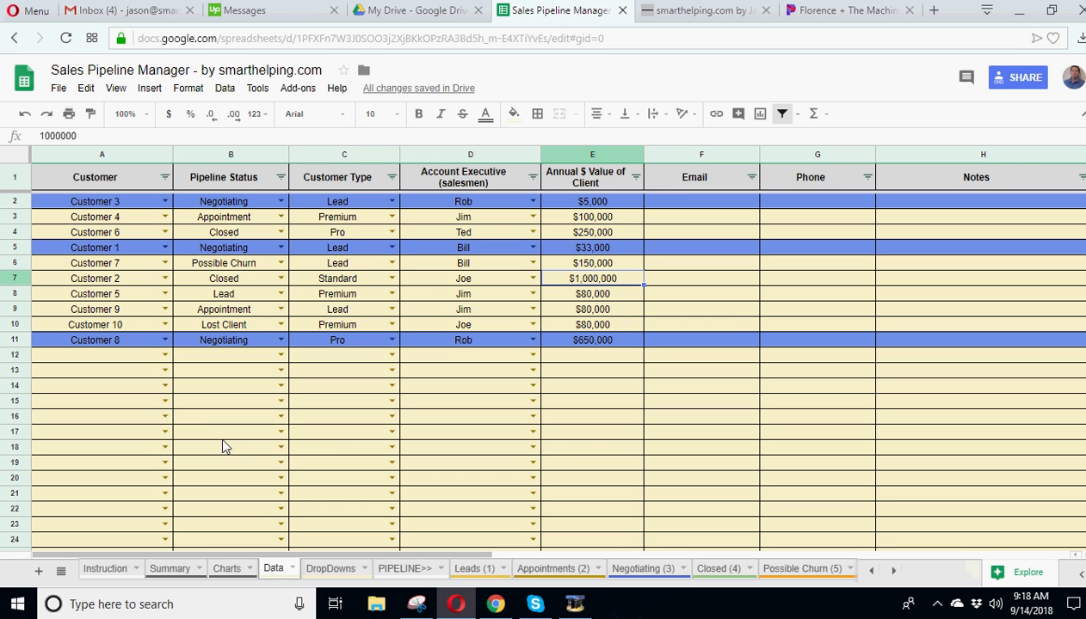
click(230, 431)
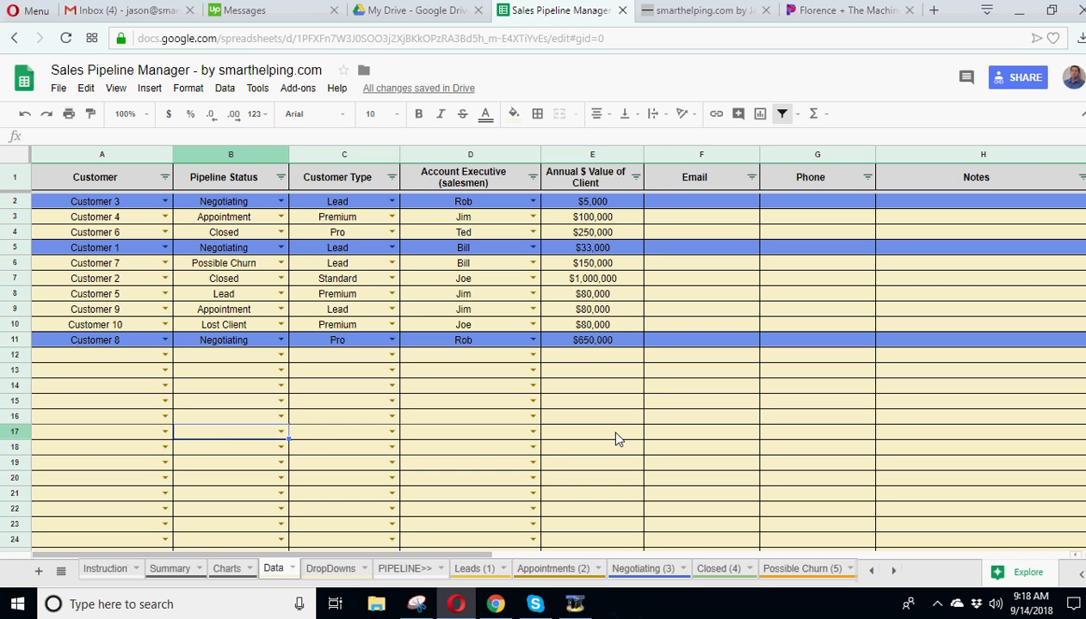